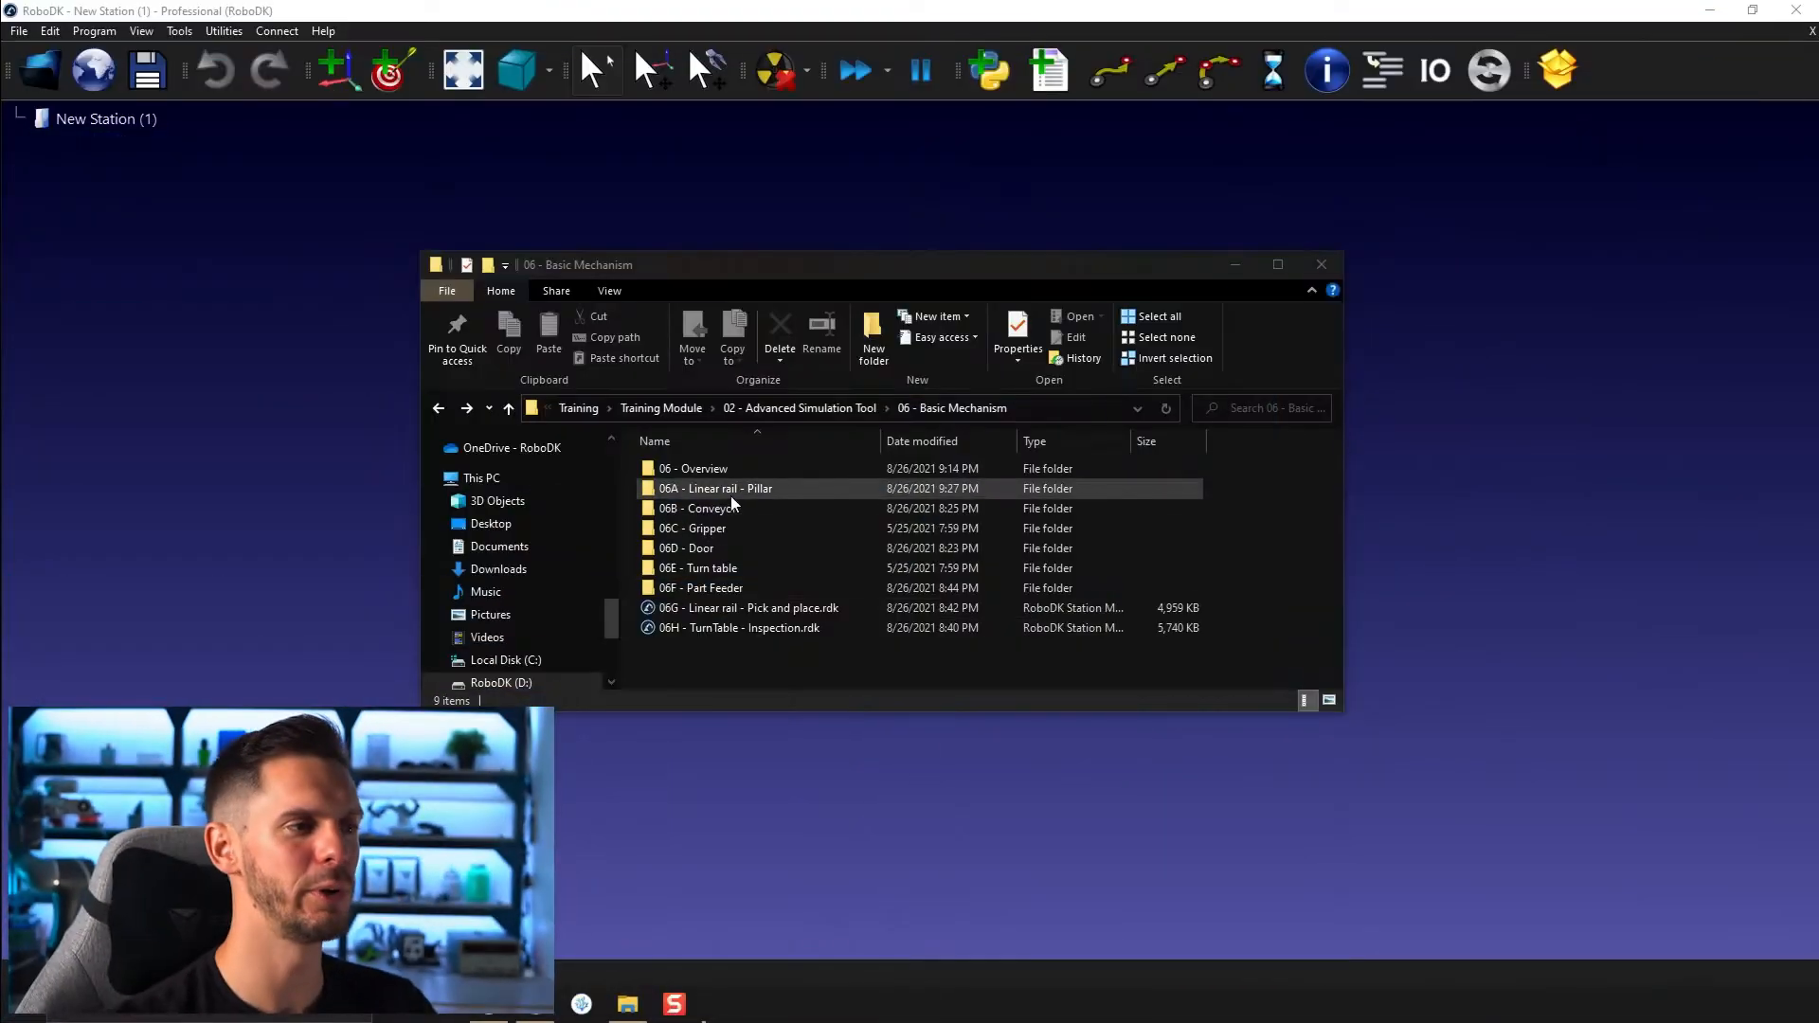
Open Rail lineaire.rdk from the 06A - Linear rail - Pillar folder in RoboDK
double_click(714, 488)
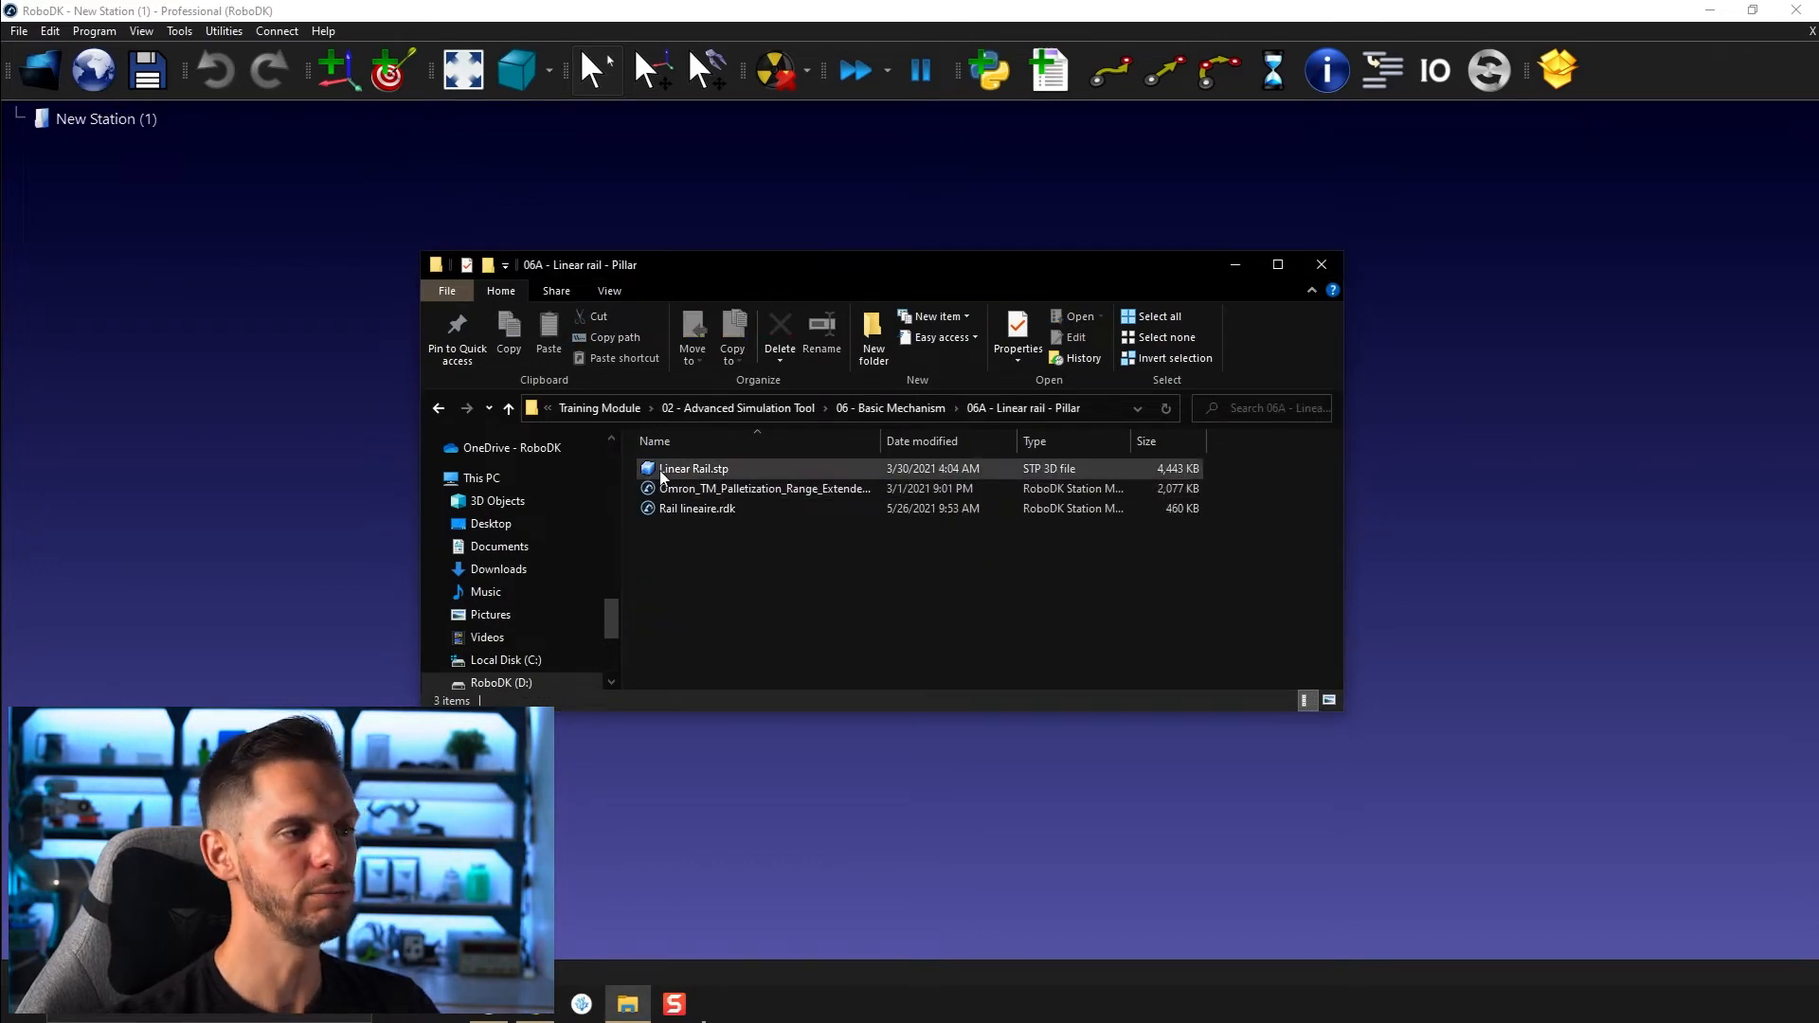
mouse_move(707, 479)
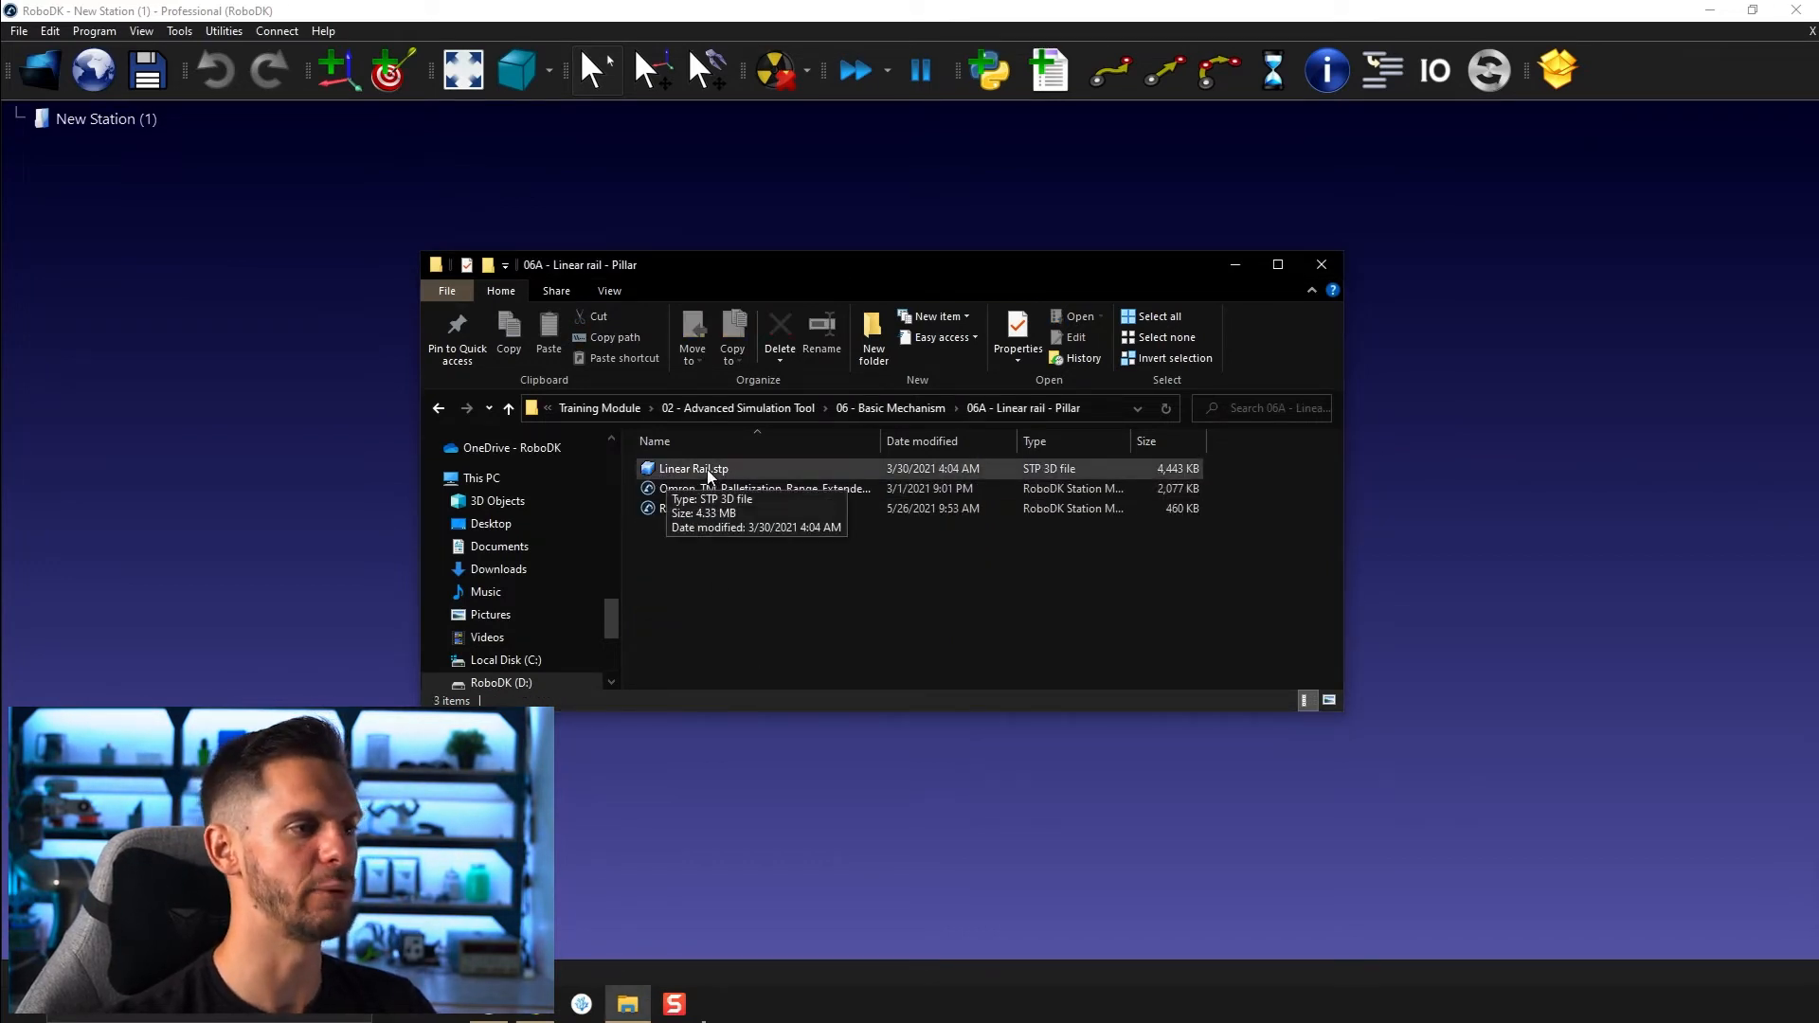
mouse_move(771, 619)
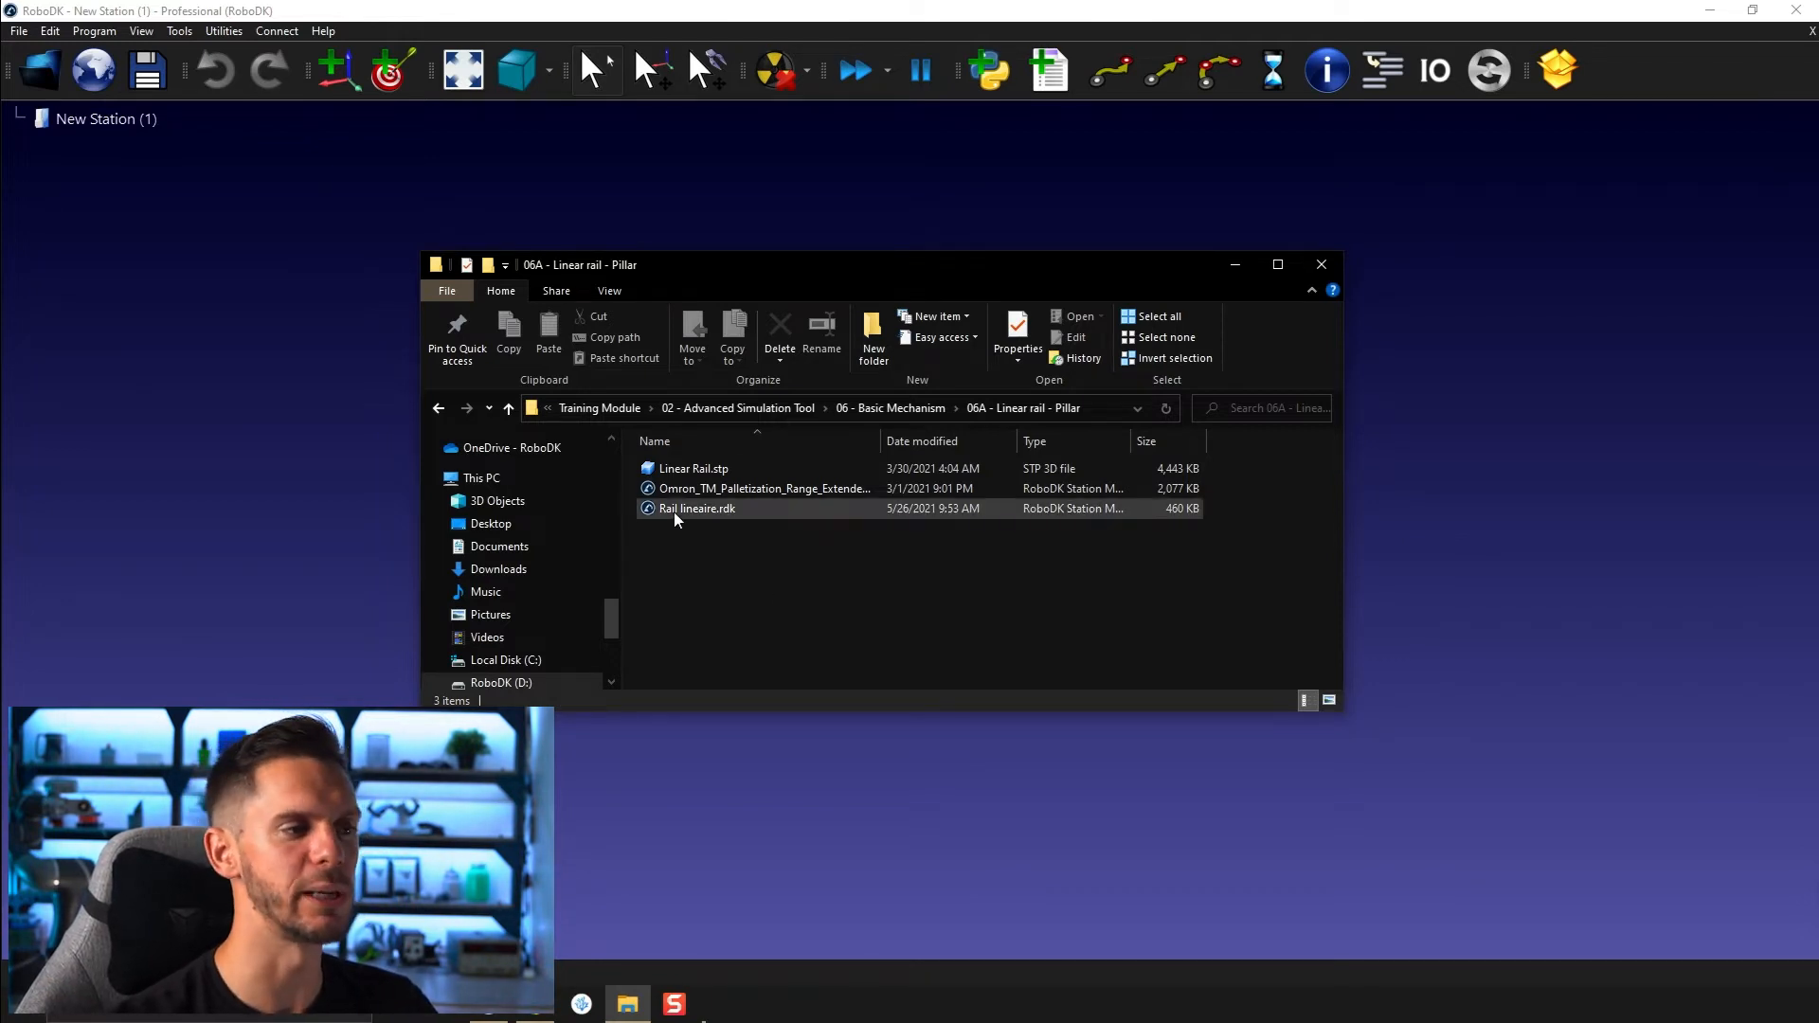
double_click(696, 508)
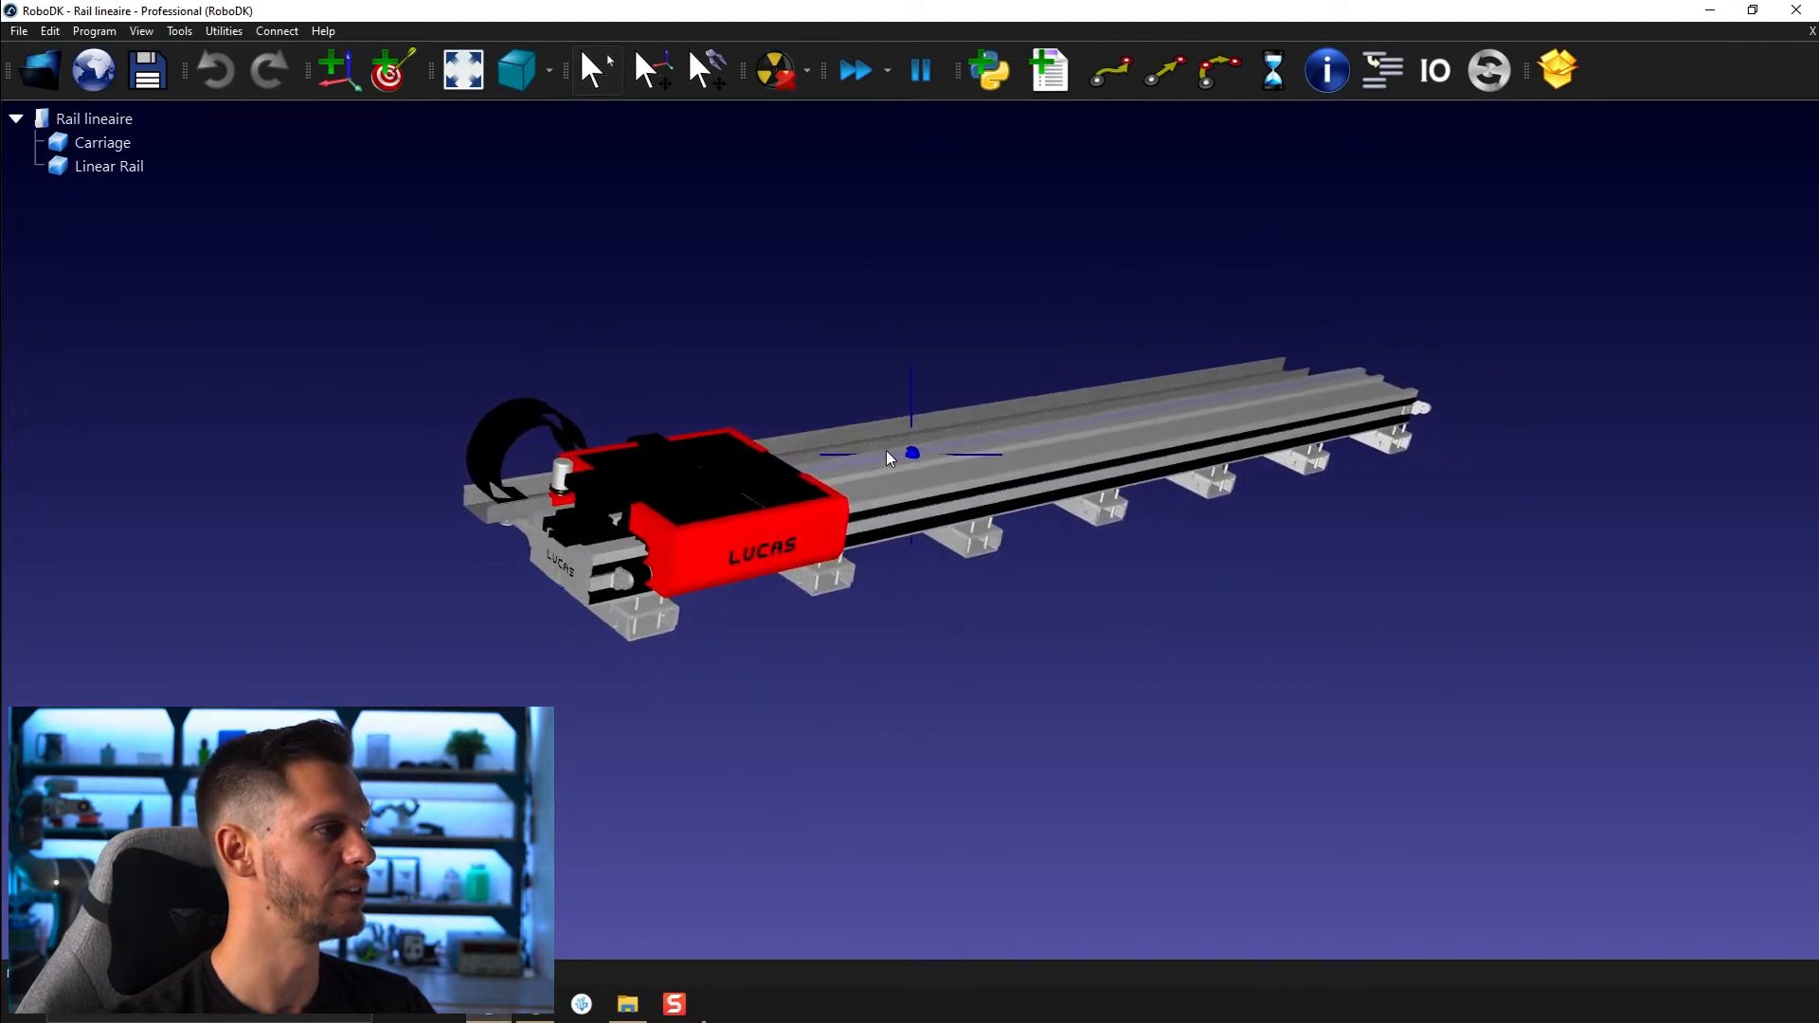
Rename the Rail lineaire station root to Linear Rail in the station tree
click(102, 165)
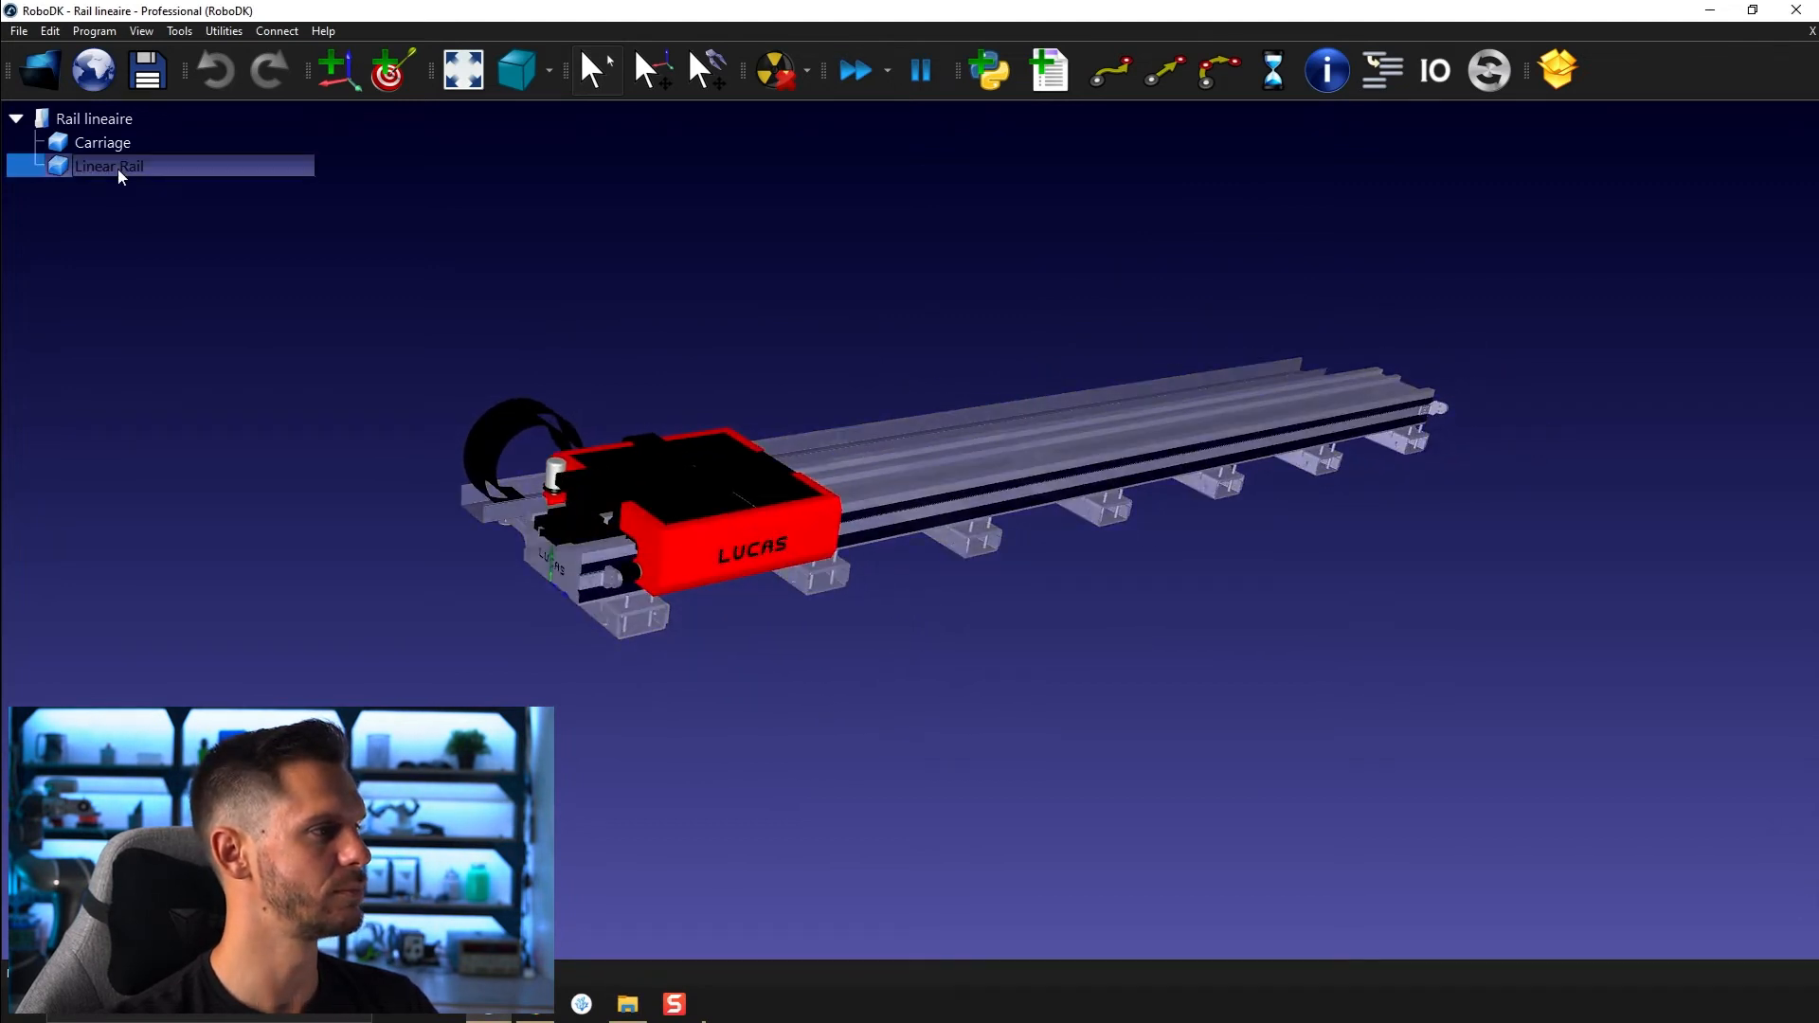
click(99, 142)
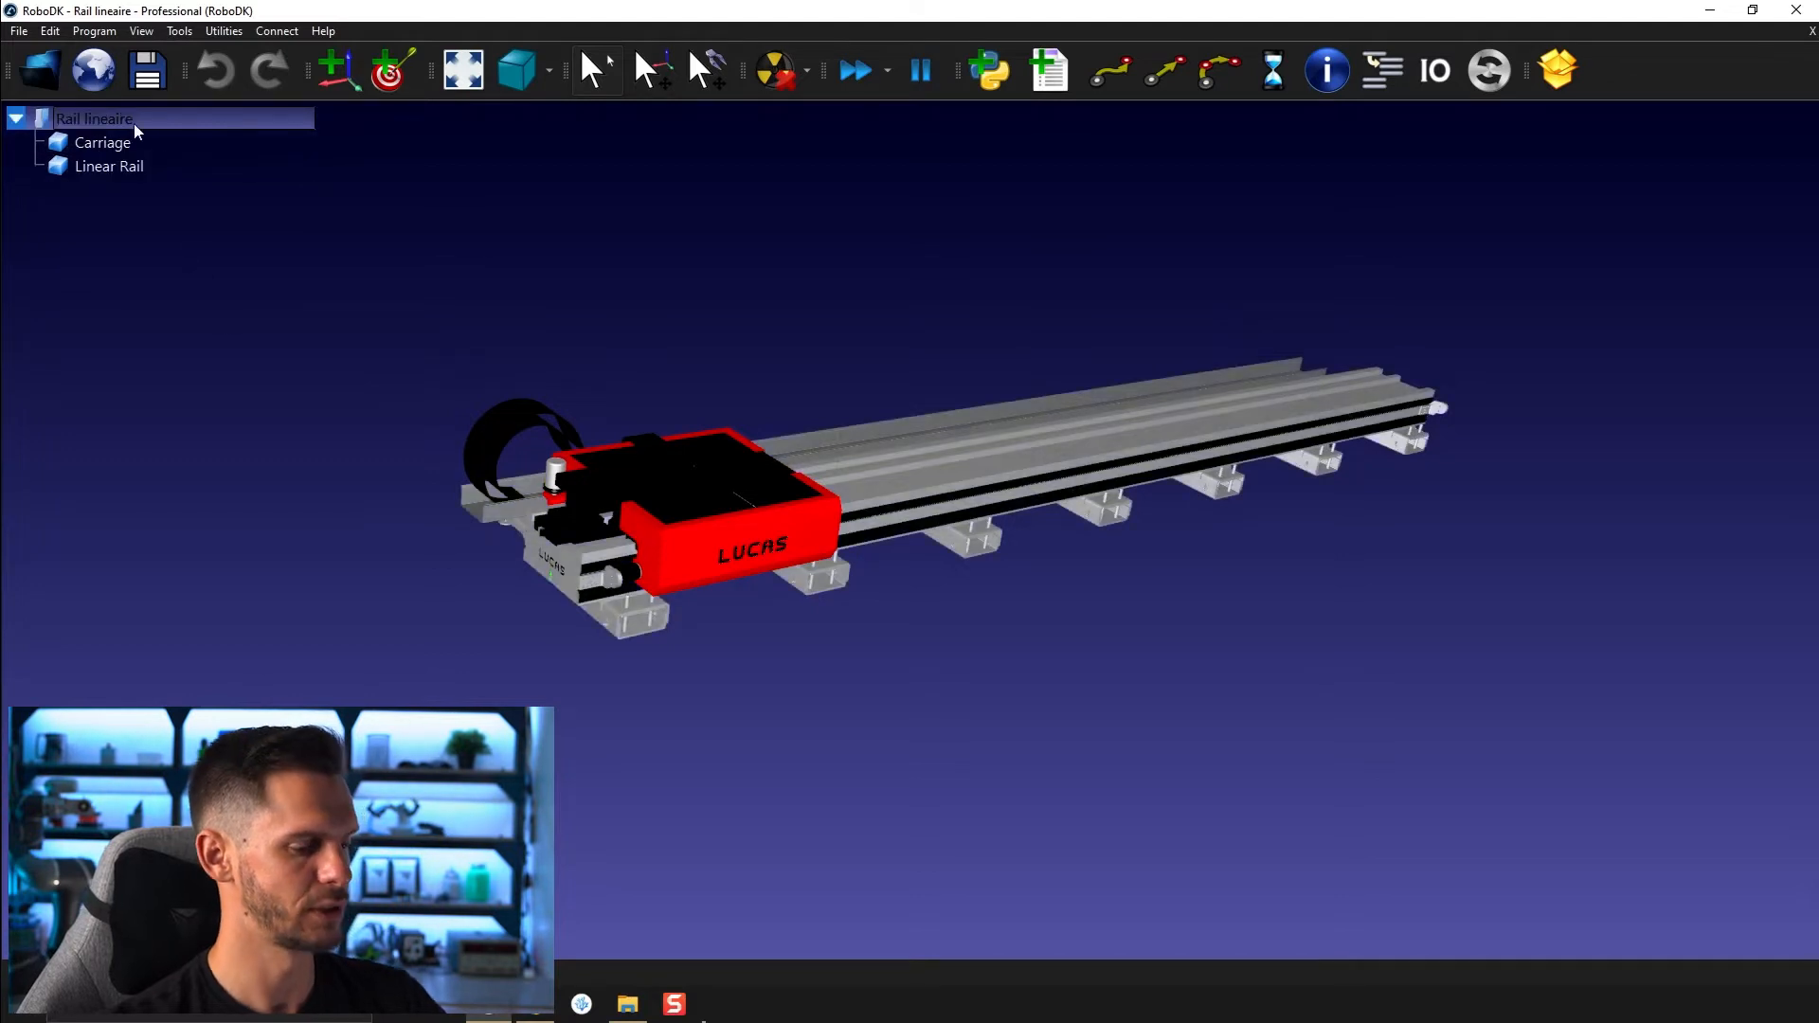
text(Linear Rail)
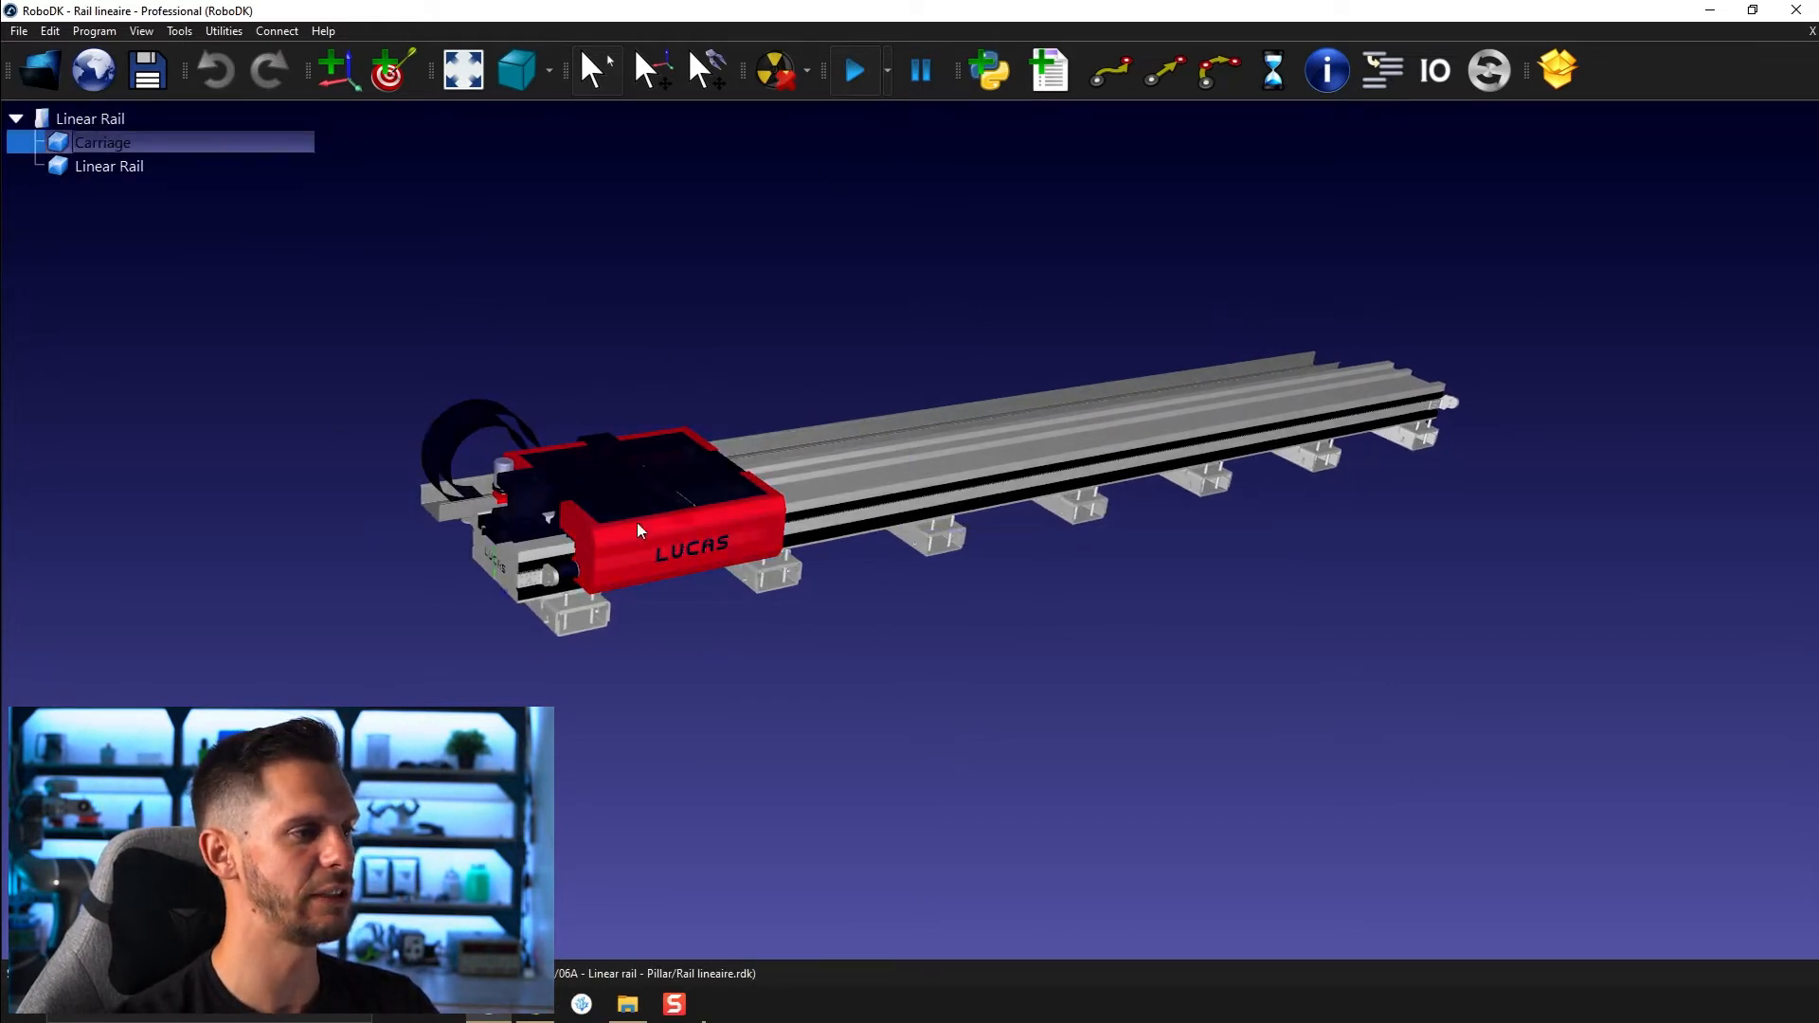
click(107, 166)
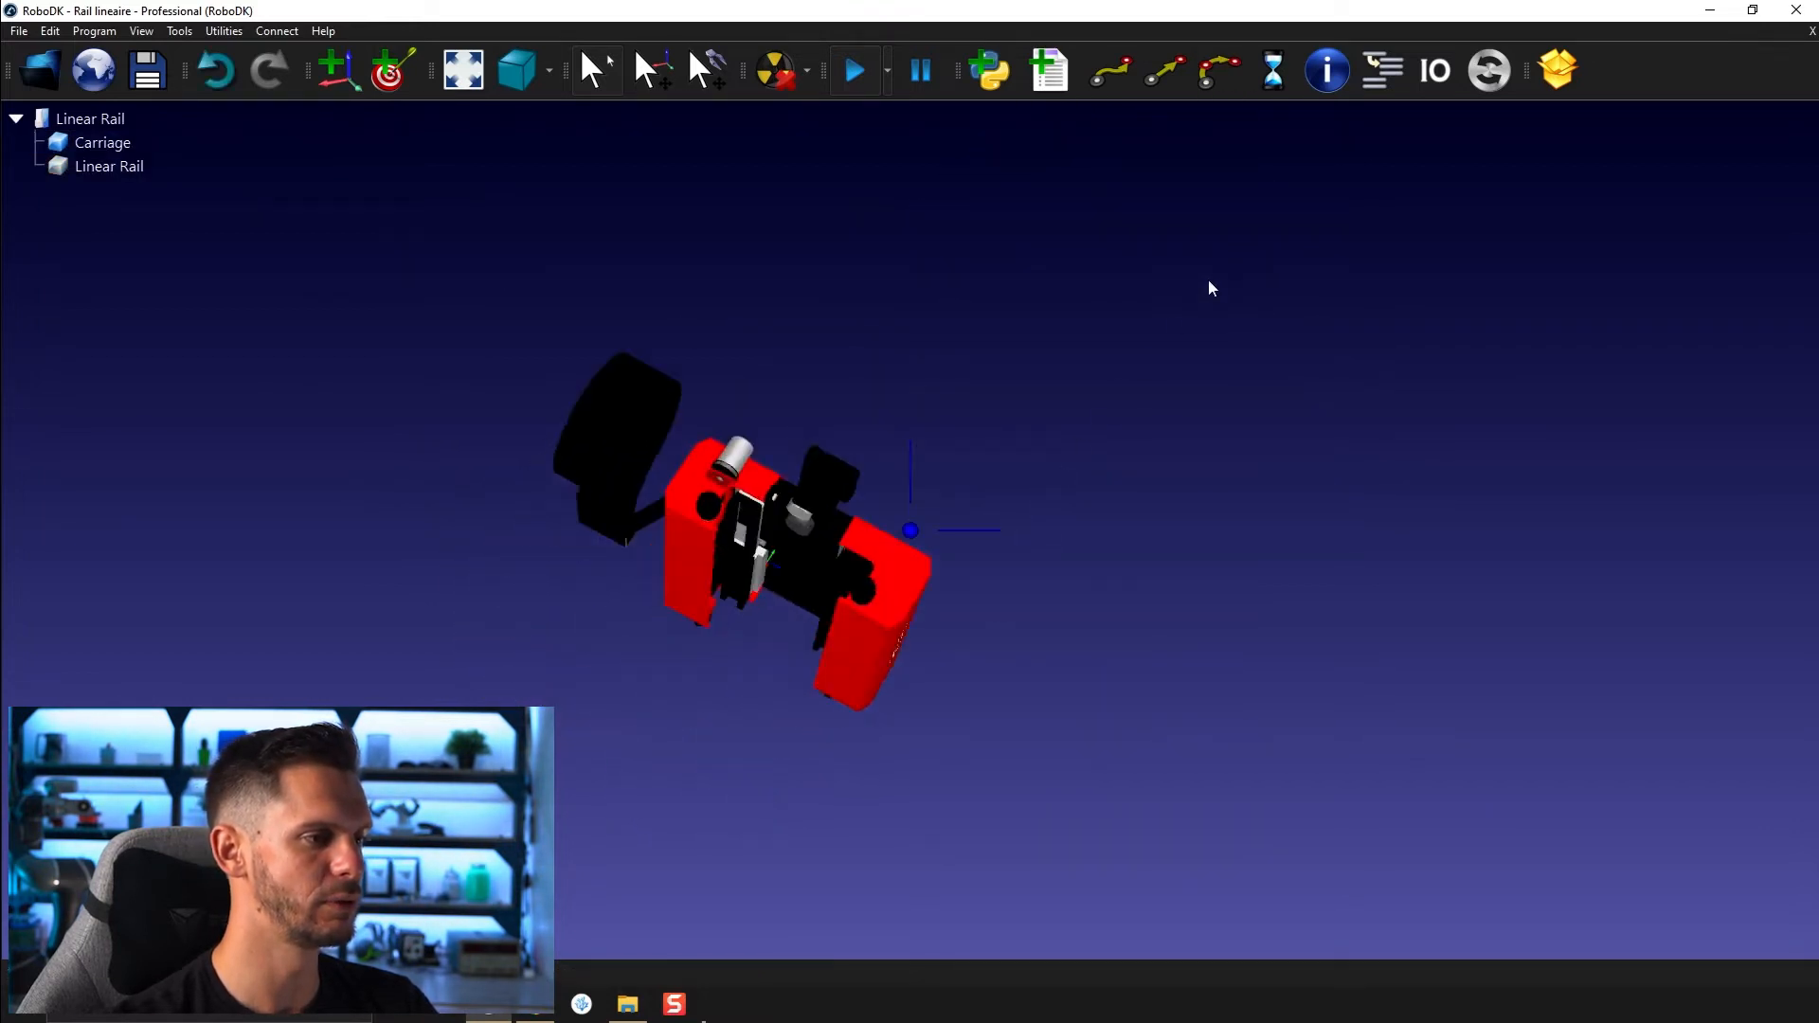
right_click(109, 165)
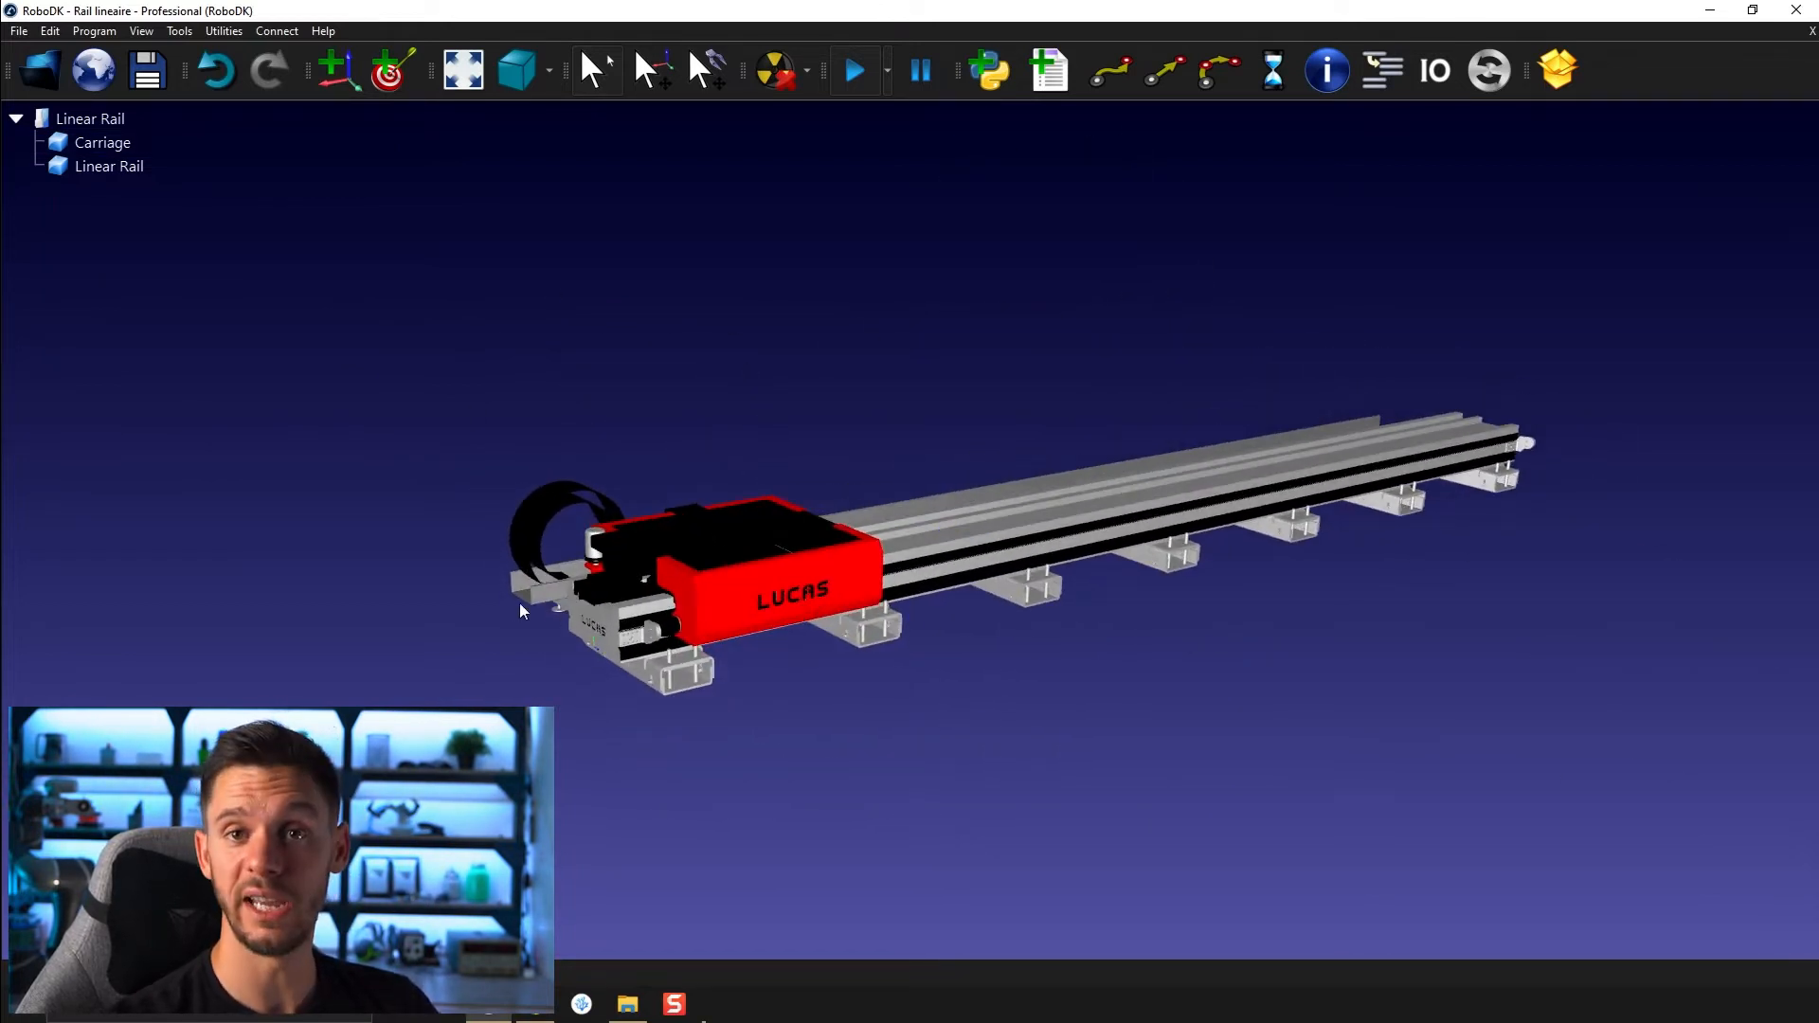
mouse_move(1068, 511)
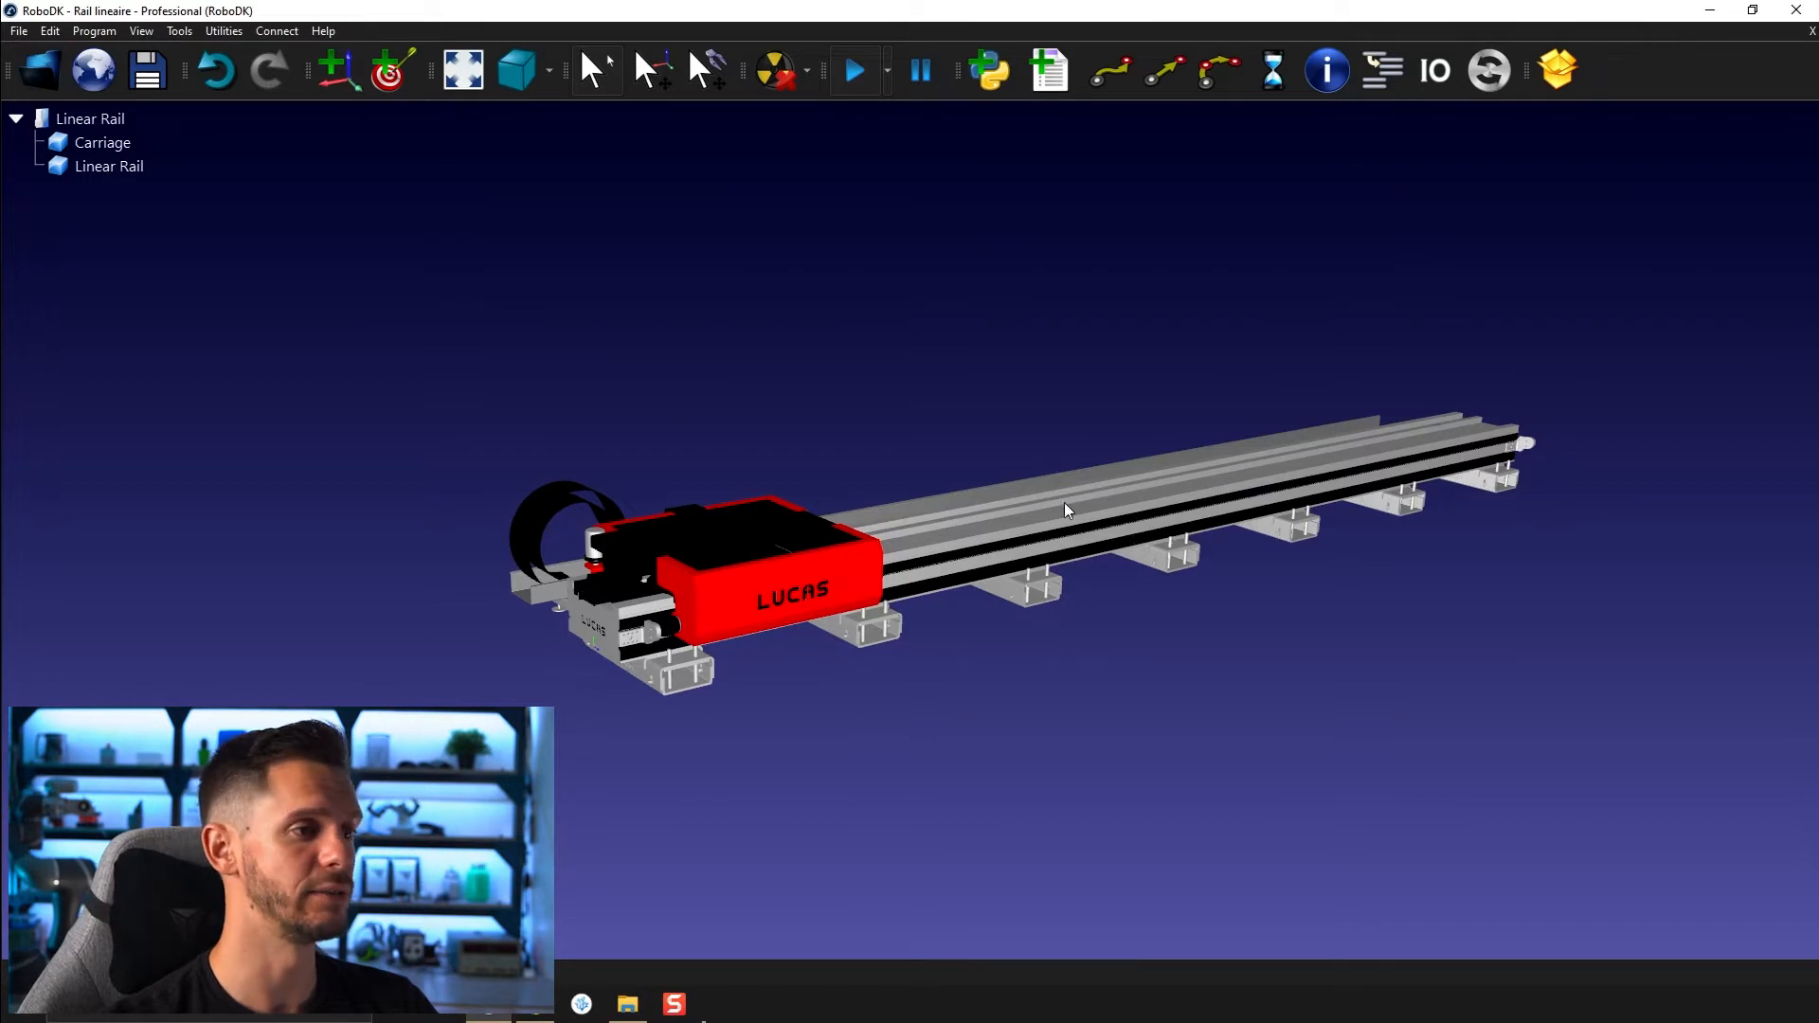
Start a new one-linear-axis mechanism in Model Mechanism or Robot, named Linear_Axis
click(224, 32)
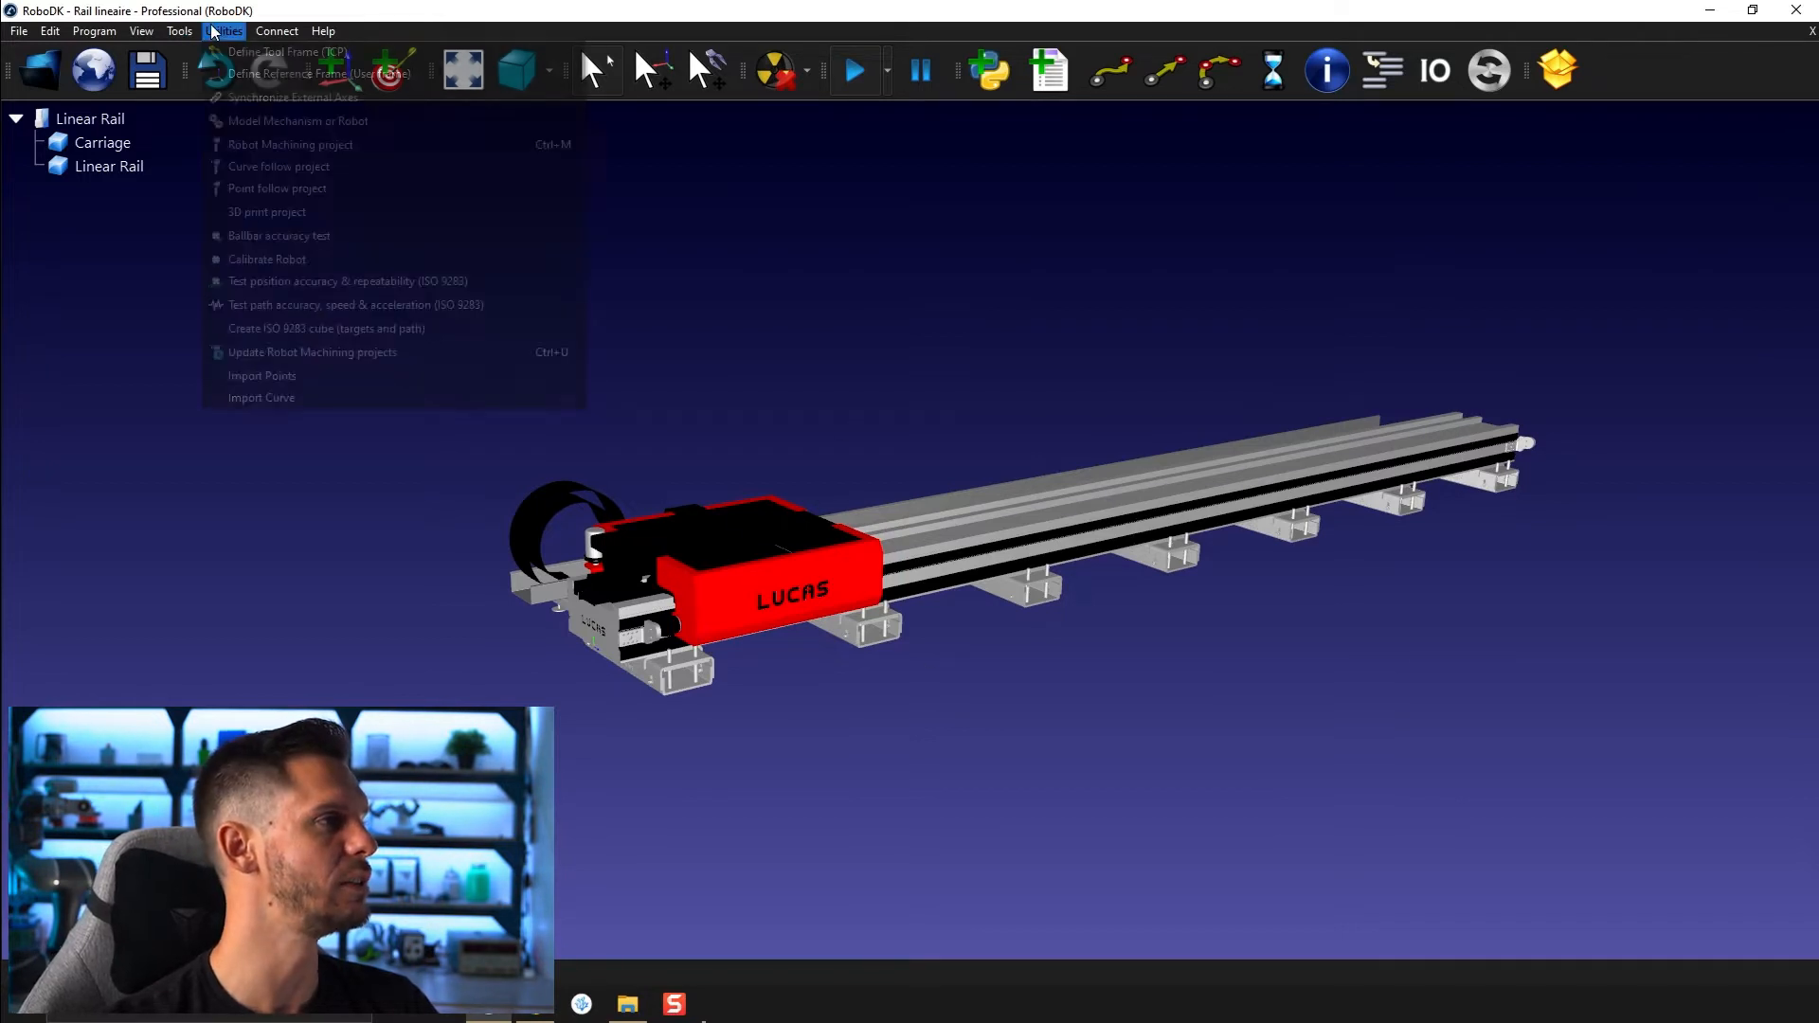
click(298, 120)
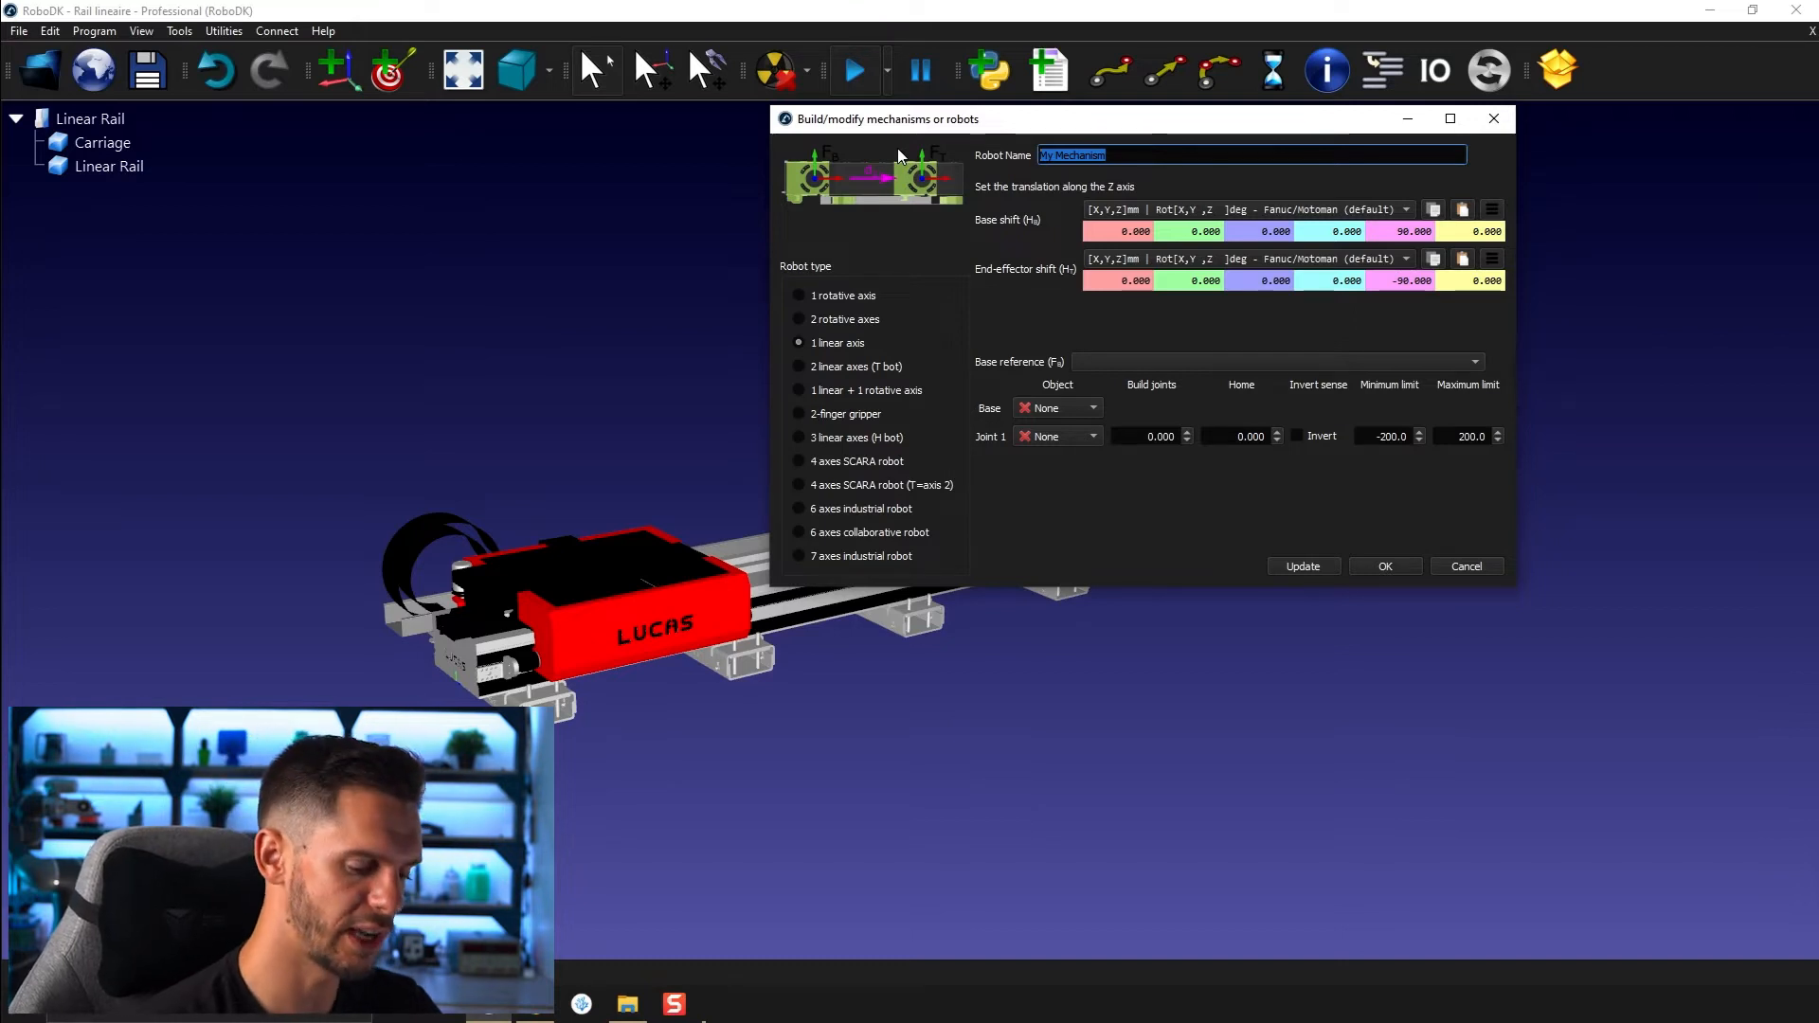
text(Linear_Axis)
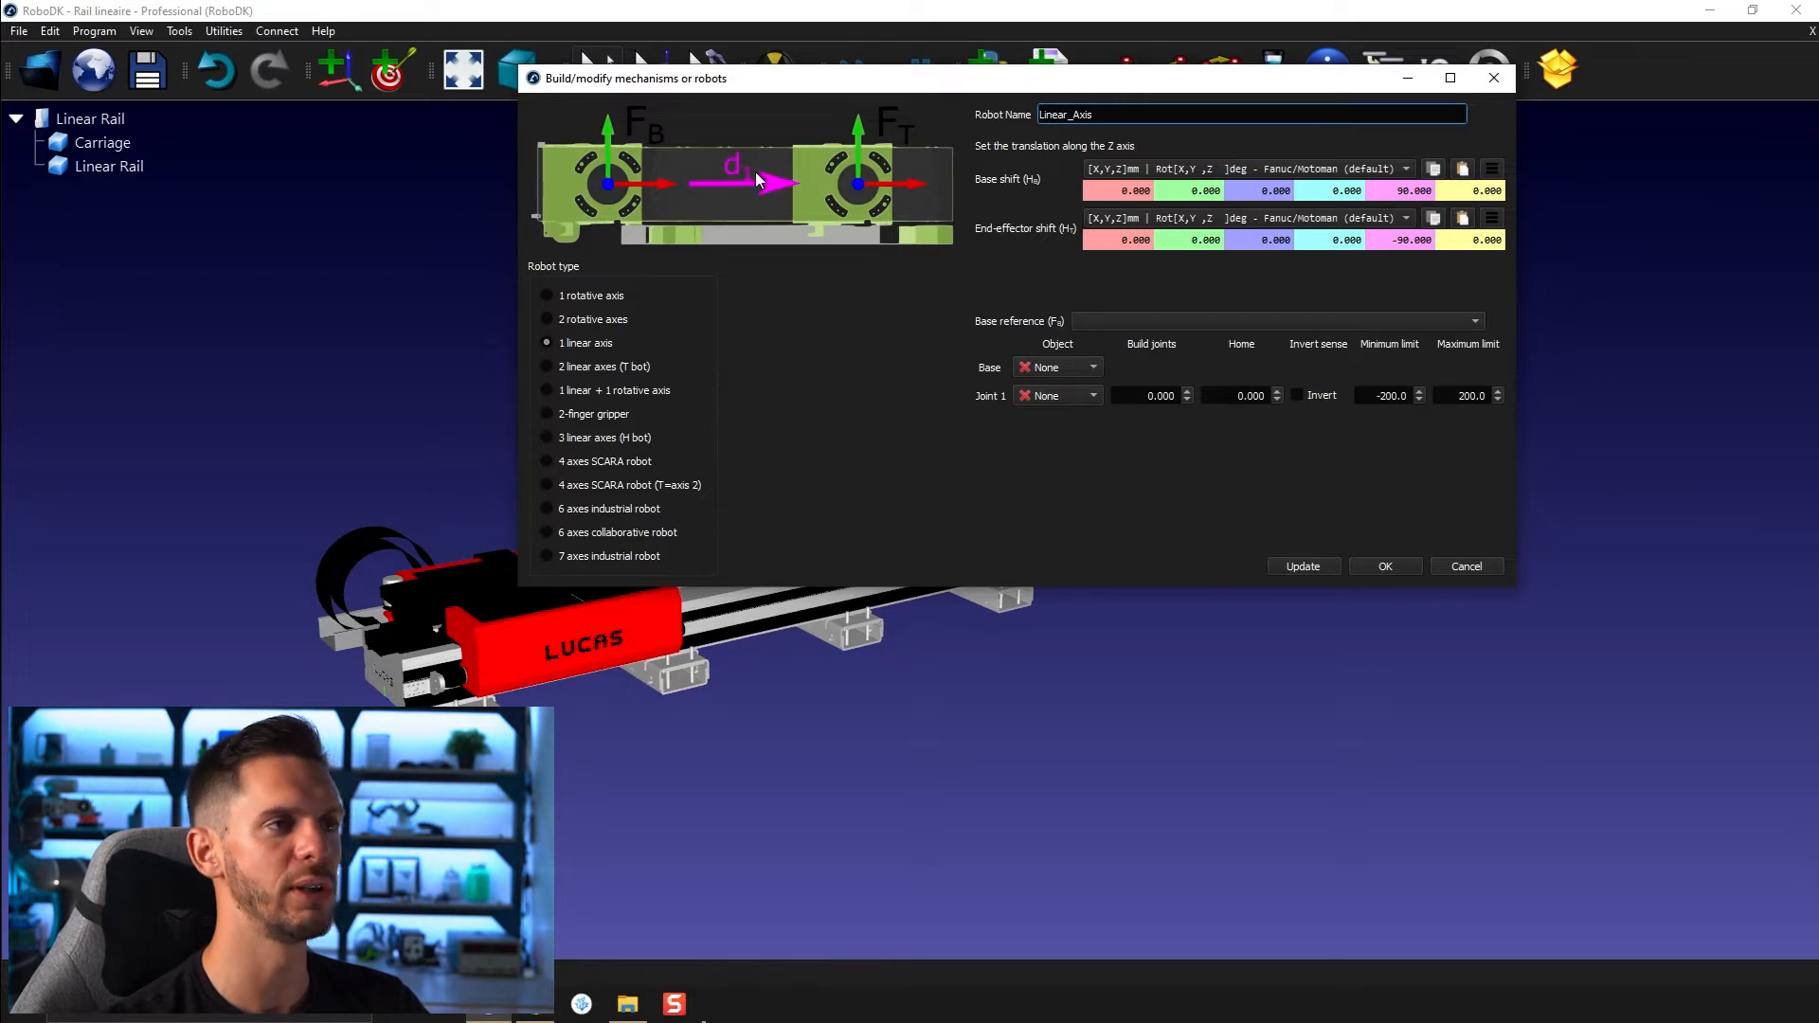
mouse_move(941, 193)
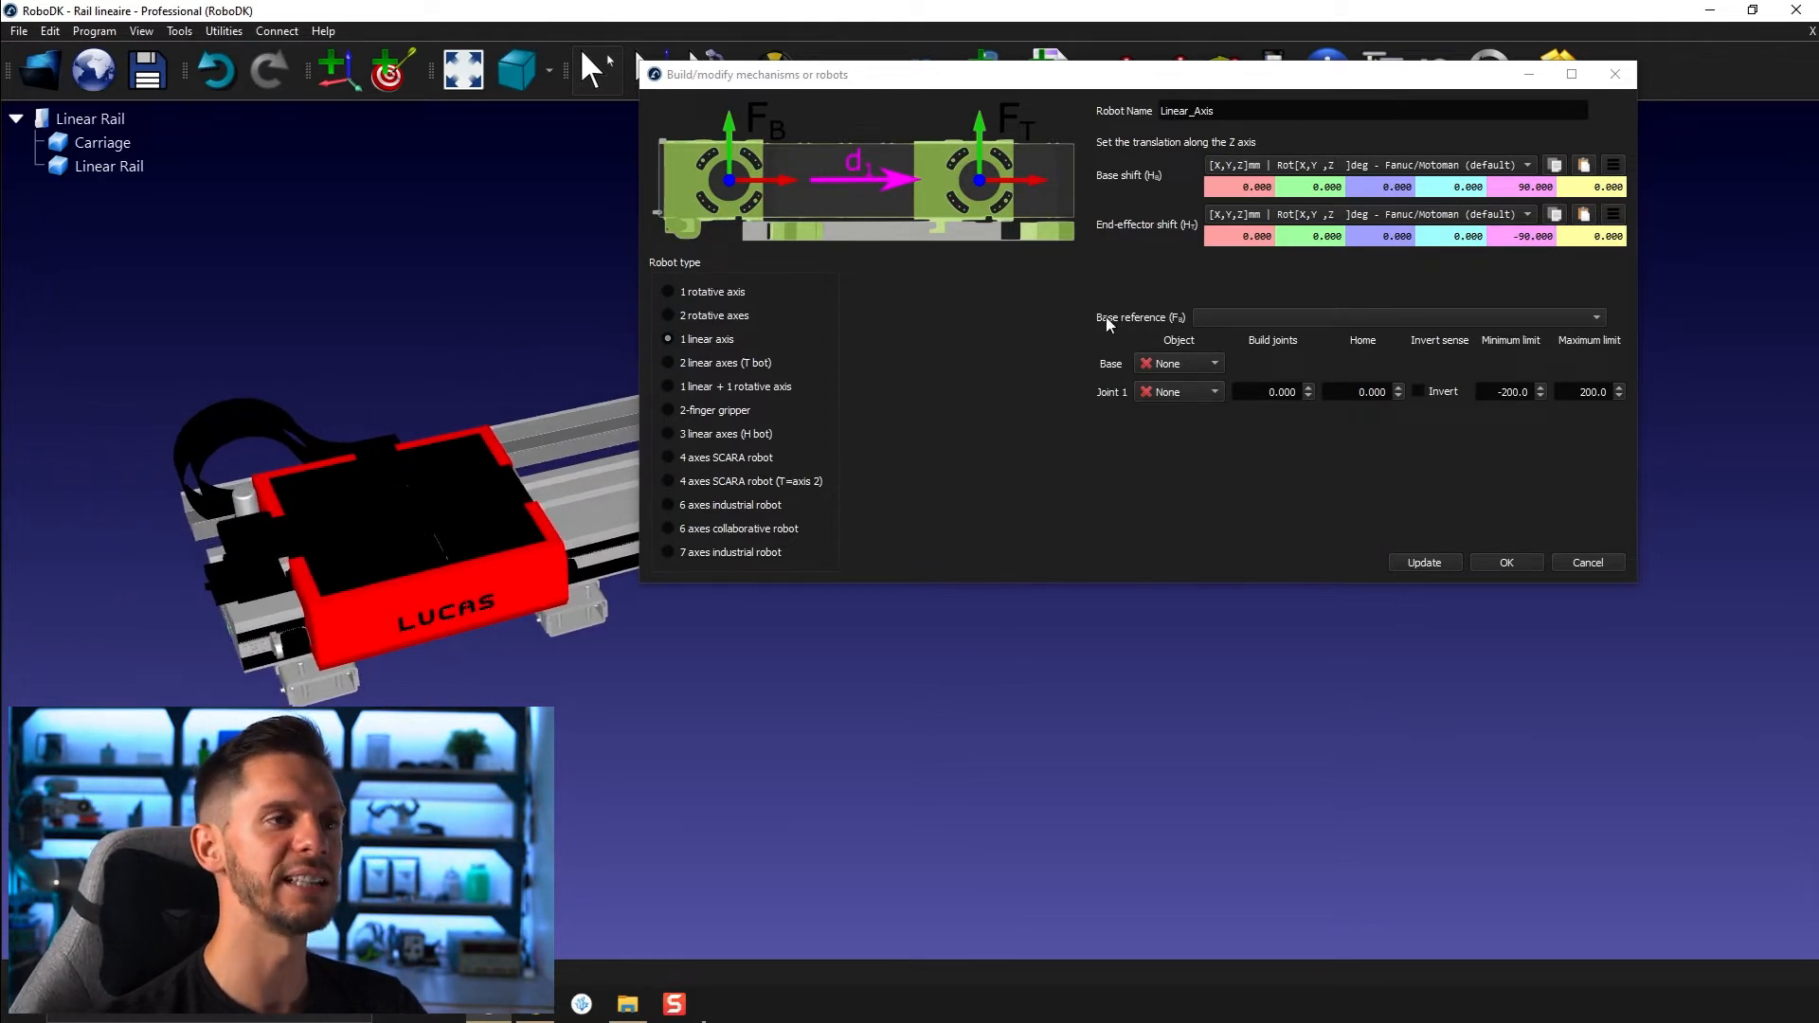
mouse_move(1188, 322)
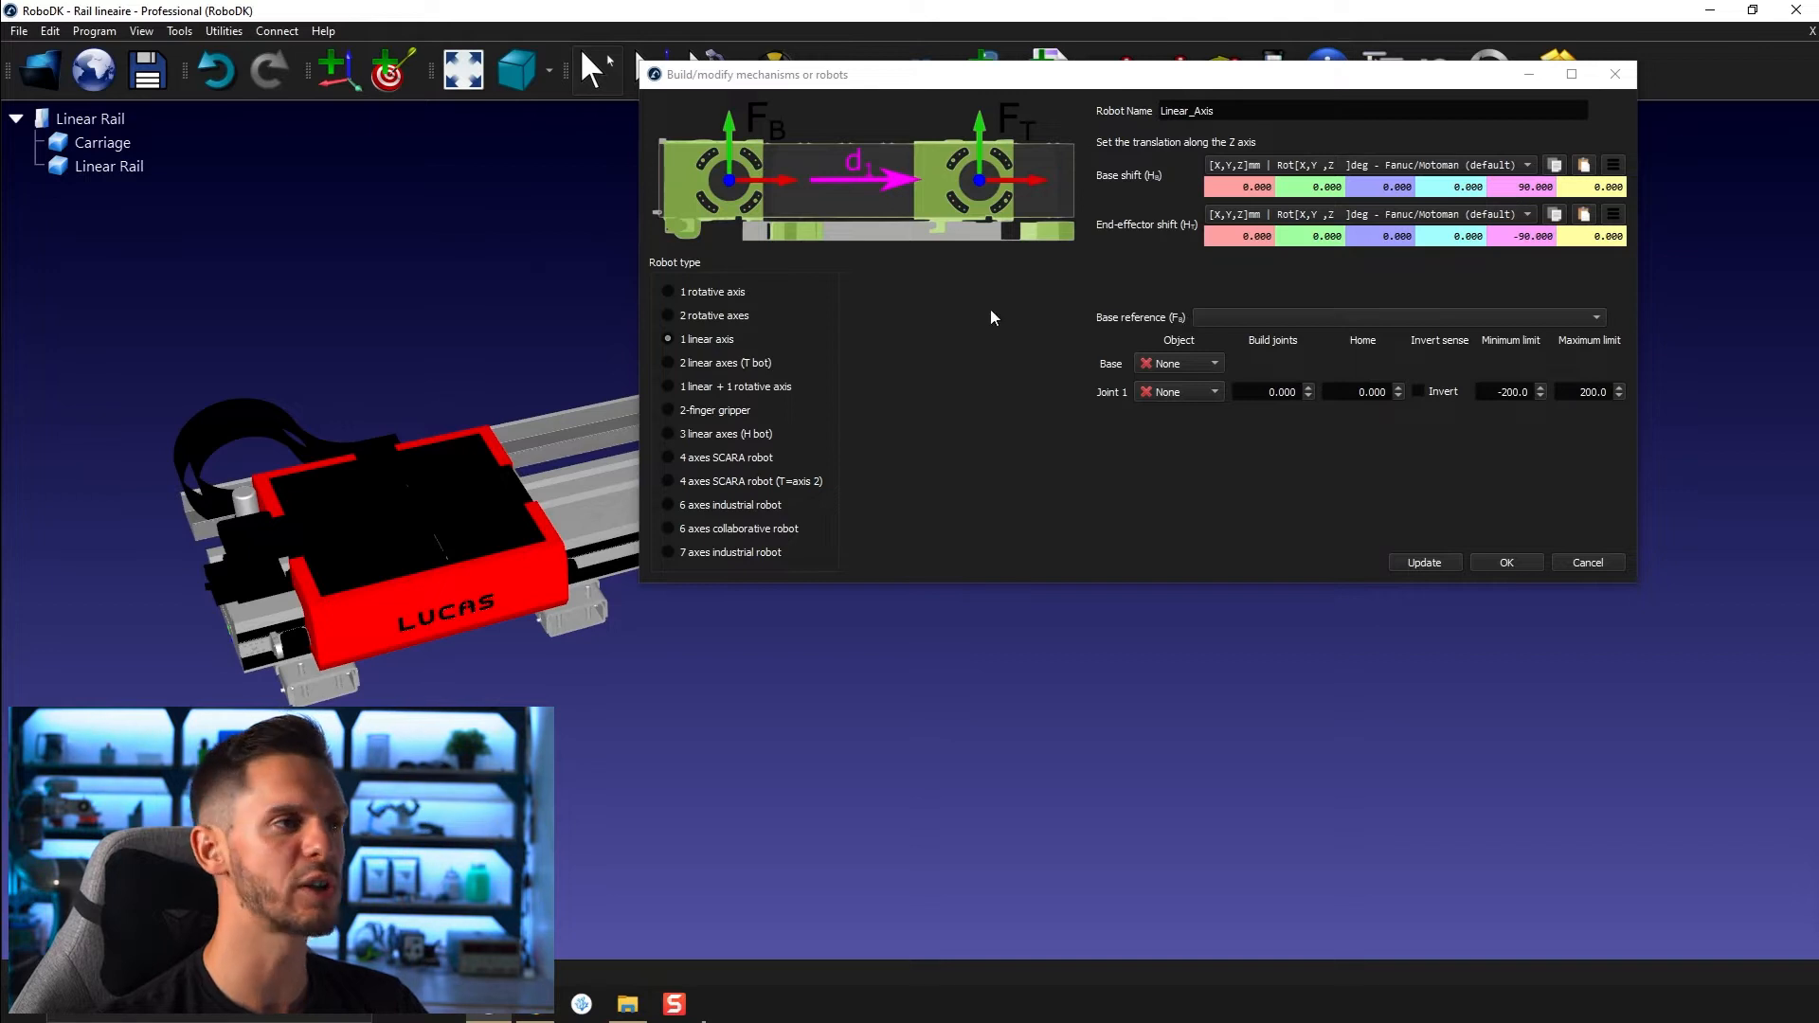
mouse_move(786, 138)
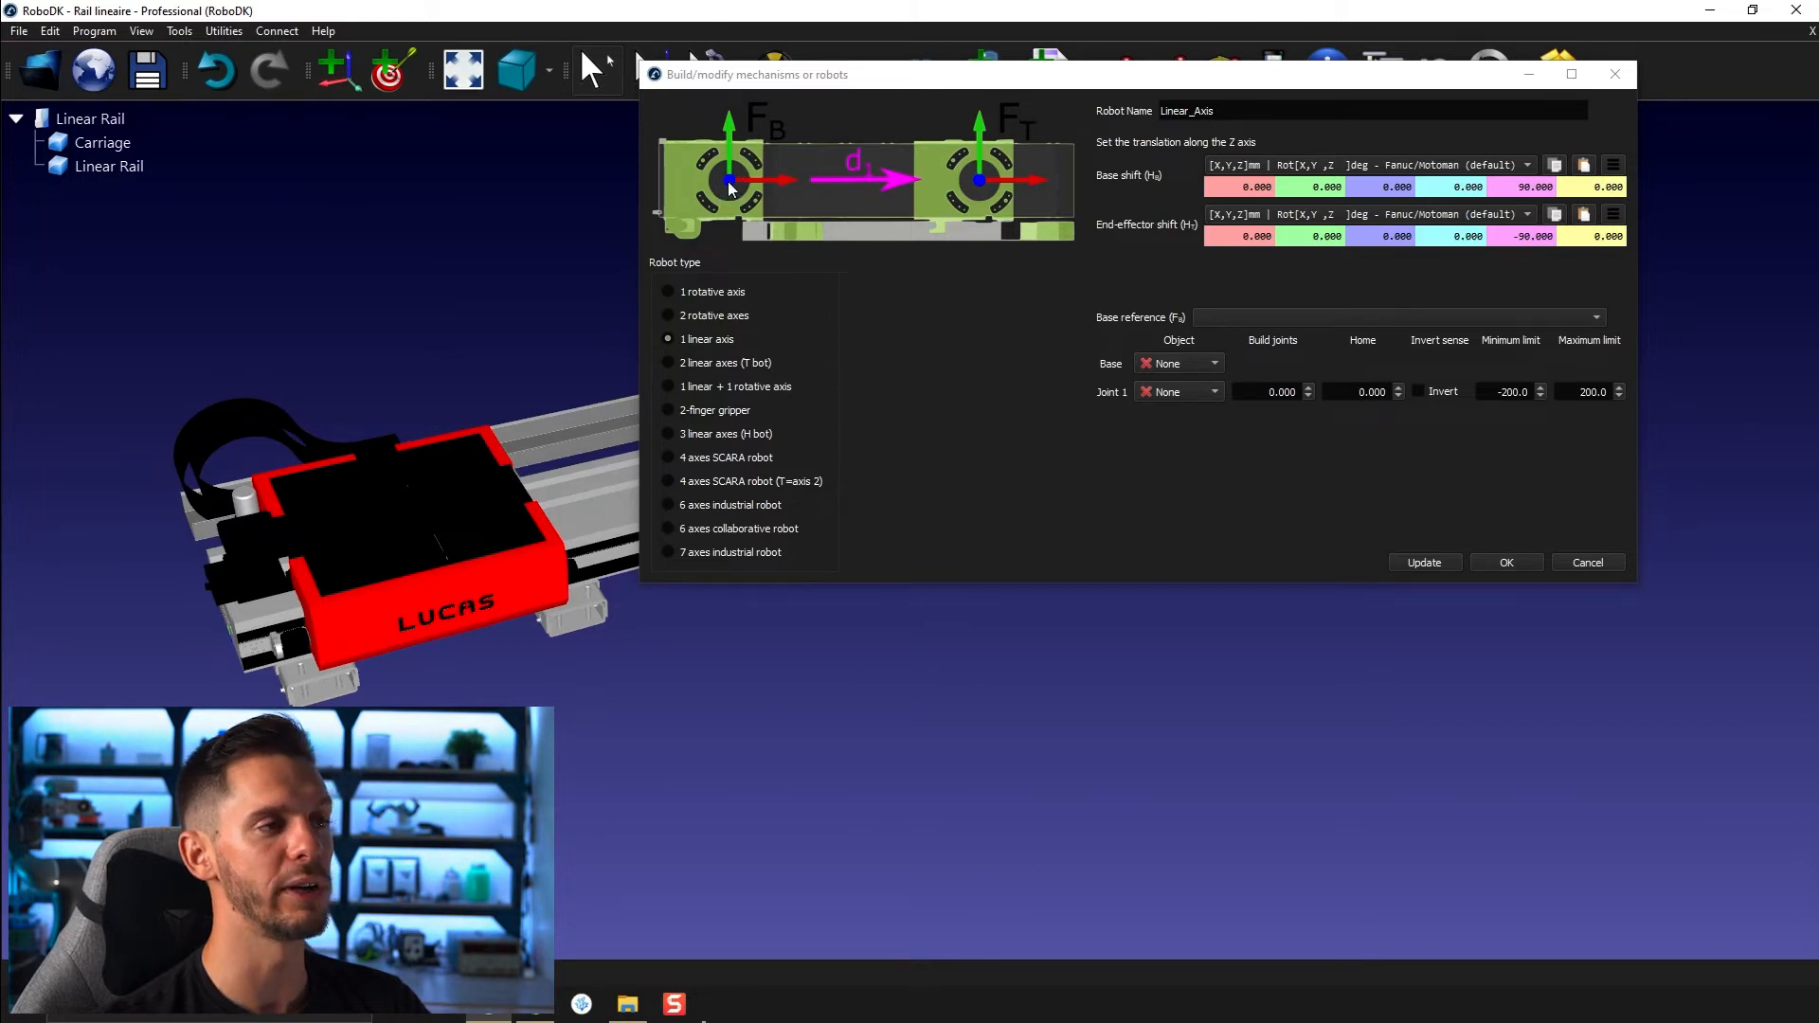
mouse_move(1142, 193)
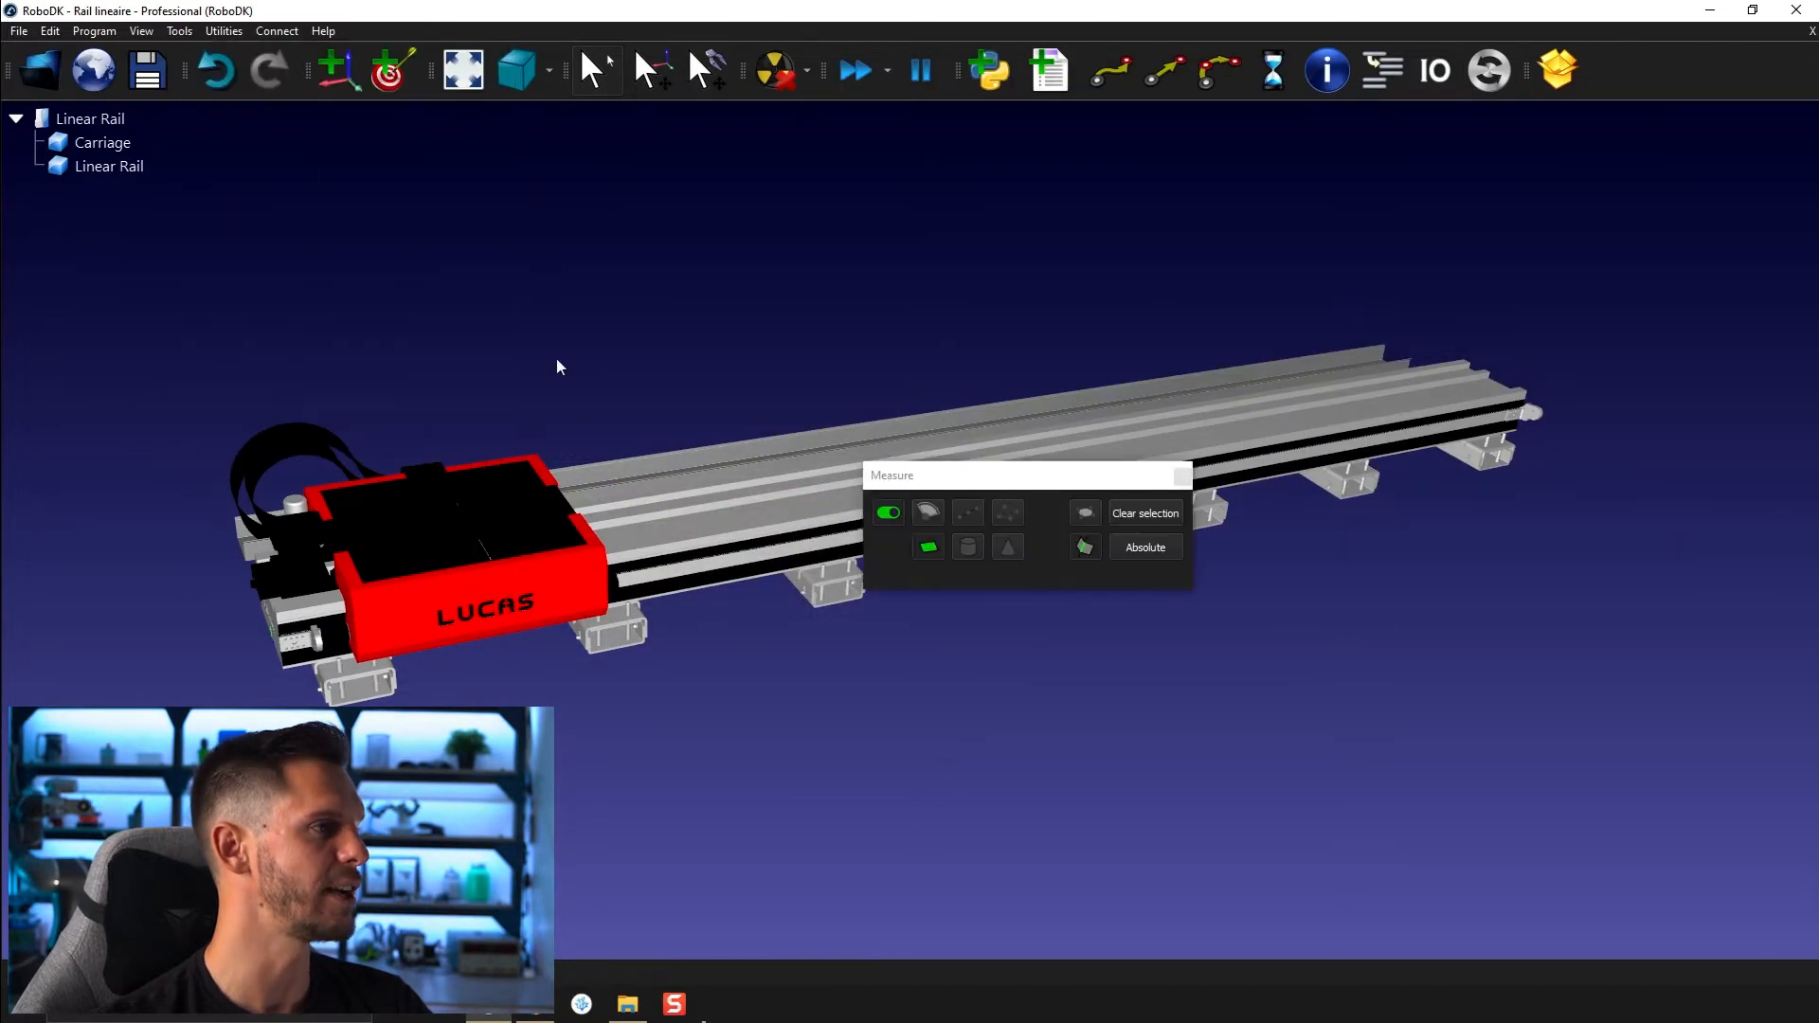
Measure the carriage's top plane: point 705, 391, 0 mm, axis 0, 1, 0
click(668, 450)
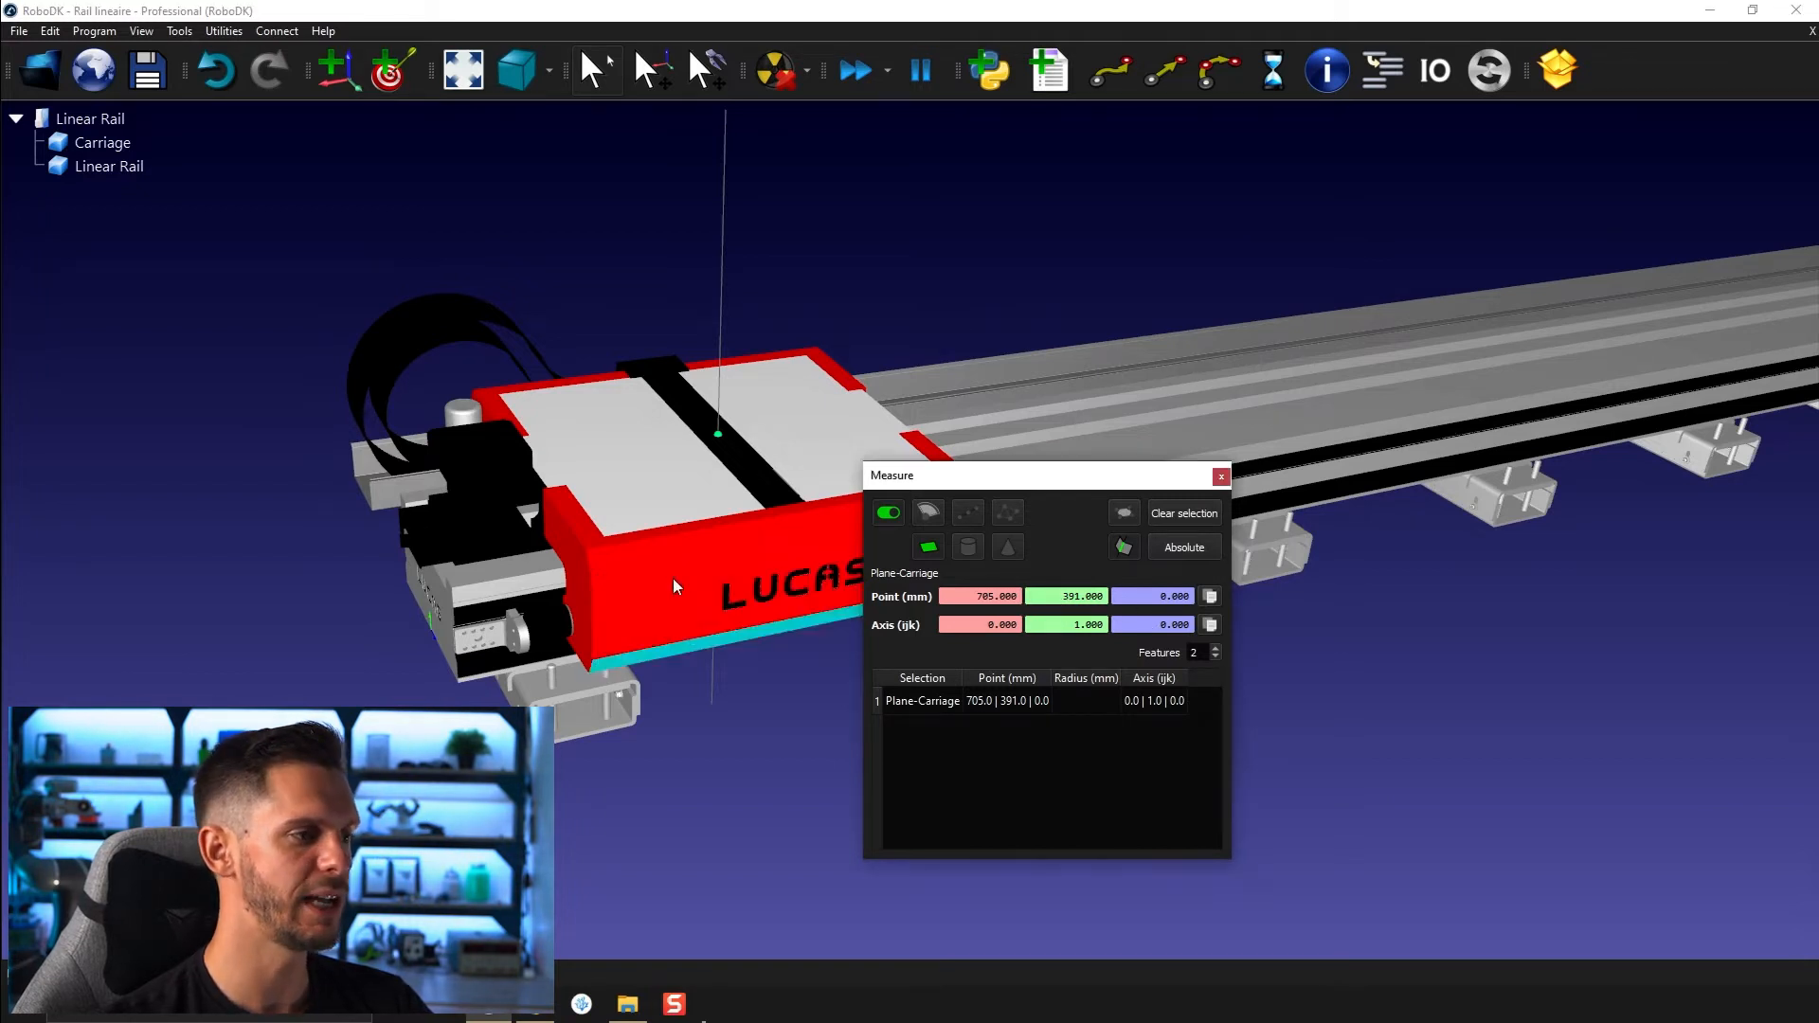
drag(673, 585, 615, 637)
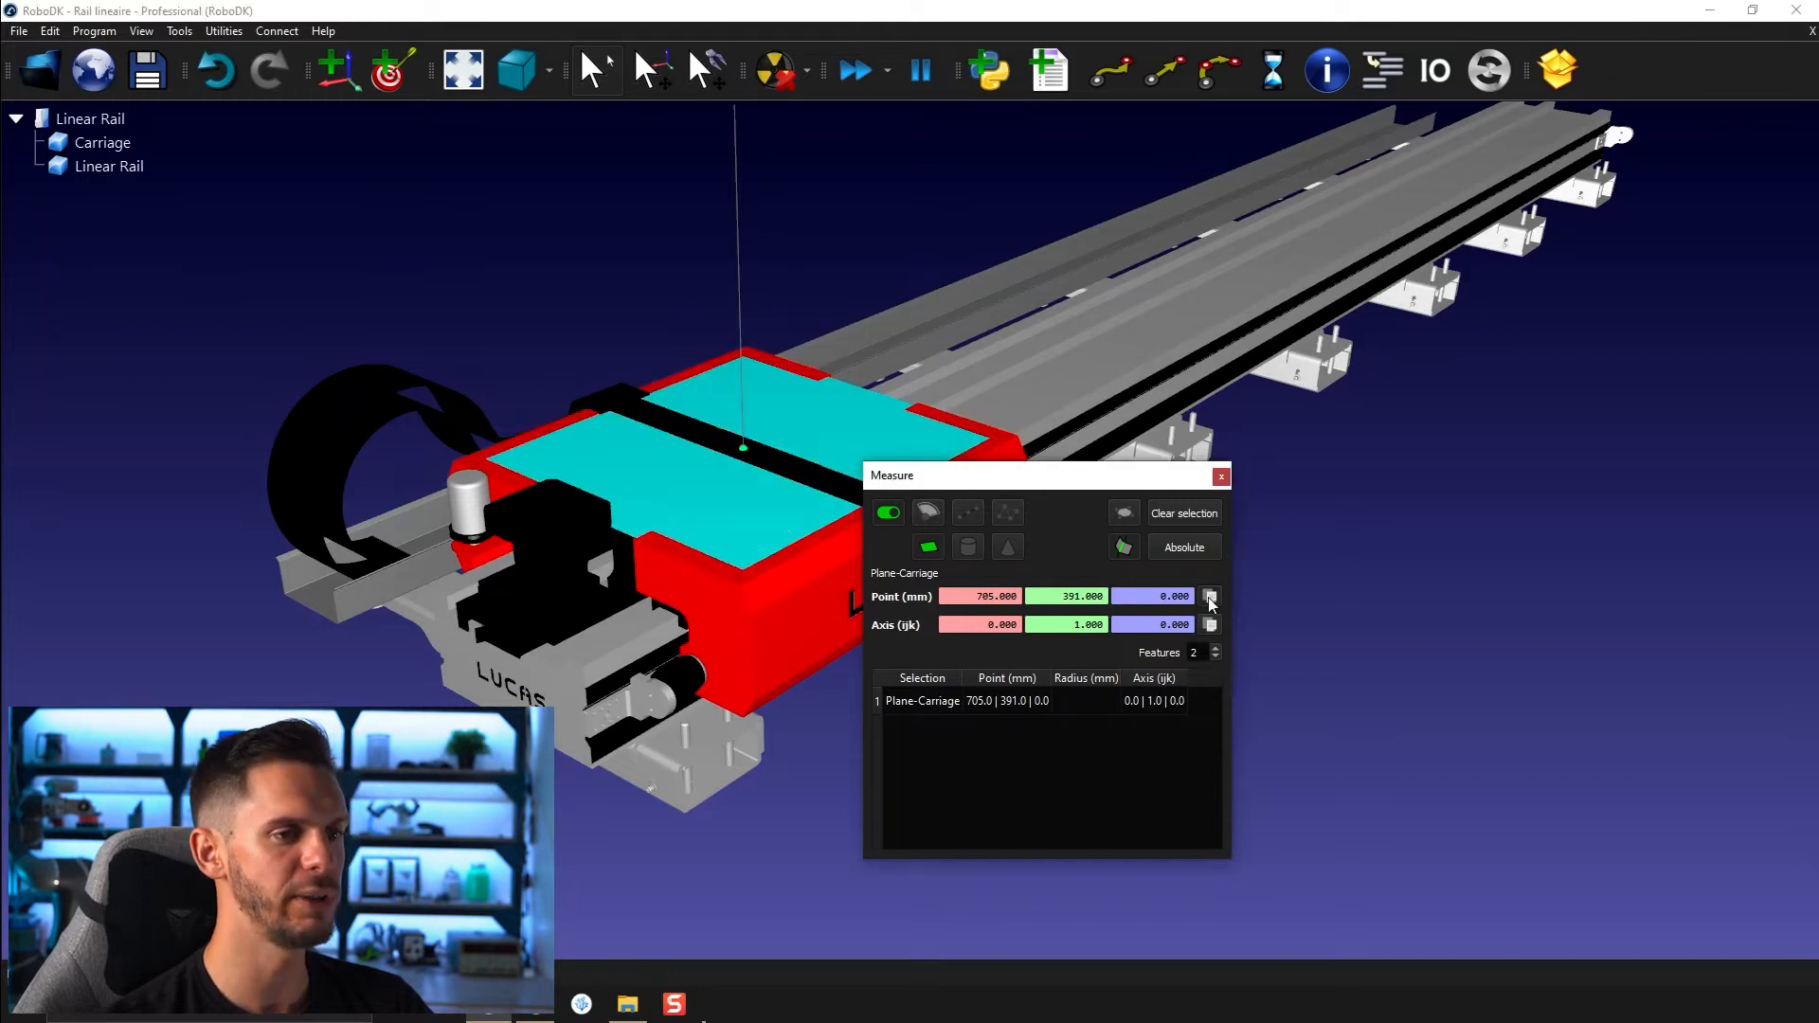
Add a reference frame named Frame Base on the measured carriage plane
click(1209, 595)
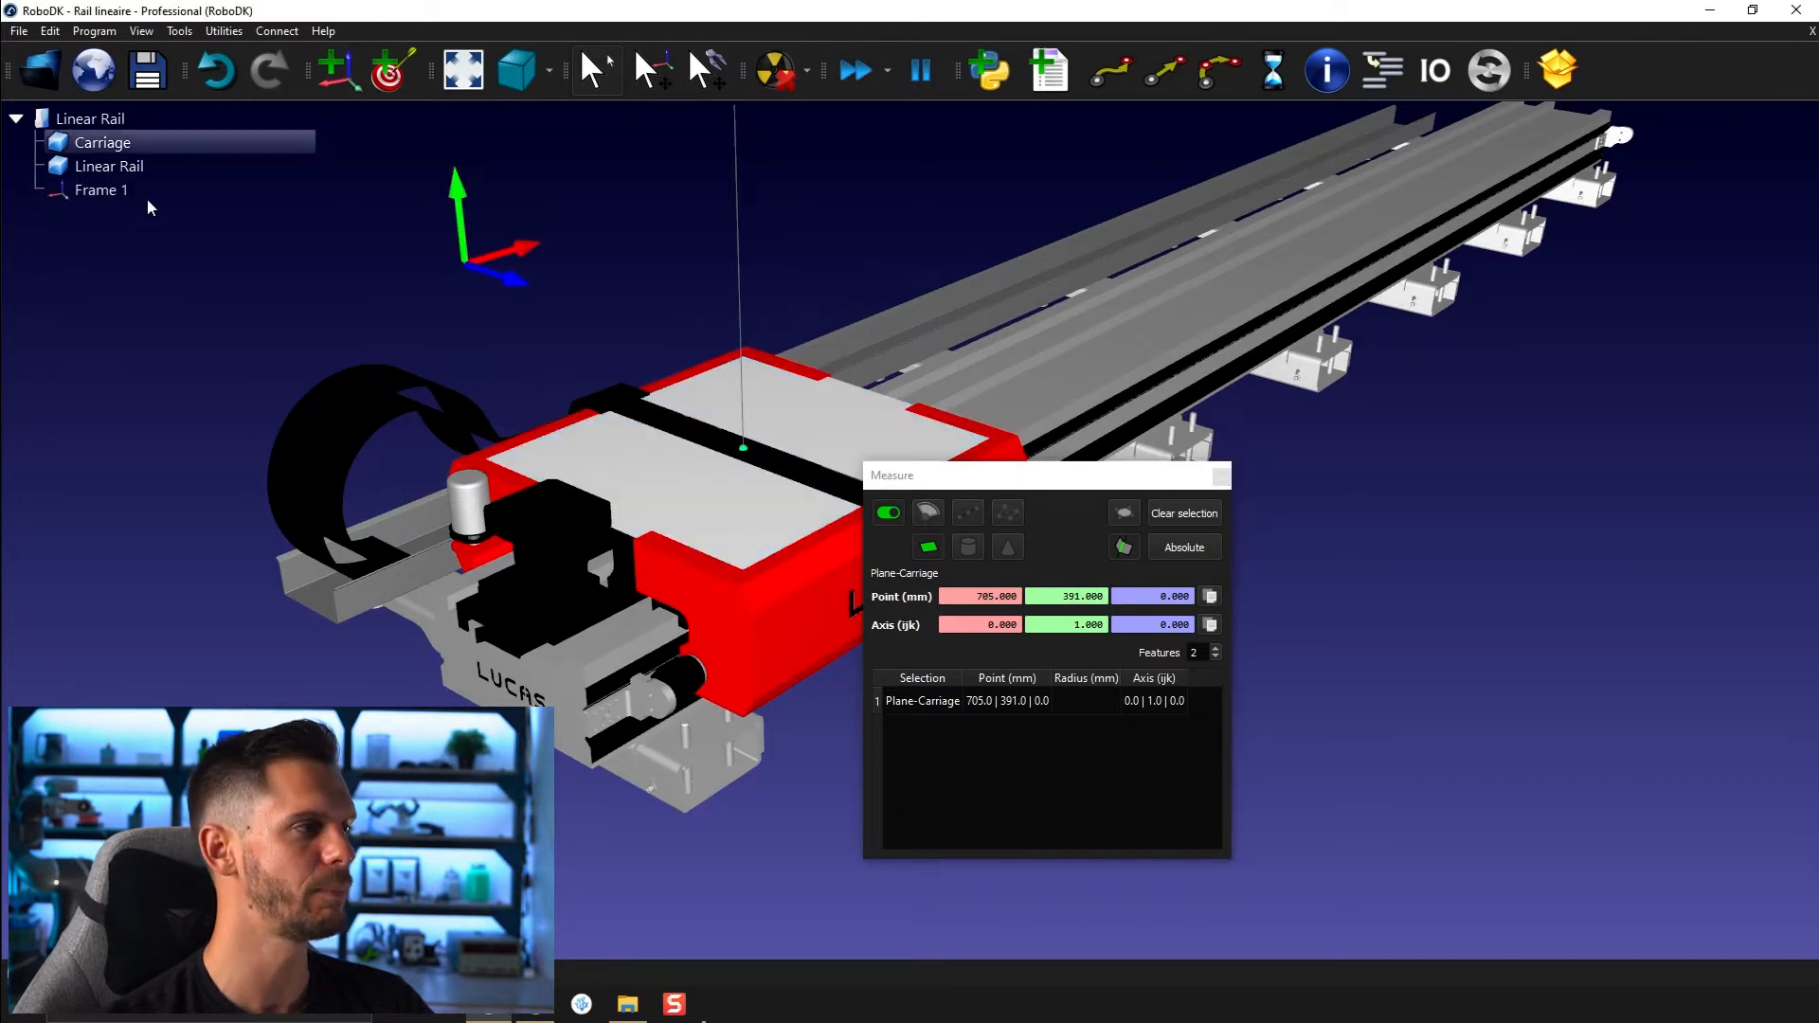
click(99, 189)
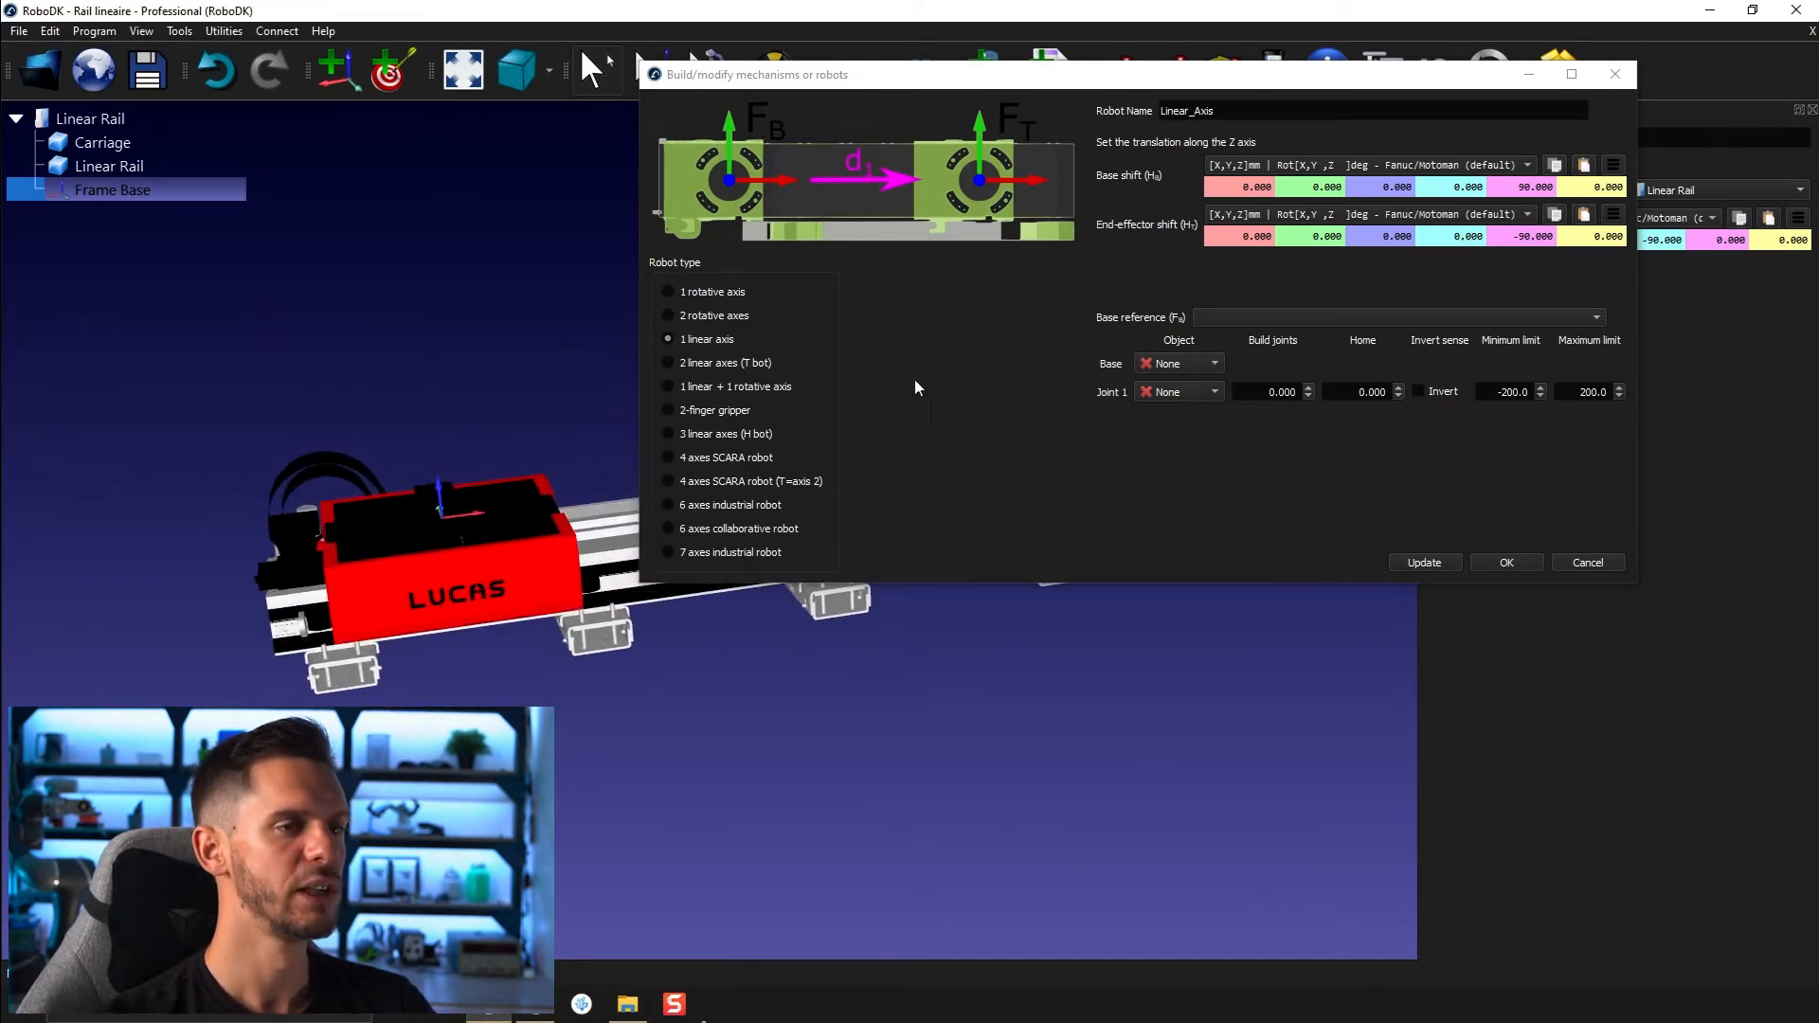
Use Frame Base as base reference, Linear Rail as base object, Carriage as joint 1
click(1397, 316)
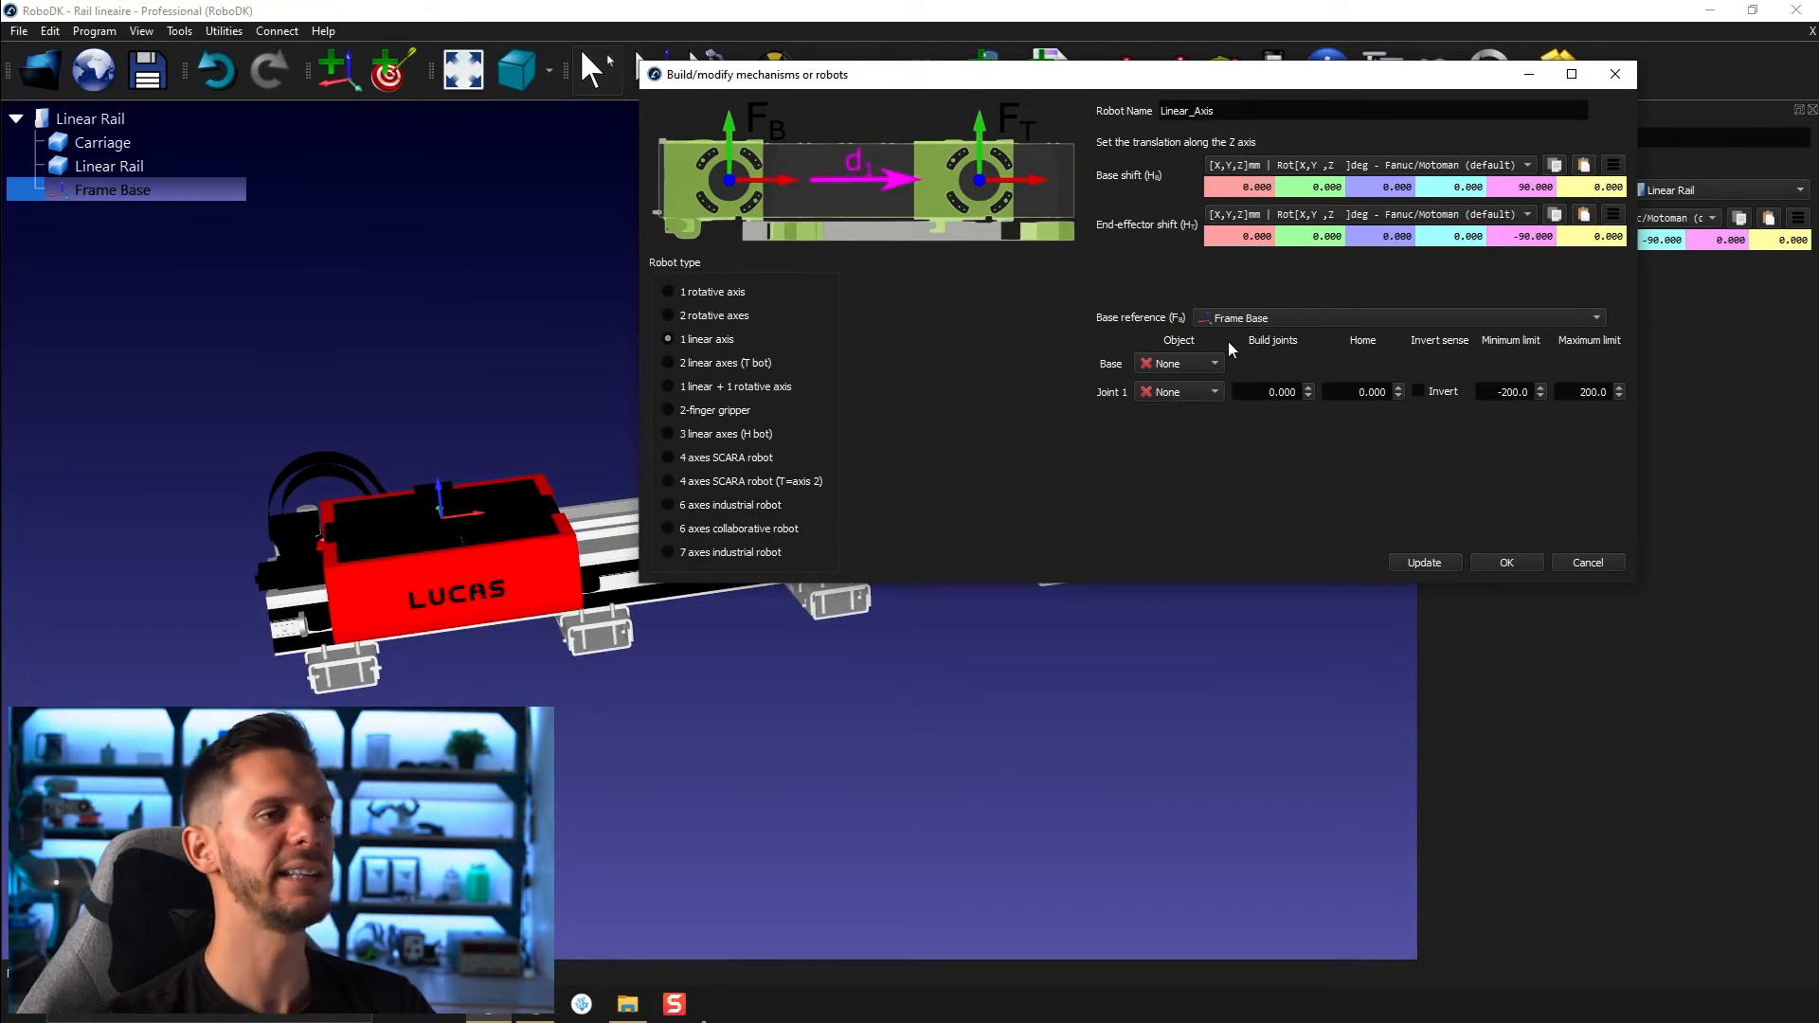
click(1179, 363)
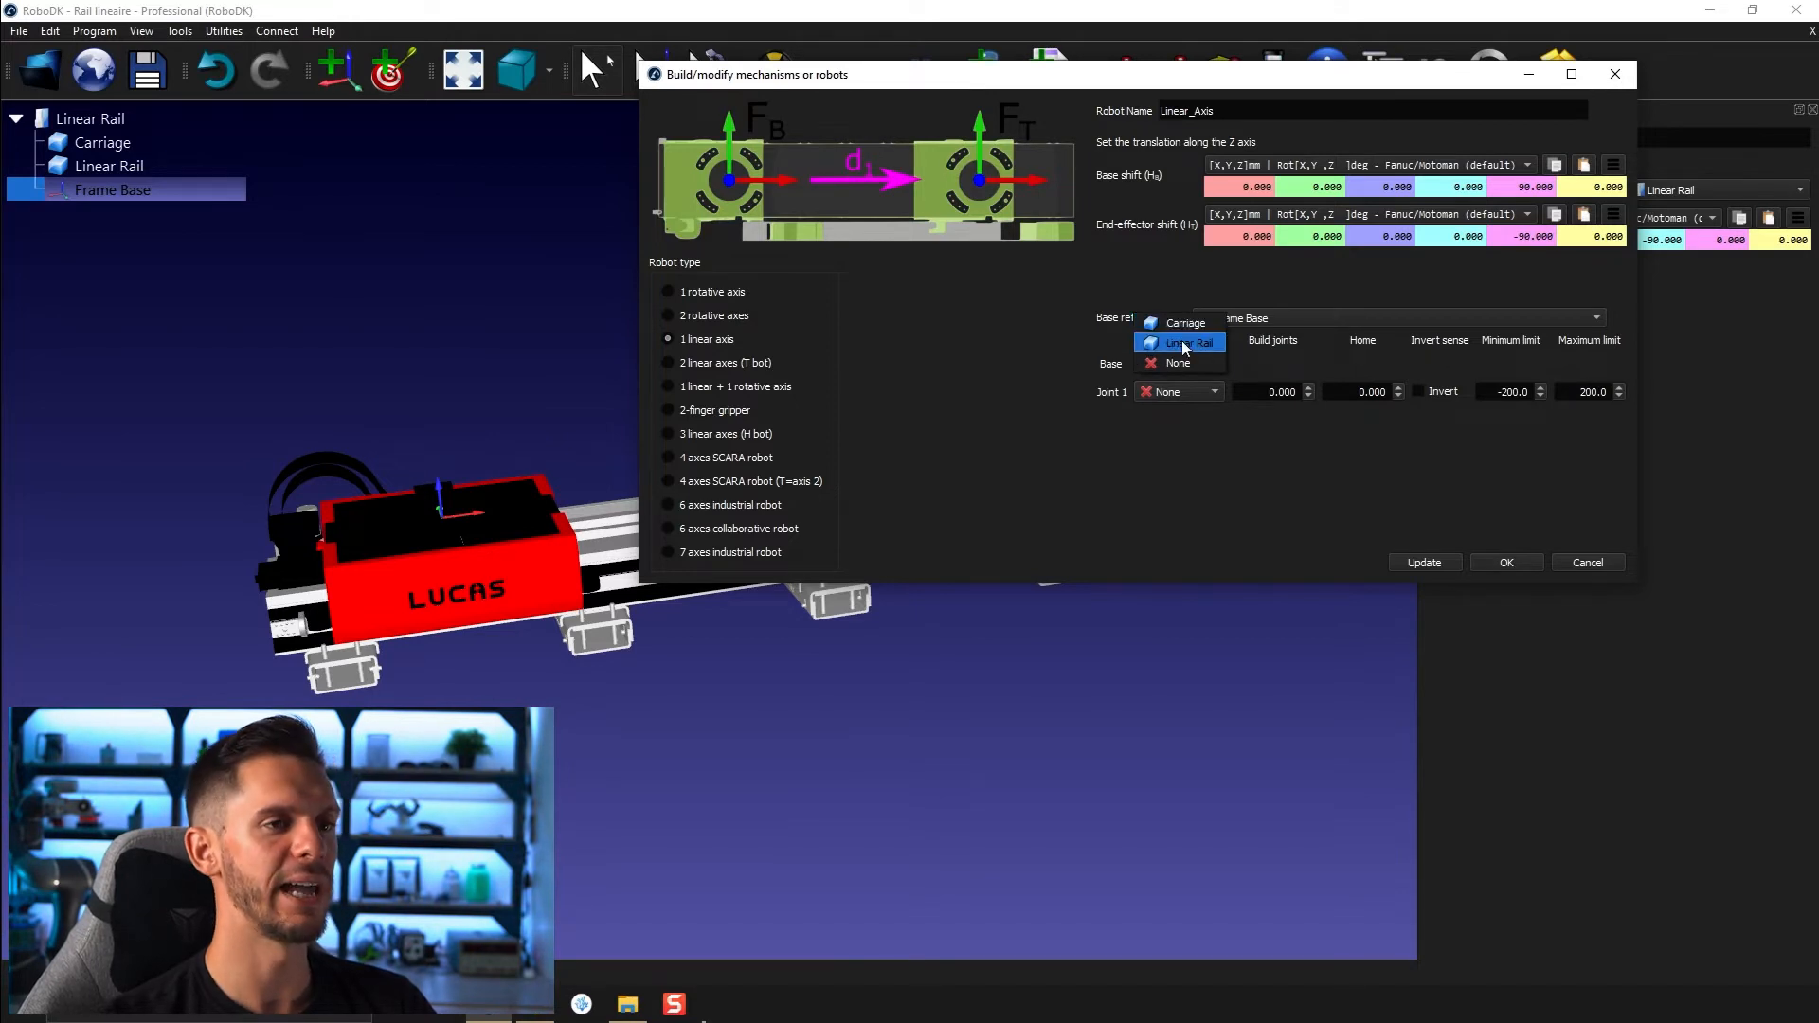
click(1188, 343)
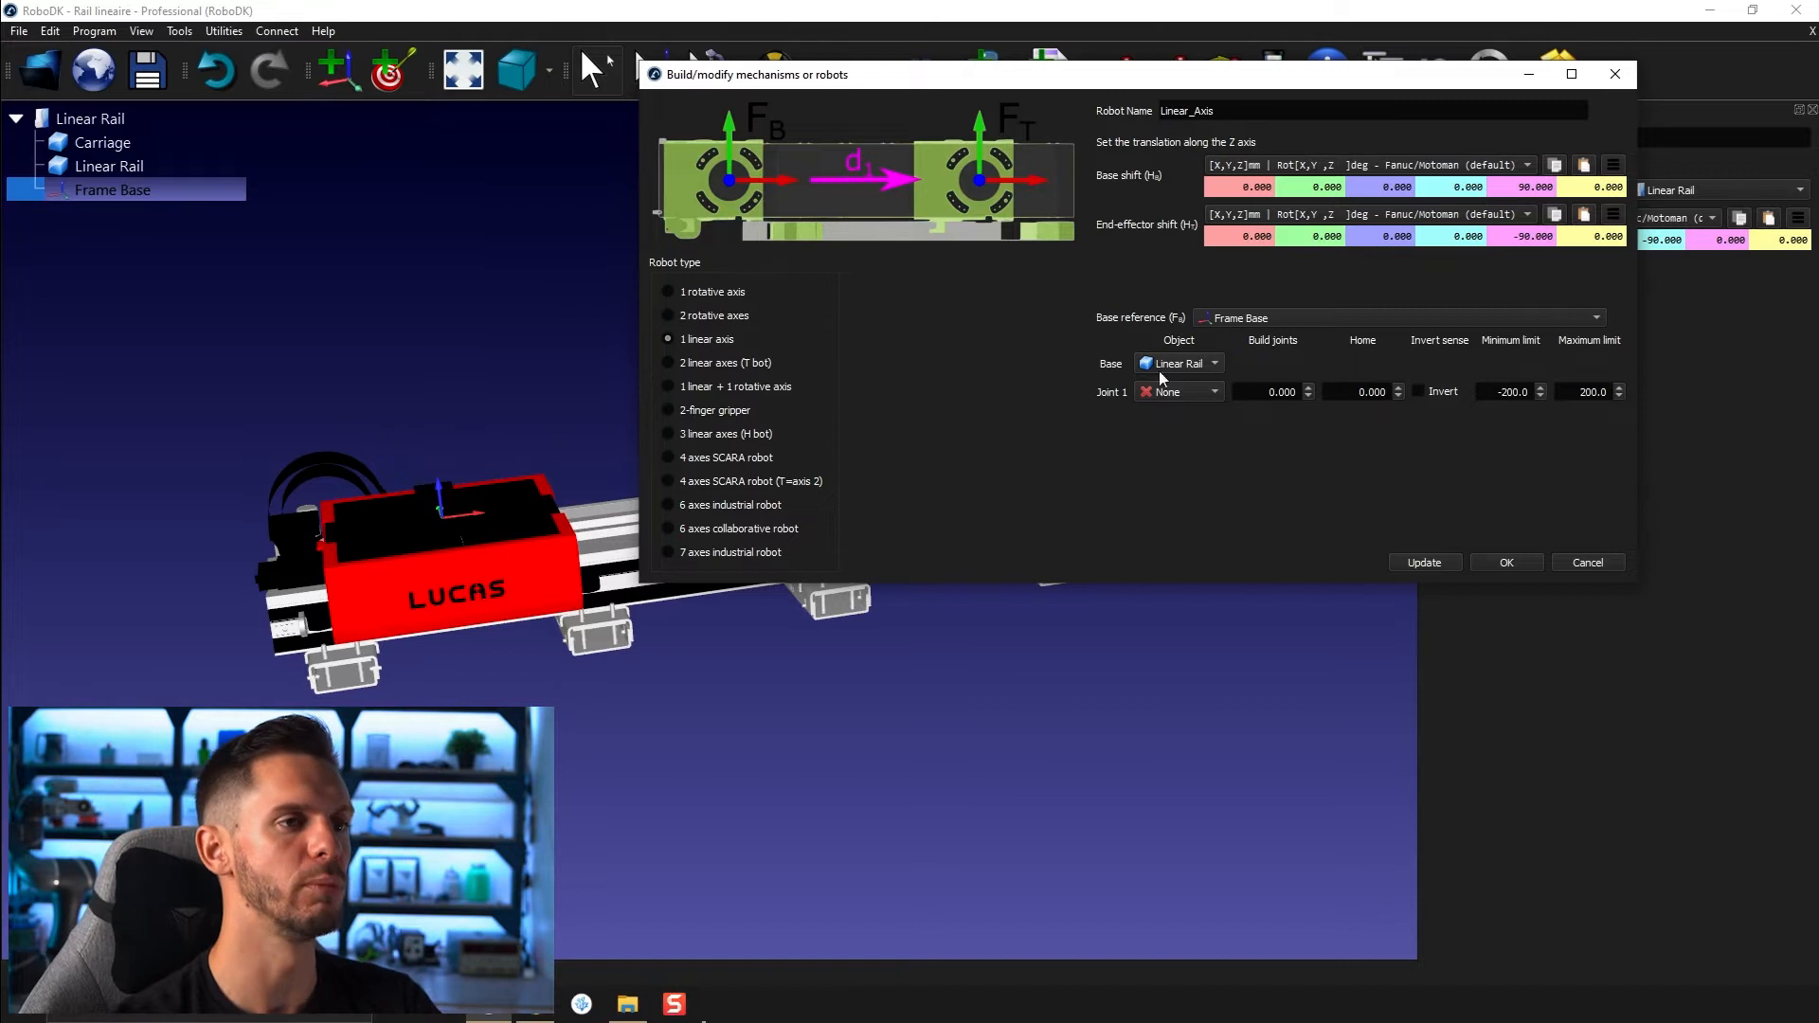
click(1178, 392)
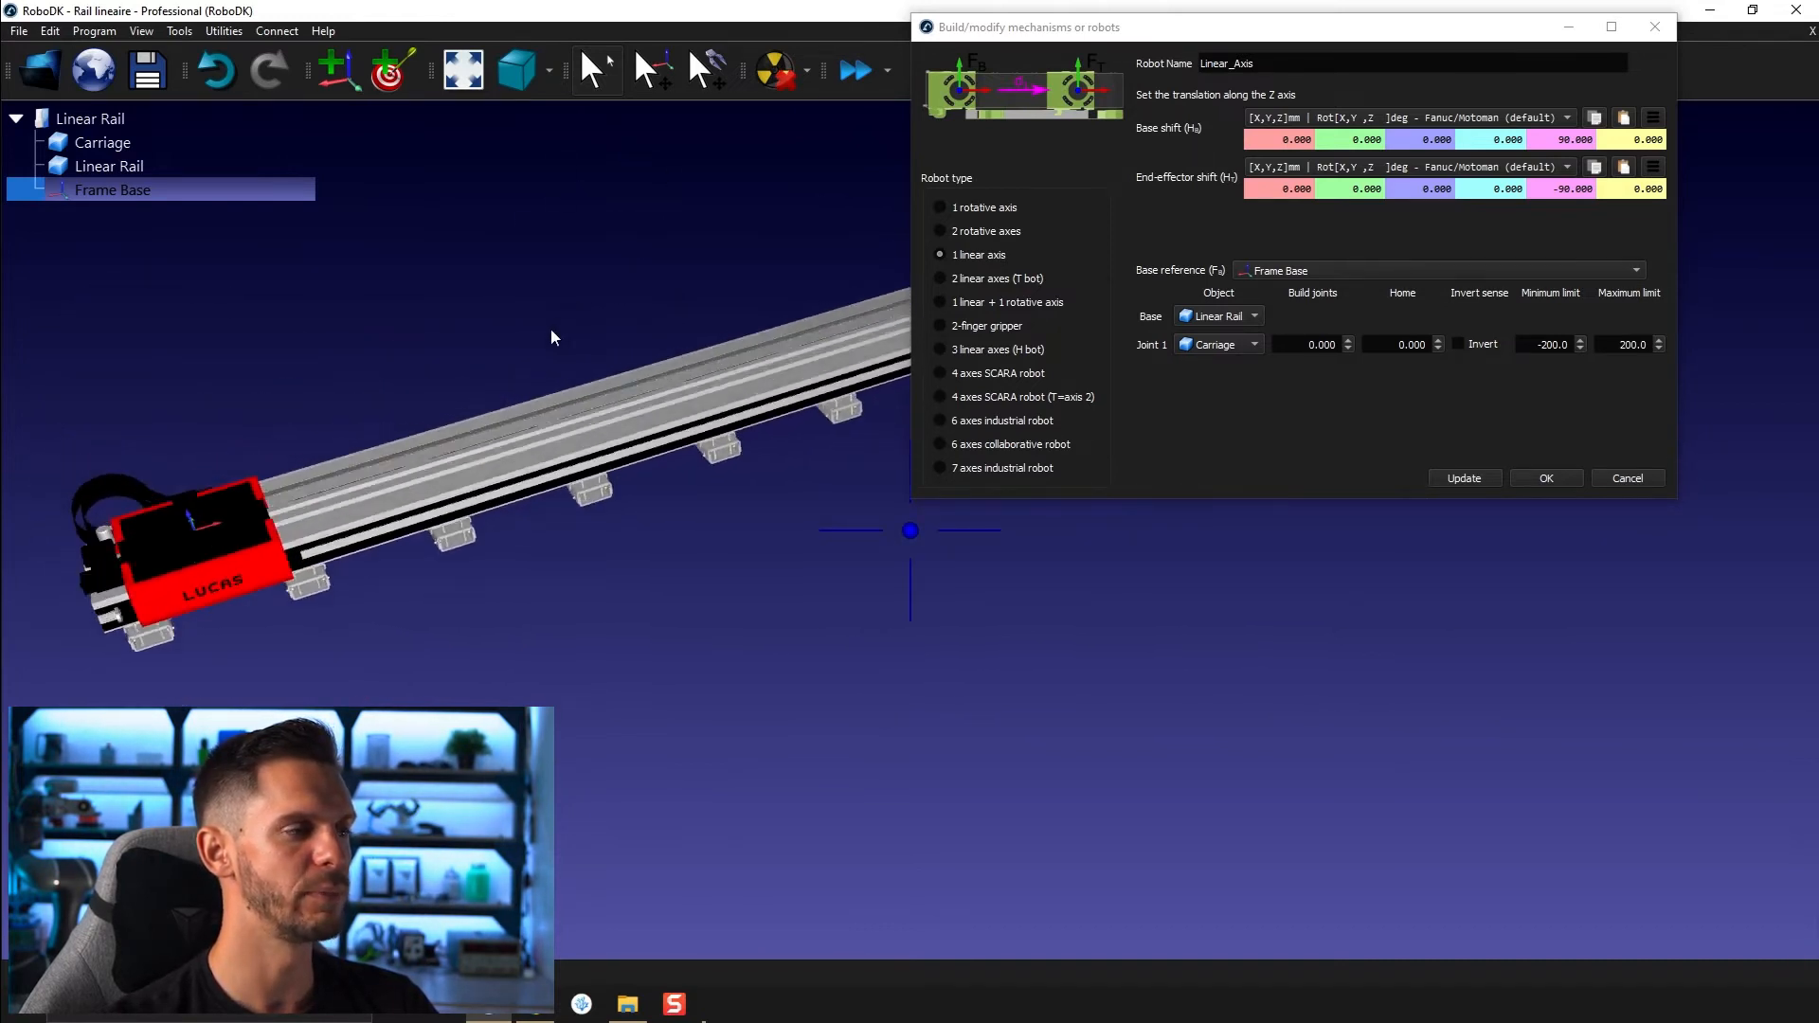
Apply the Linear_Axis settings and hide the original Carriage and Linear Rail objects
click(1463, 479)
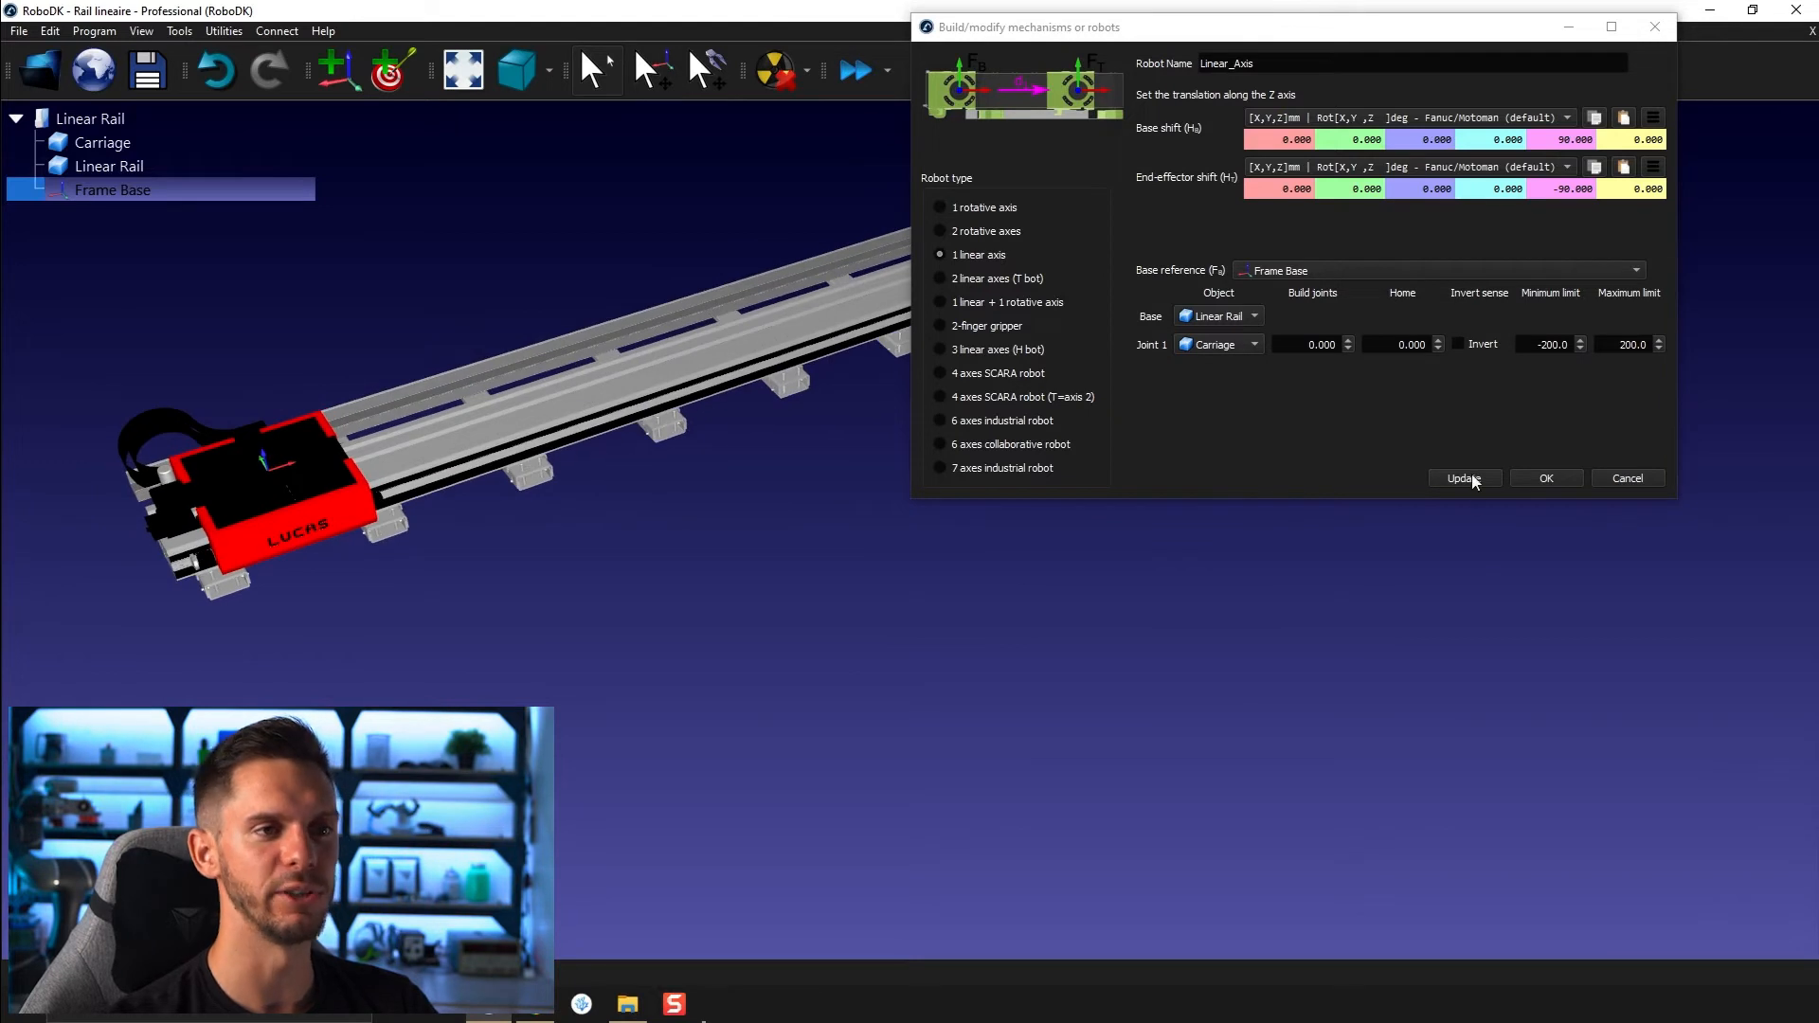
click(1463, 479)
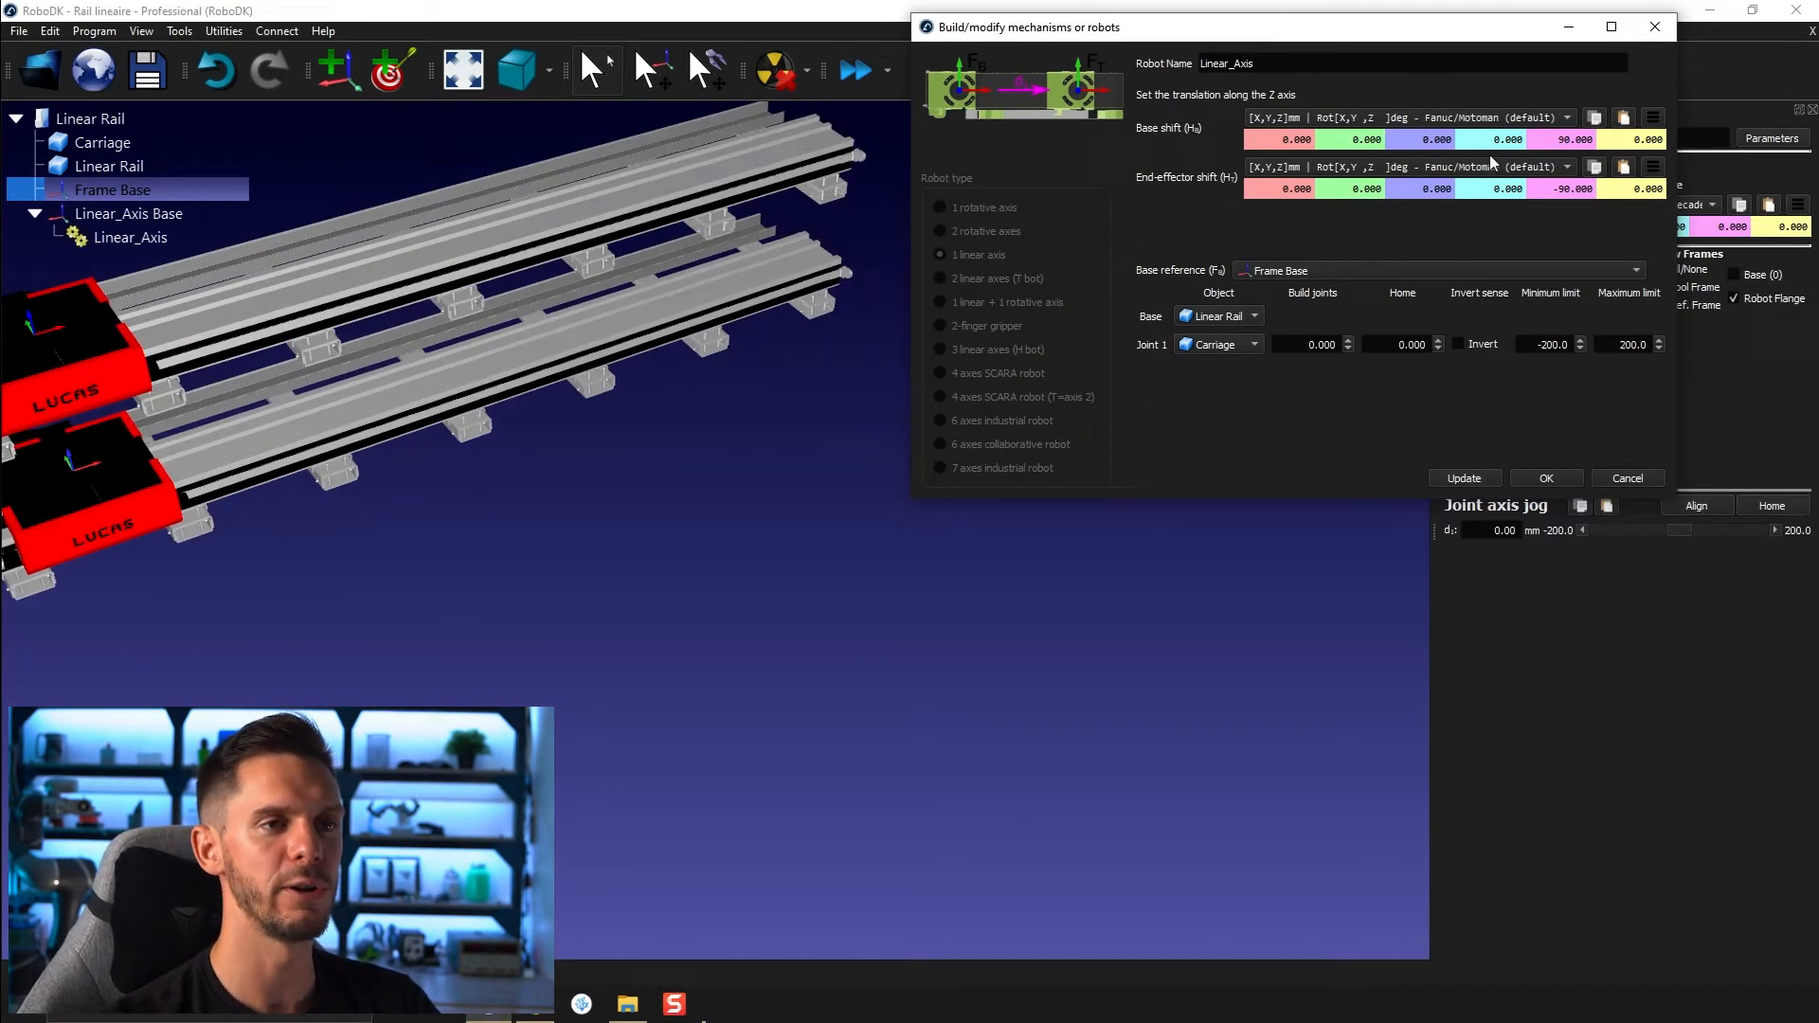
mouse_move(1526, 424)
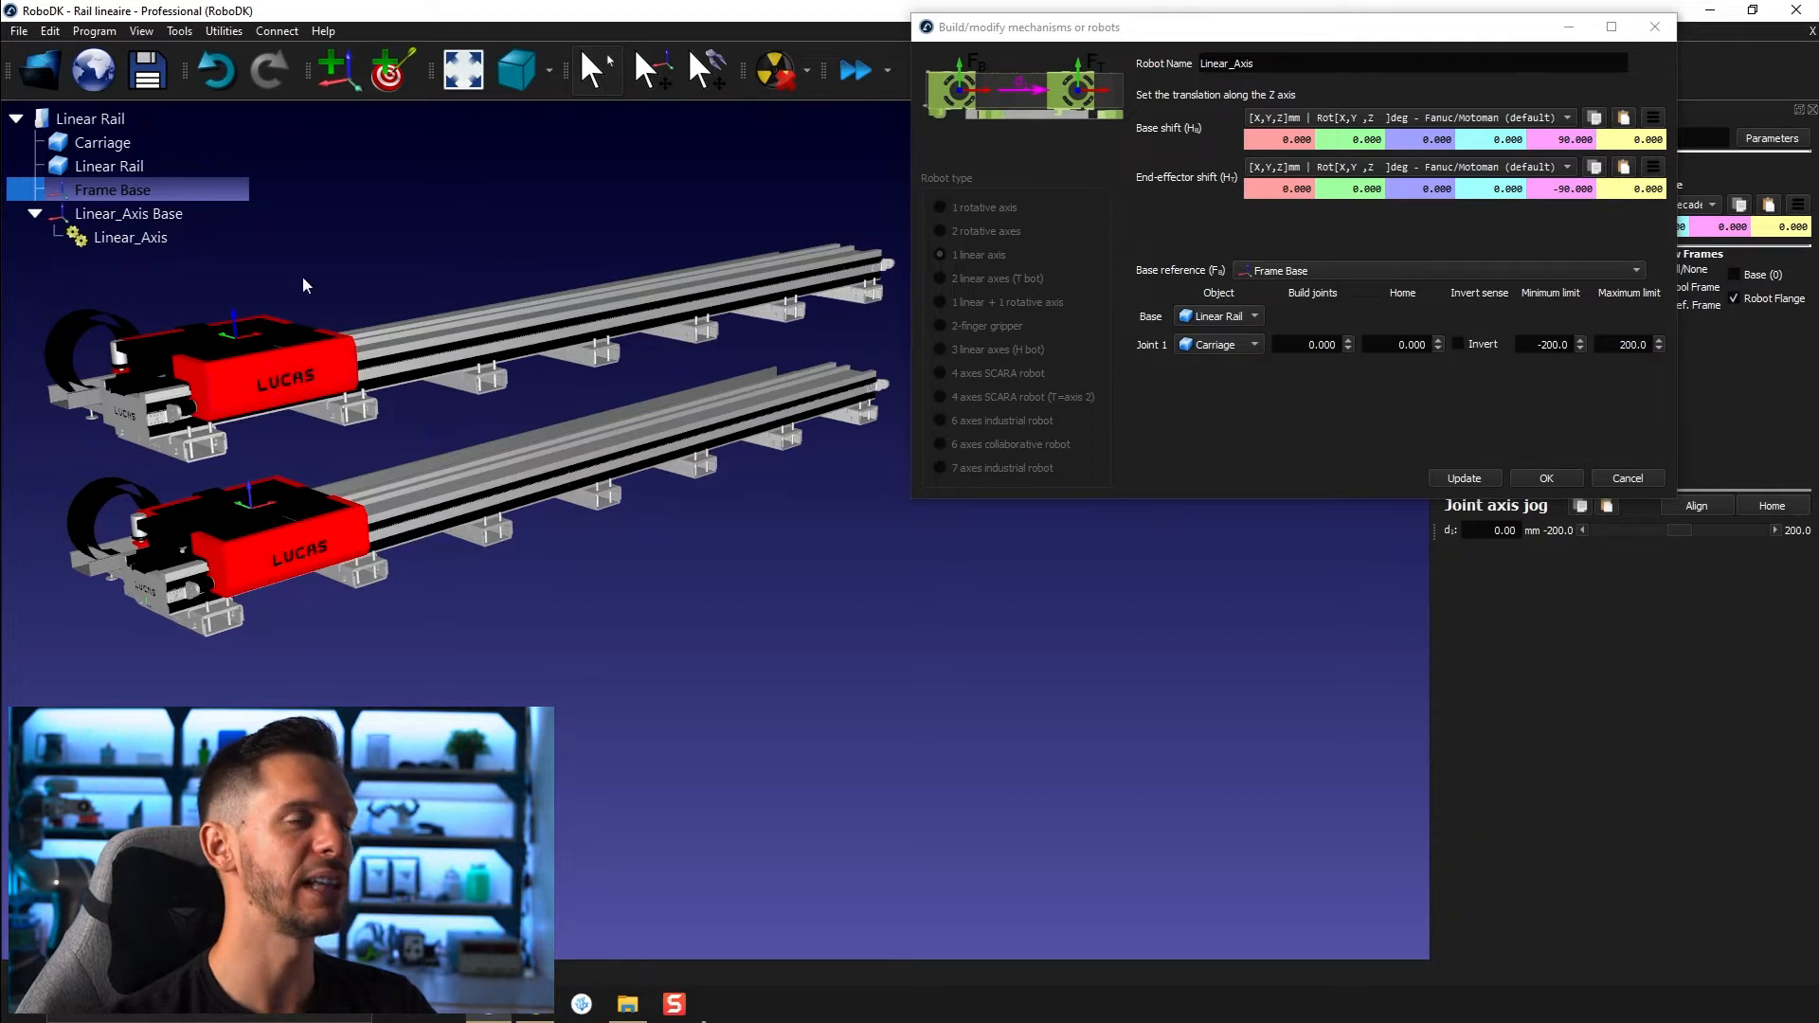
mouse_move(955, 779)
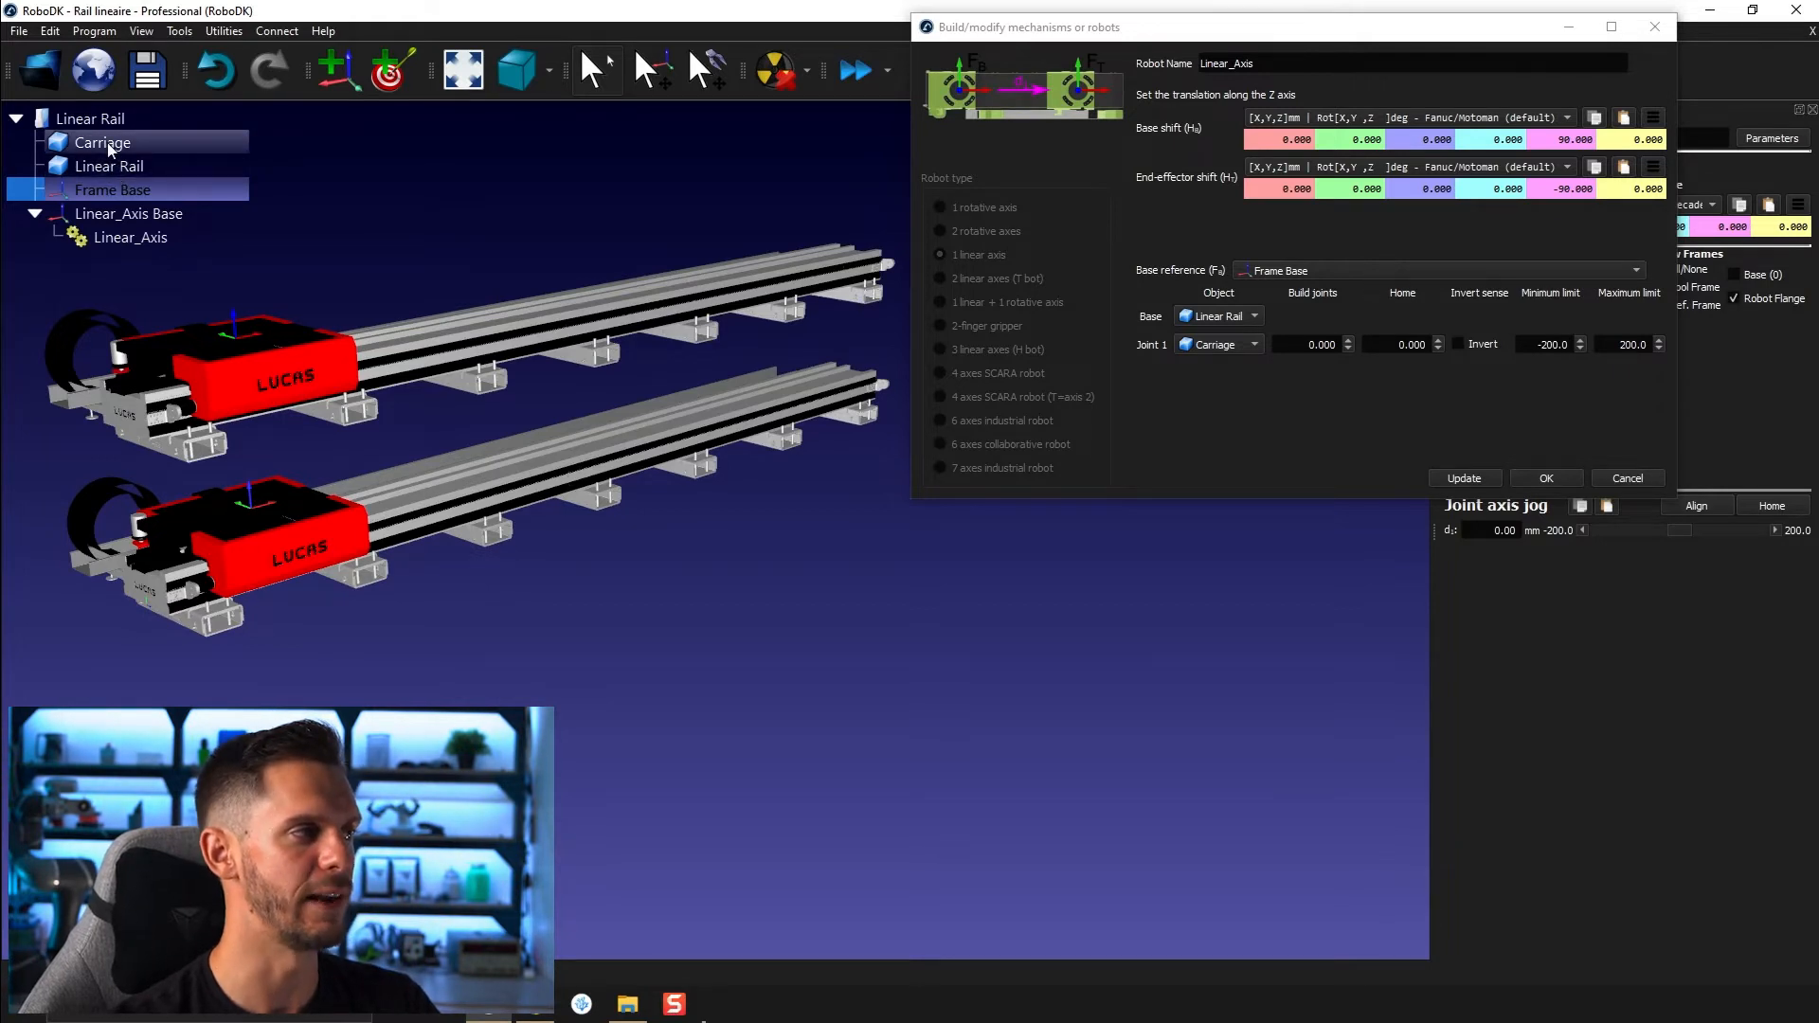
right_click(103, 141)
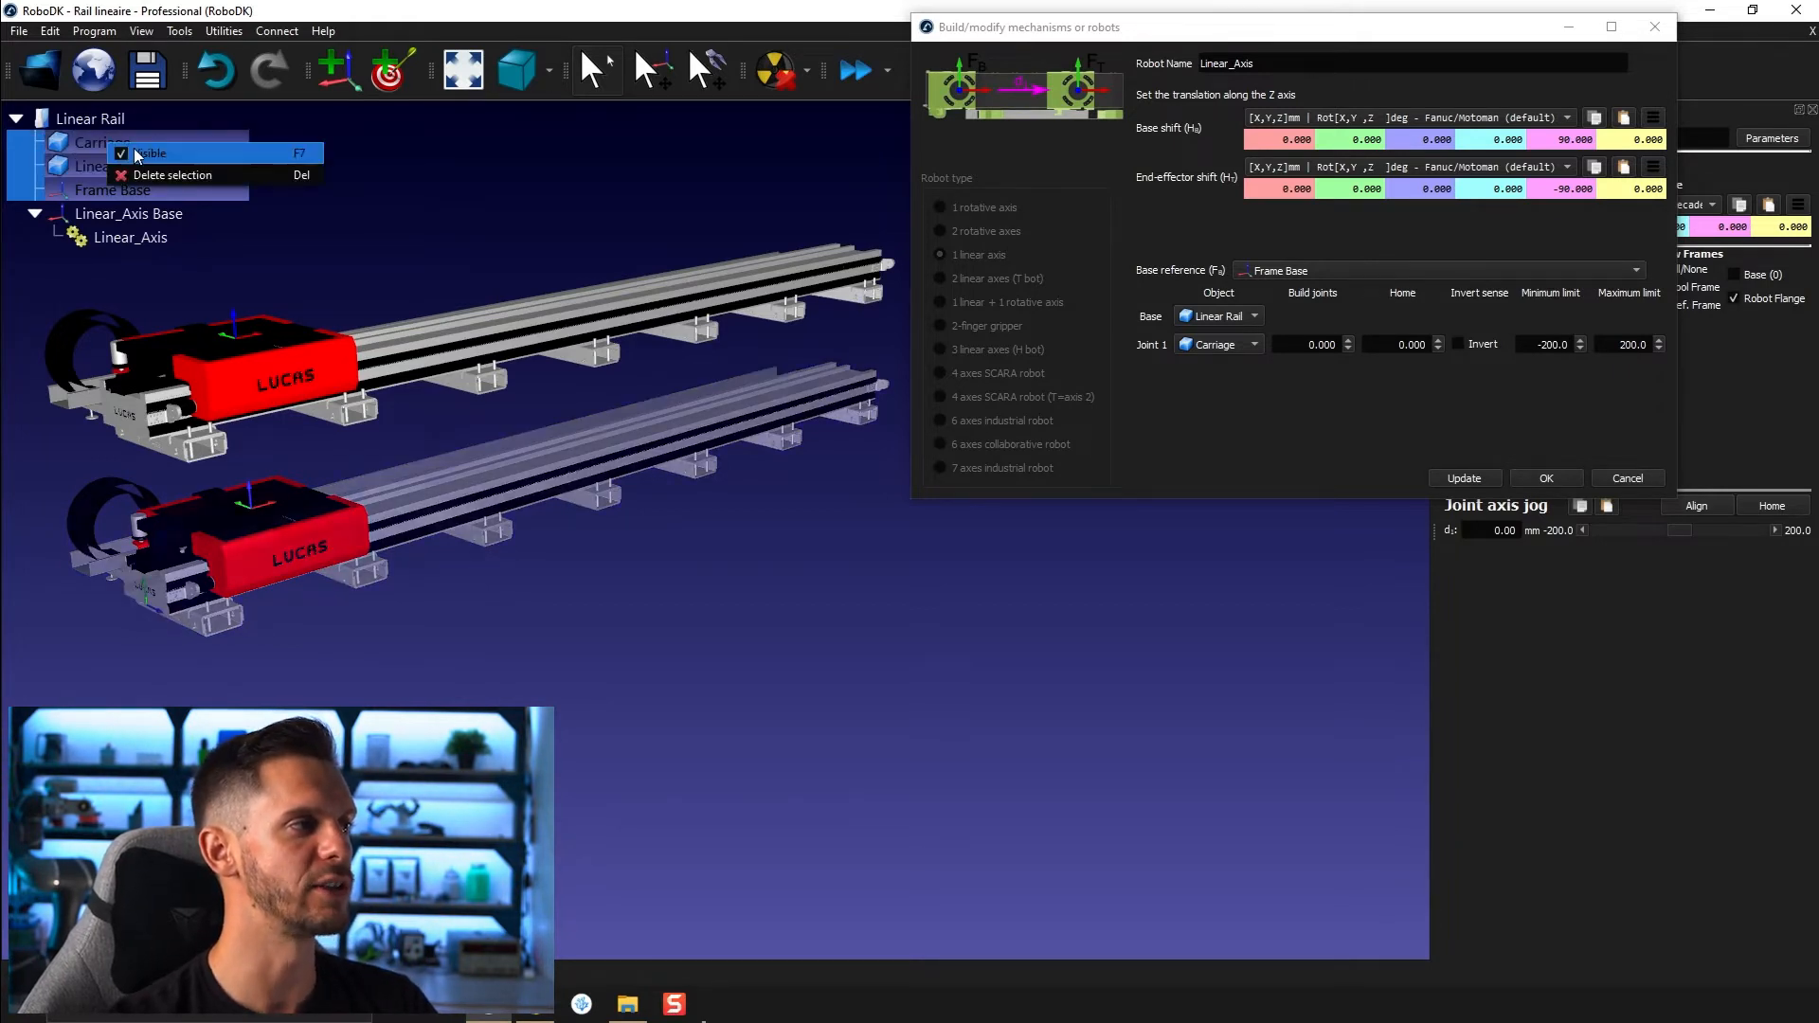
click(152, 152)
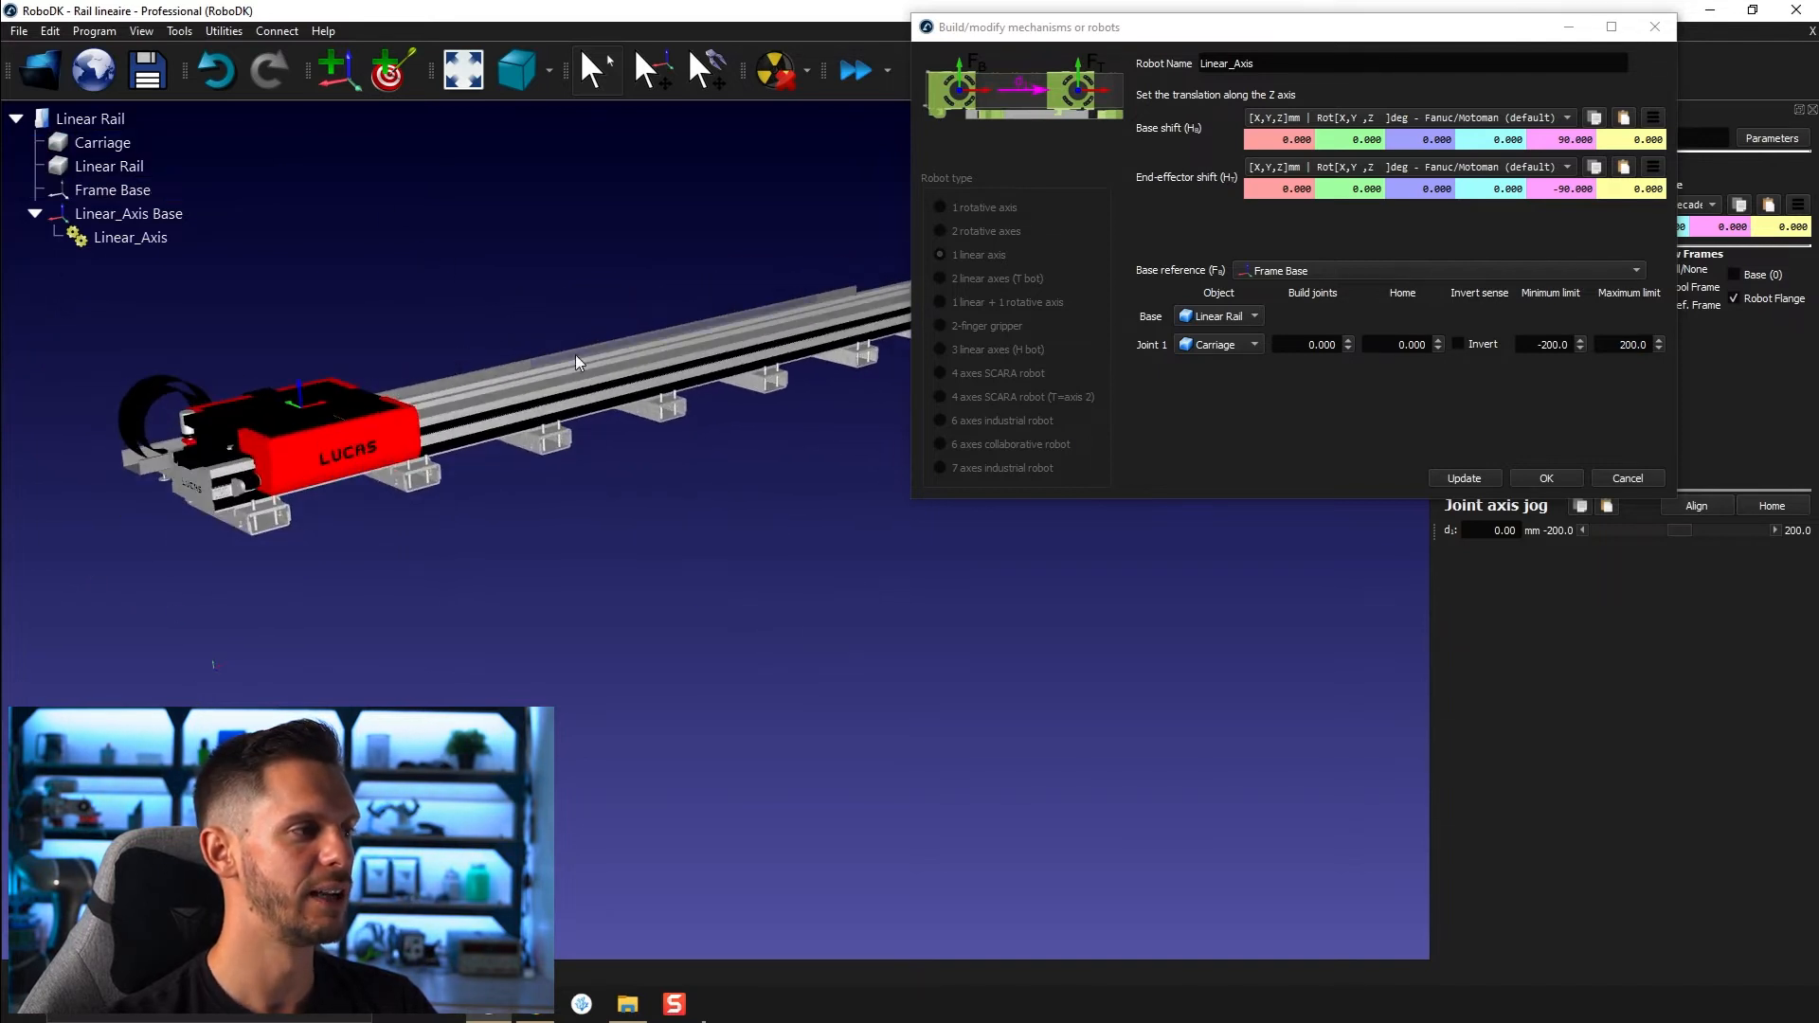
mouse_move(1405, 44)
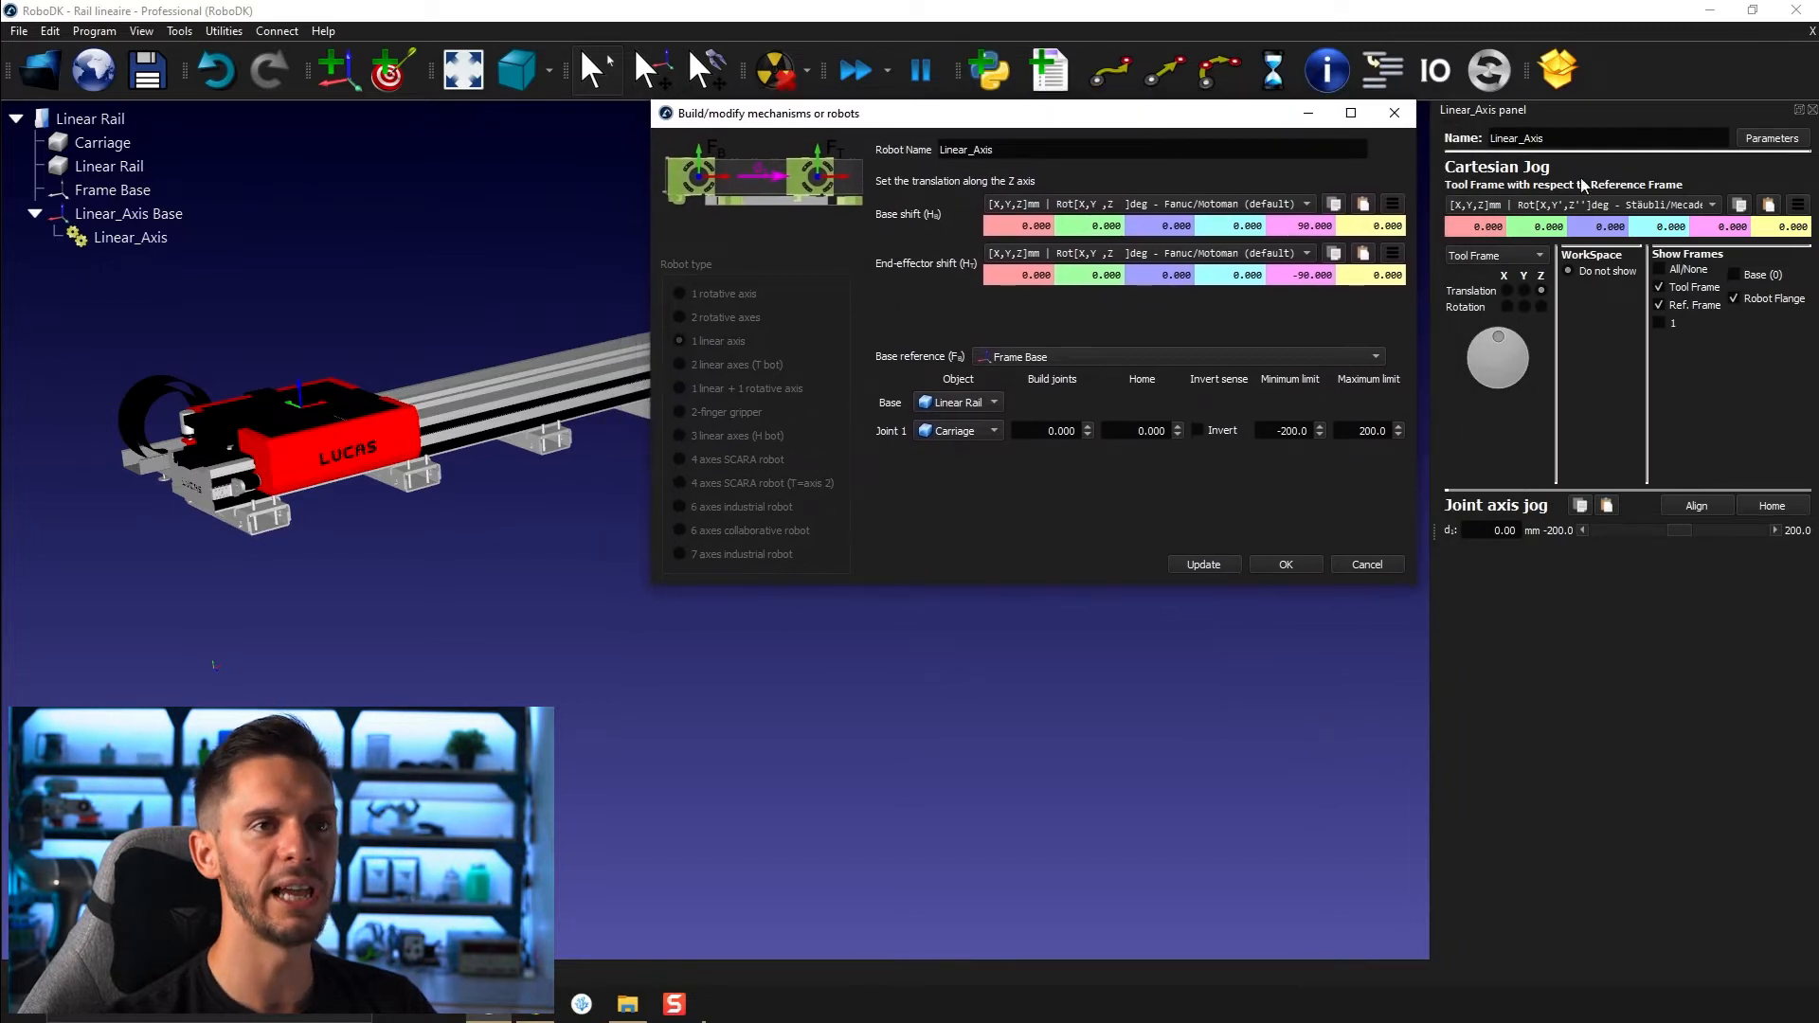
mouse_move(1651, 504)
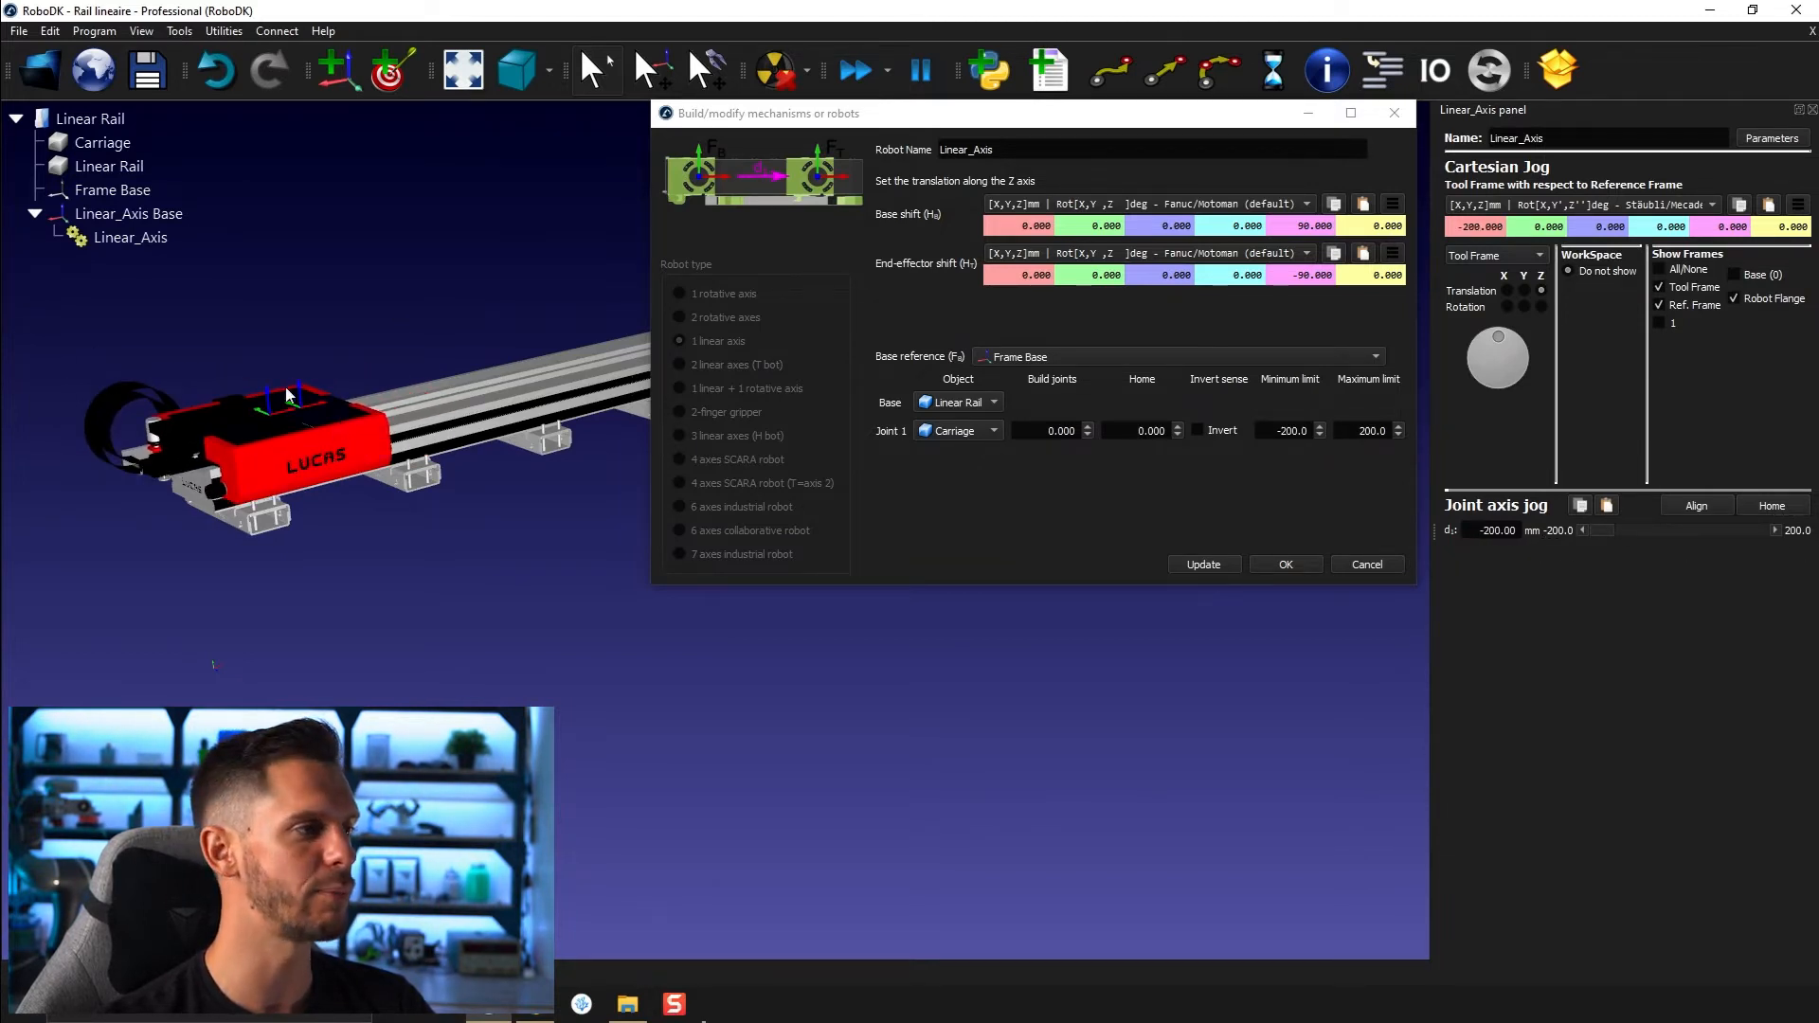
Jog the carriage along the rail and limit the axis travel to 0–5235 mm
click(128, 213)
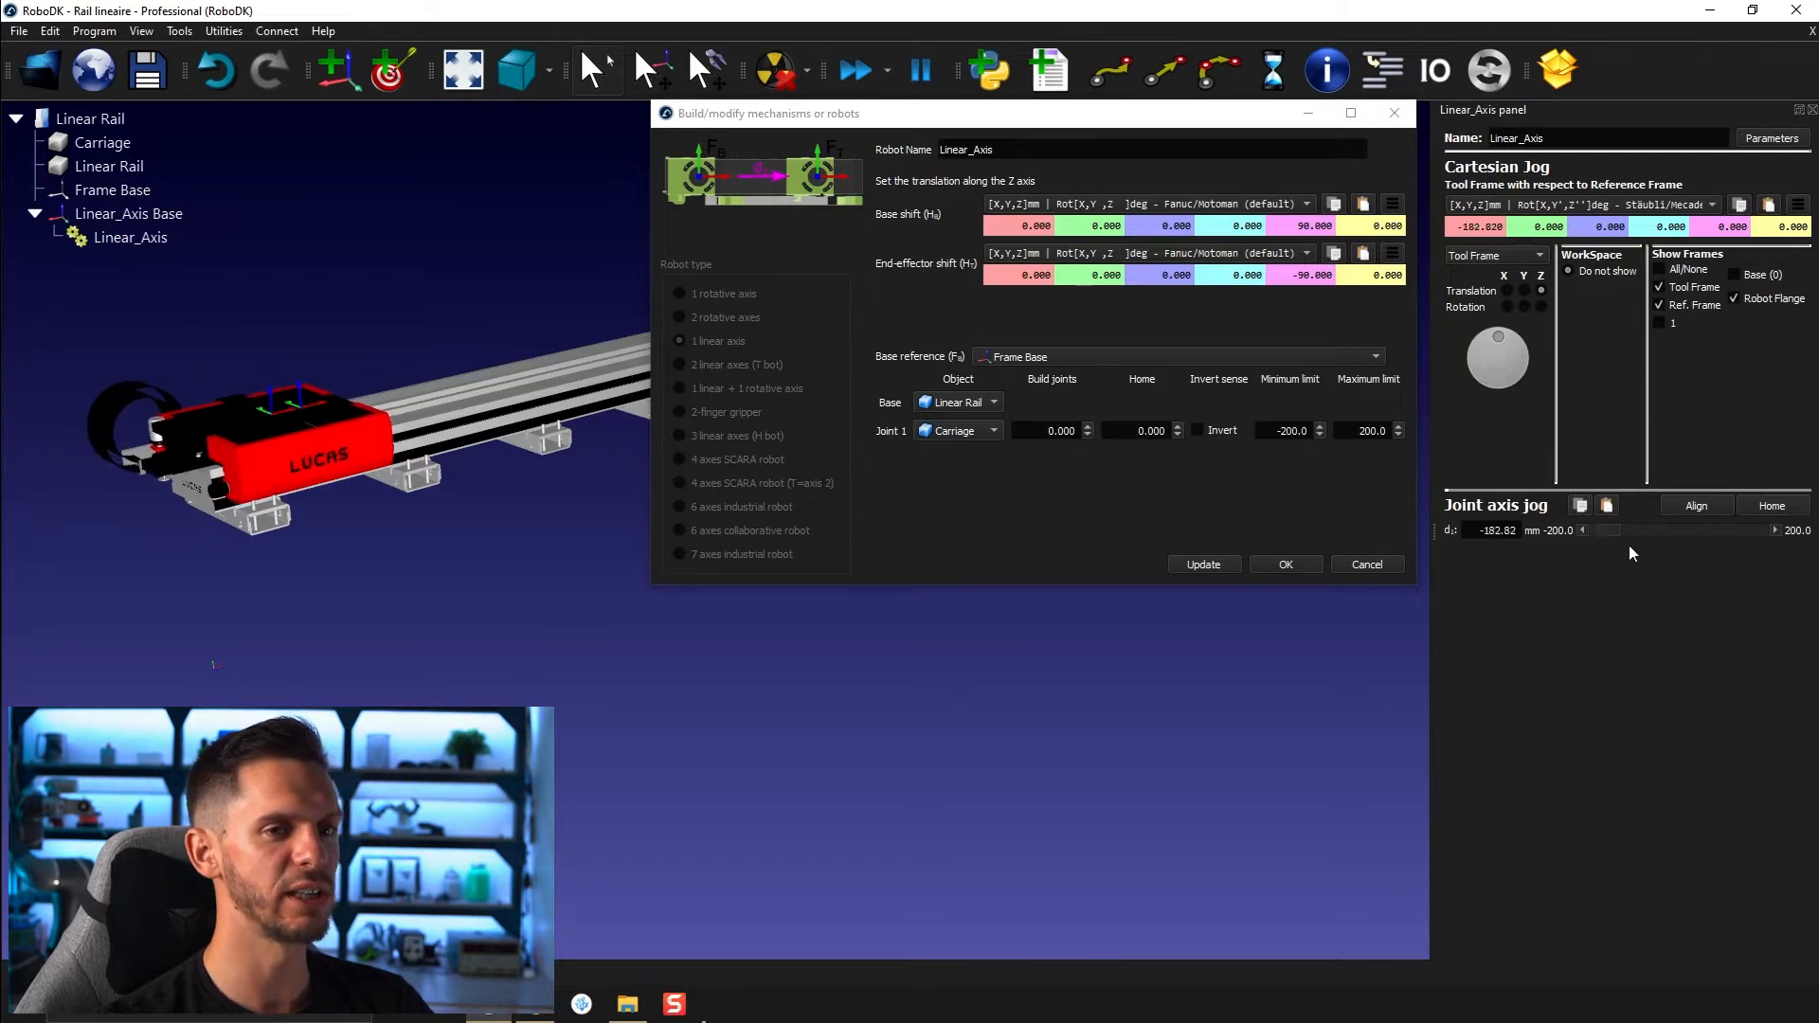
drag(1581, 531, 1717, 530)
text(5)
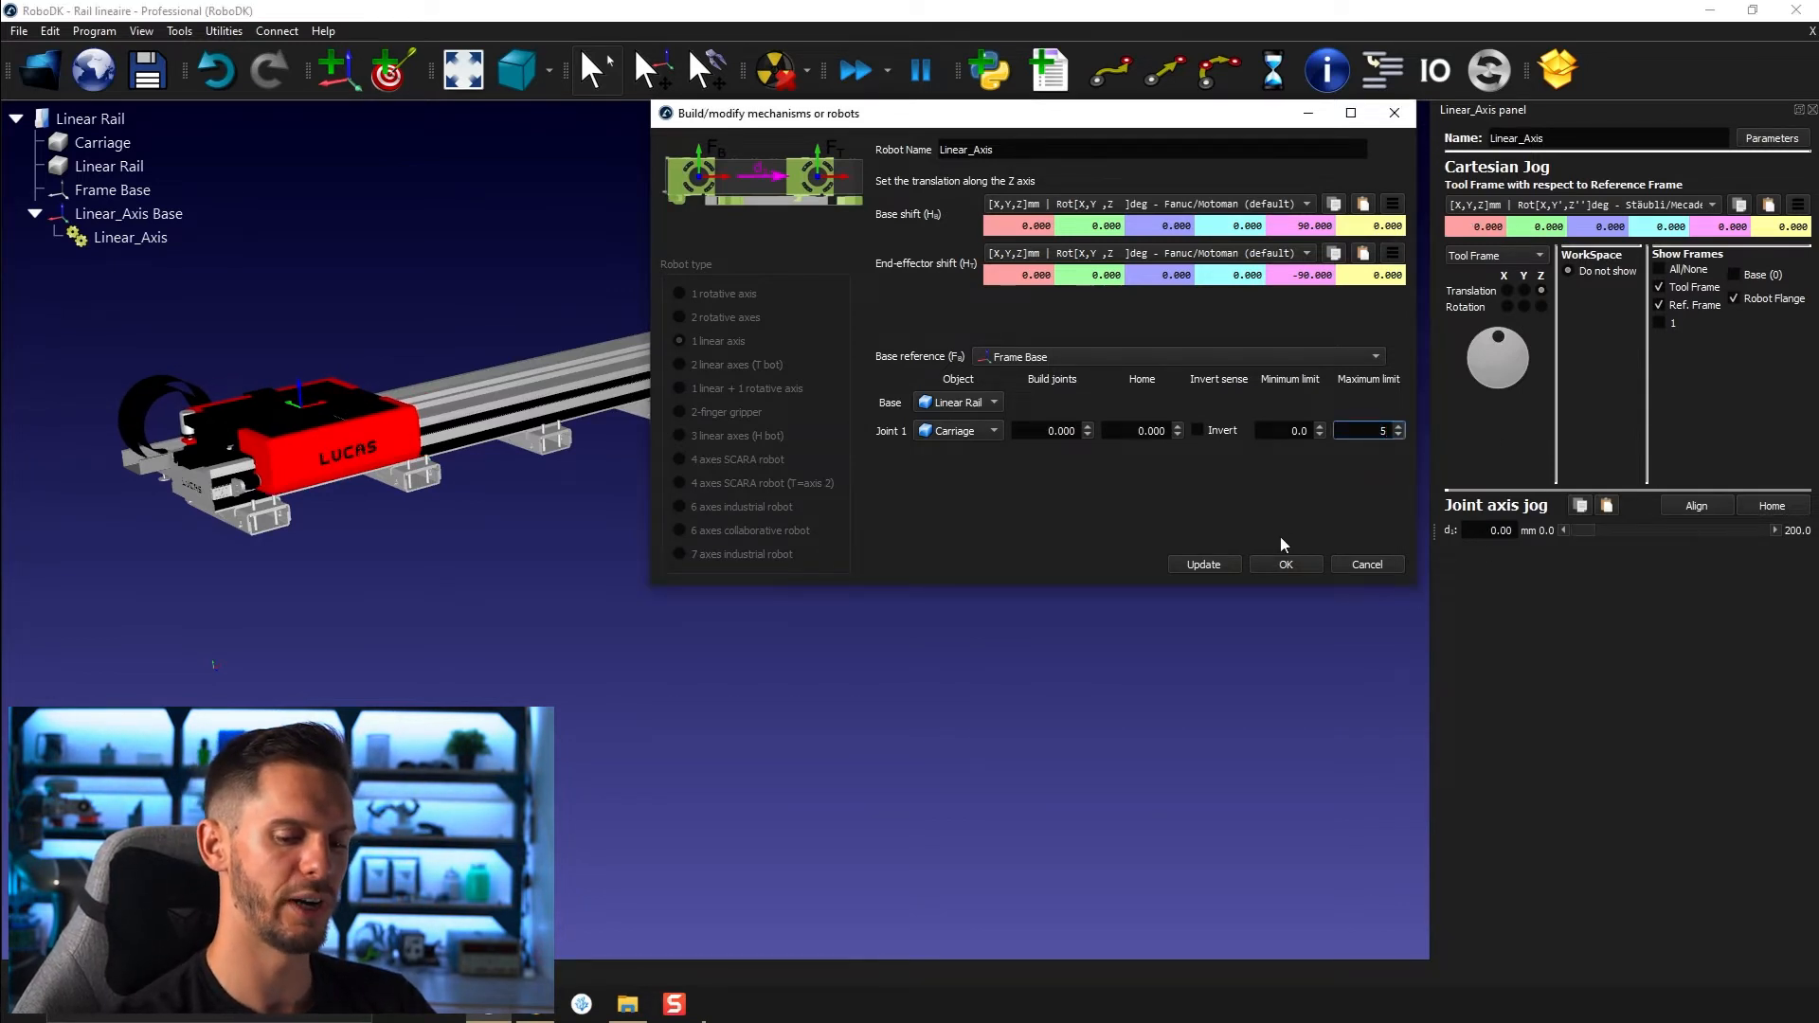
text(235)
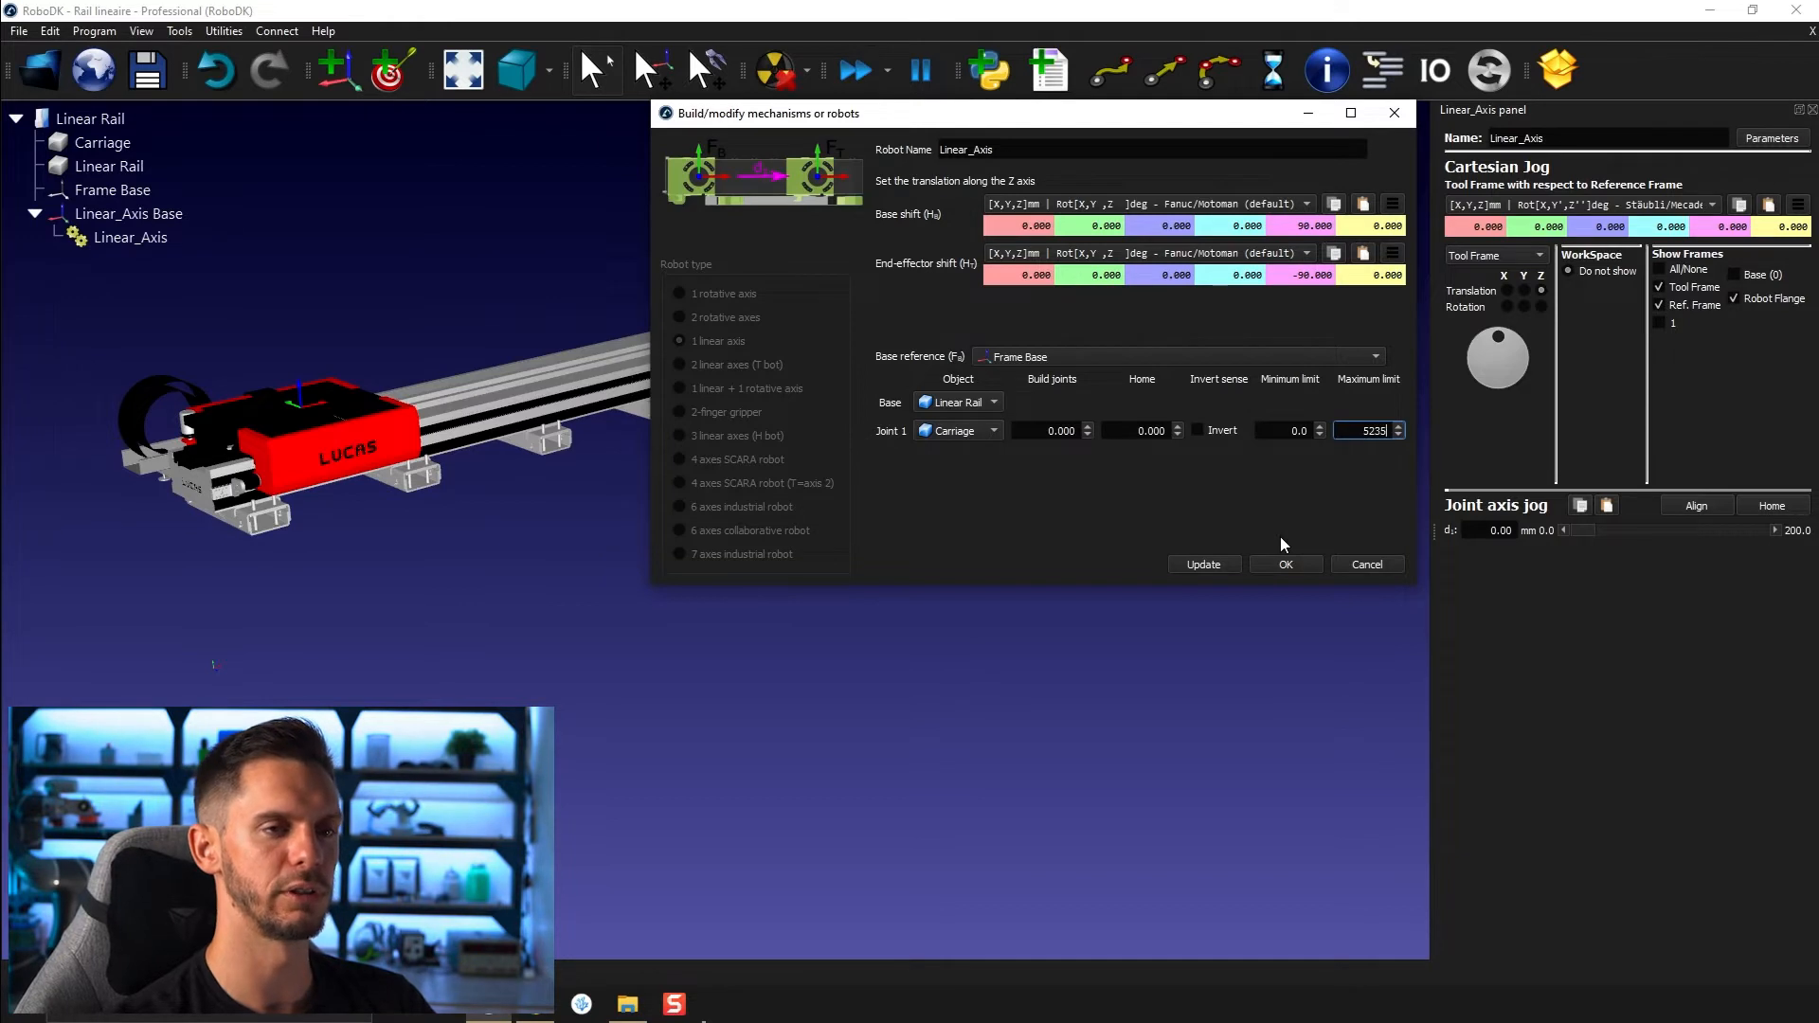
click(1203, 564)
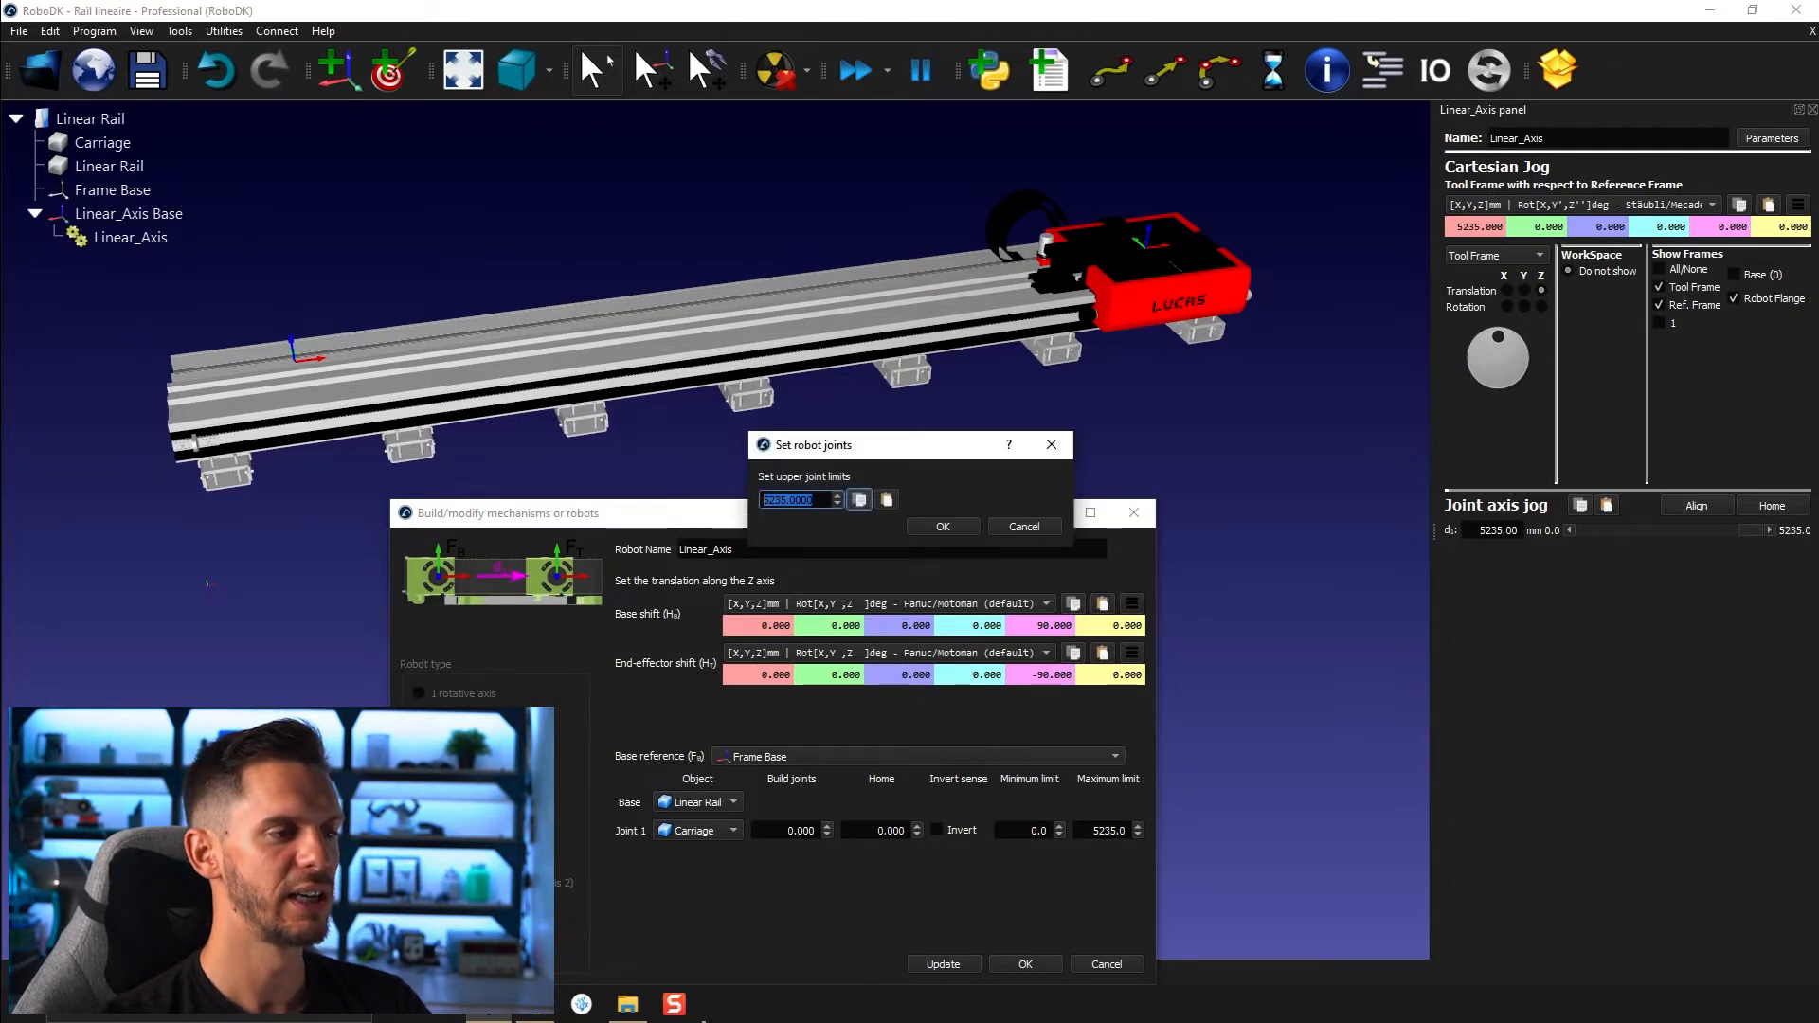
mouse_move(788, 518)
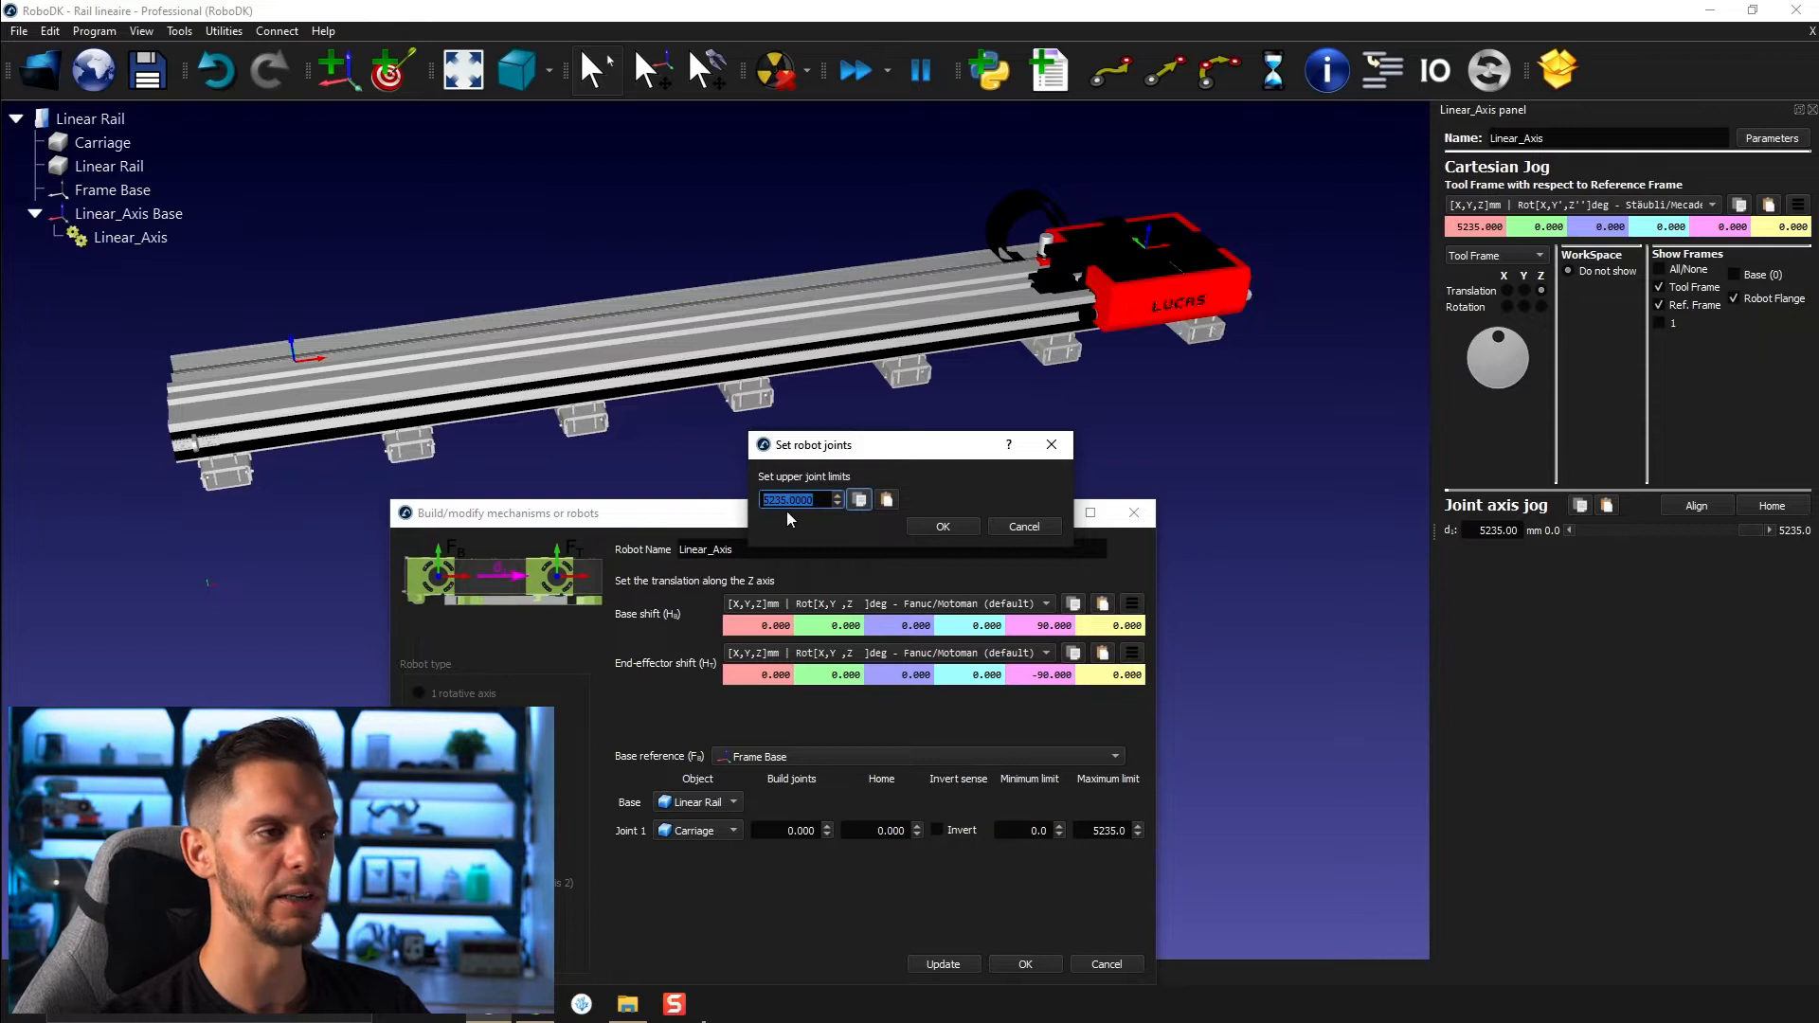
mouse_move(1064, 748)
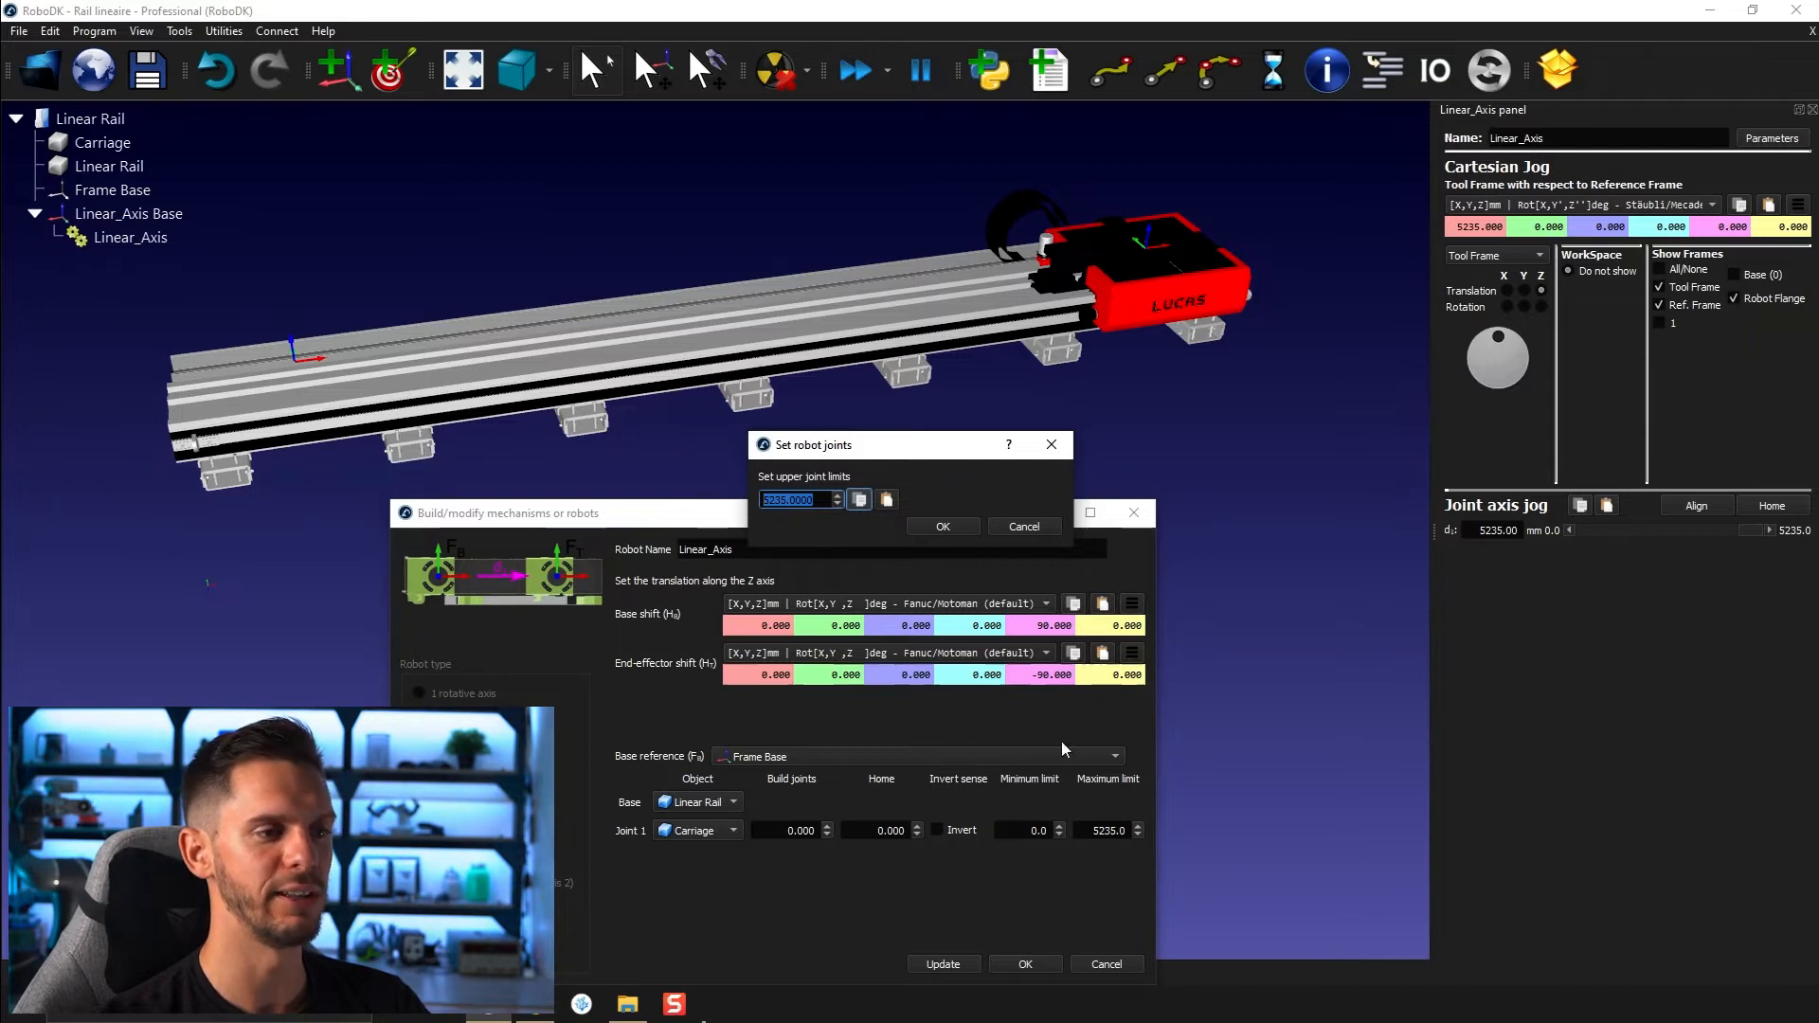
click(942, 526)
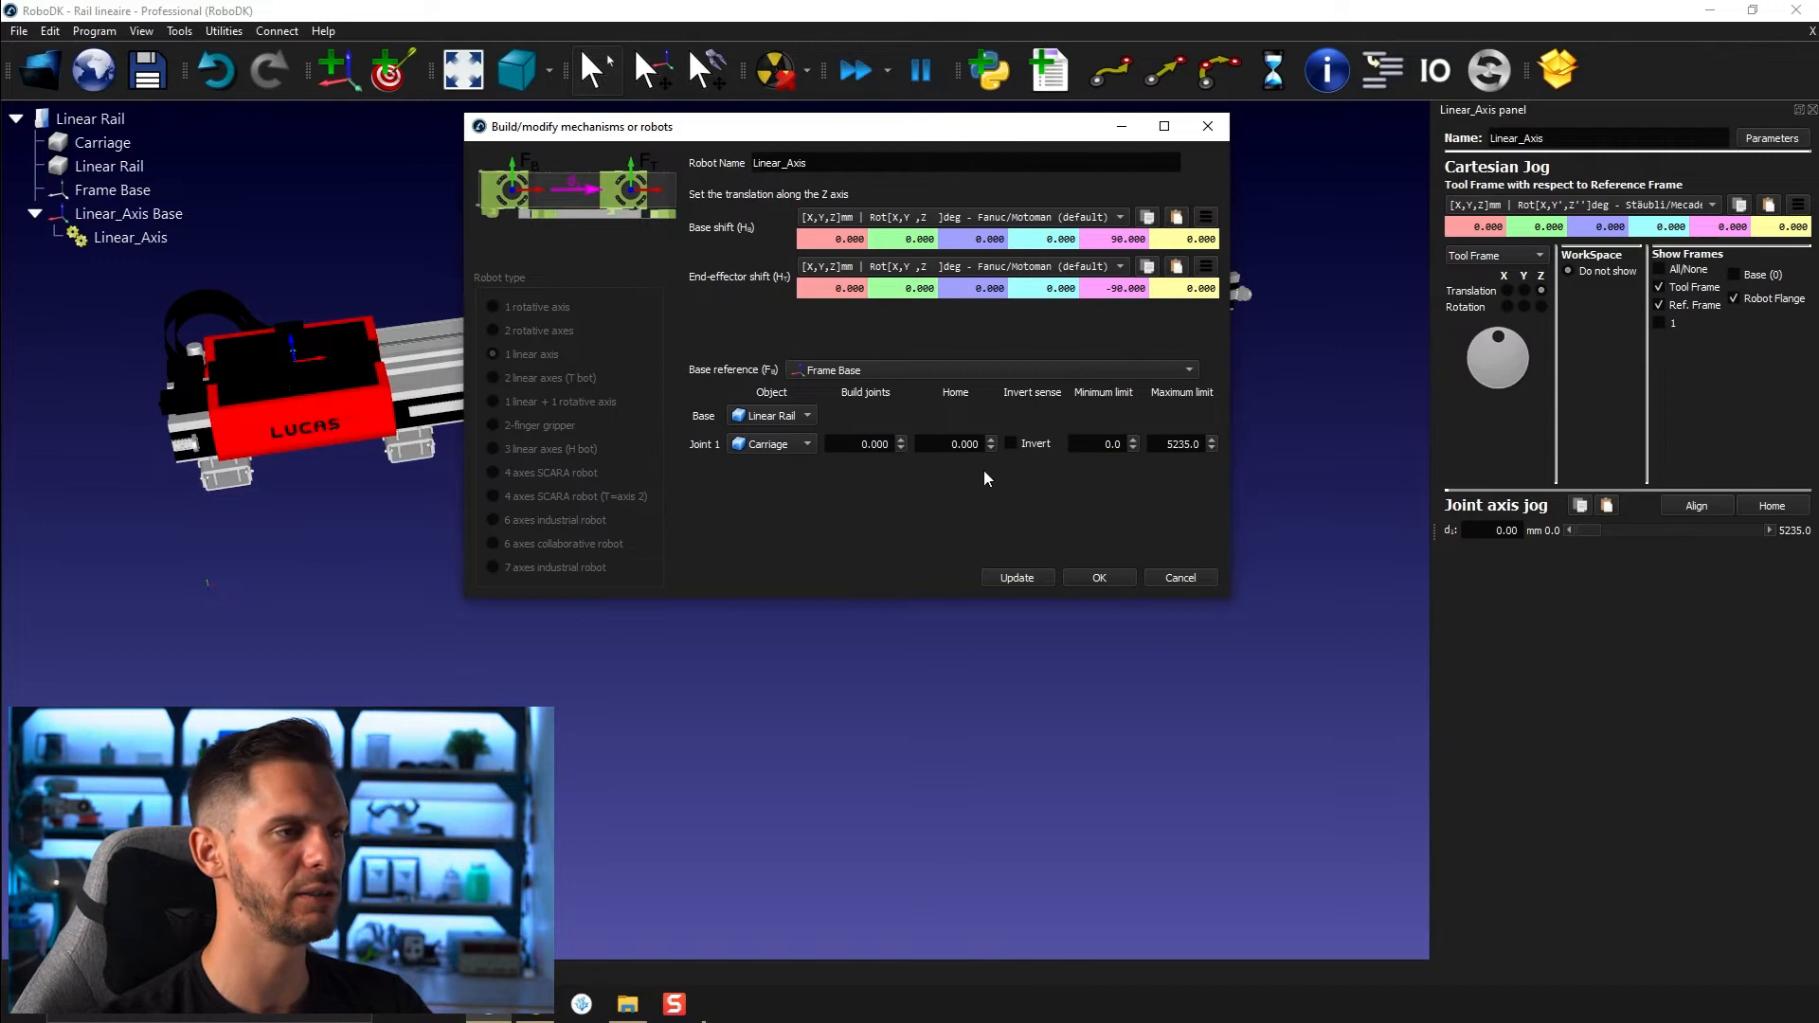
mouse_move(1026, 453)
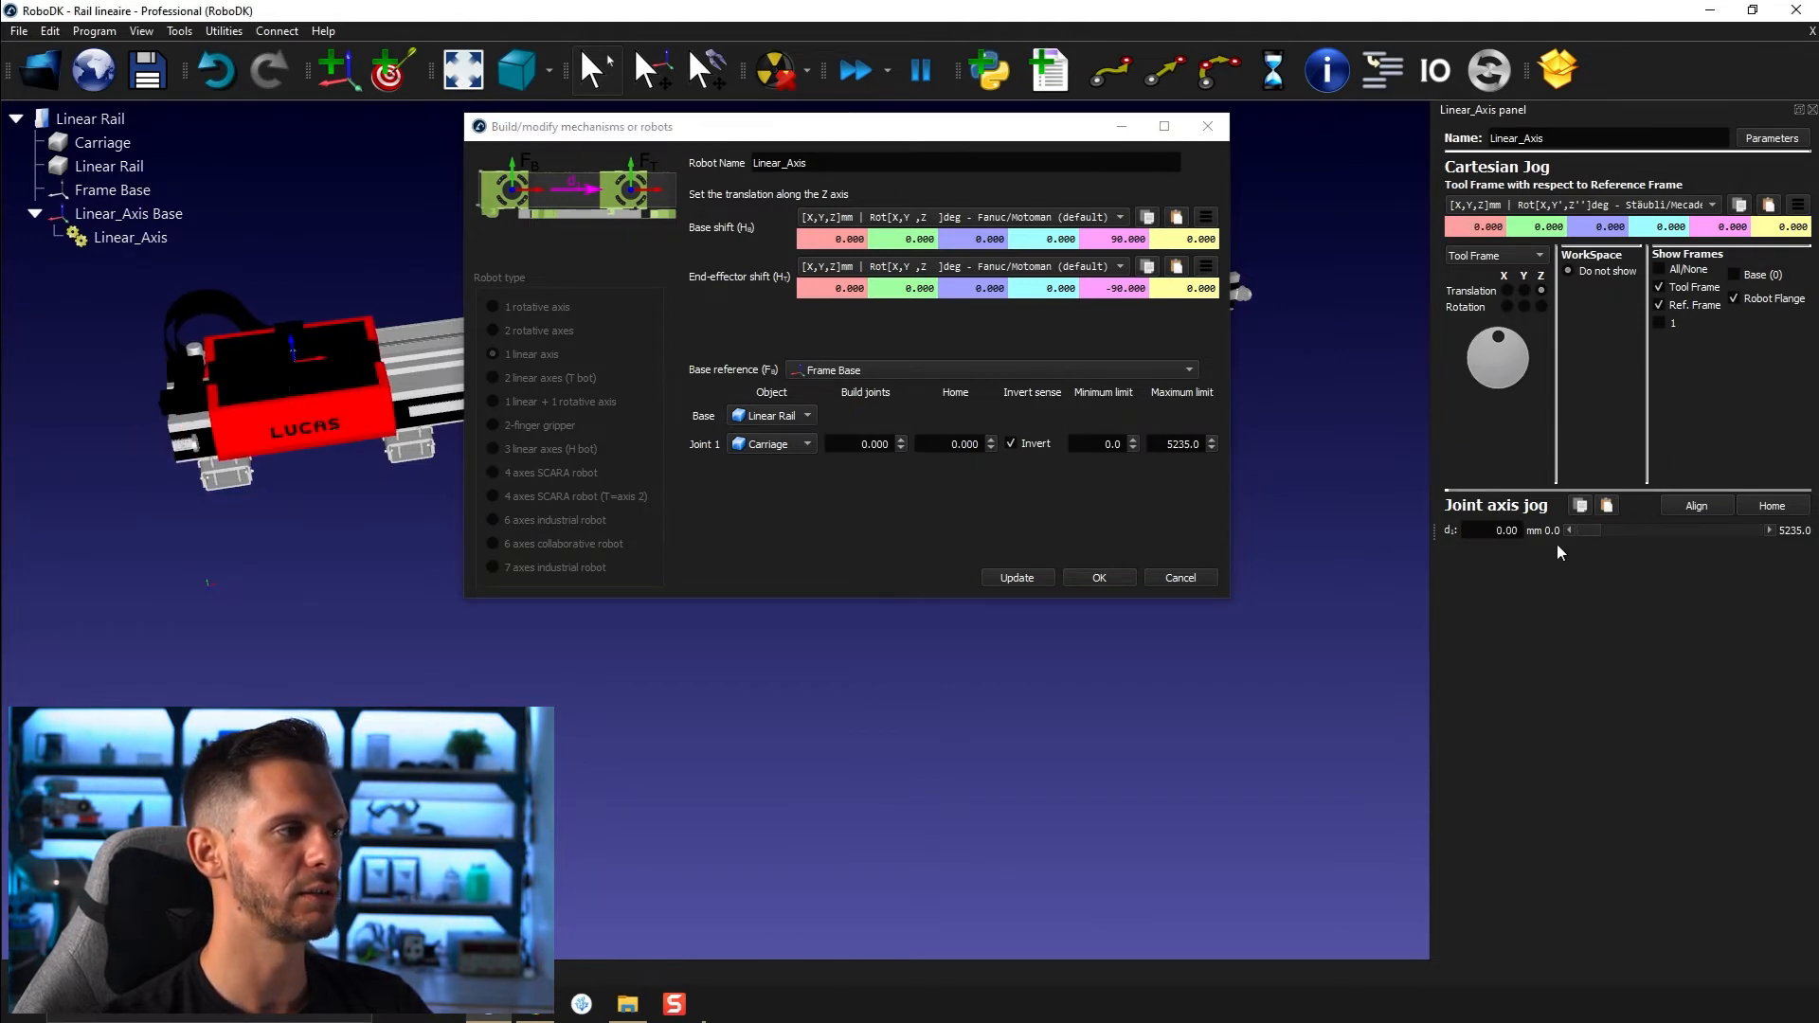
Turn axis inversion back off and confirm the Linear_Axis mechanism settings
click(1011, 444)
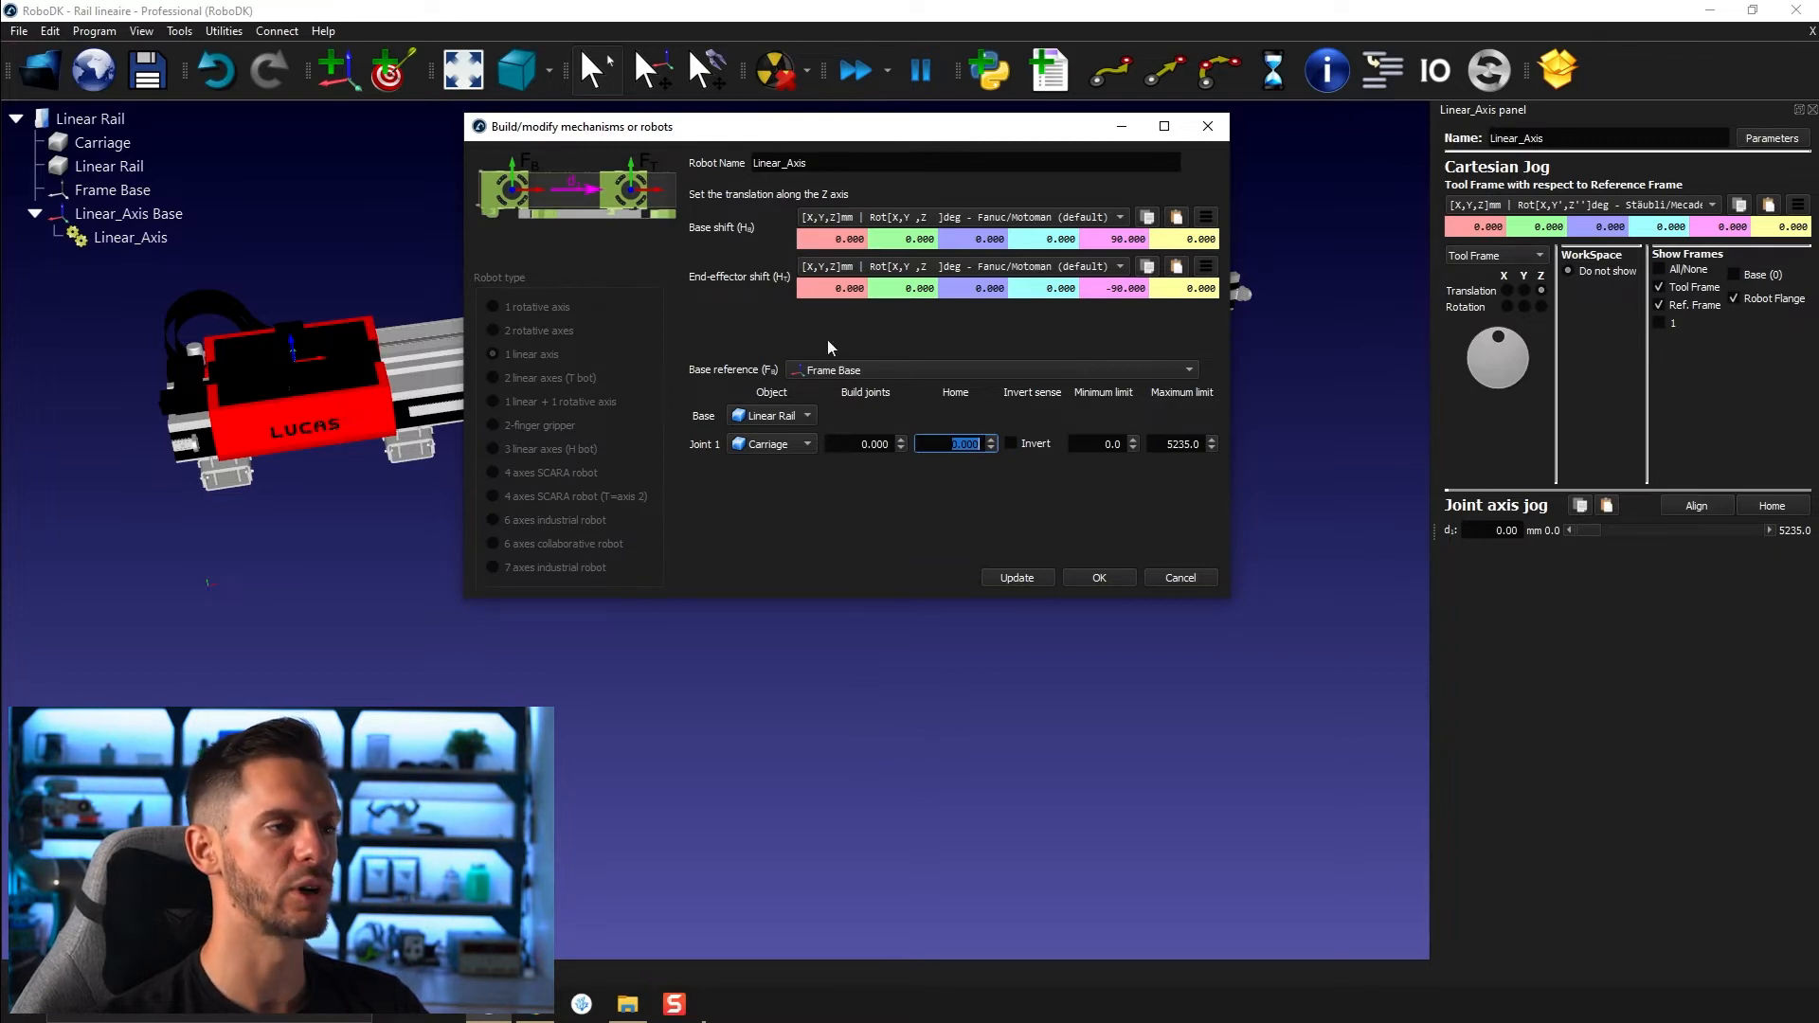
mouse_move(880, 509)
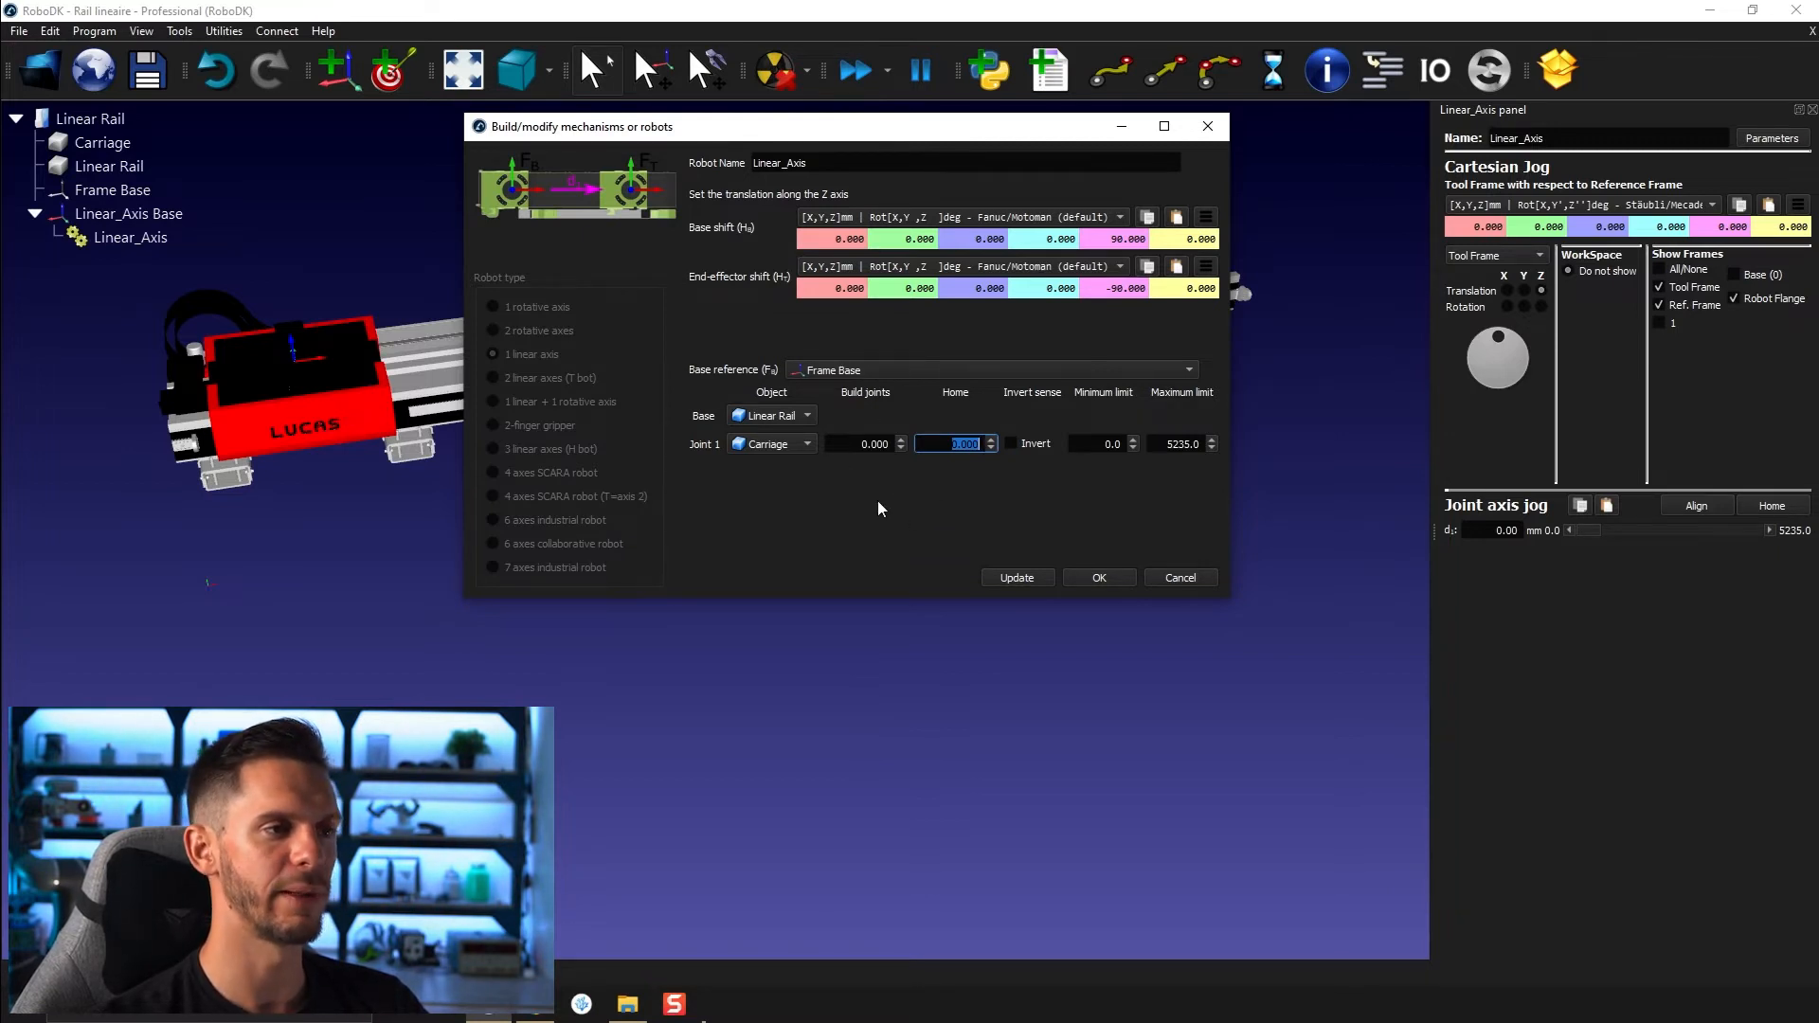
mouse_move(1015, 565)
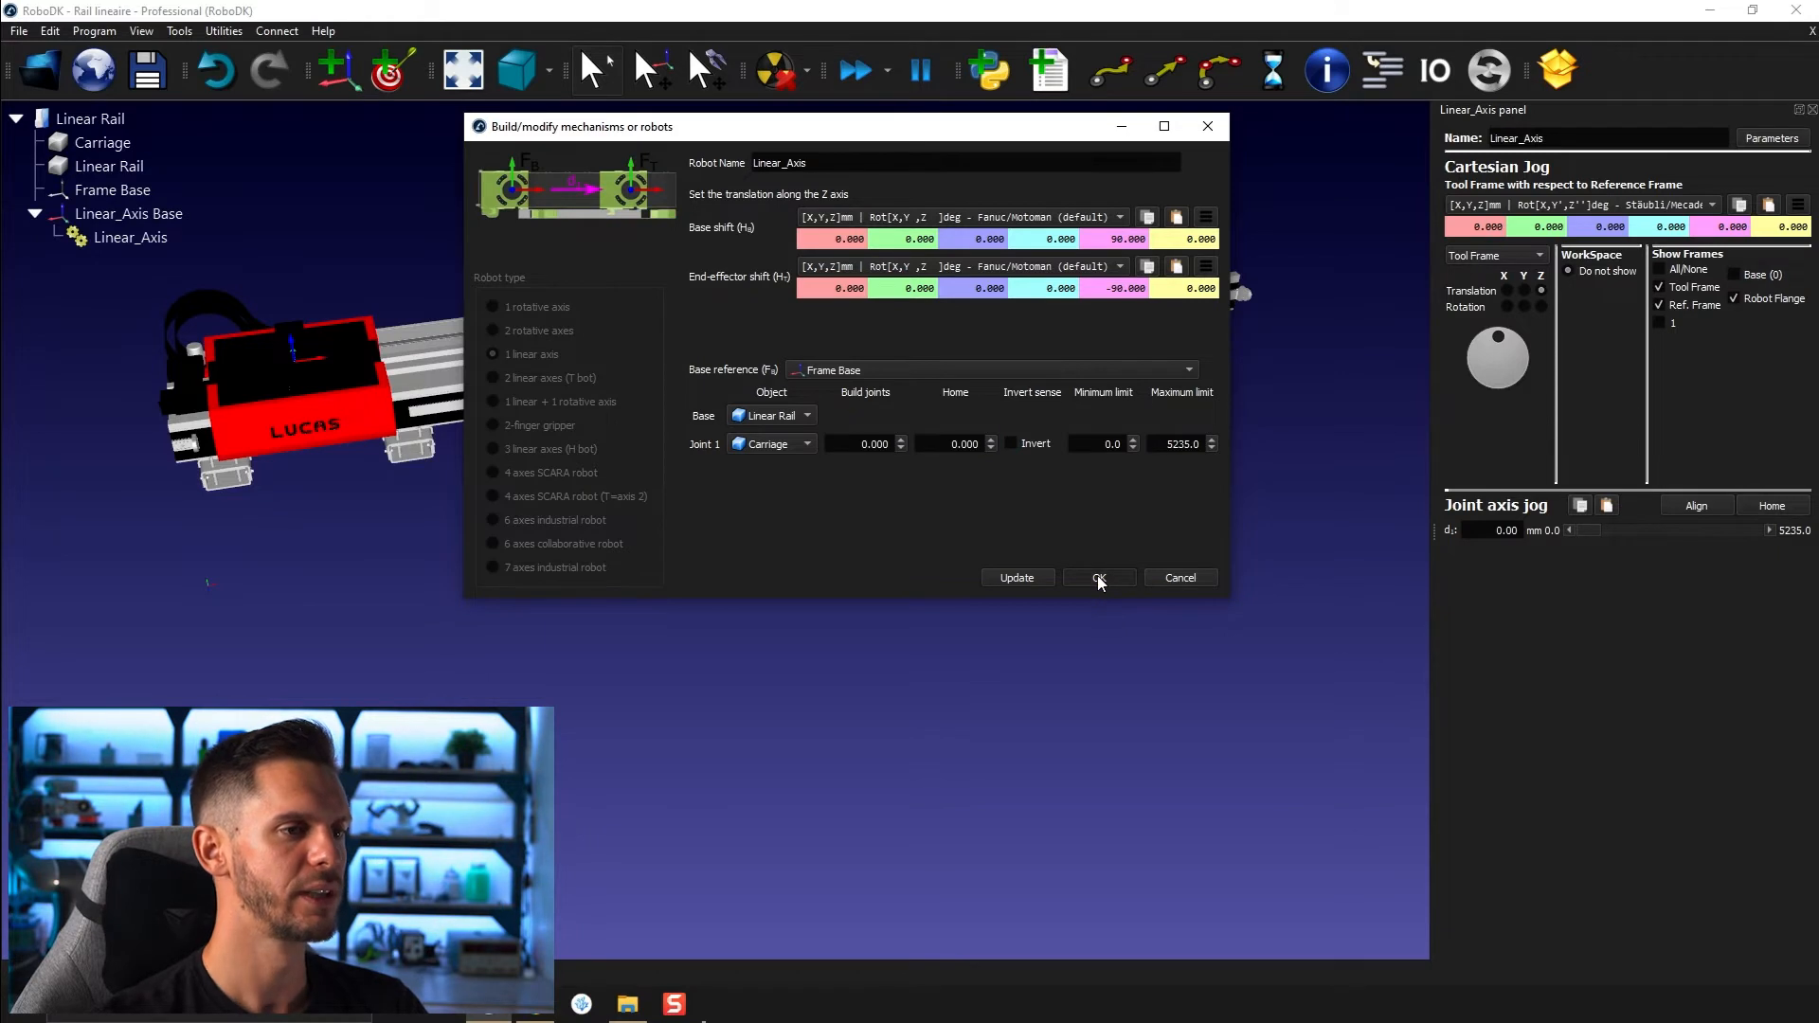
click(1099, 578)
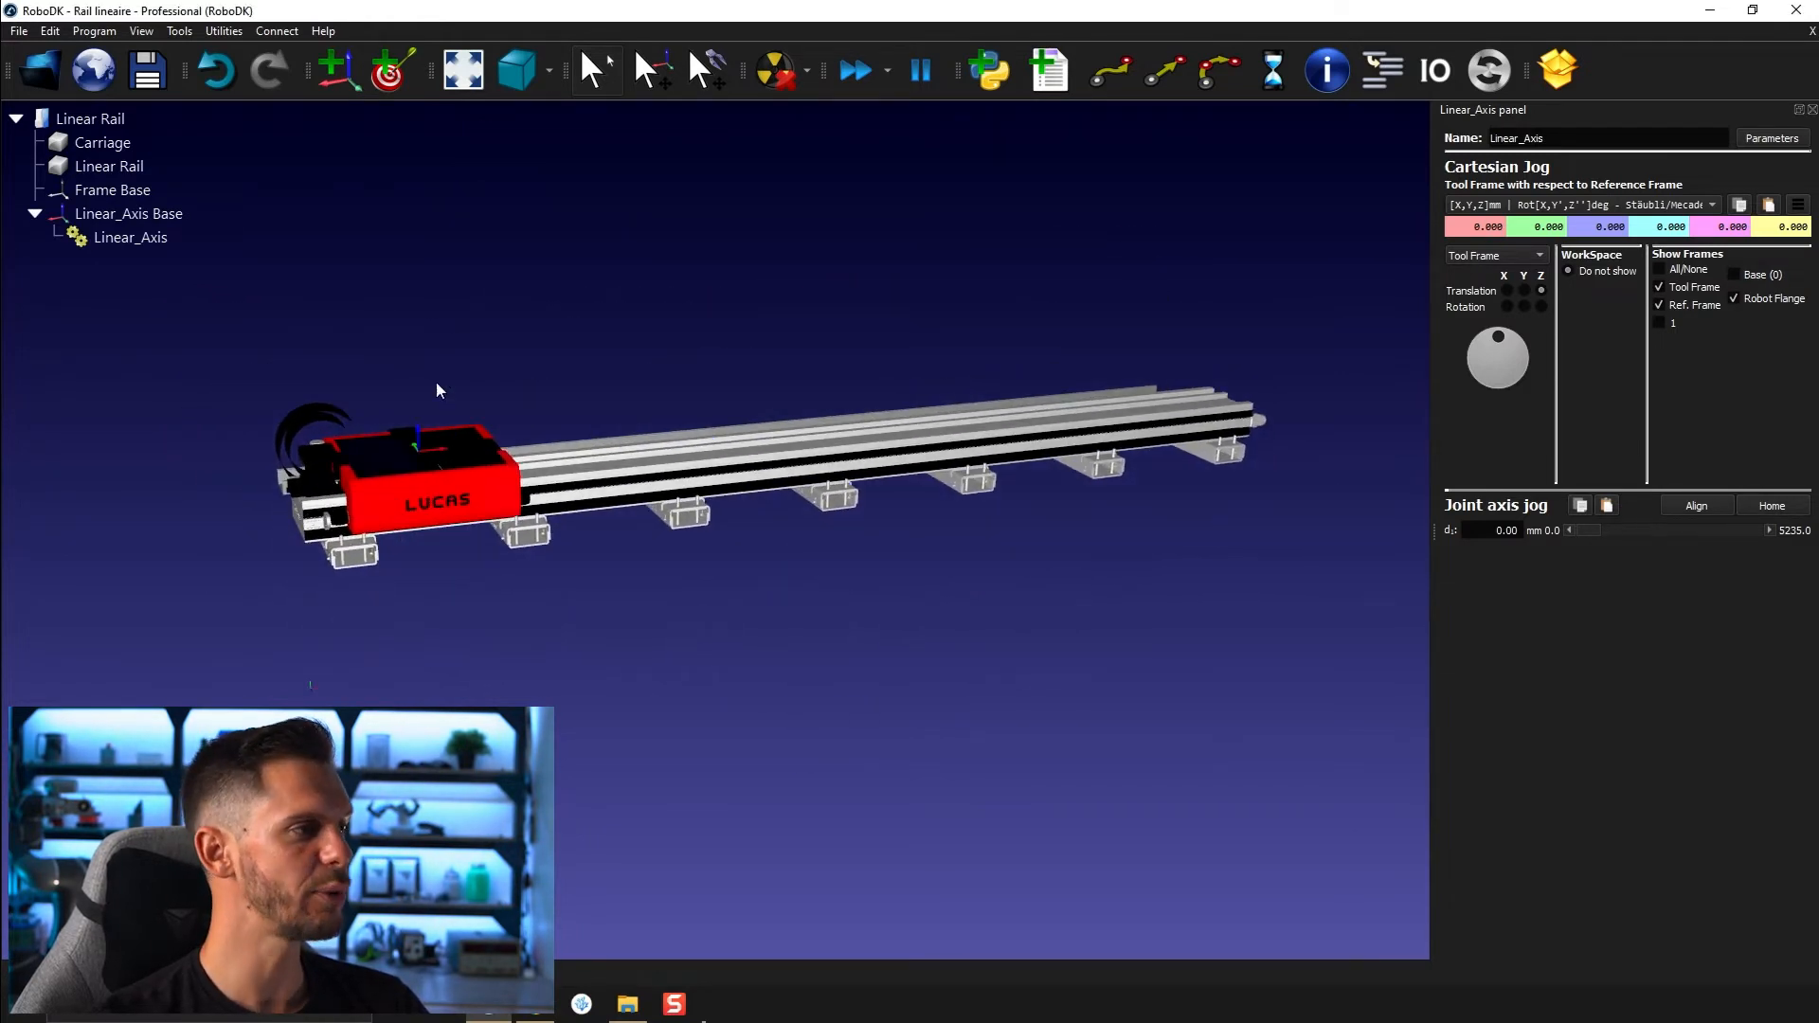
Load KUKA-KR-210-R2700-extra.robot from the RoboDK Library under Linear_Axis Base
right_click(127, 213)
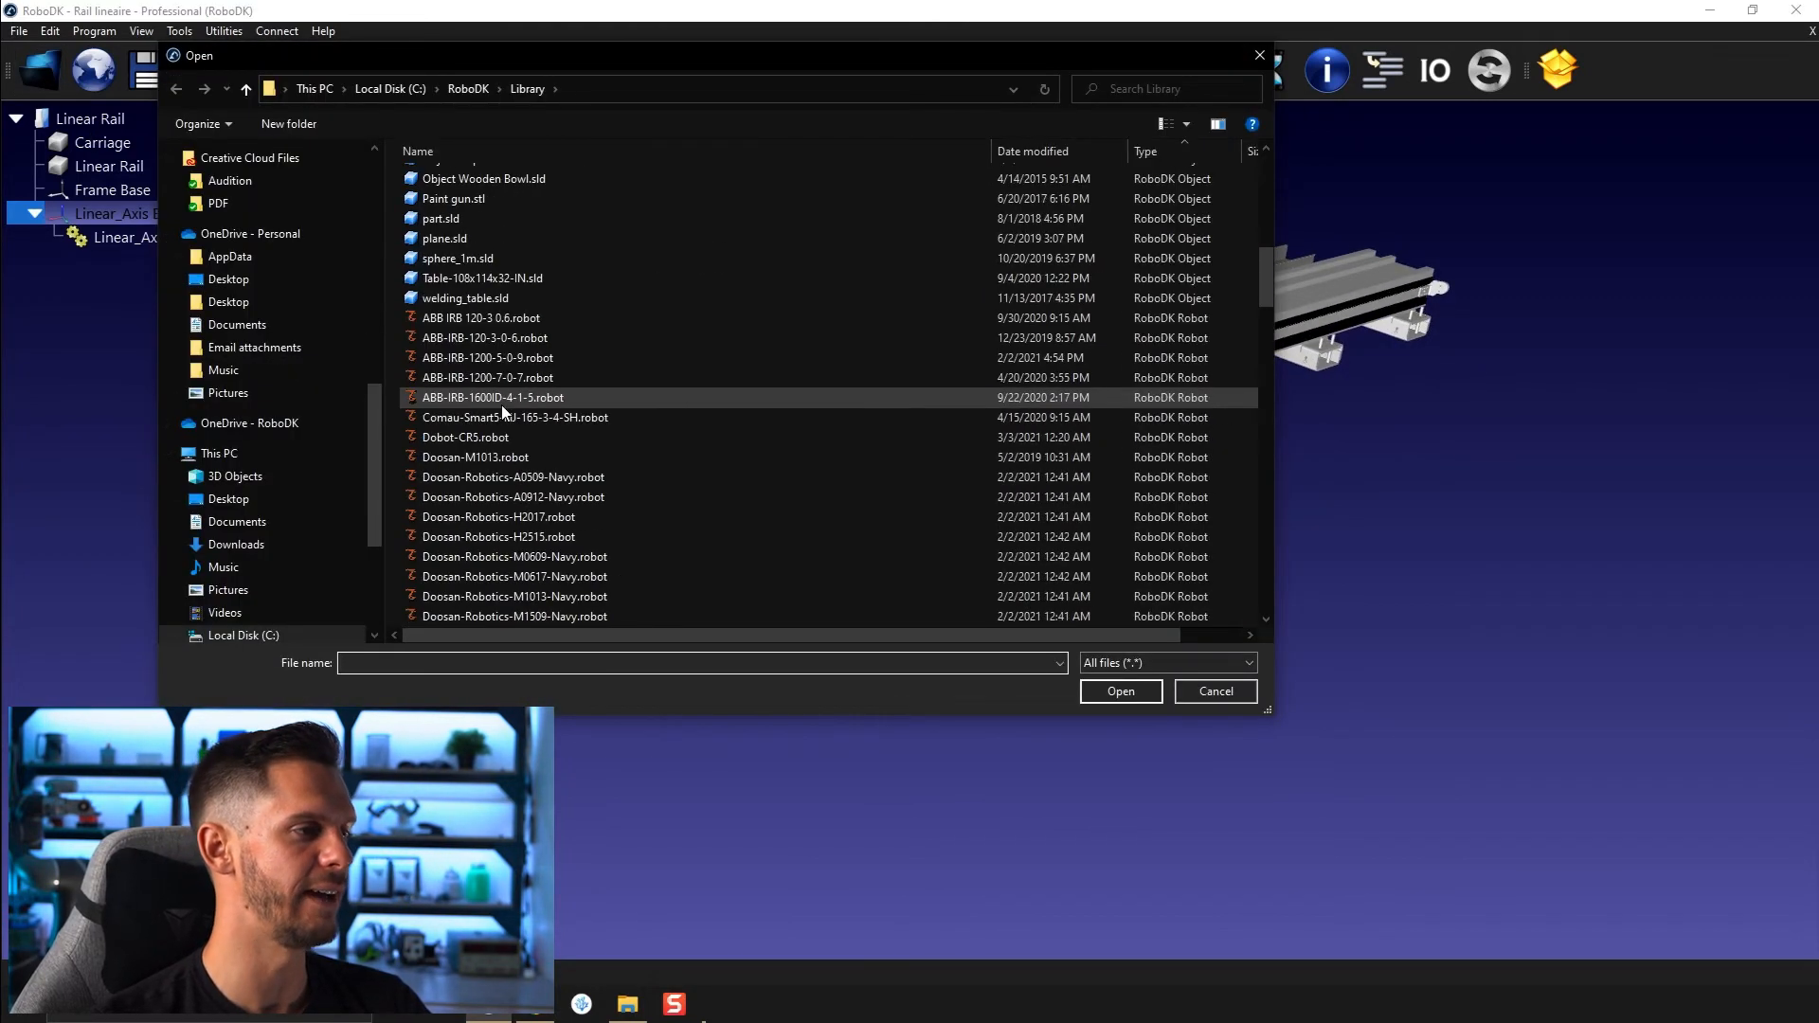
scroll(down, 3)
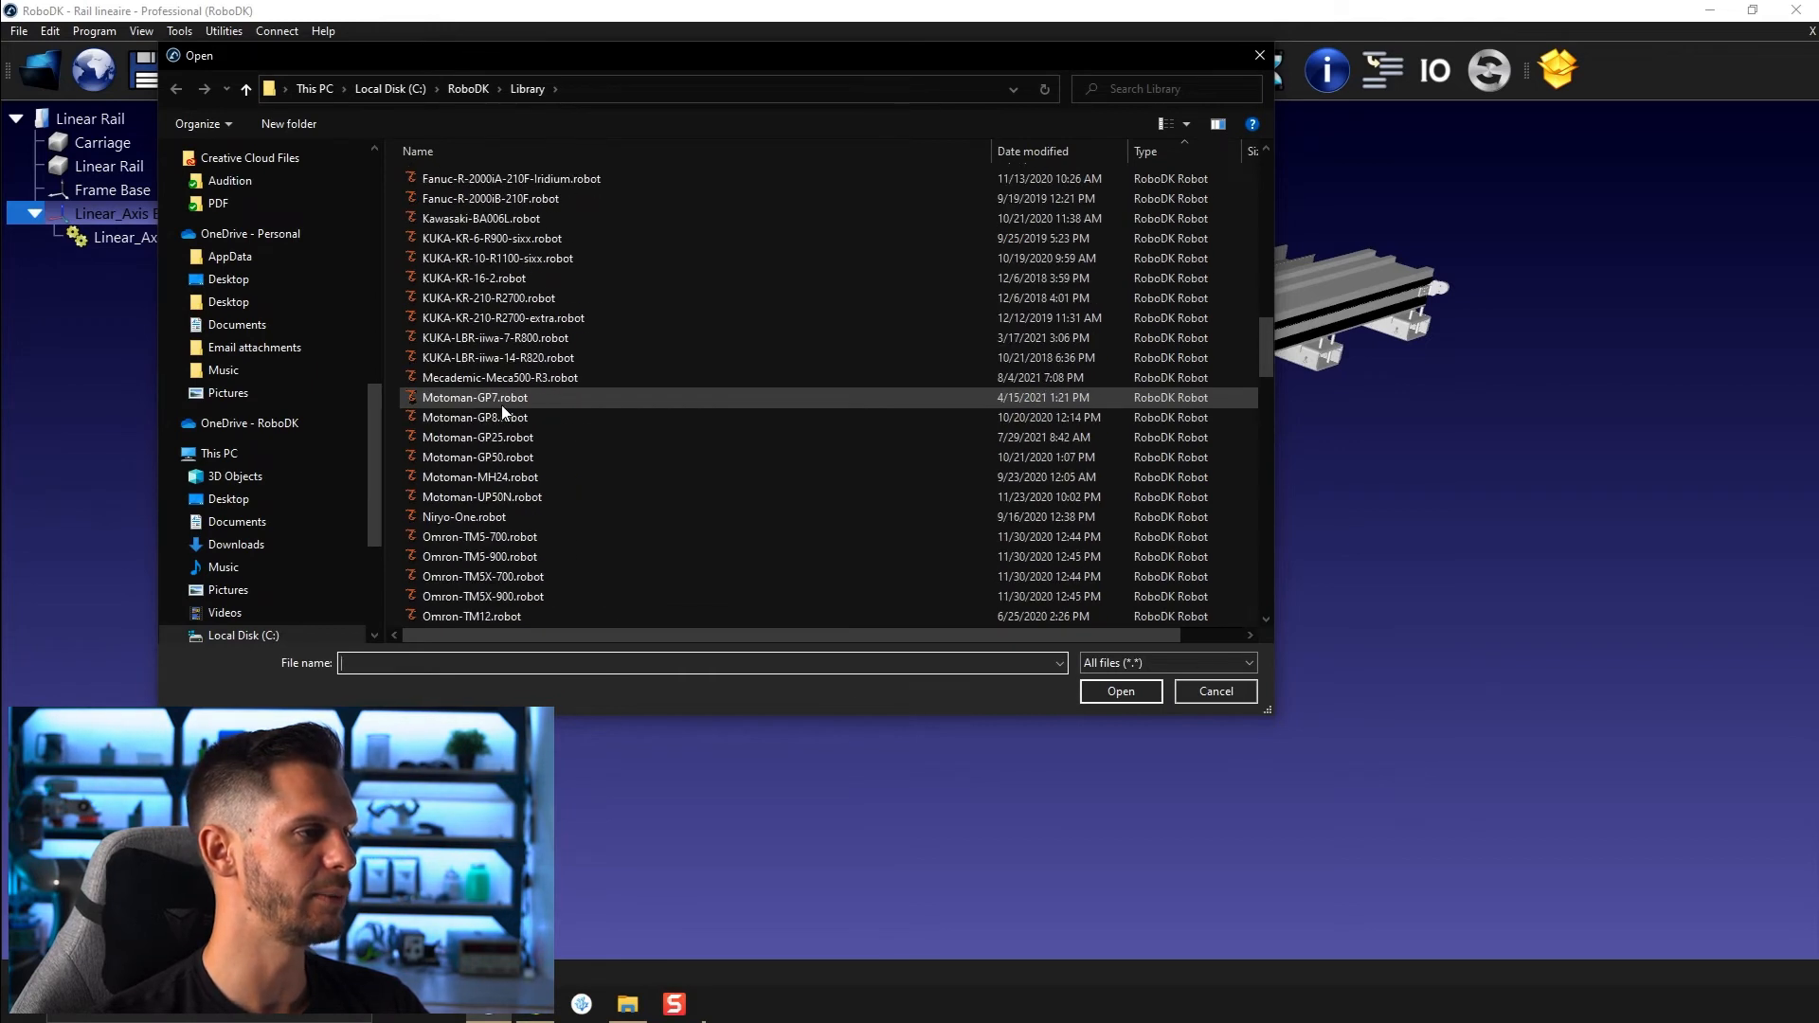
click(502, 317)
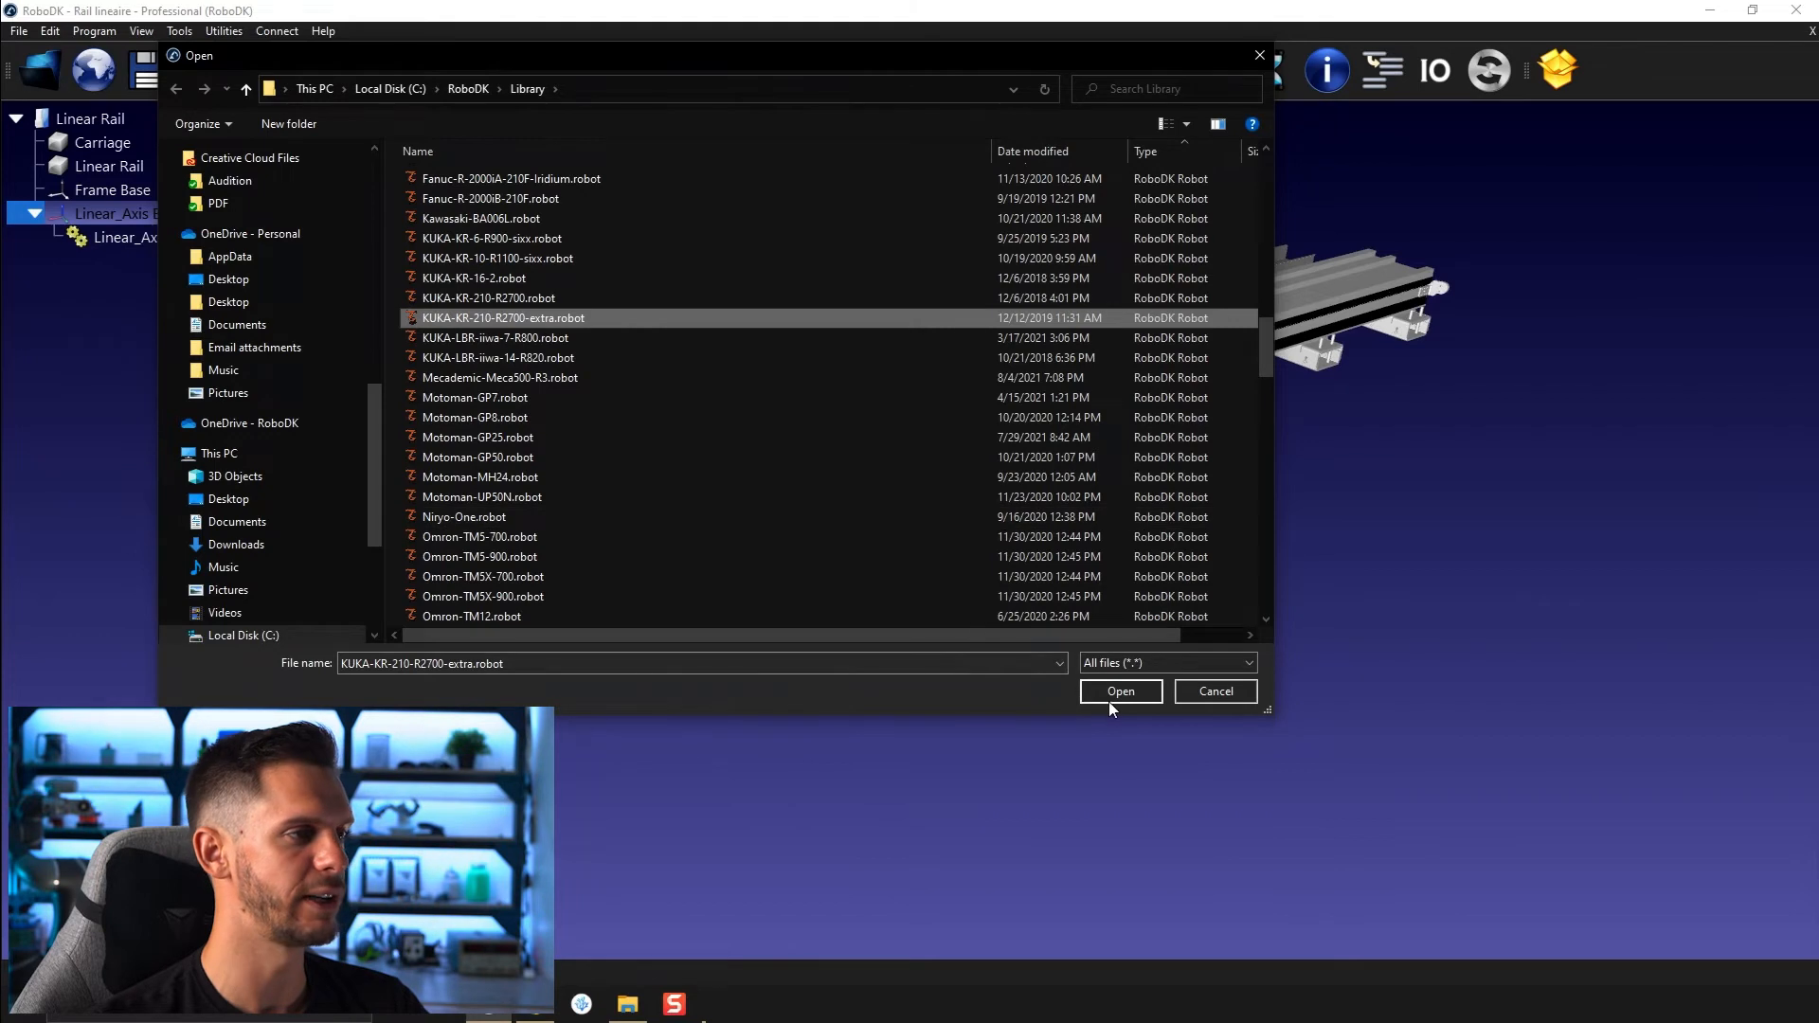
click(1121, 692)
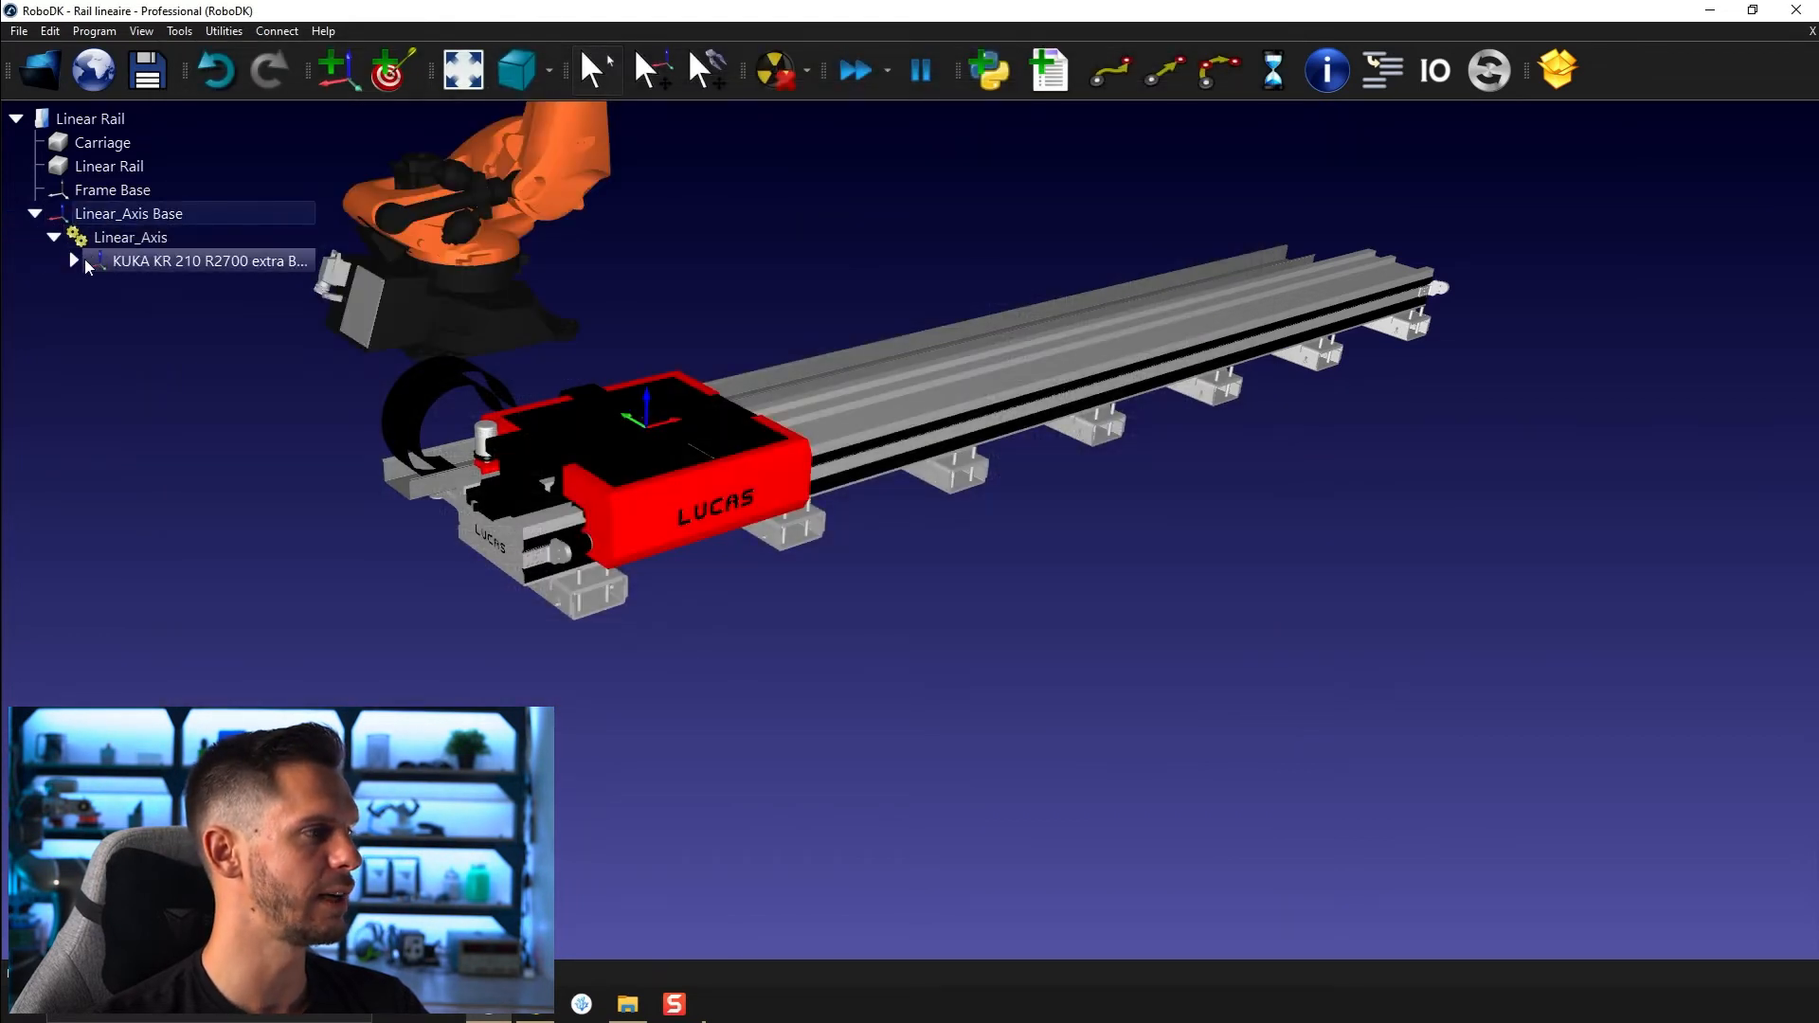
right_click(190, 261)
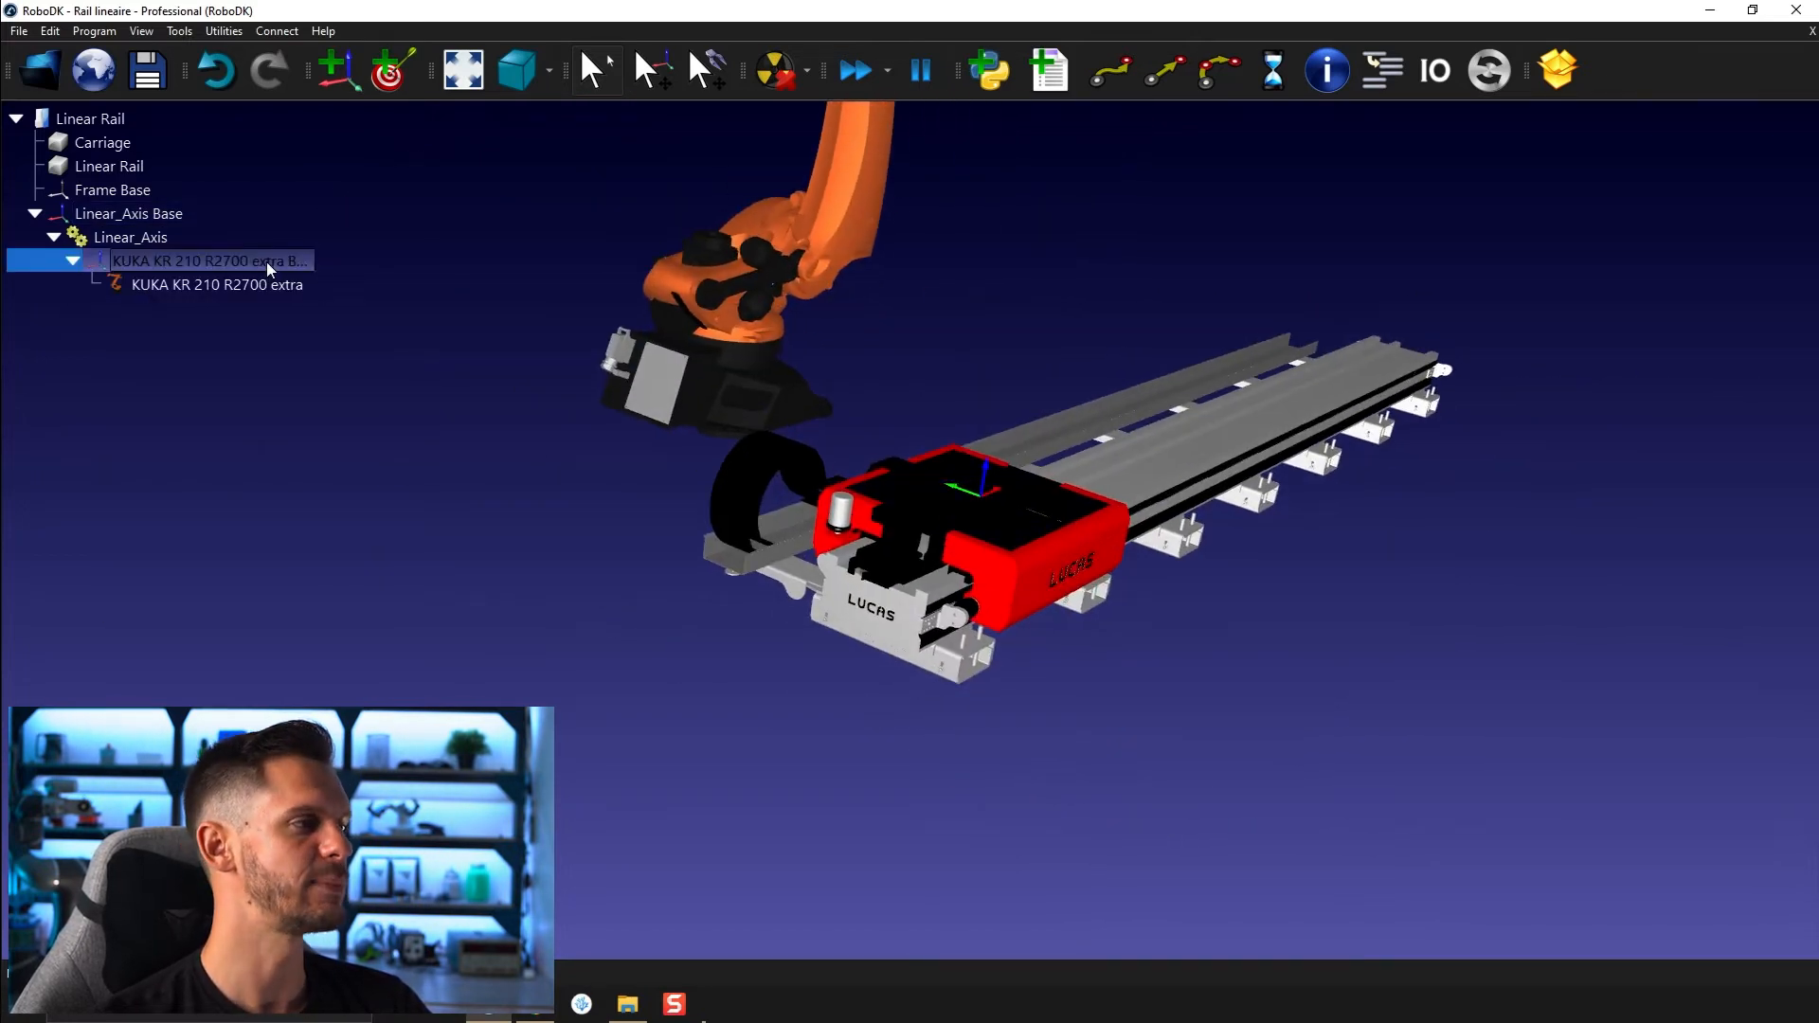
double_click(208, 260)
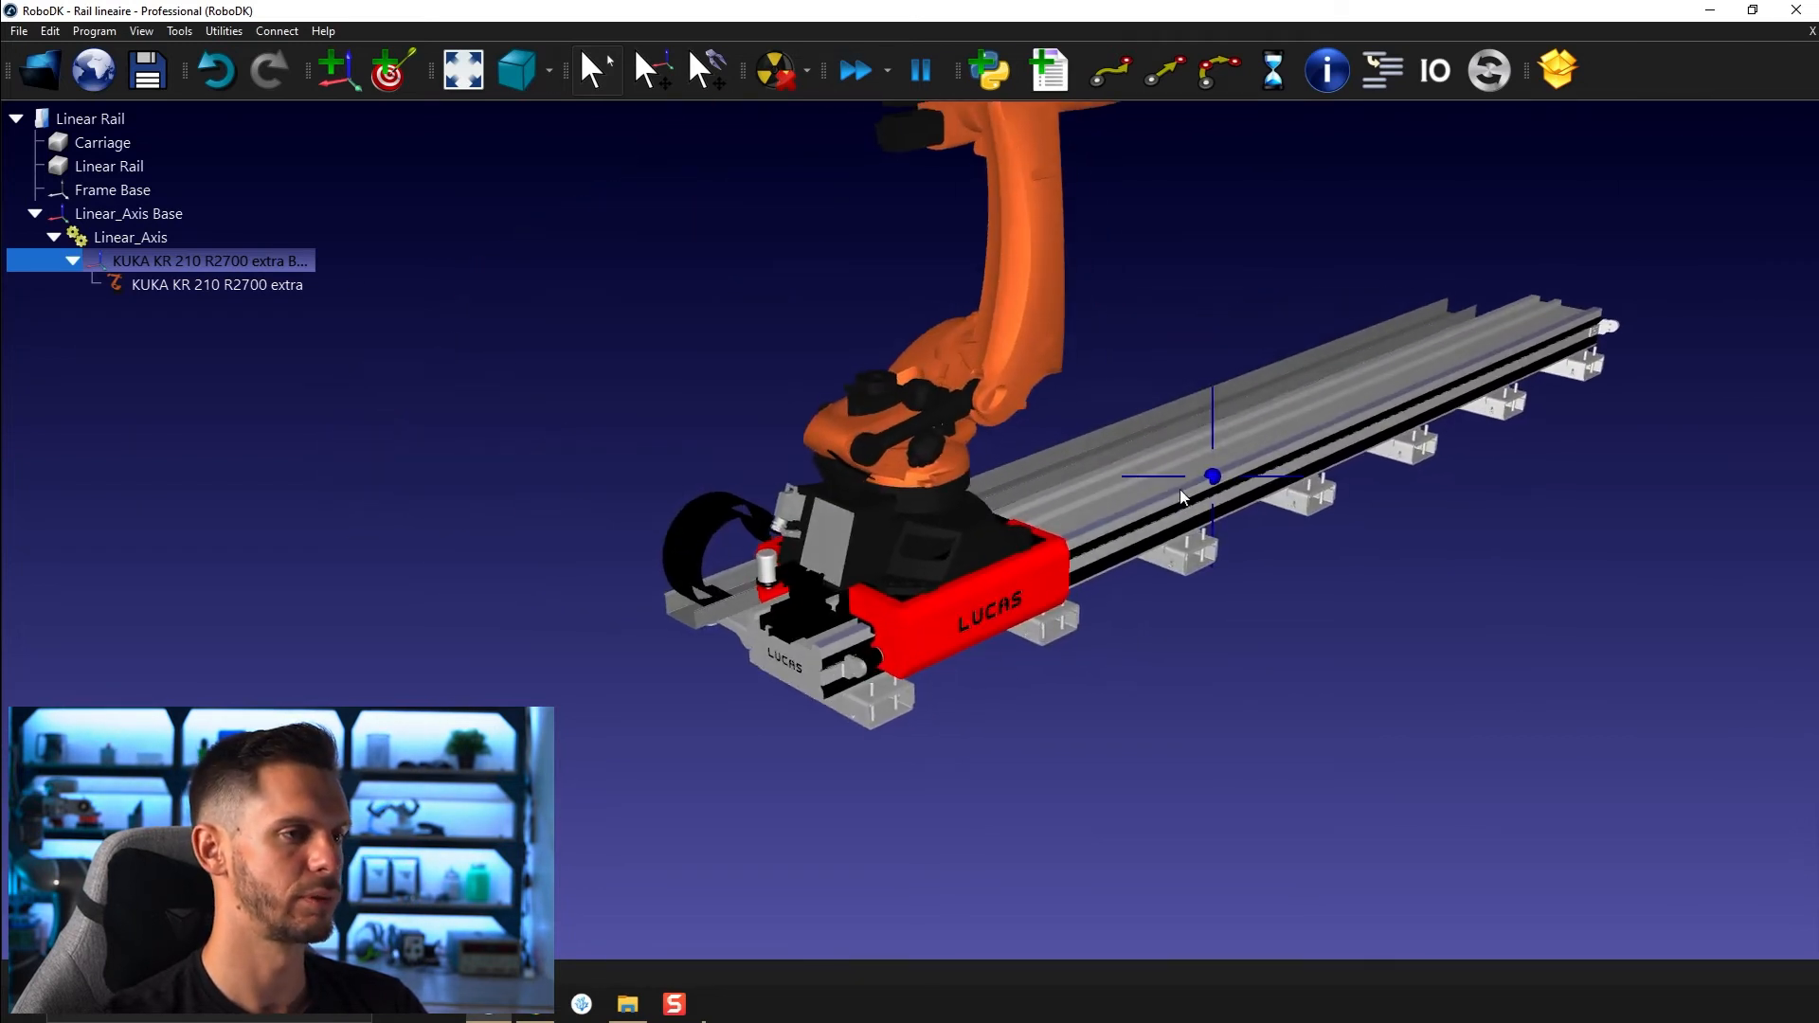
double_click(203, 261)
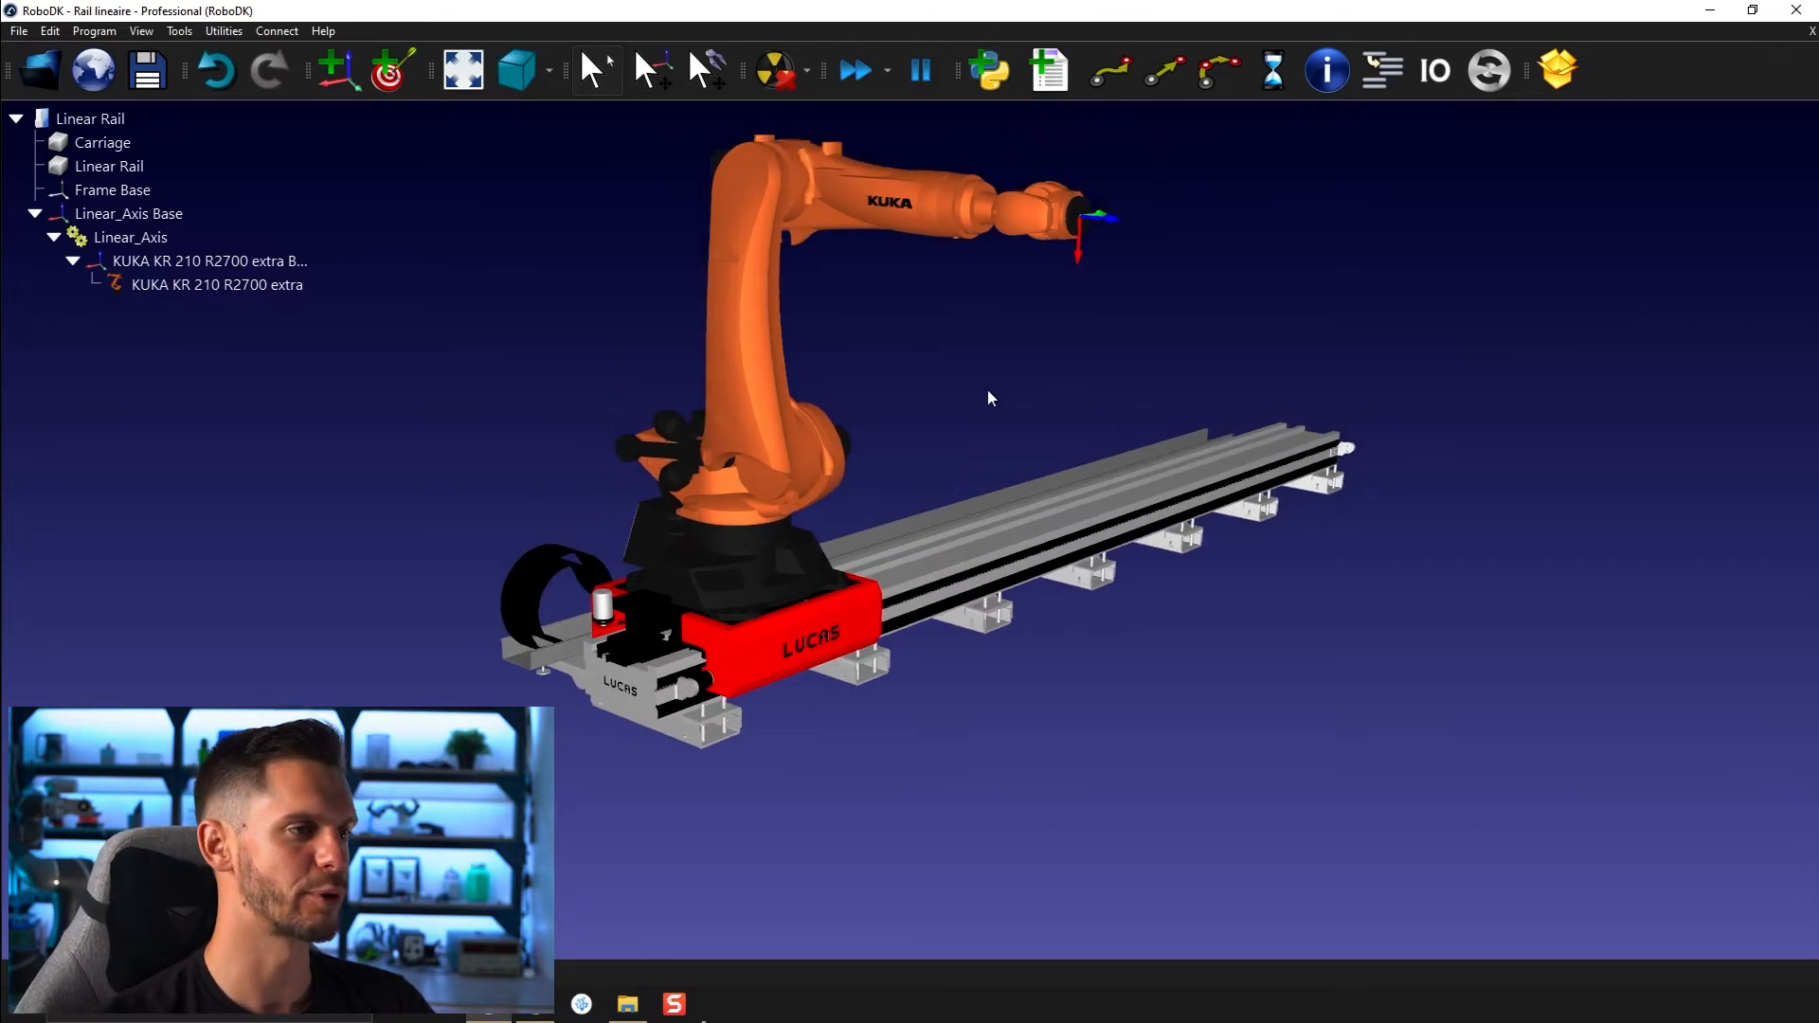
mouse_move(622, 613)
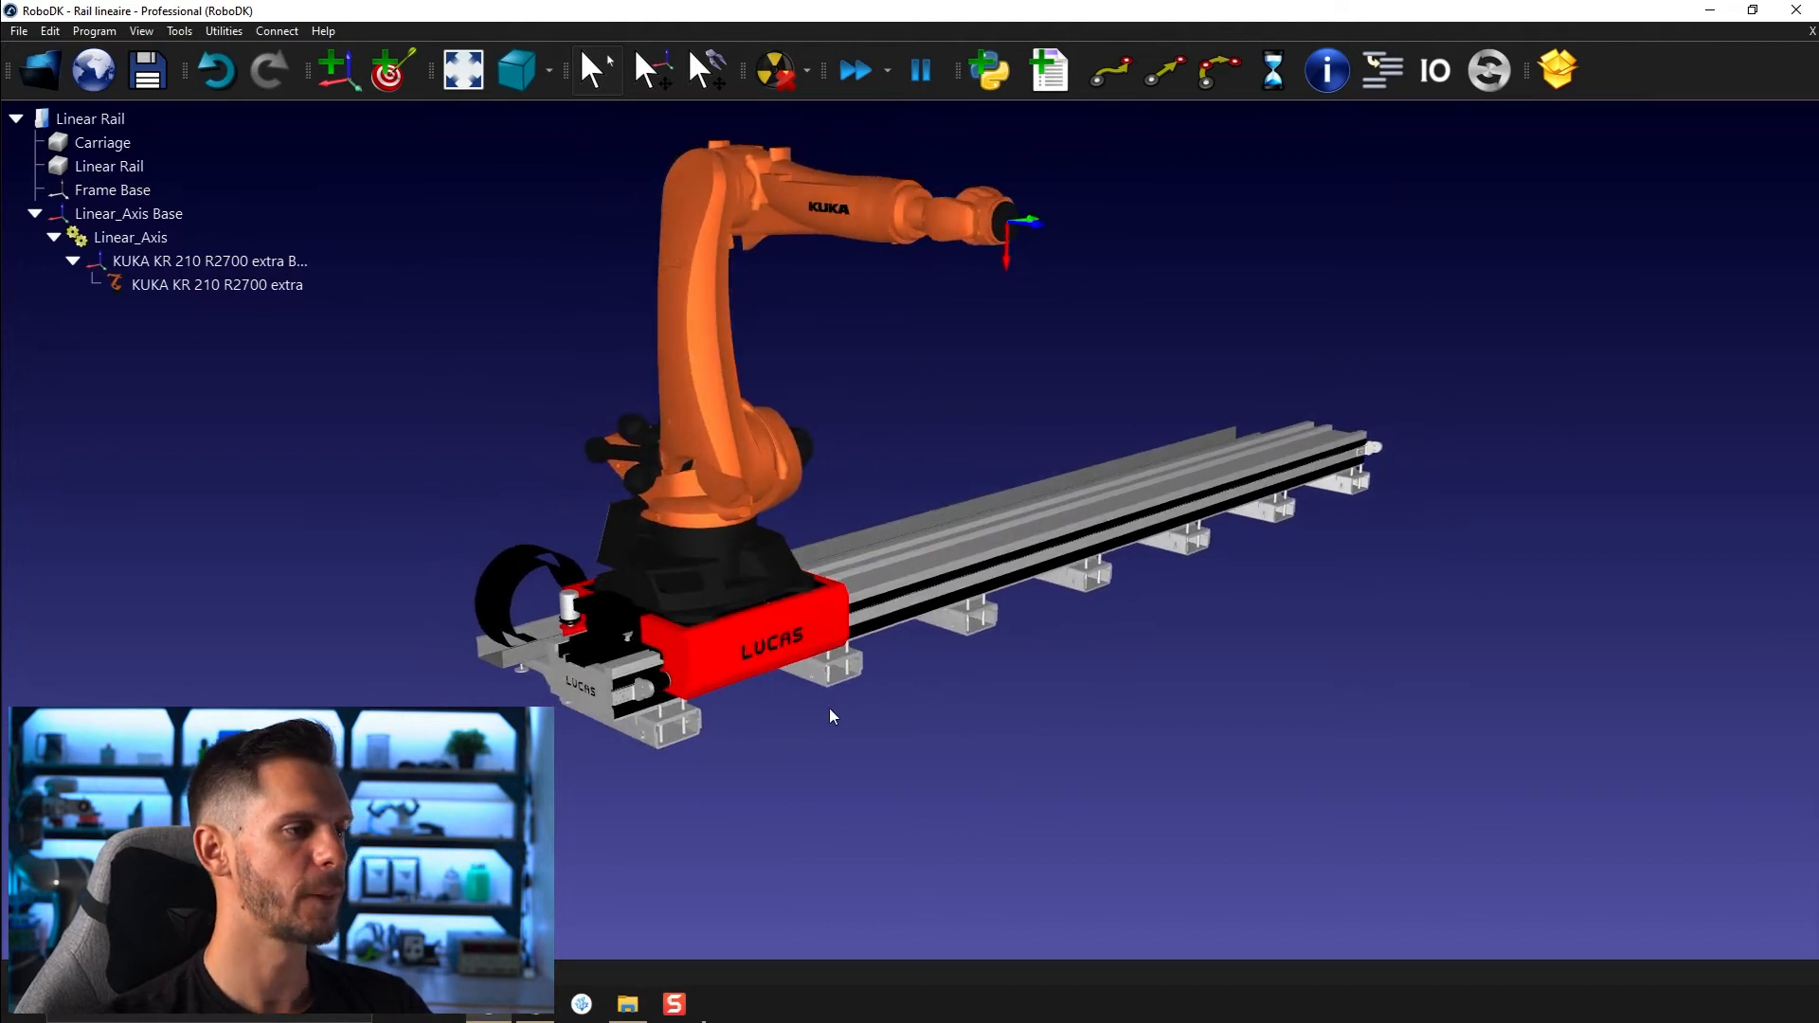
mouse_move(801, 736)
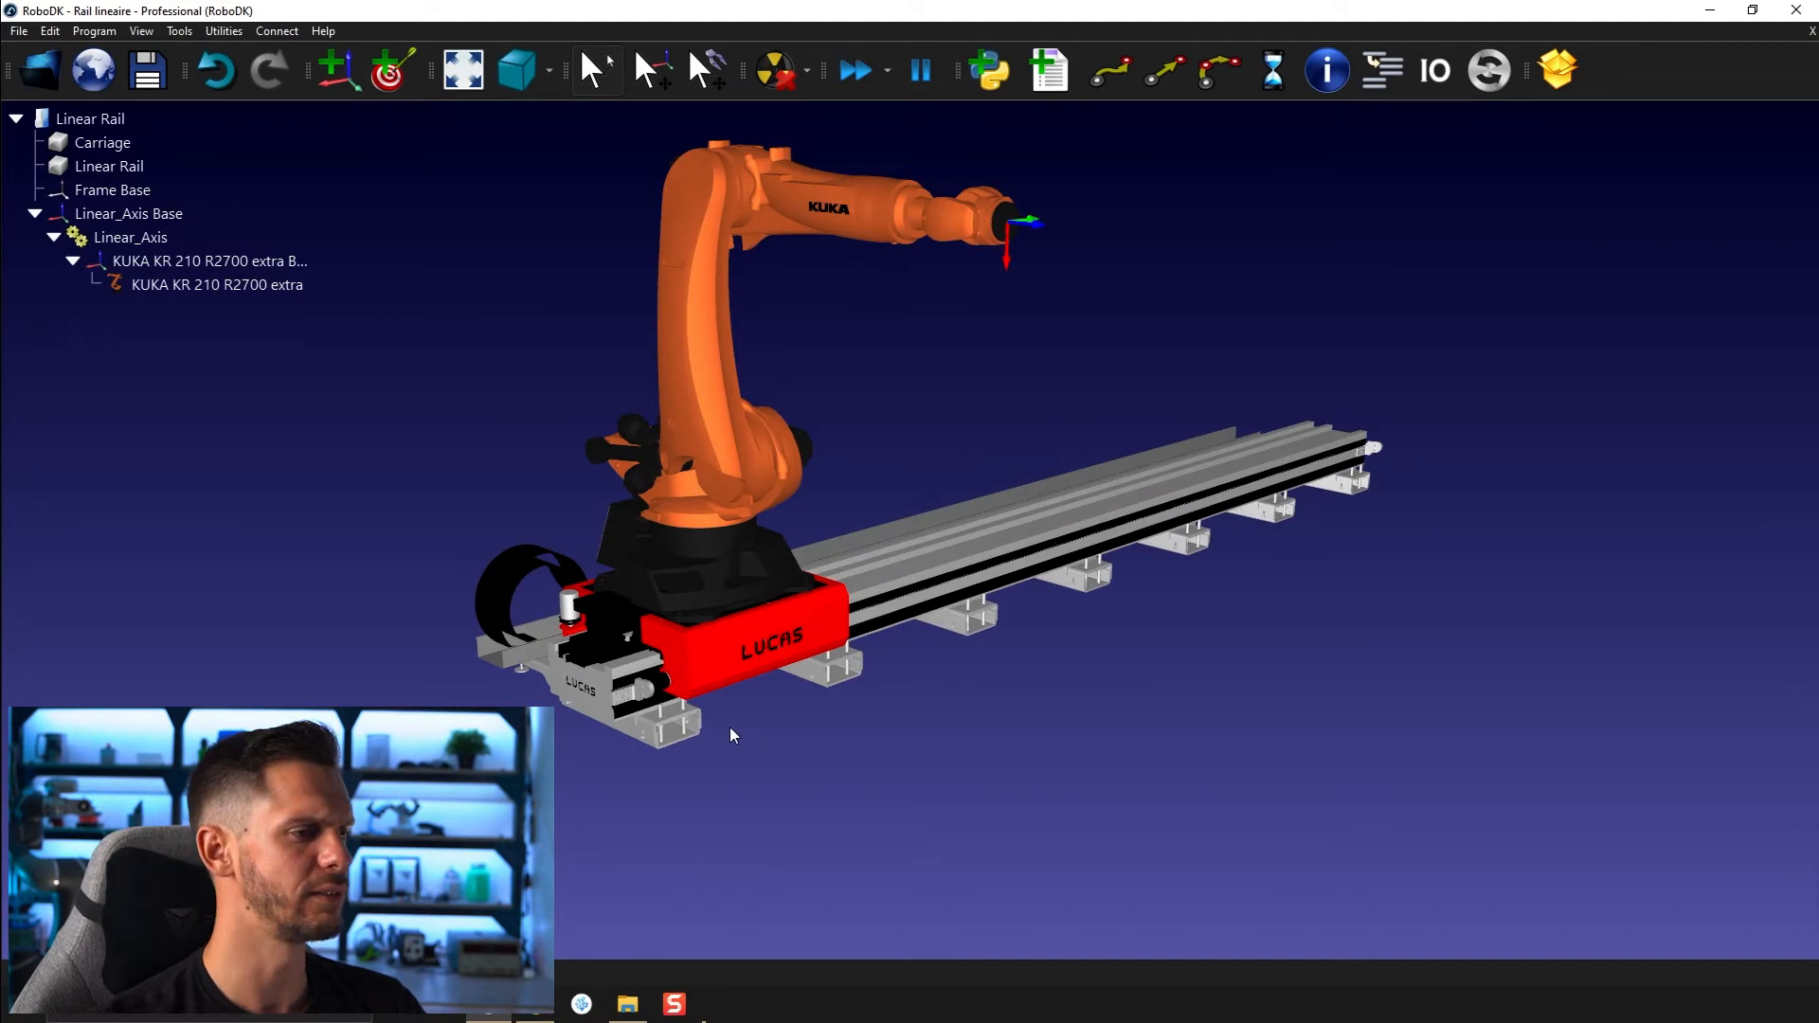
mouse_move(733, 682)
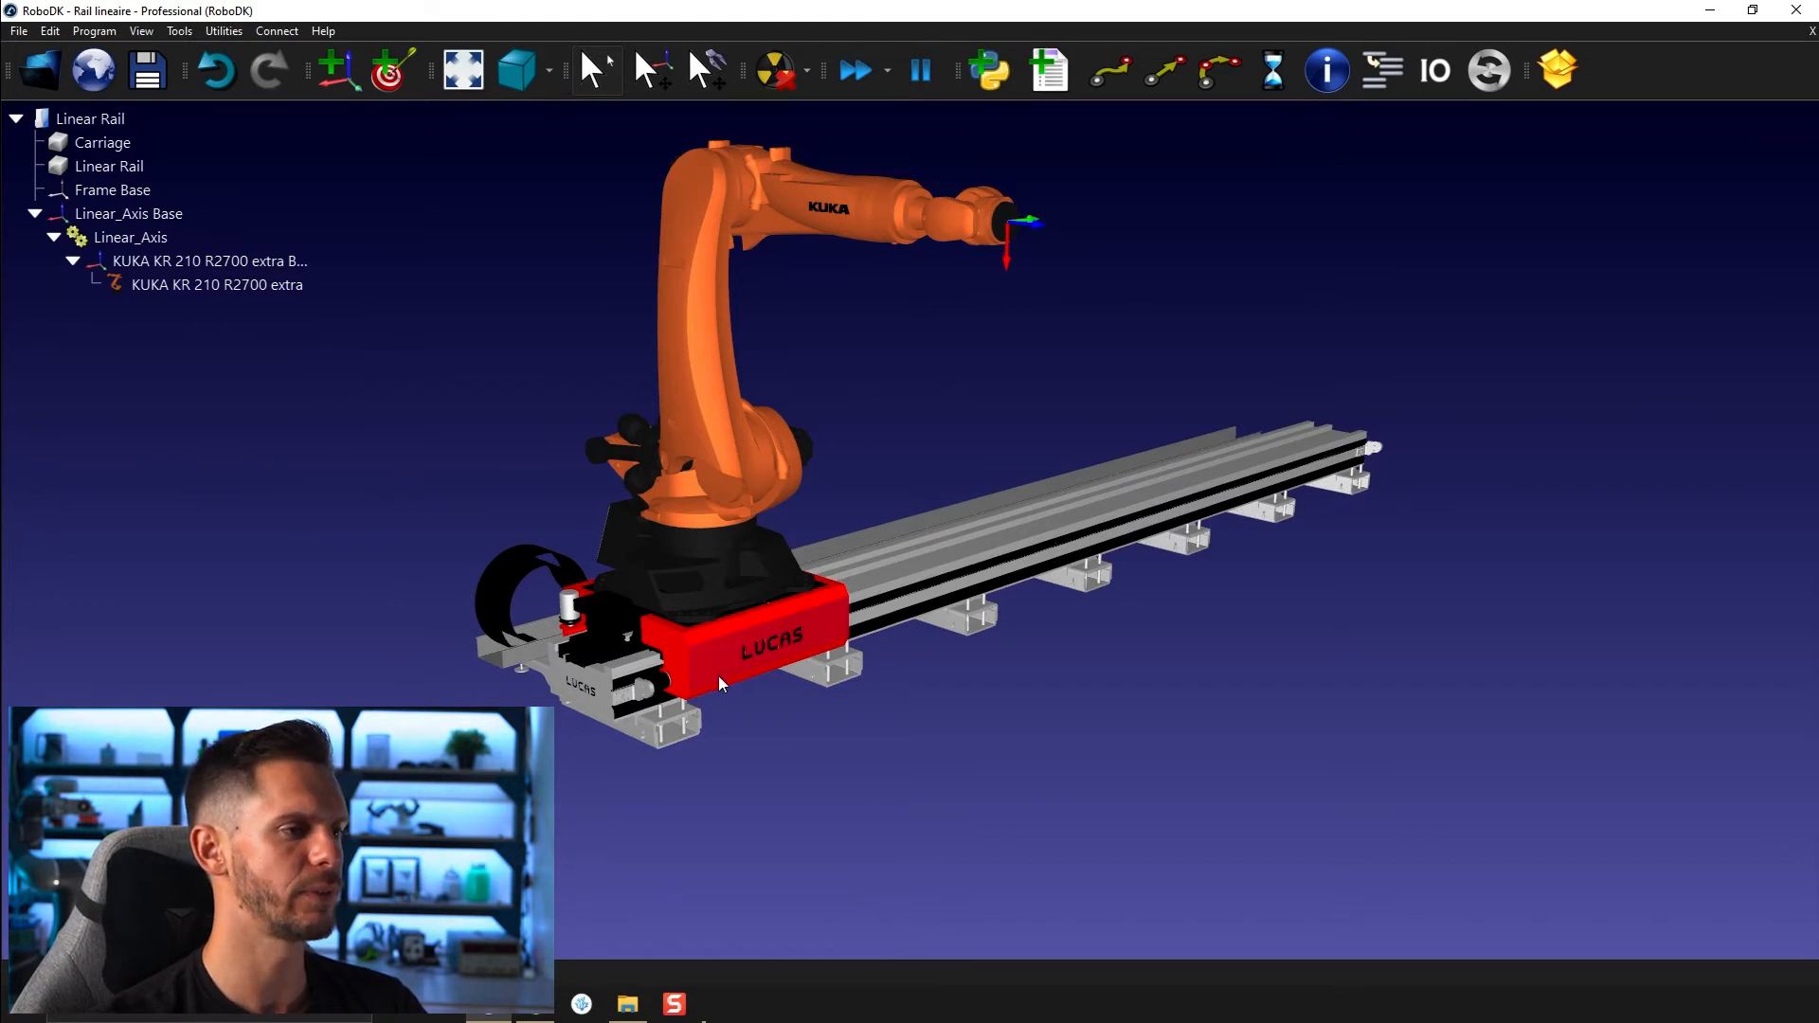
mouse_move(760, 688)
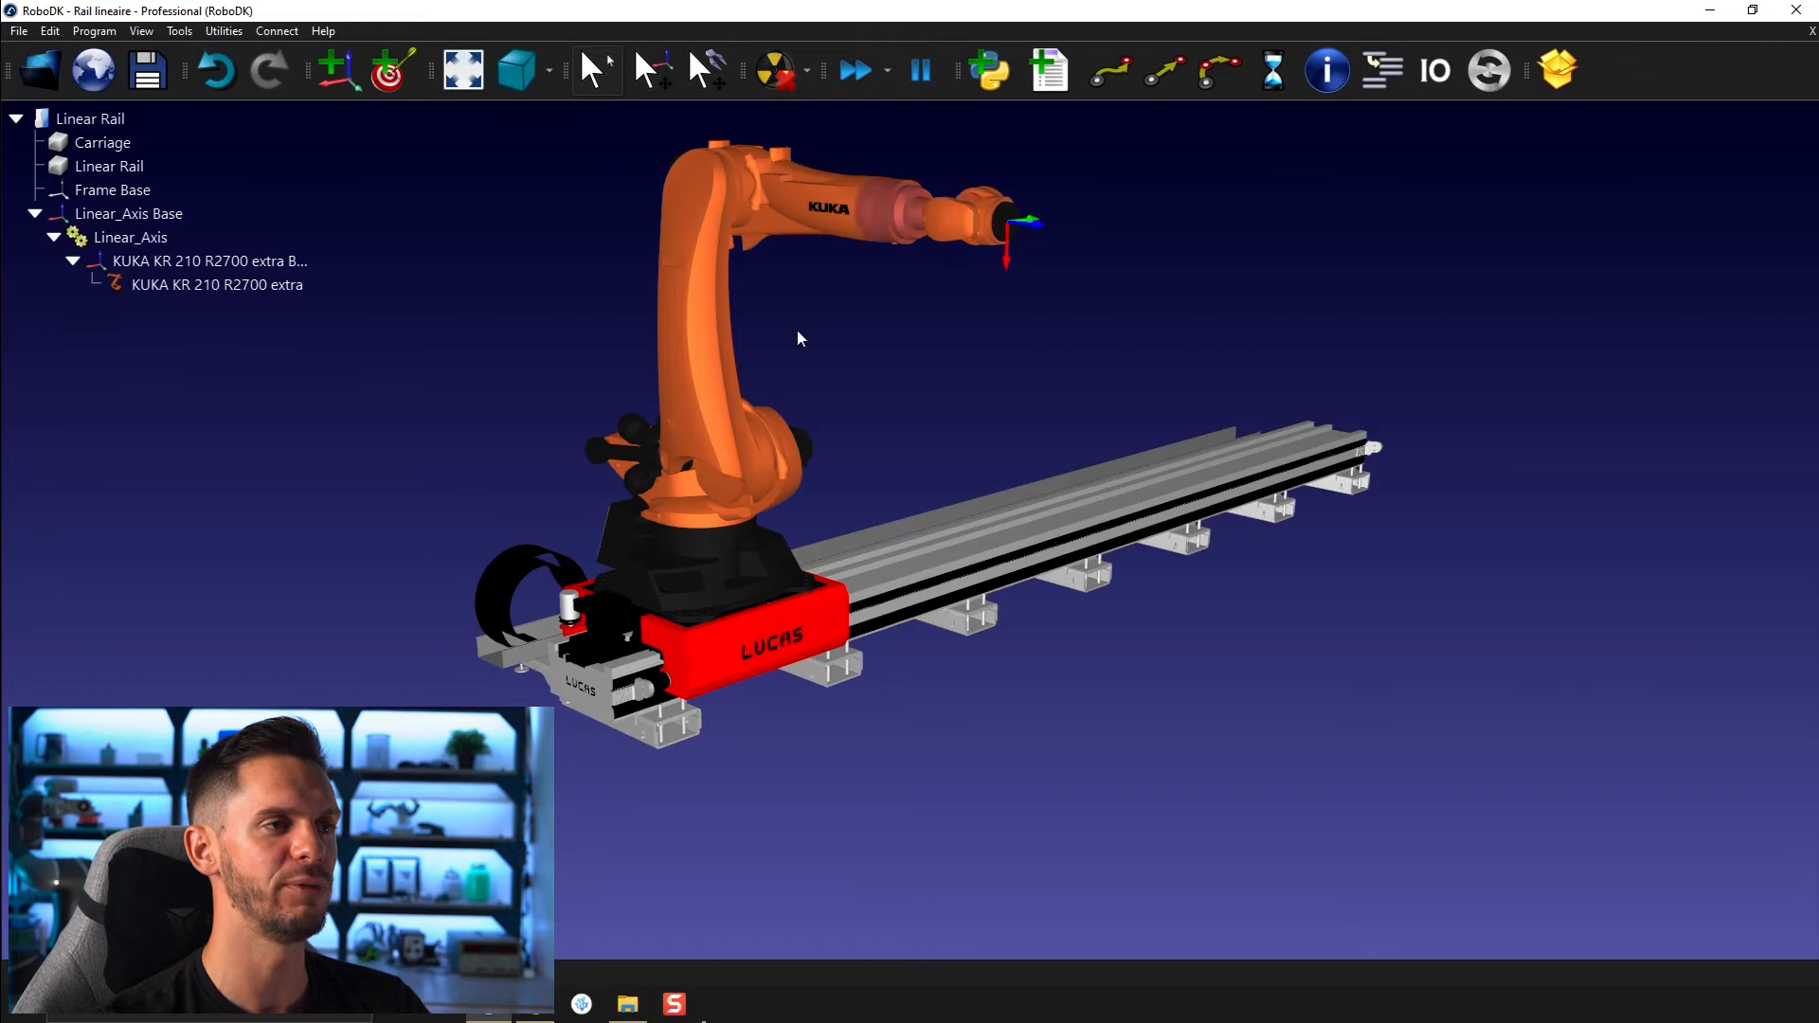
mouse_move(818, 349)
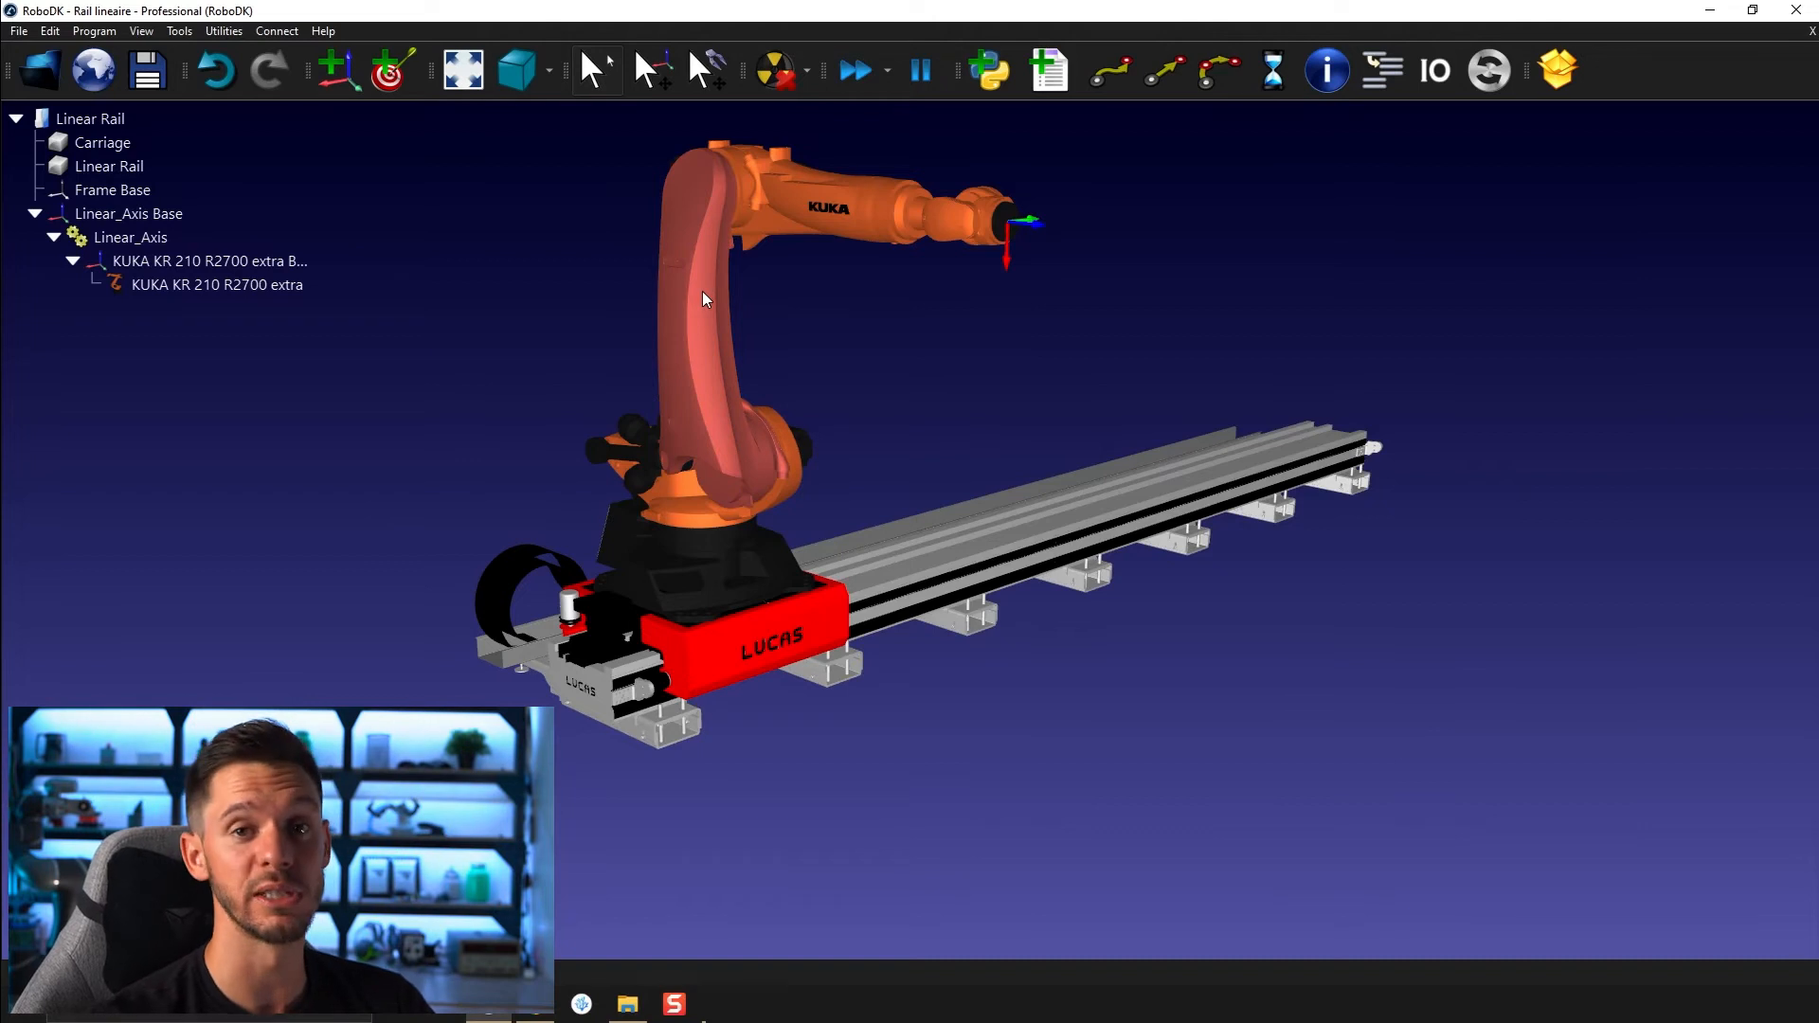
Mount Tool 1 on the KUKA robot, add Target 1, and open Linear_Axis jogging
click(209, 261)
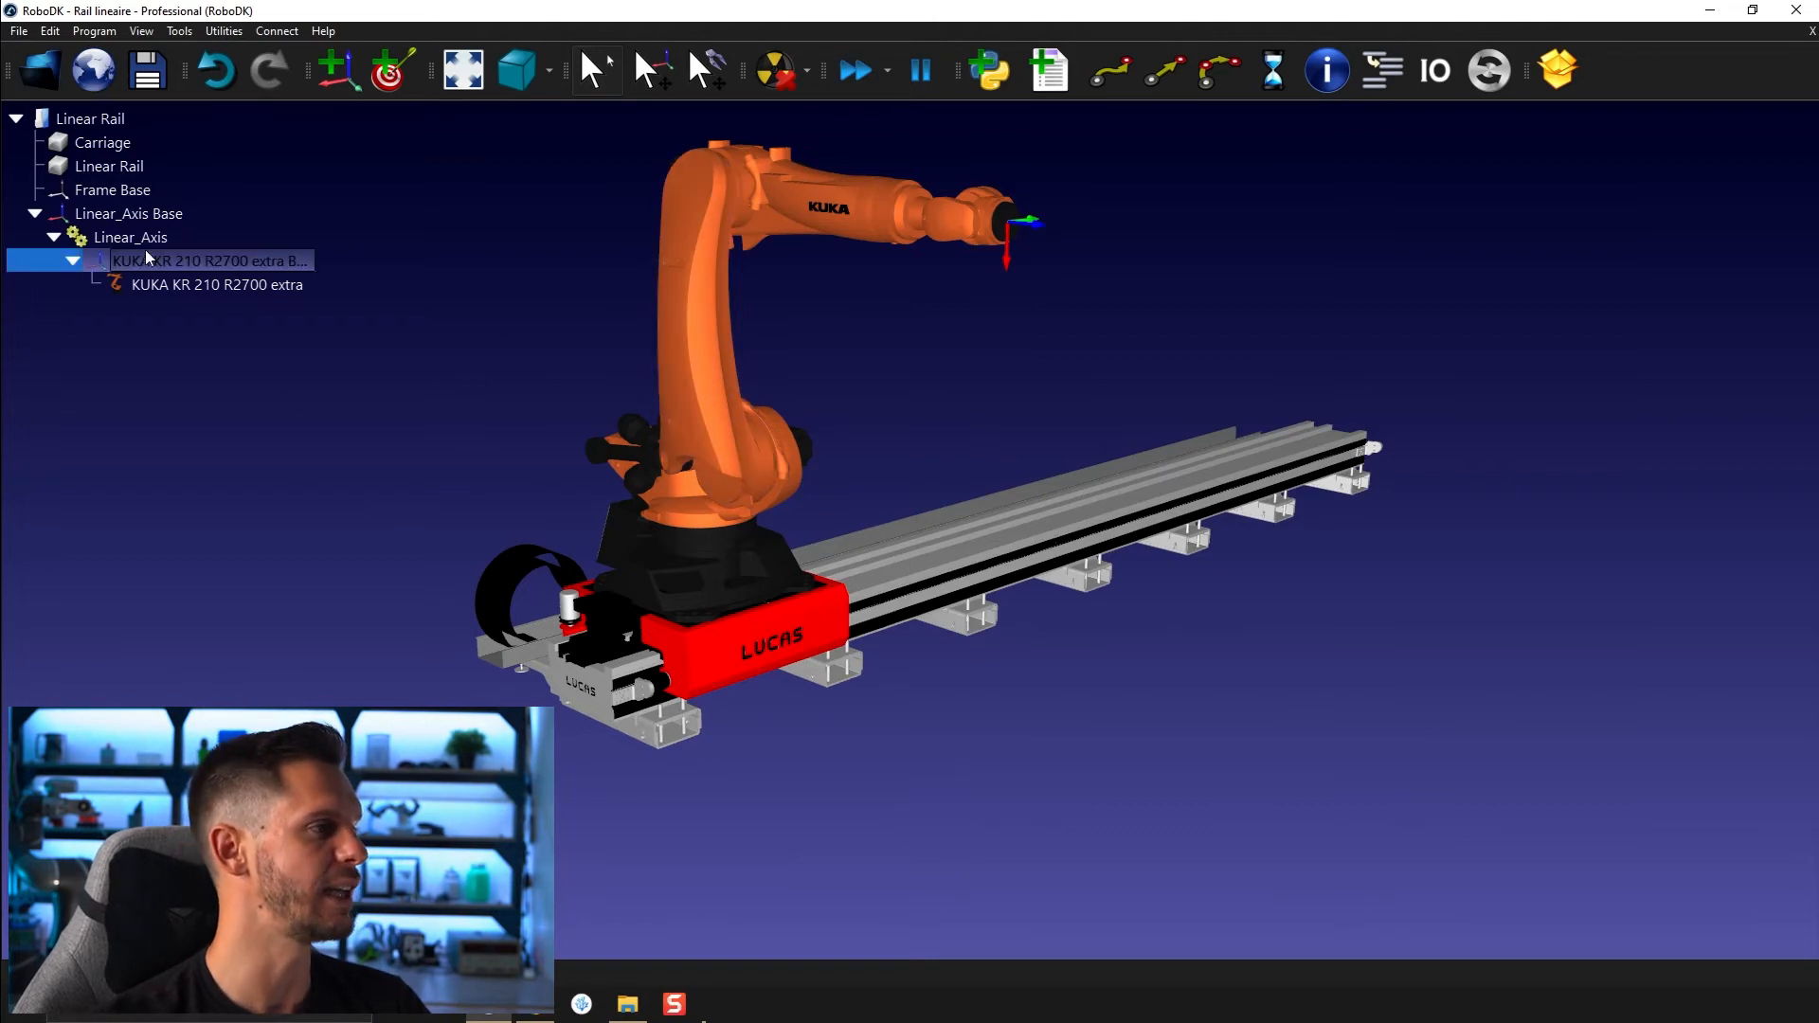
click(393, 70)
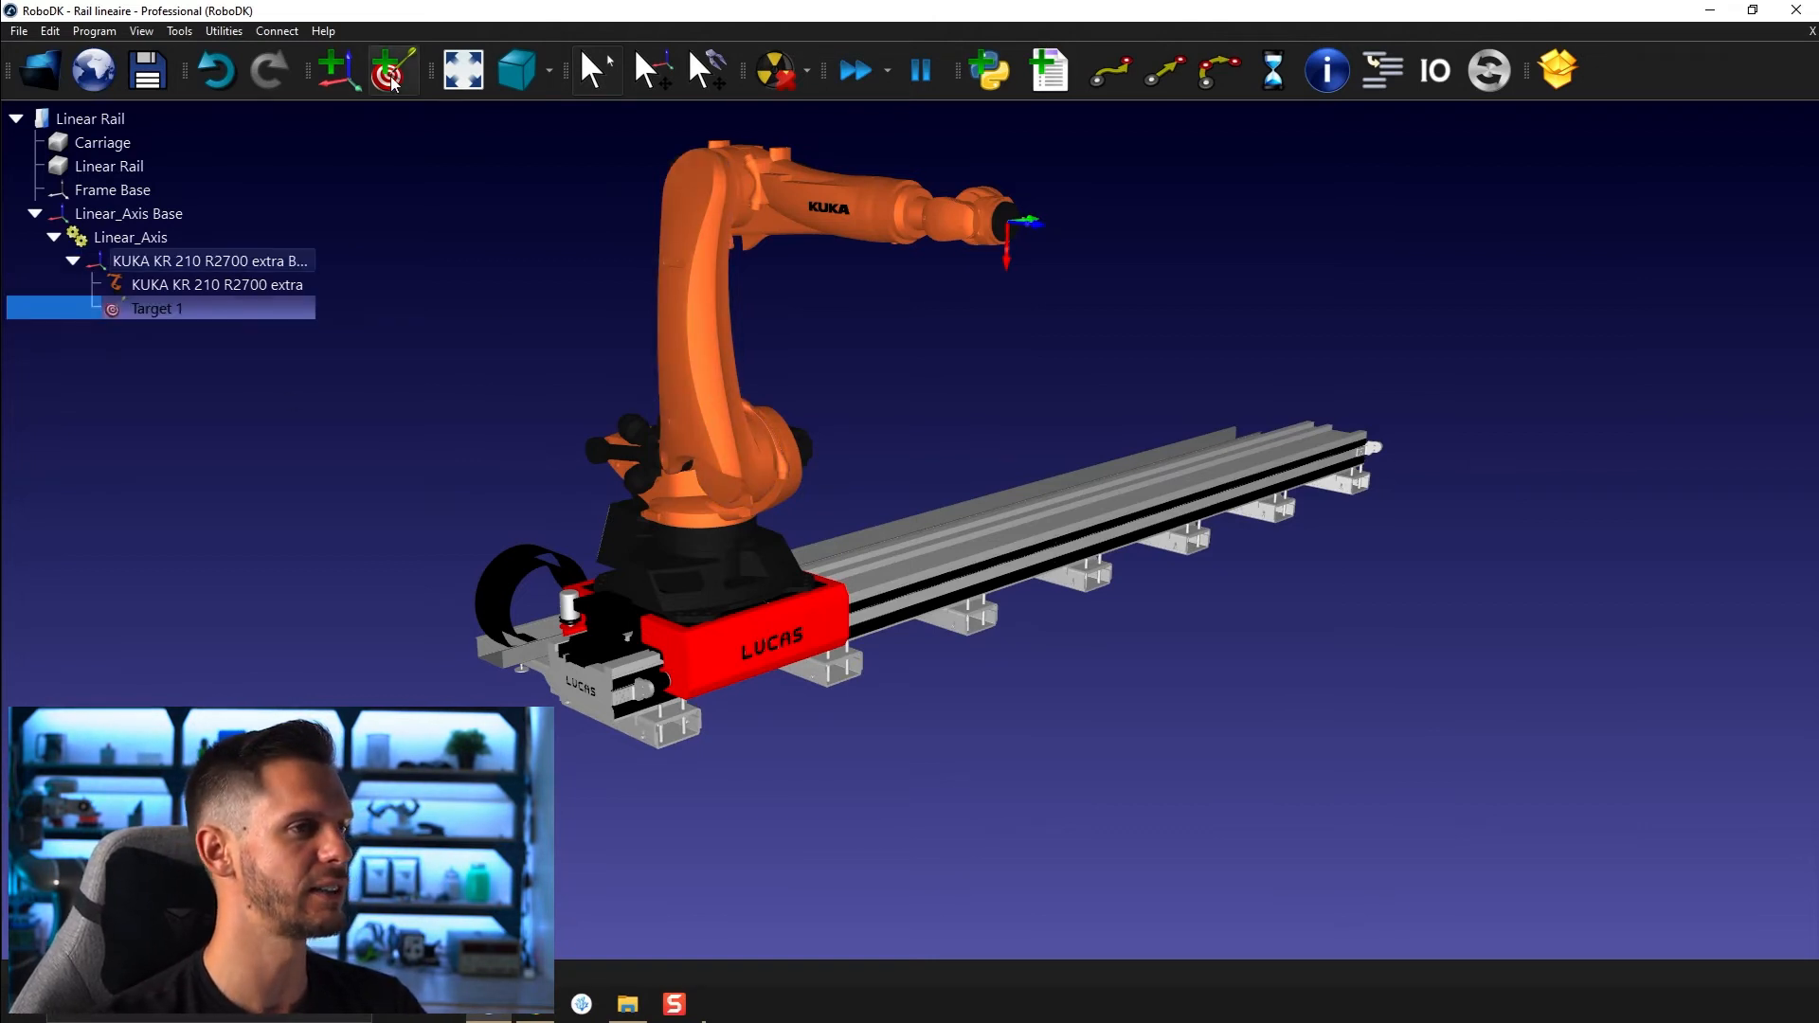
double_click(155, 309)
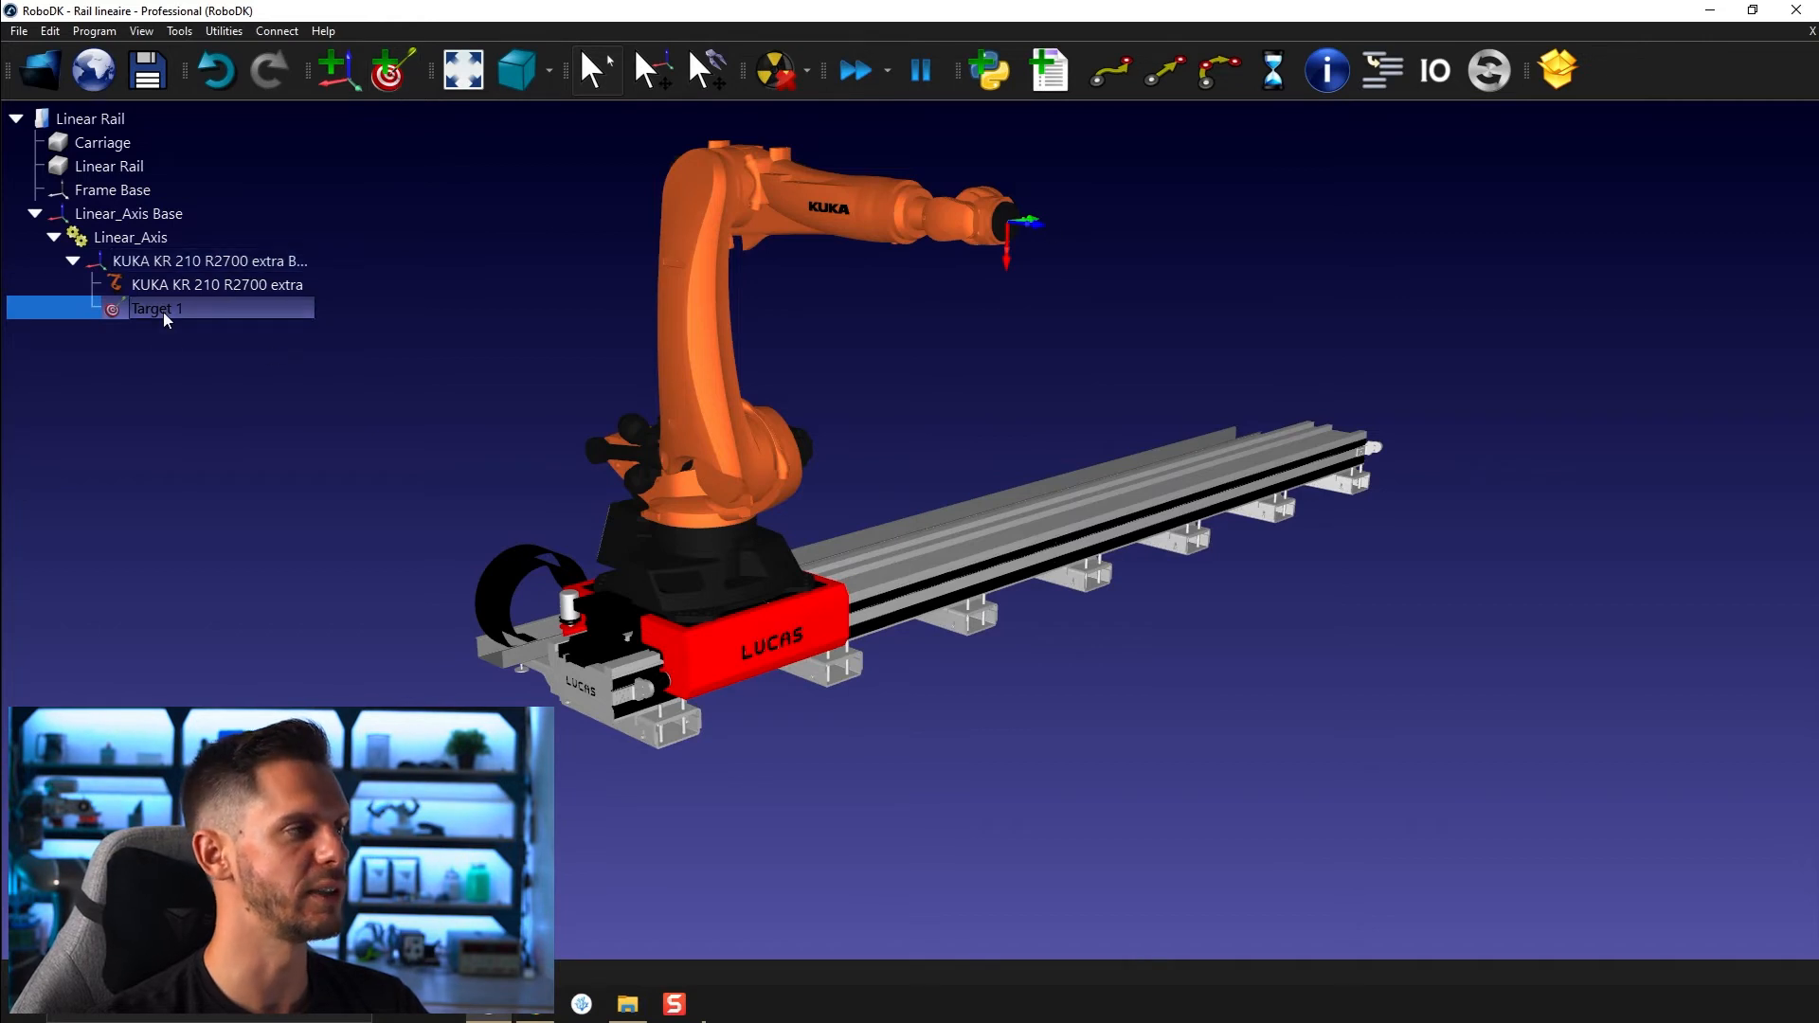
right_click(199, 284)
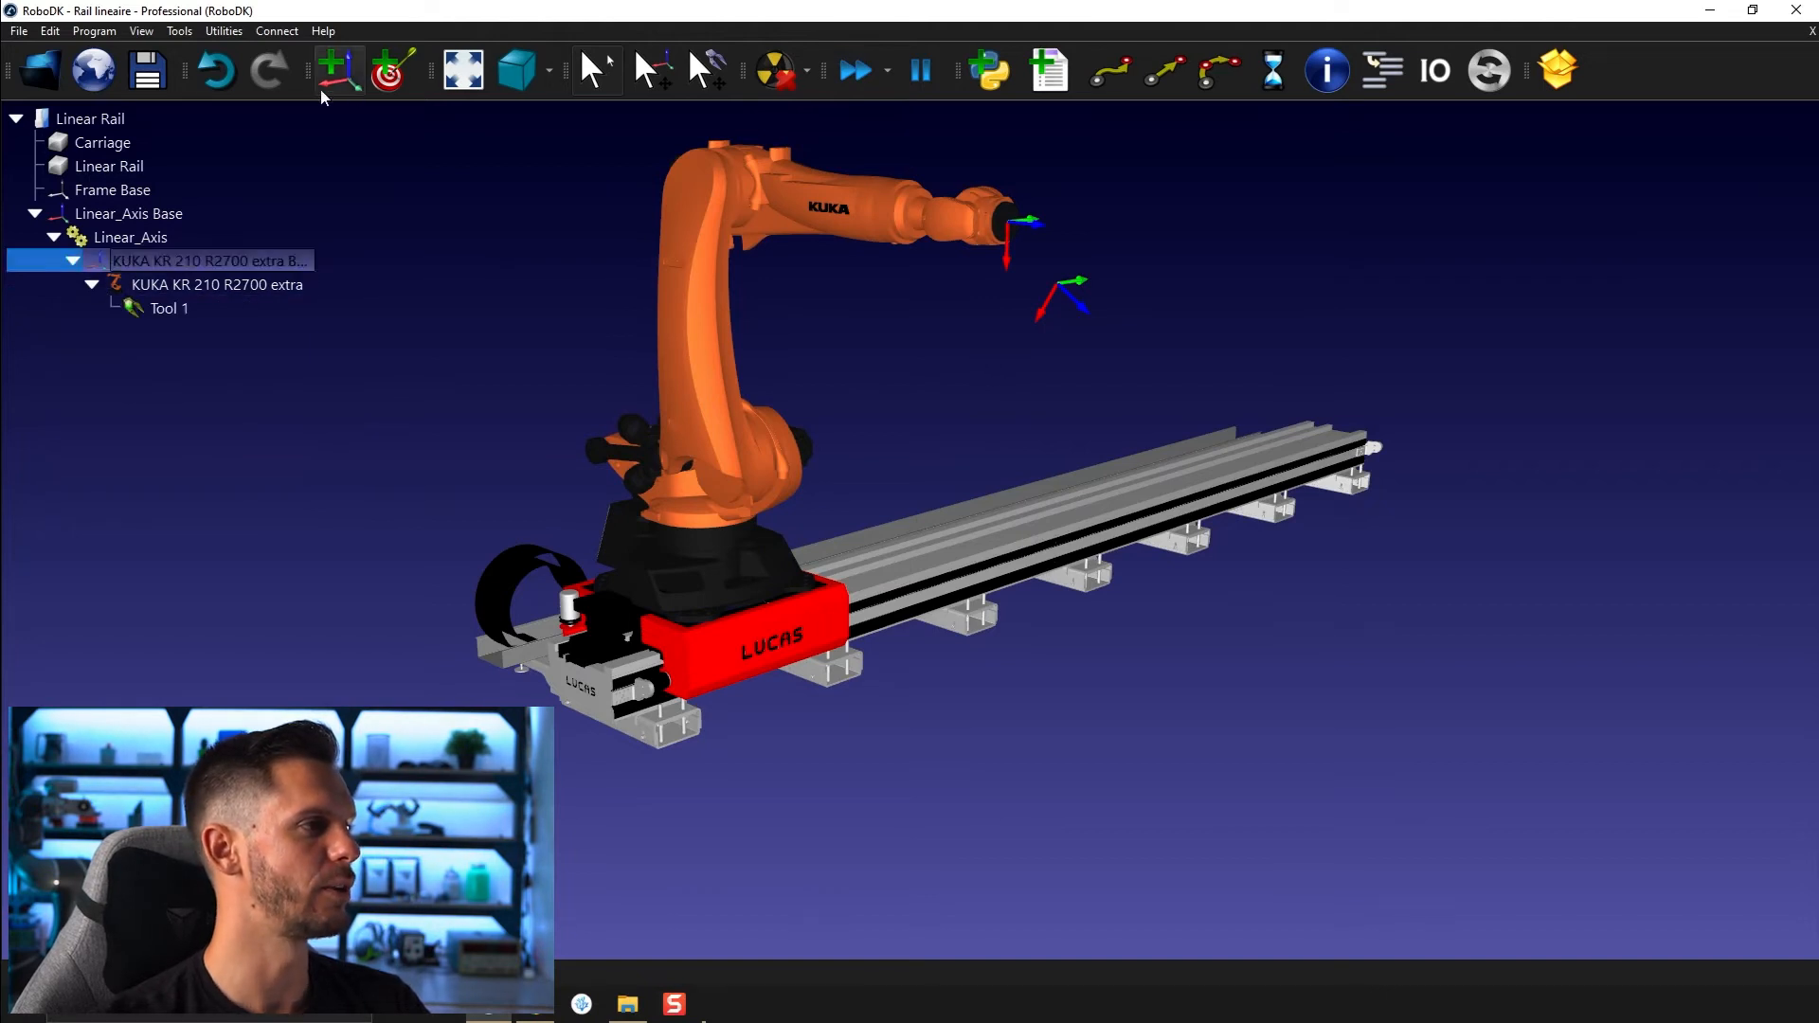
click(390, 69)
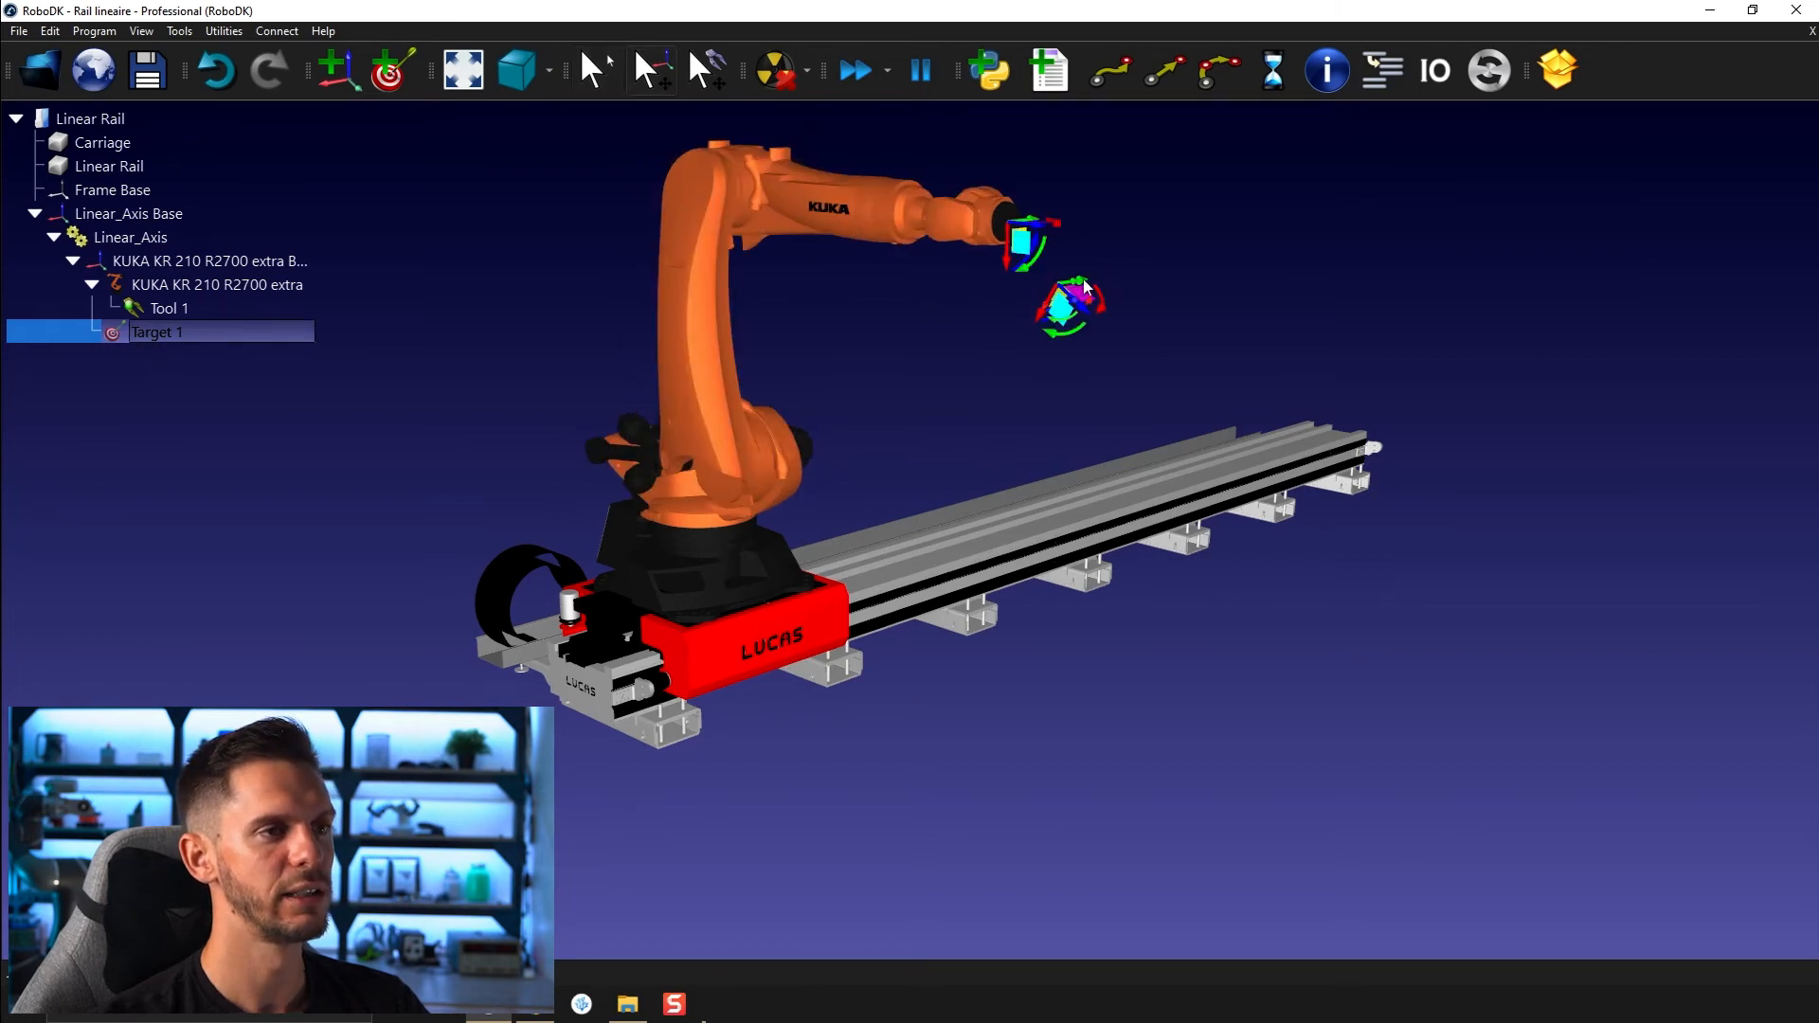
double_click(130, 237)
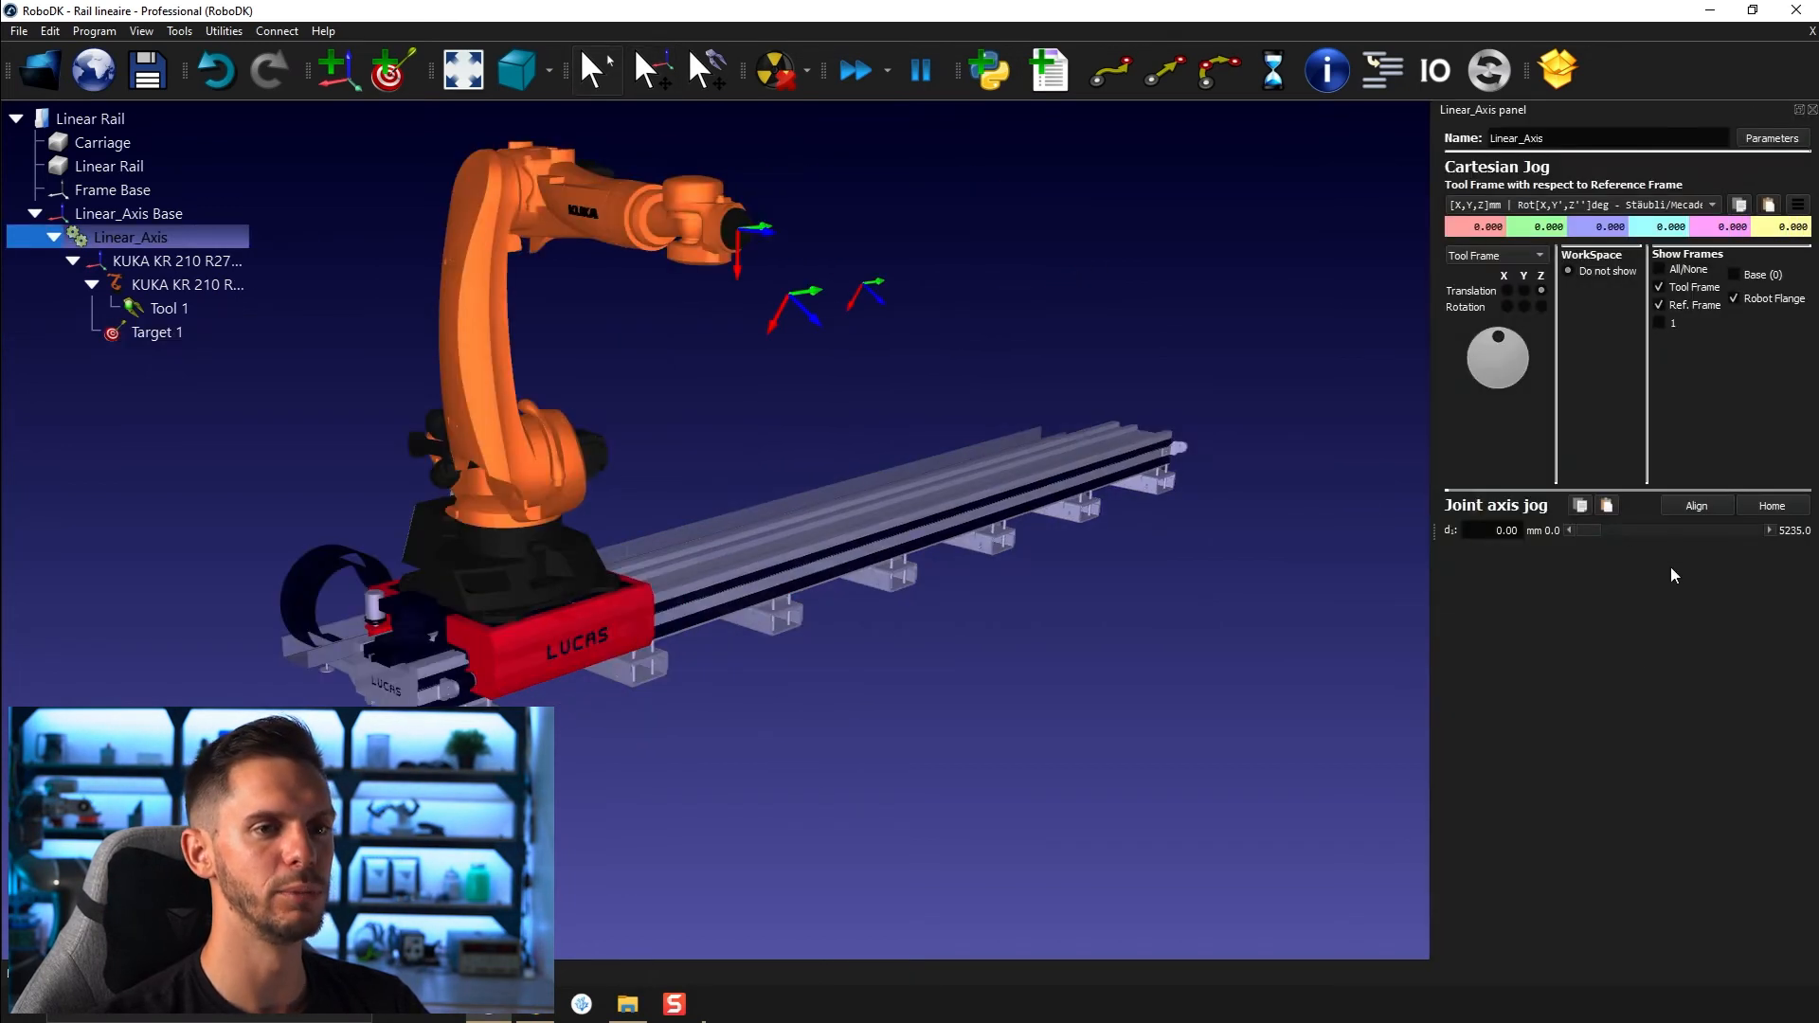
Jog the carriage to about 1163 mm and place Target 1 under Frame Base
drag(1572, 530, 1636, 531)
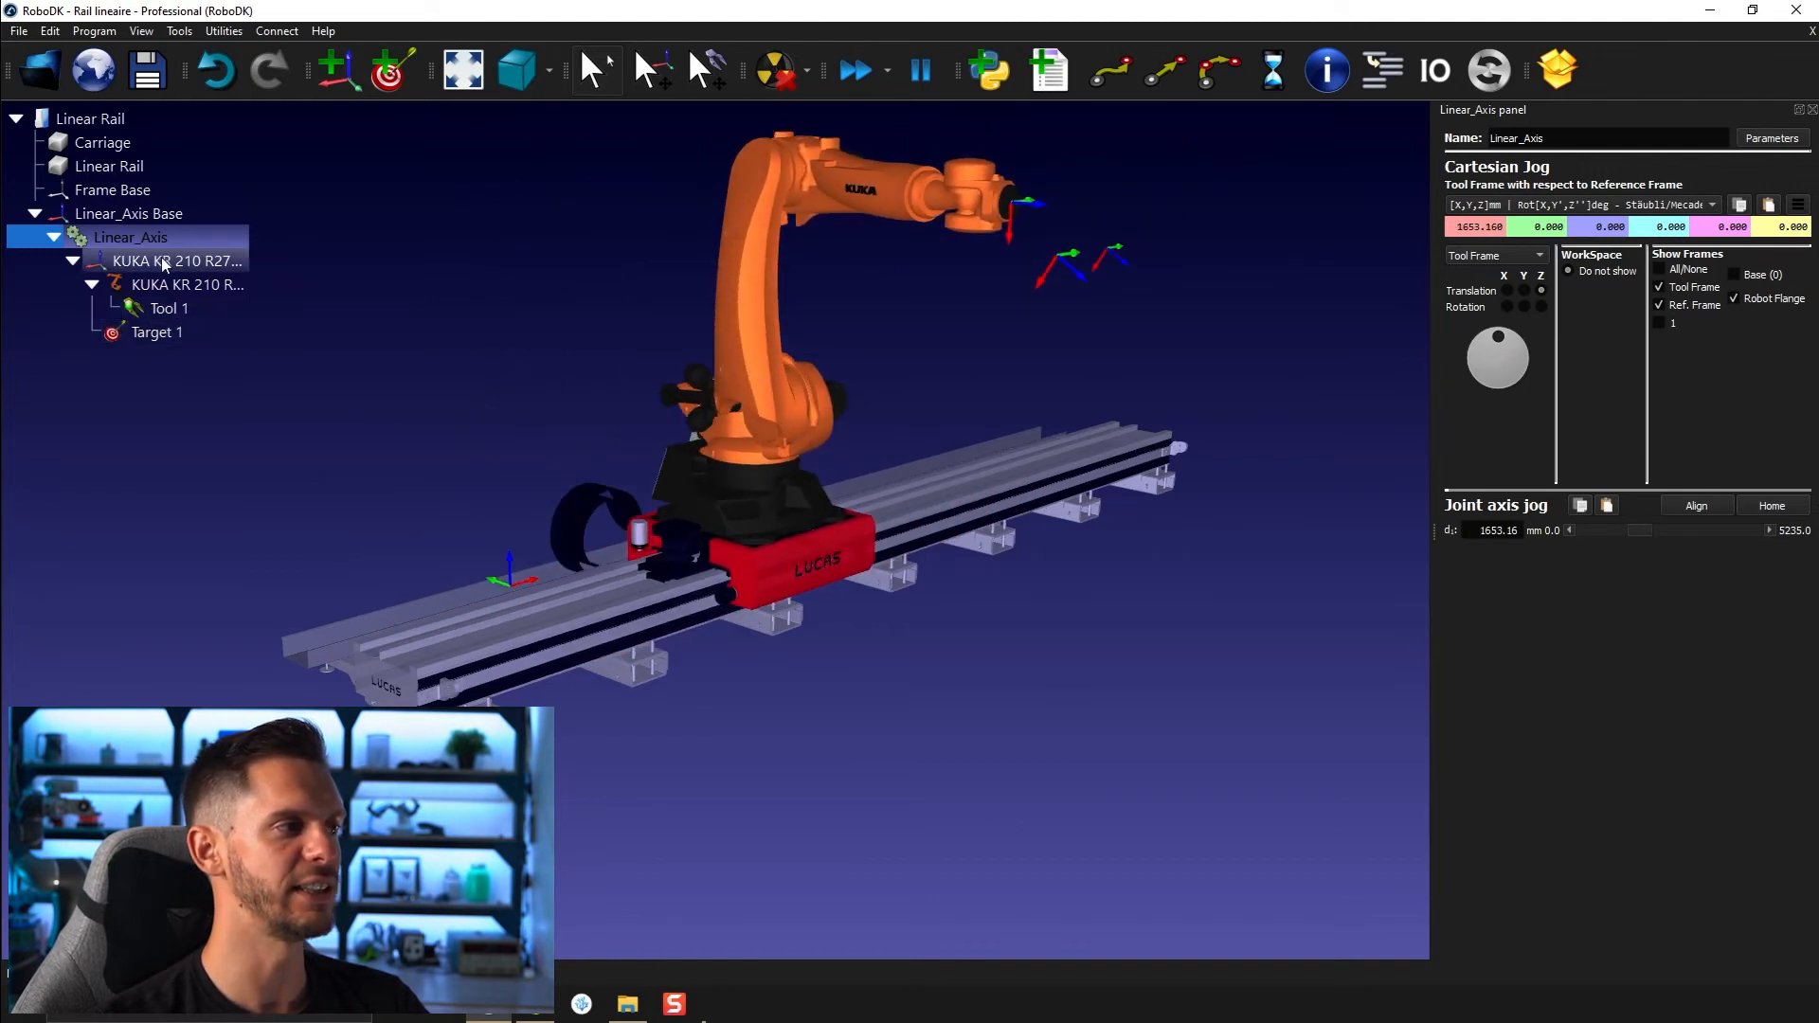
mouse_move(182, 267)
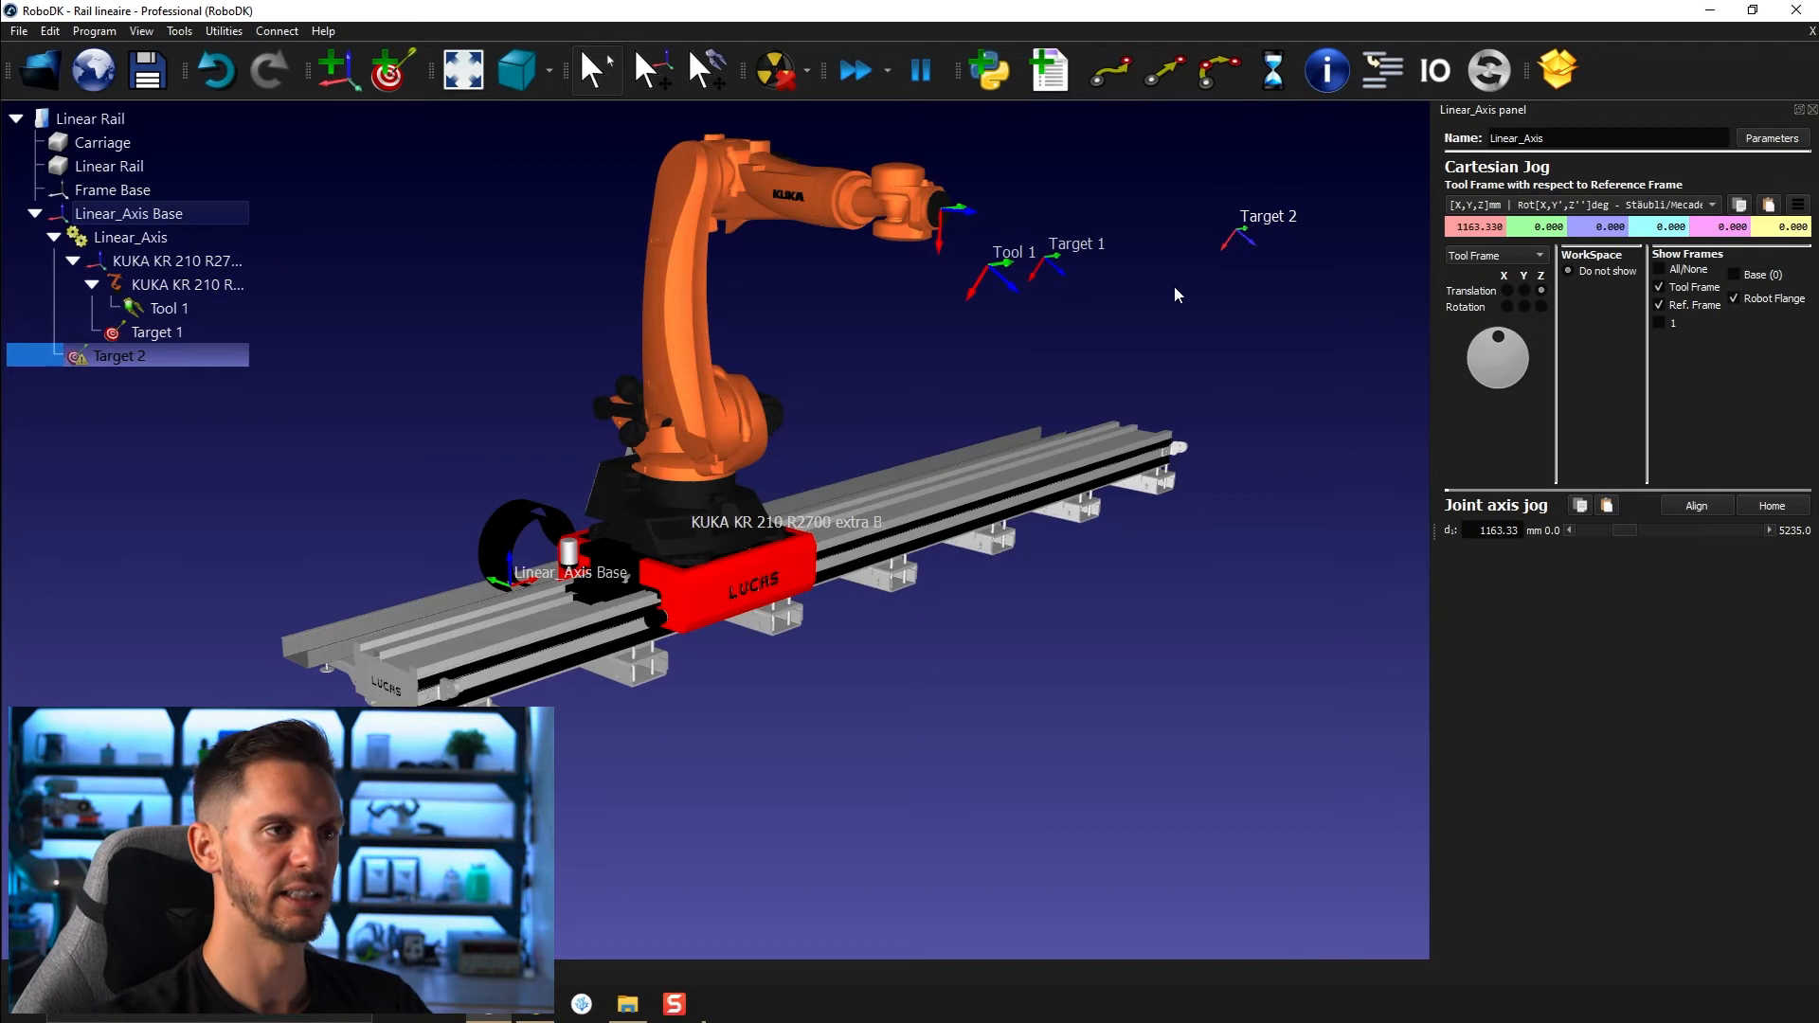
mouse_move(660, 486)
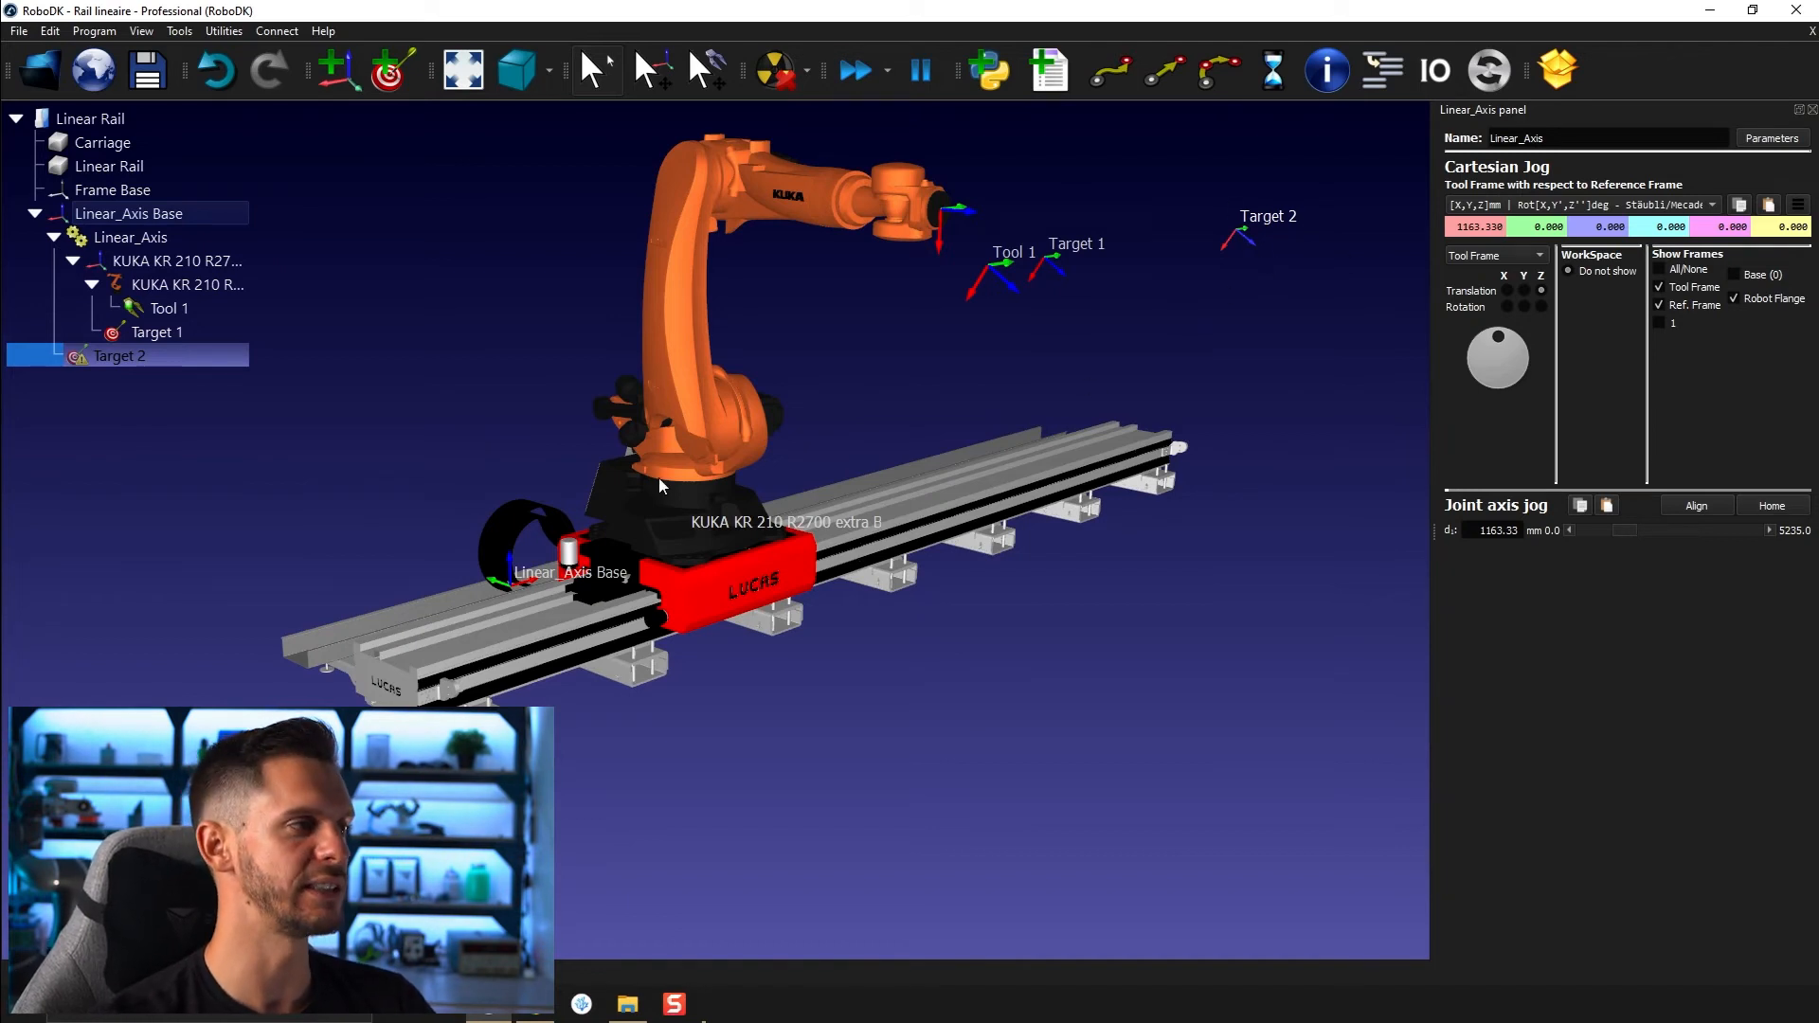
click(156, 331)
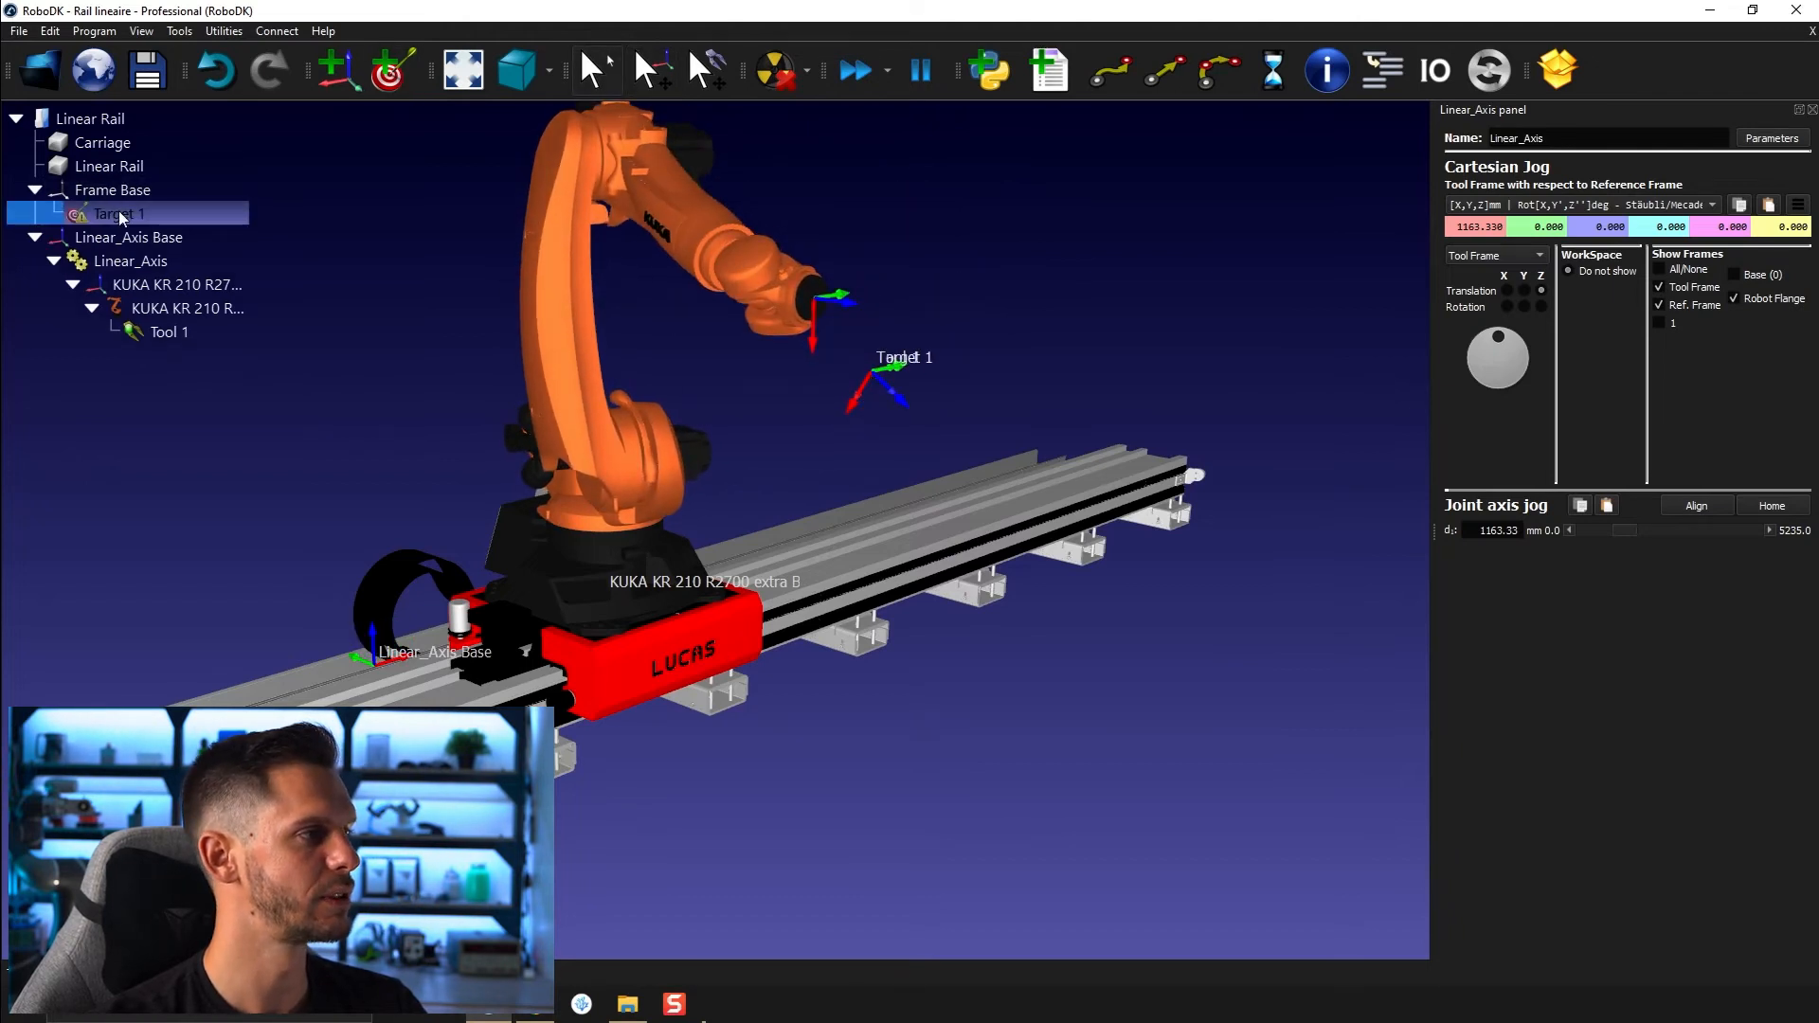
Add Targets 1–4 under the robot base and generate Prog1 through them
right_click(142, 285)
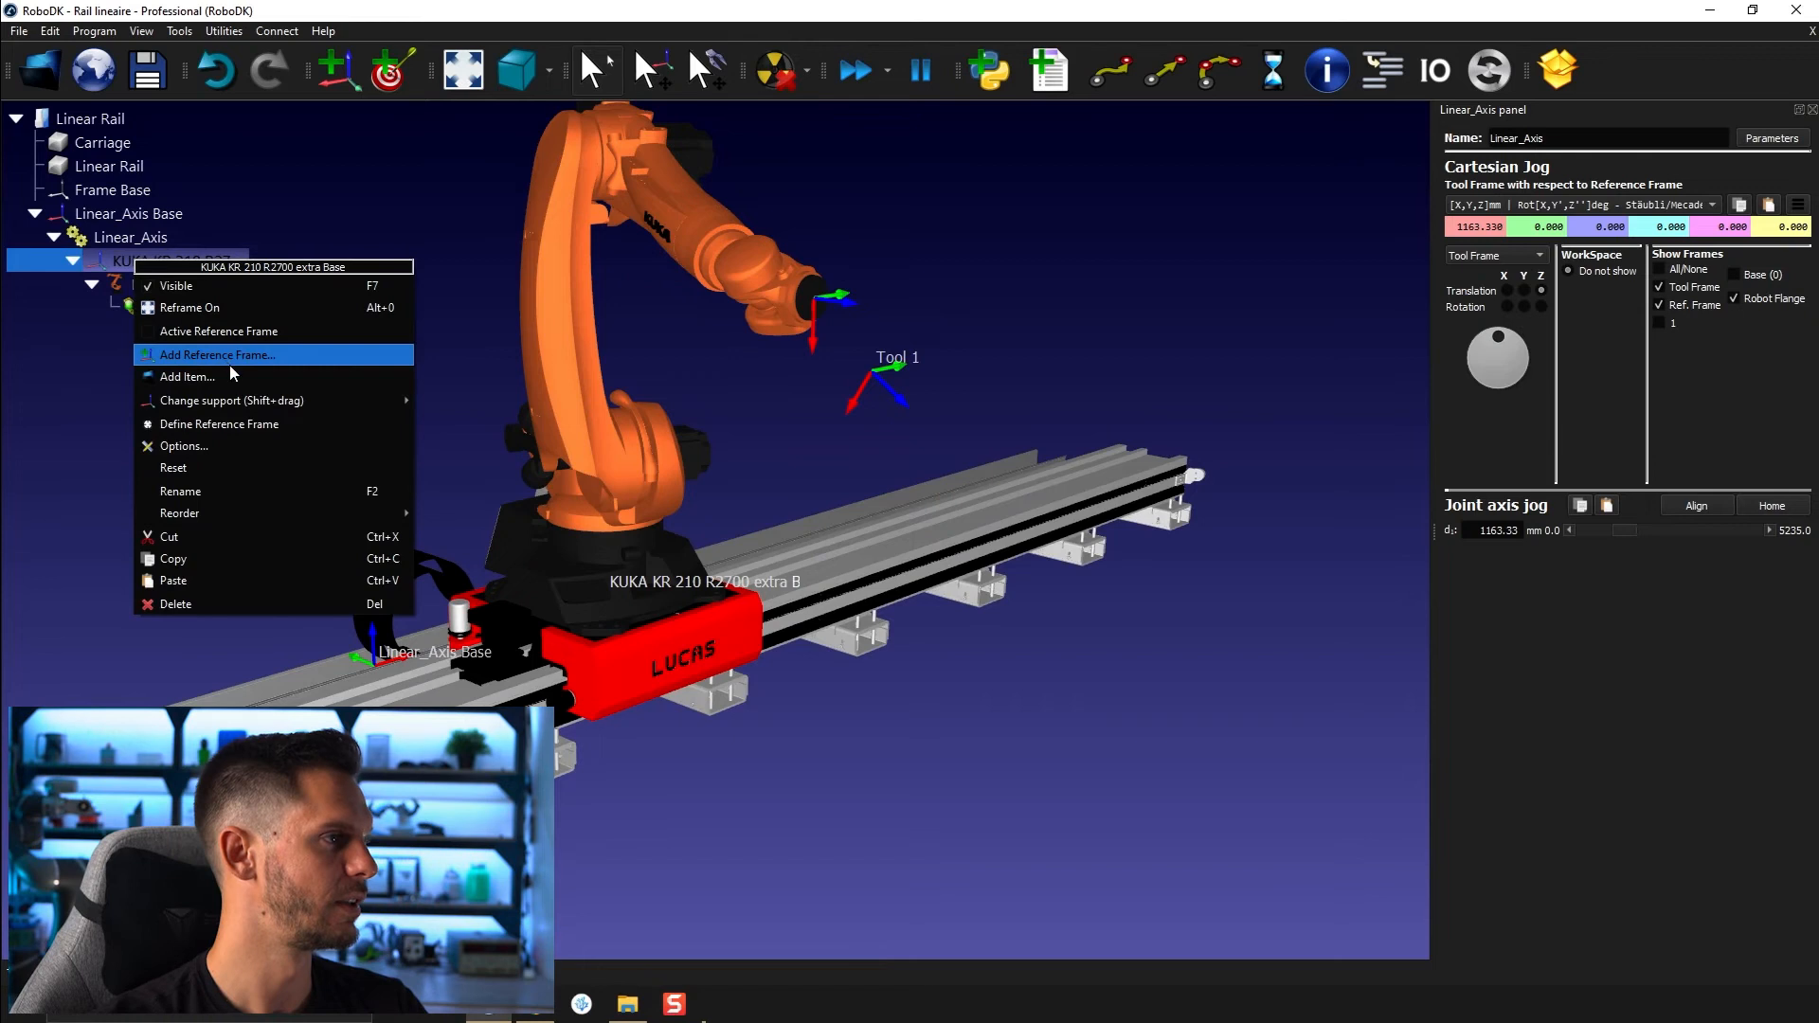
click(186, 376)
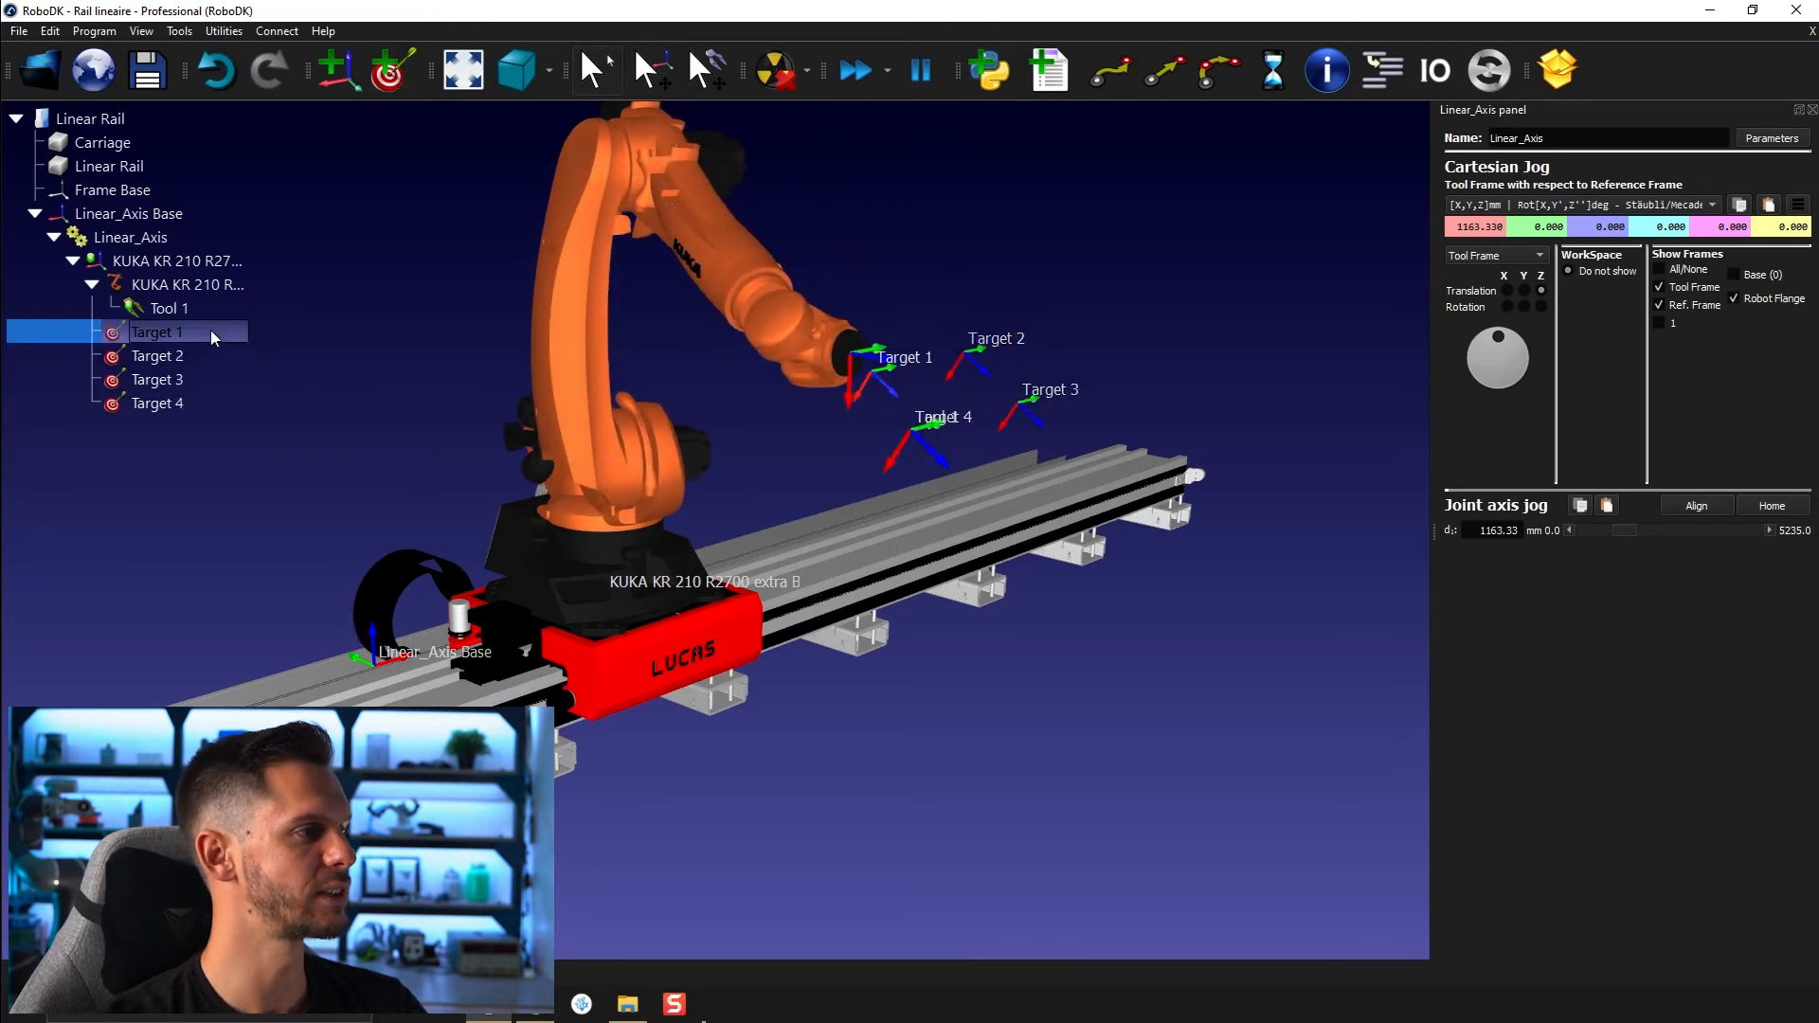
right_click(157, 355)
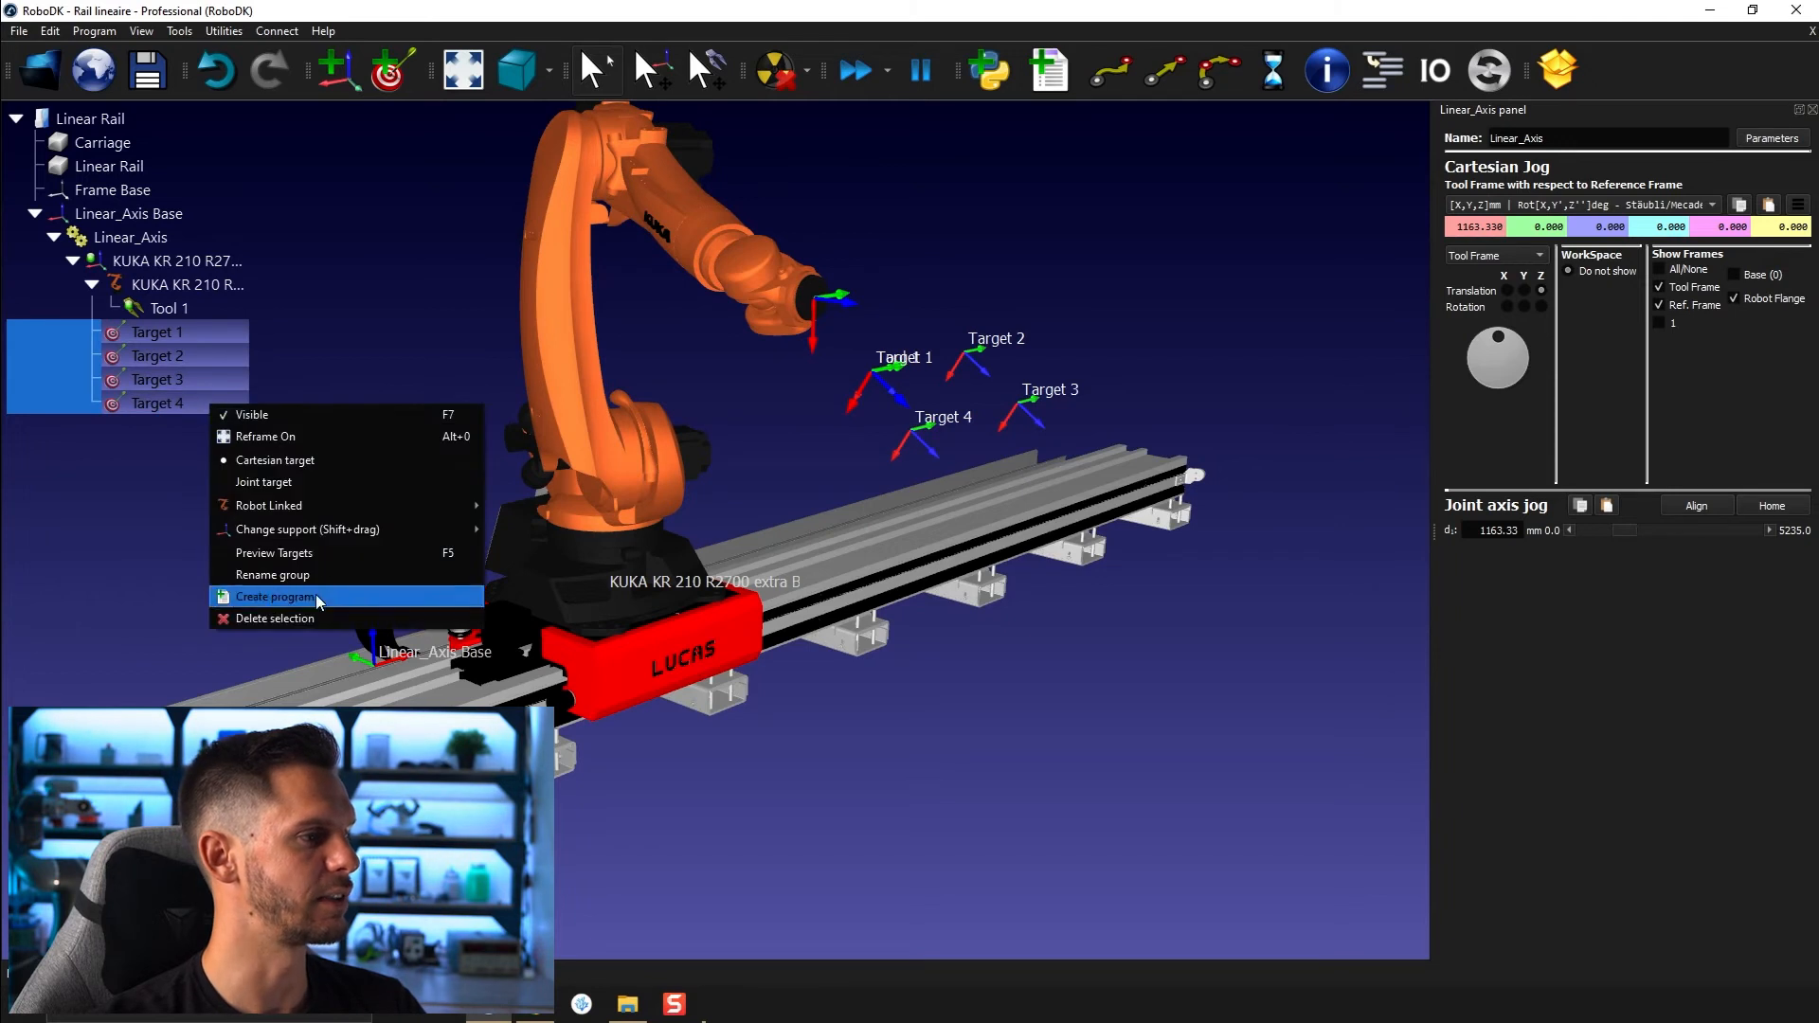
click(275, 596)
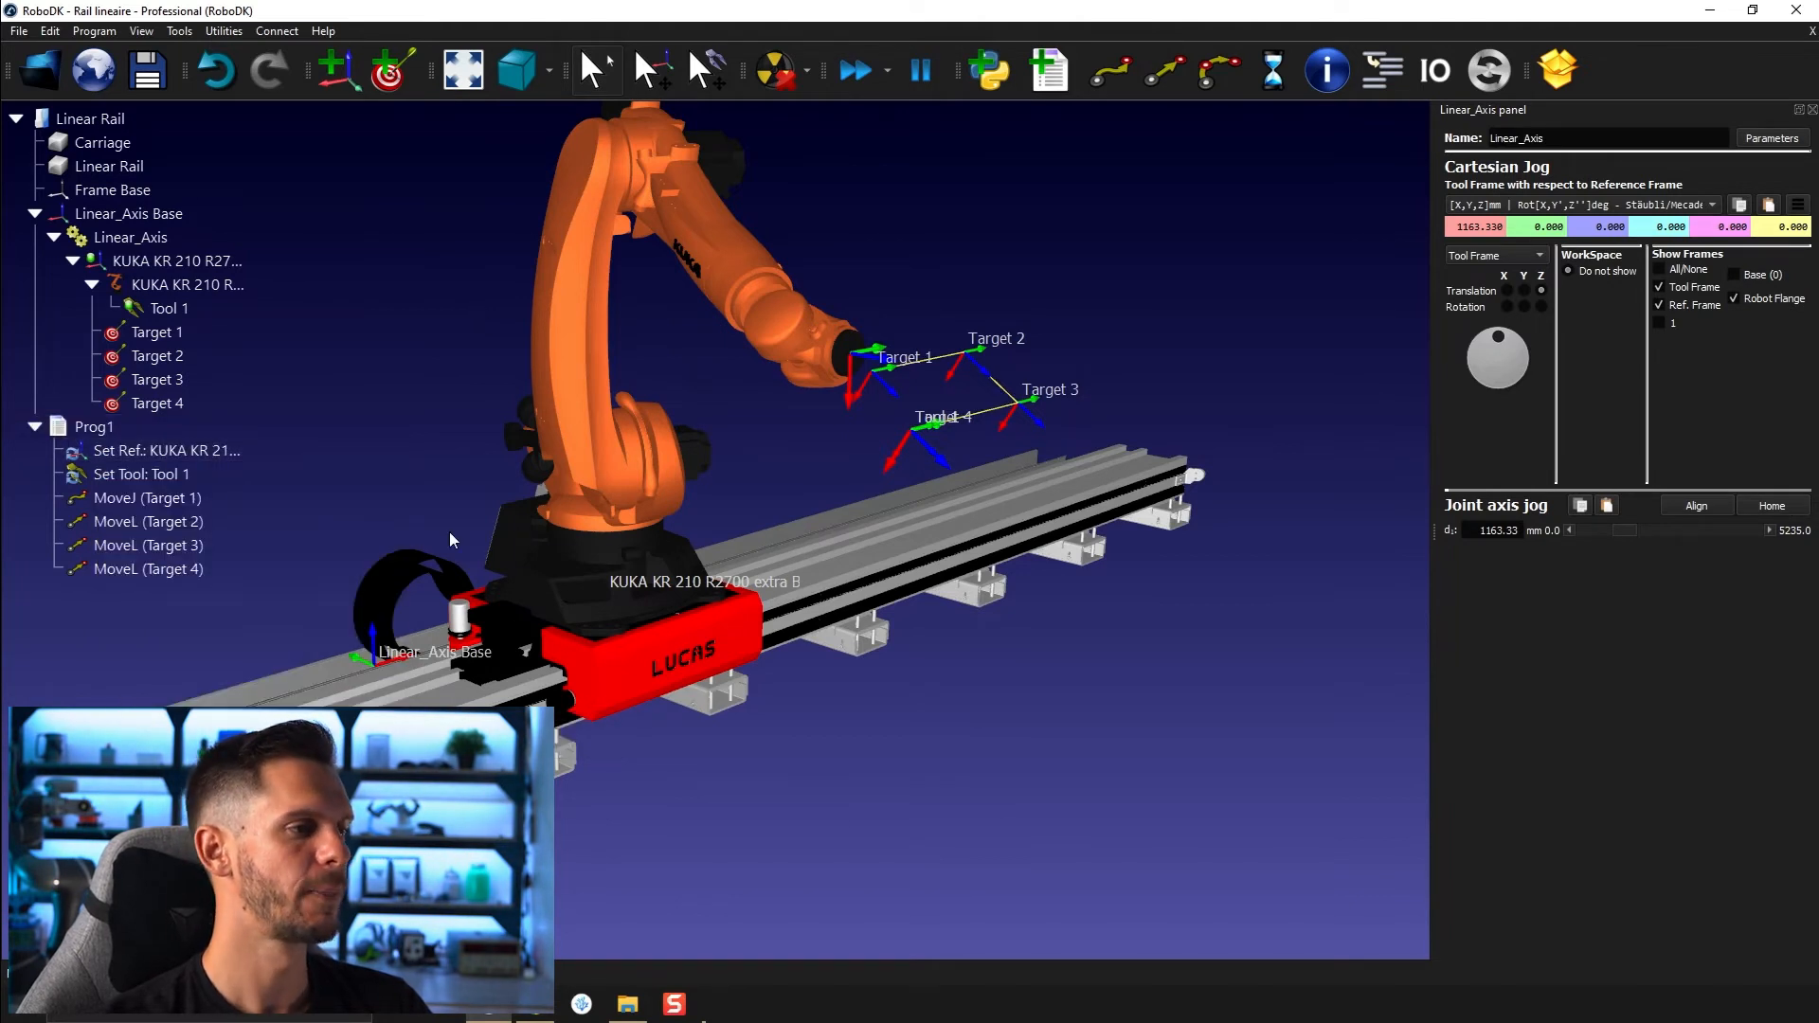
right_click(94, 426)
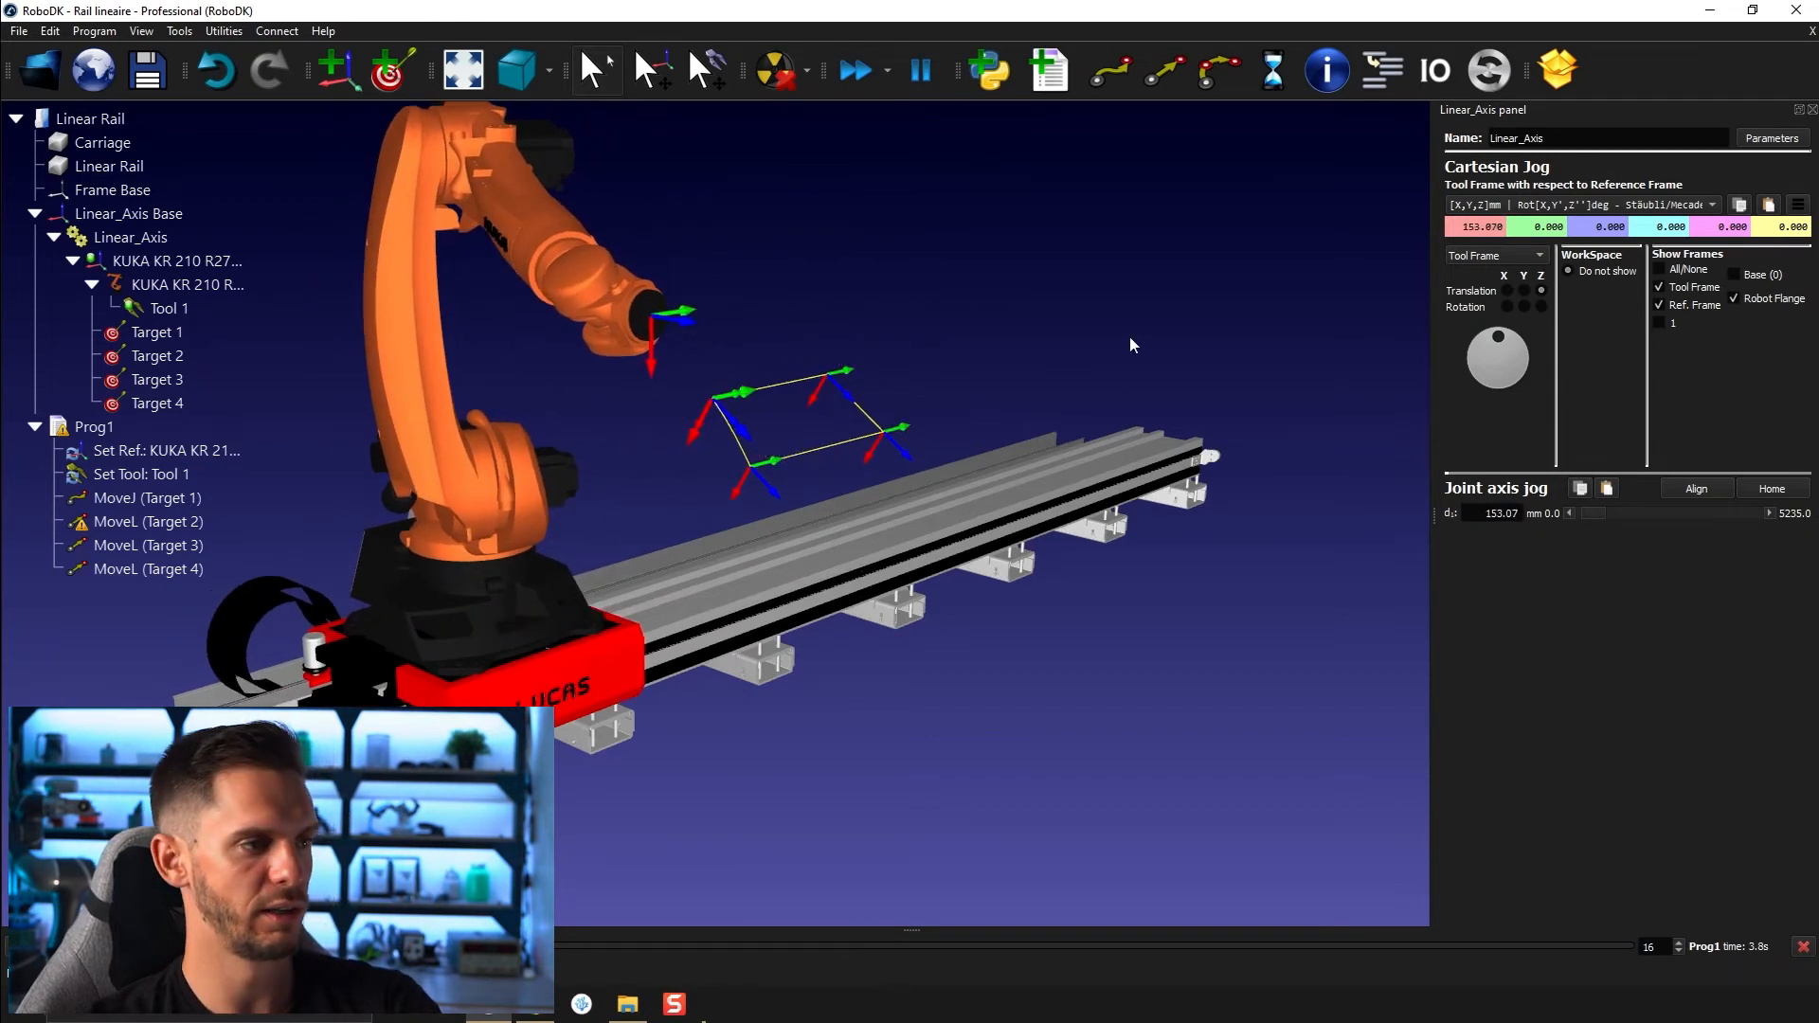
Run Prog1, link Target 5 to the KUKA robot, and return the carriage to 0 mm
click(128, 213)
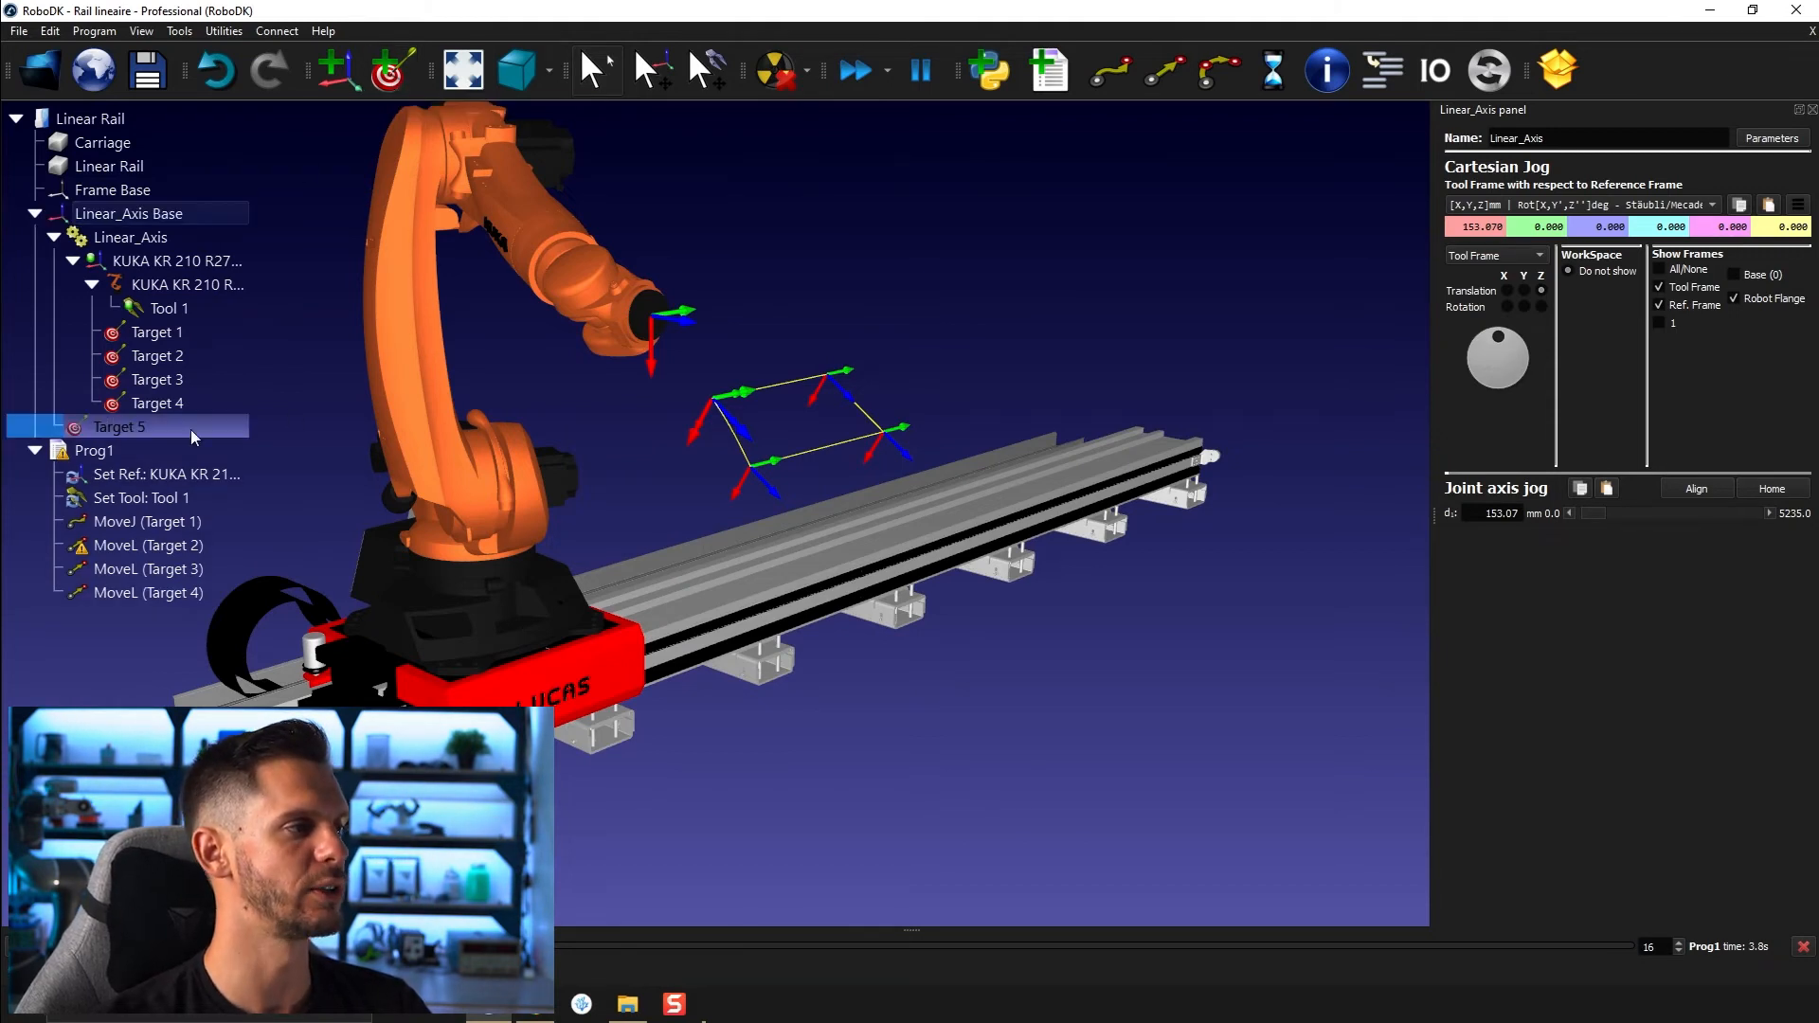
right_click(118, 427)
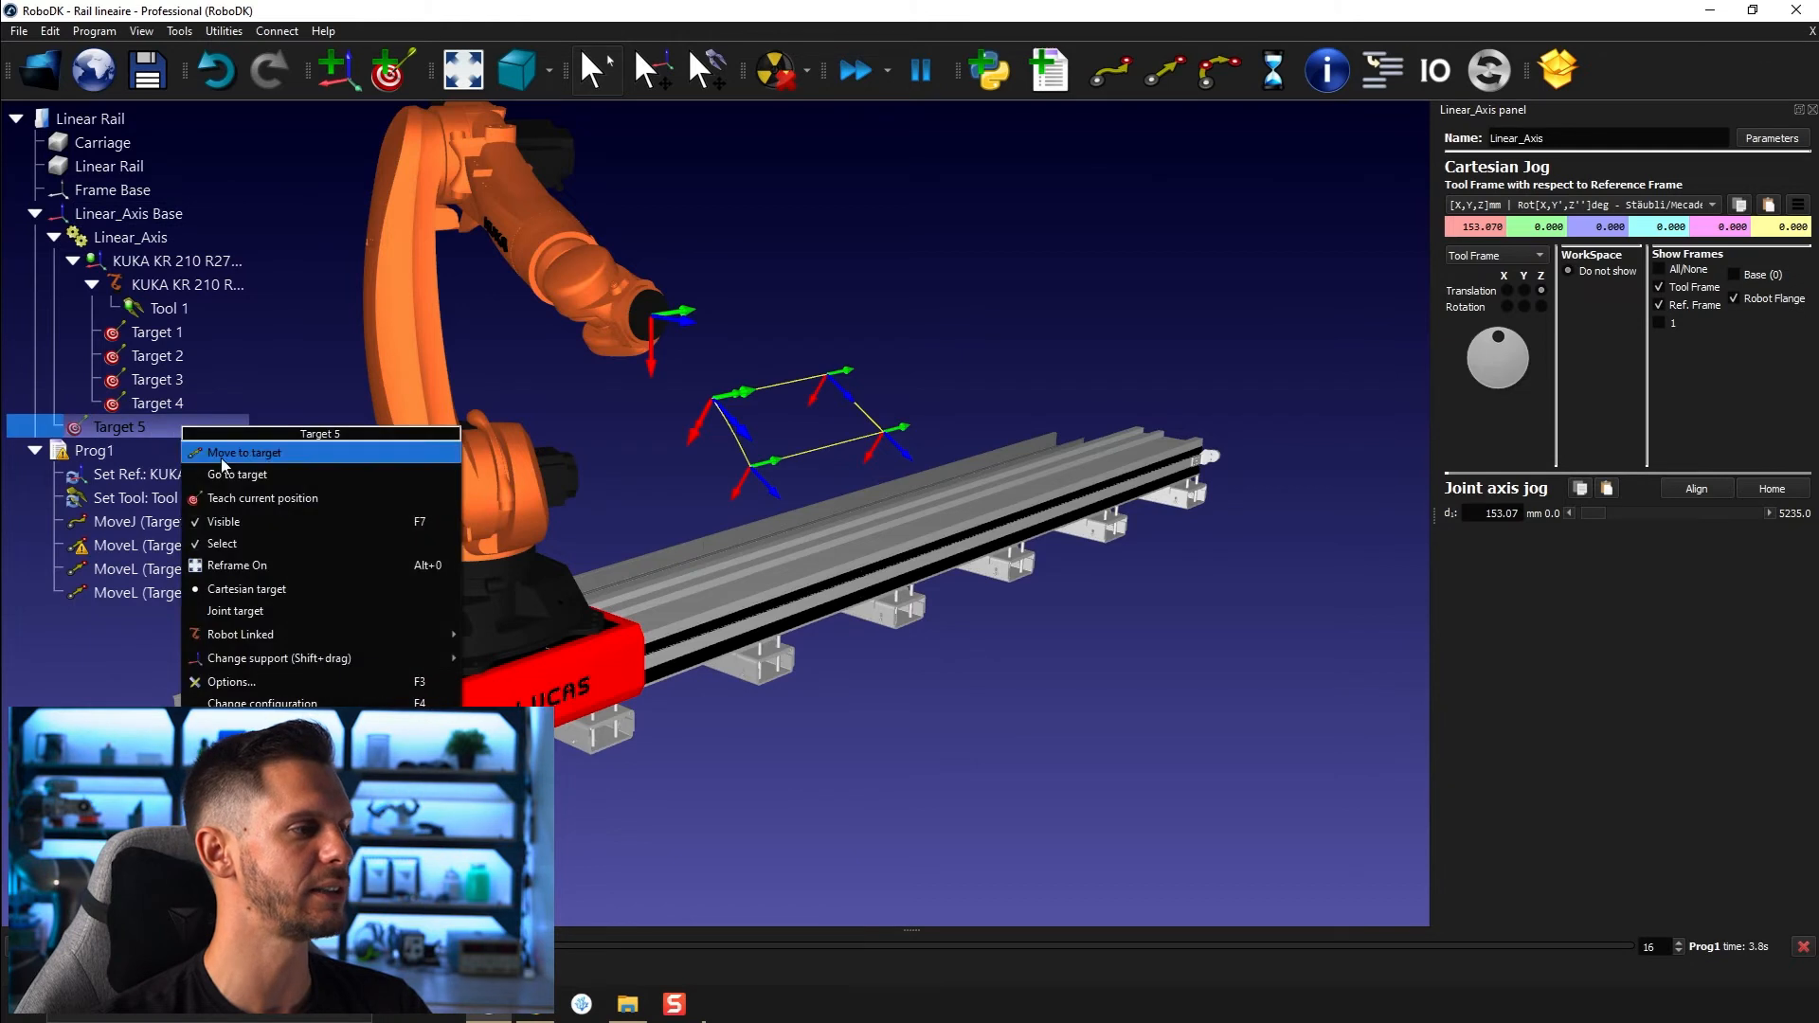
mouse_move(240, 633)
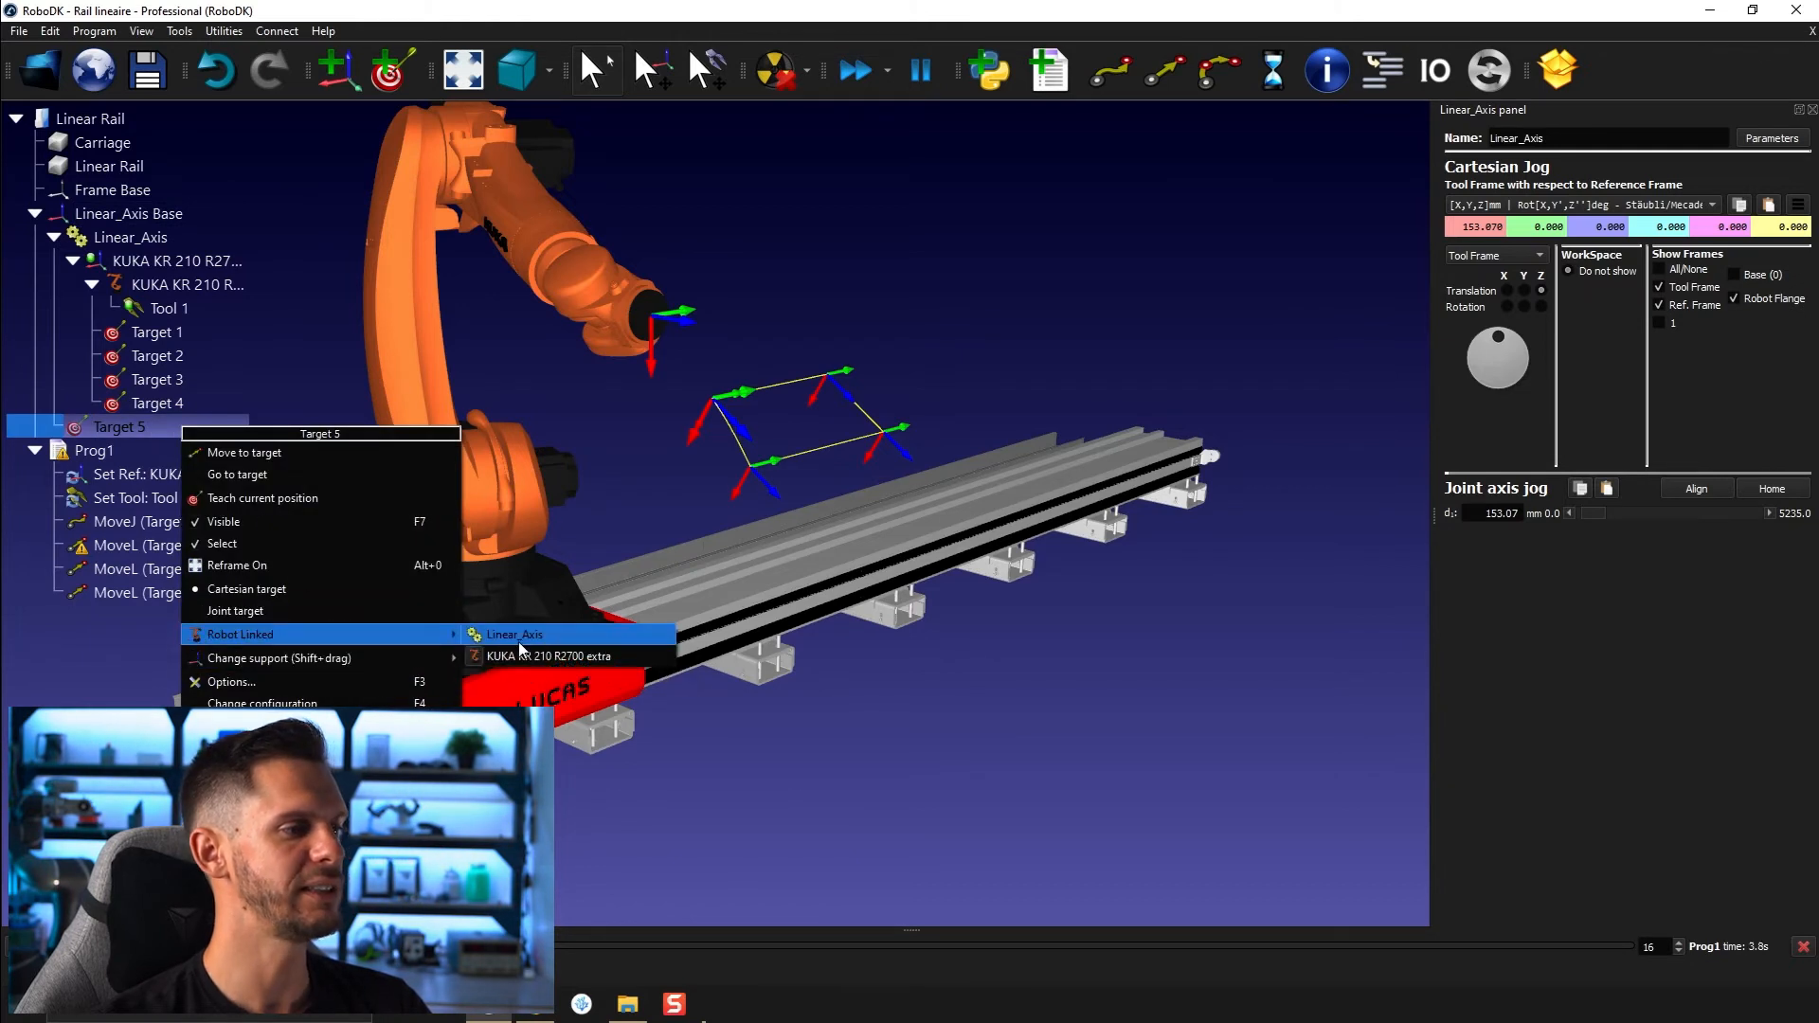
mouse_move(568, 657)
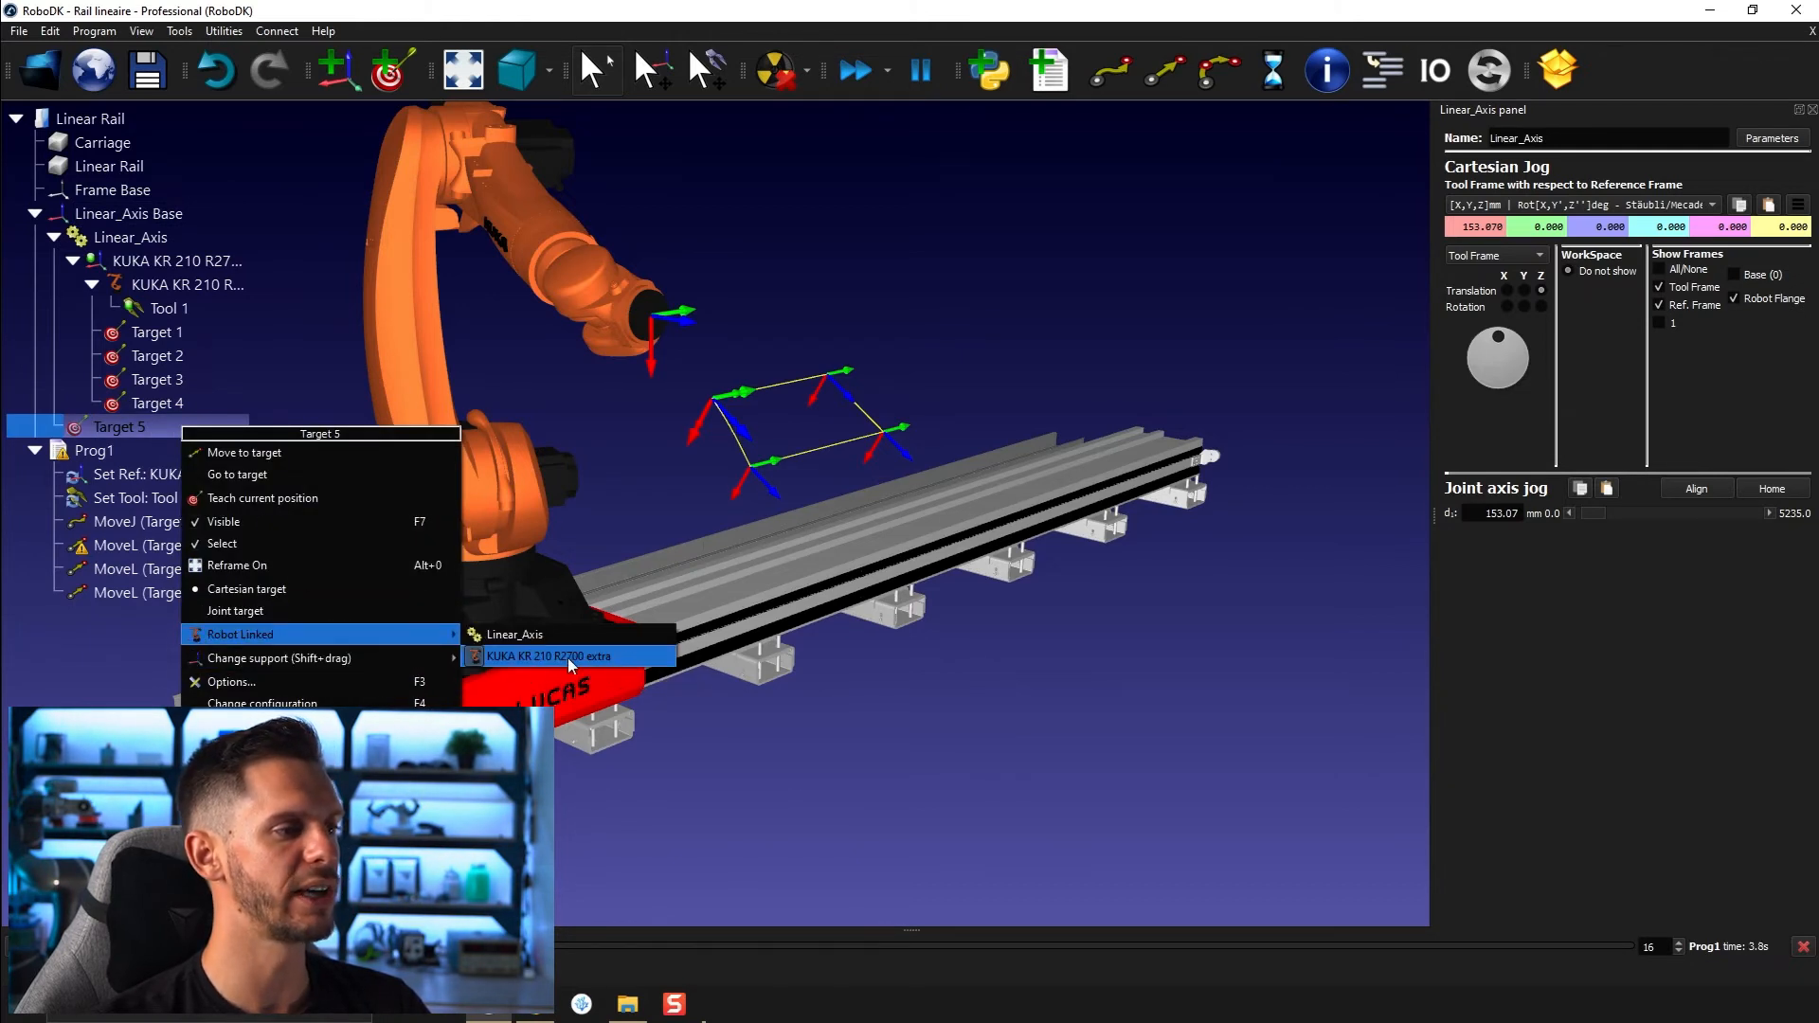
click(566, 657)
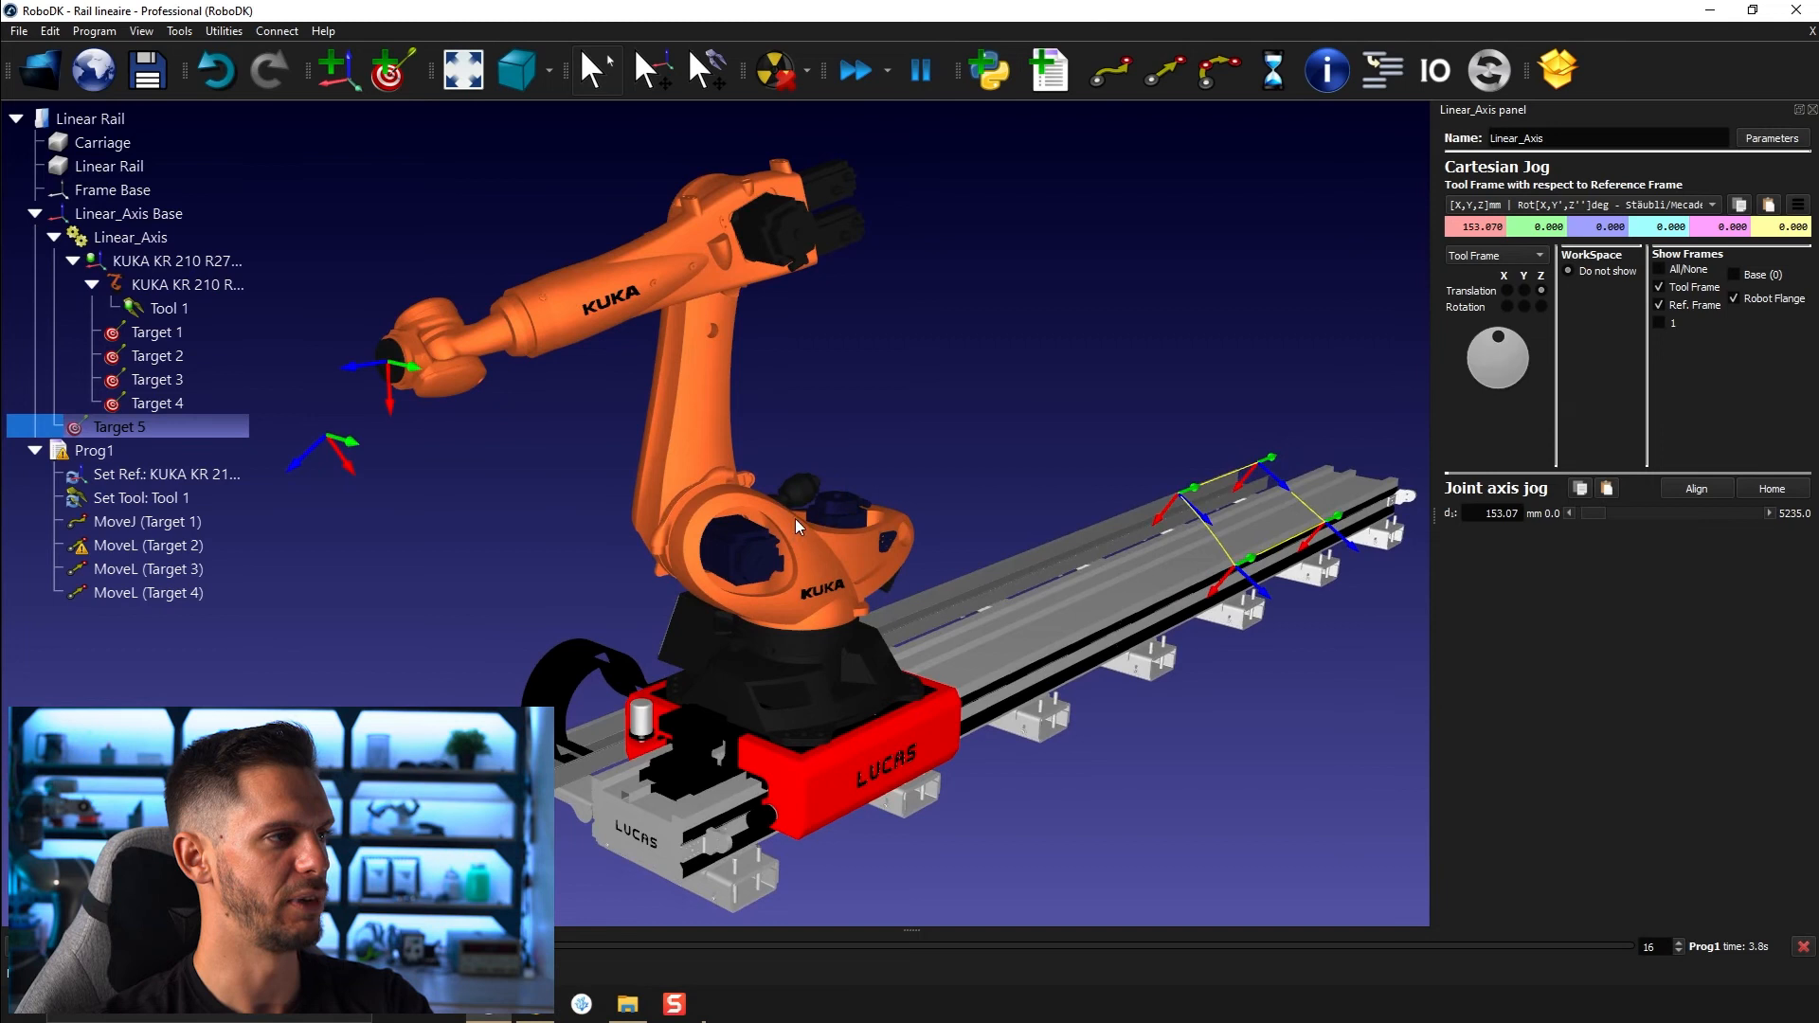
click(156, 332)
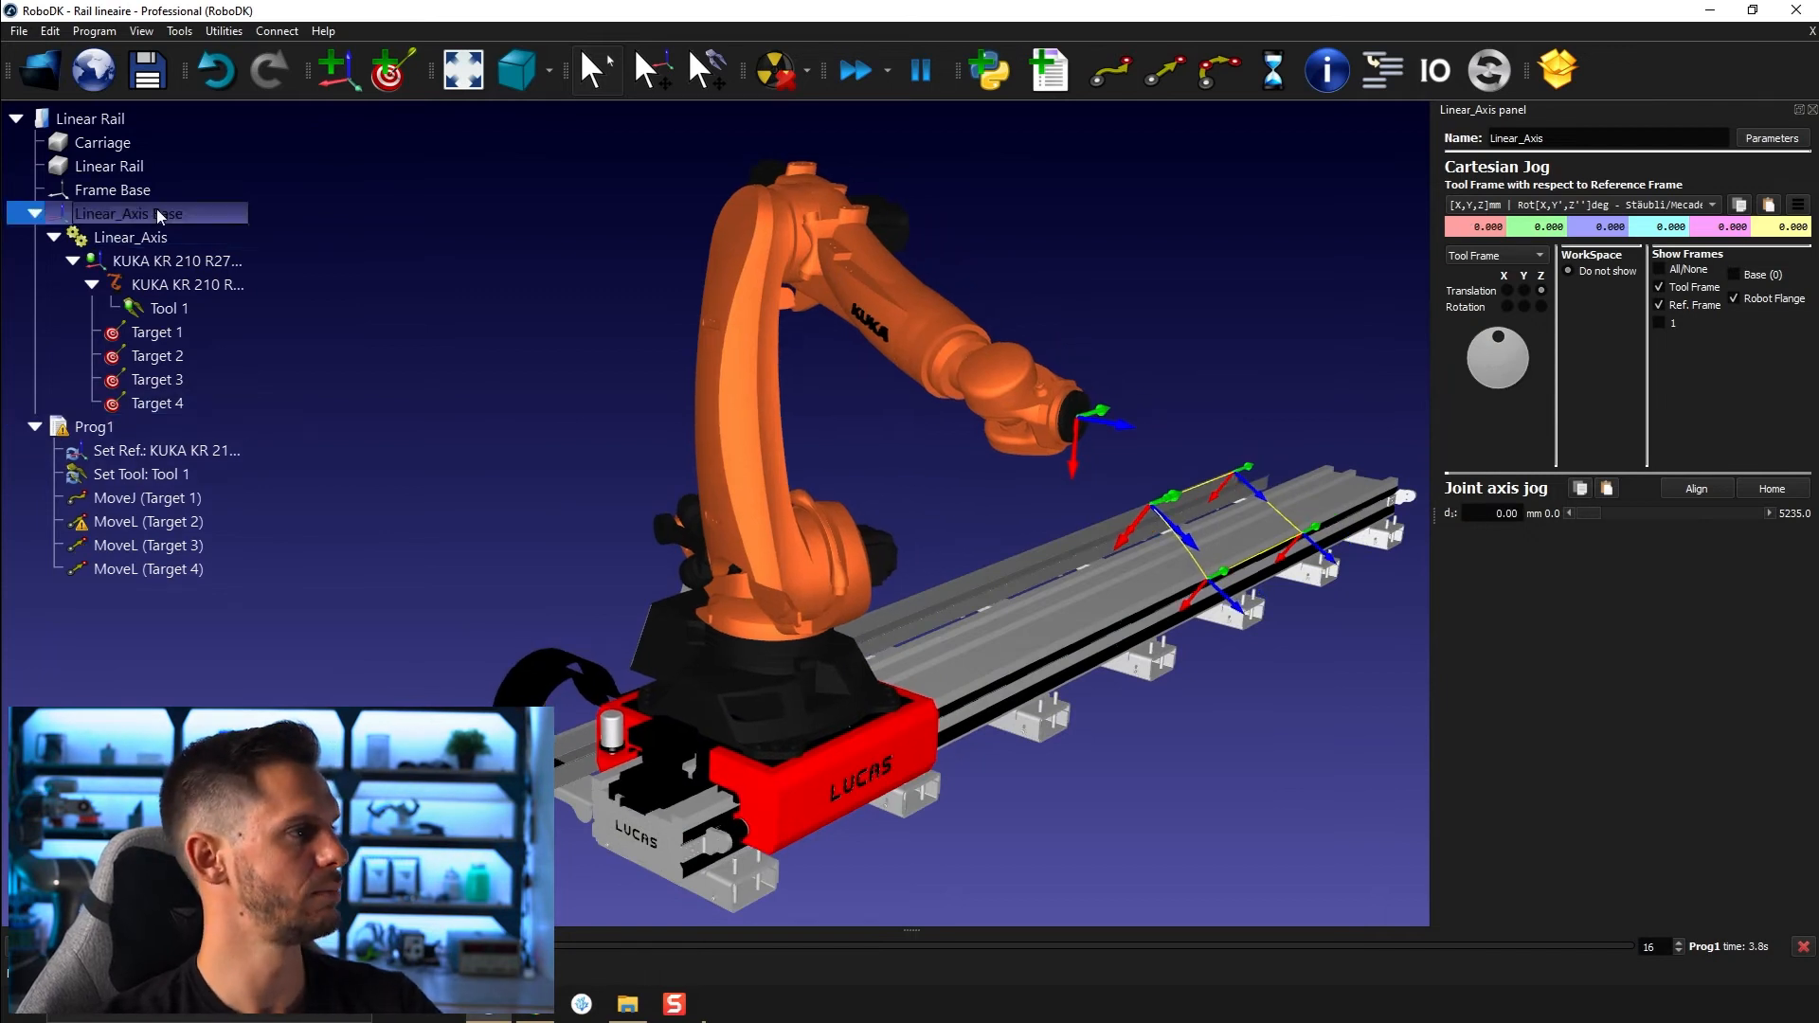
Set Target 5's Robot Linked option to the Linear_Axis rail
right_click(123, 213)
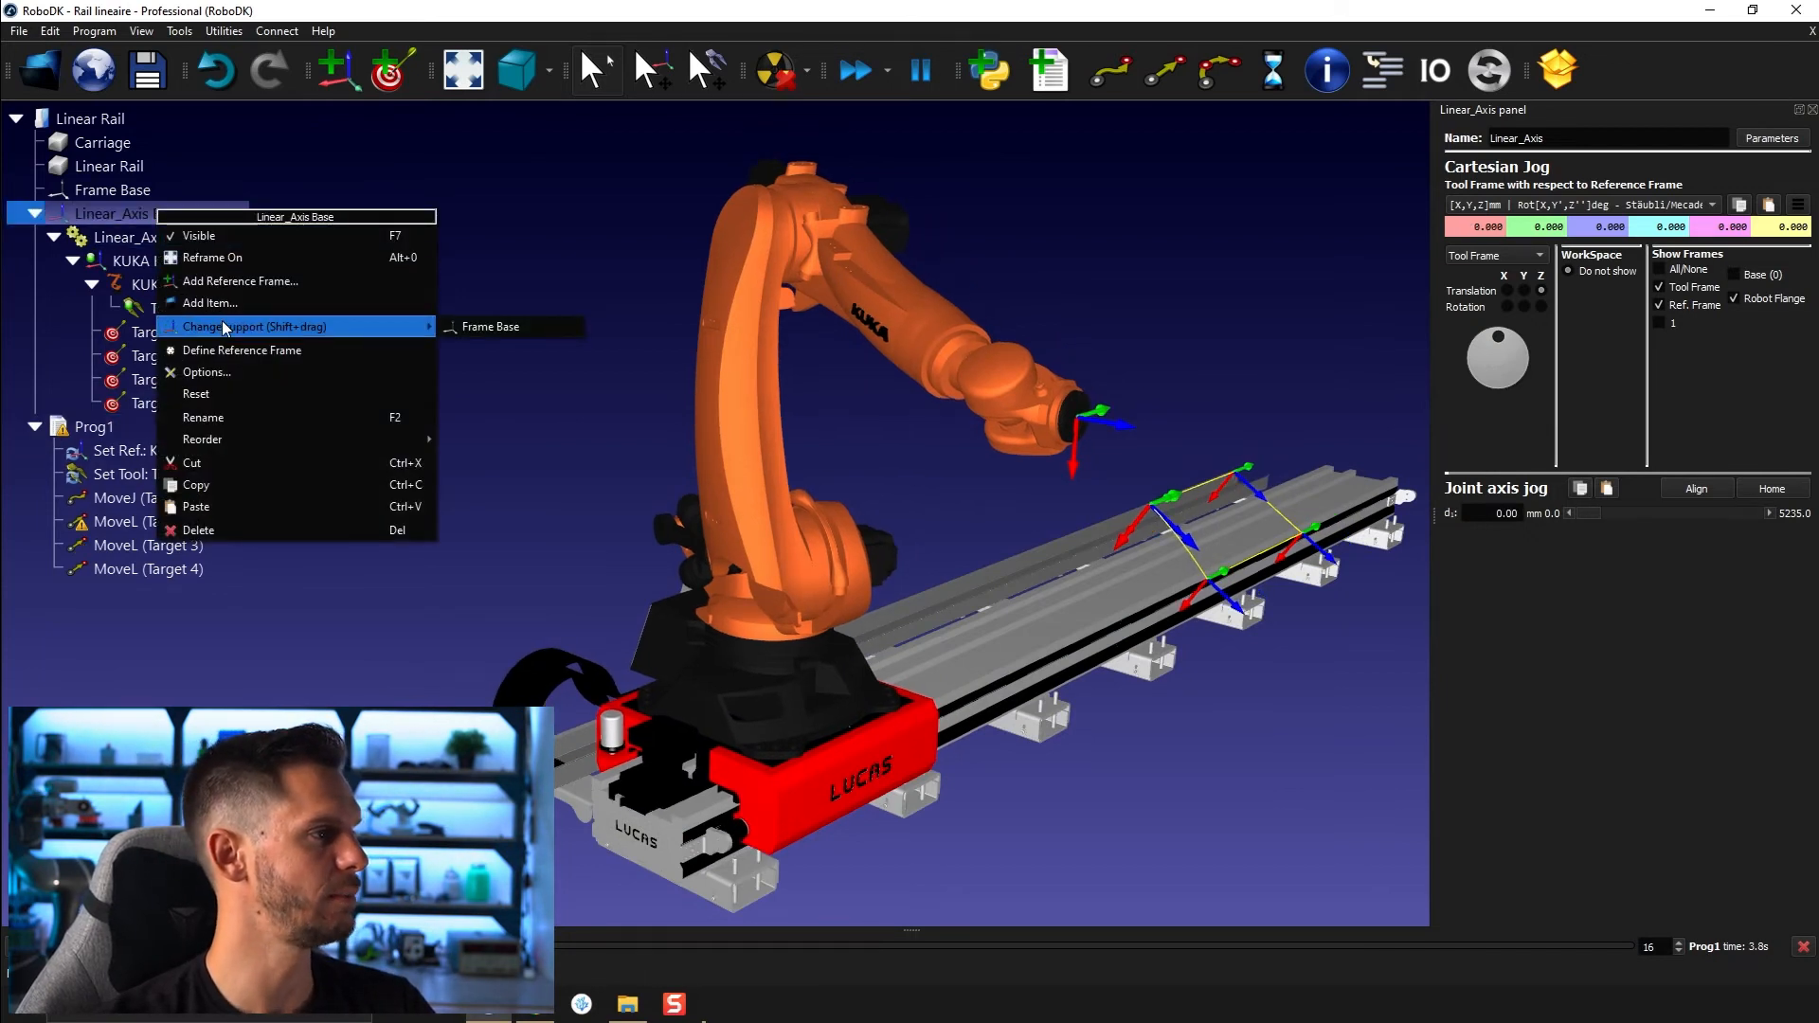
mouse_move(99, 224)
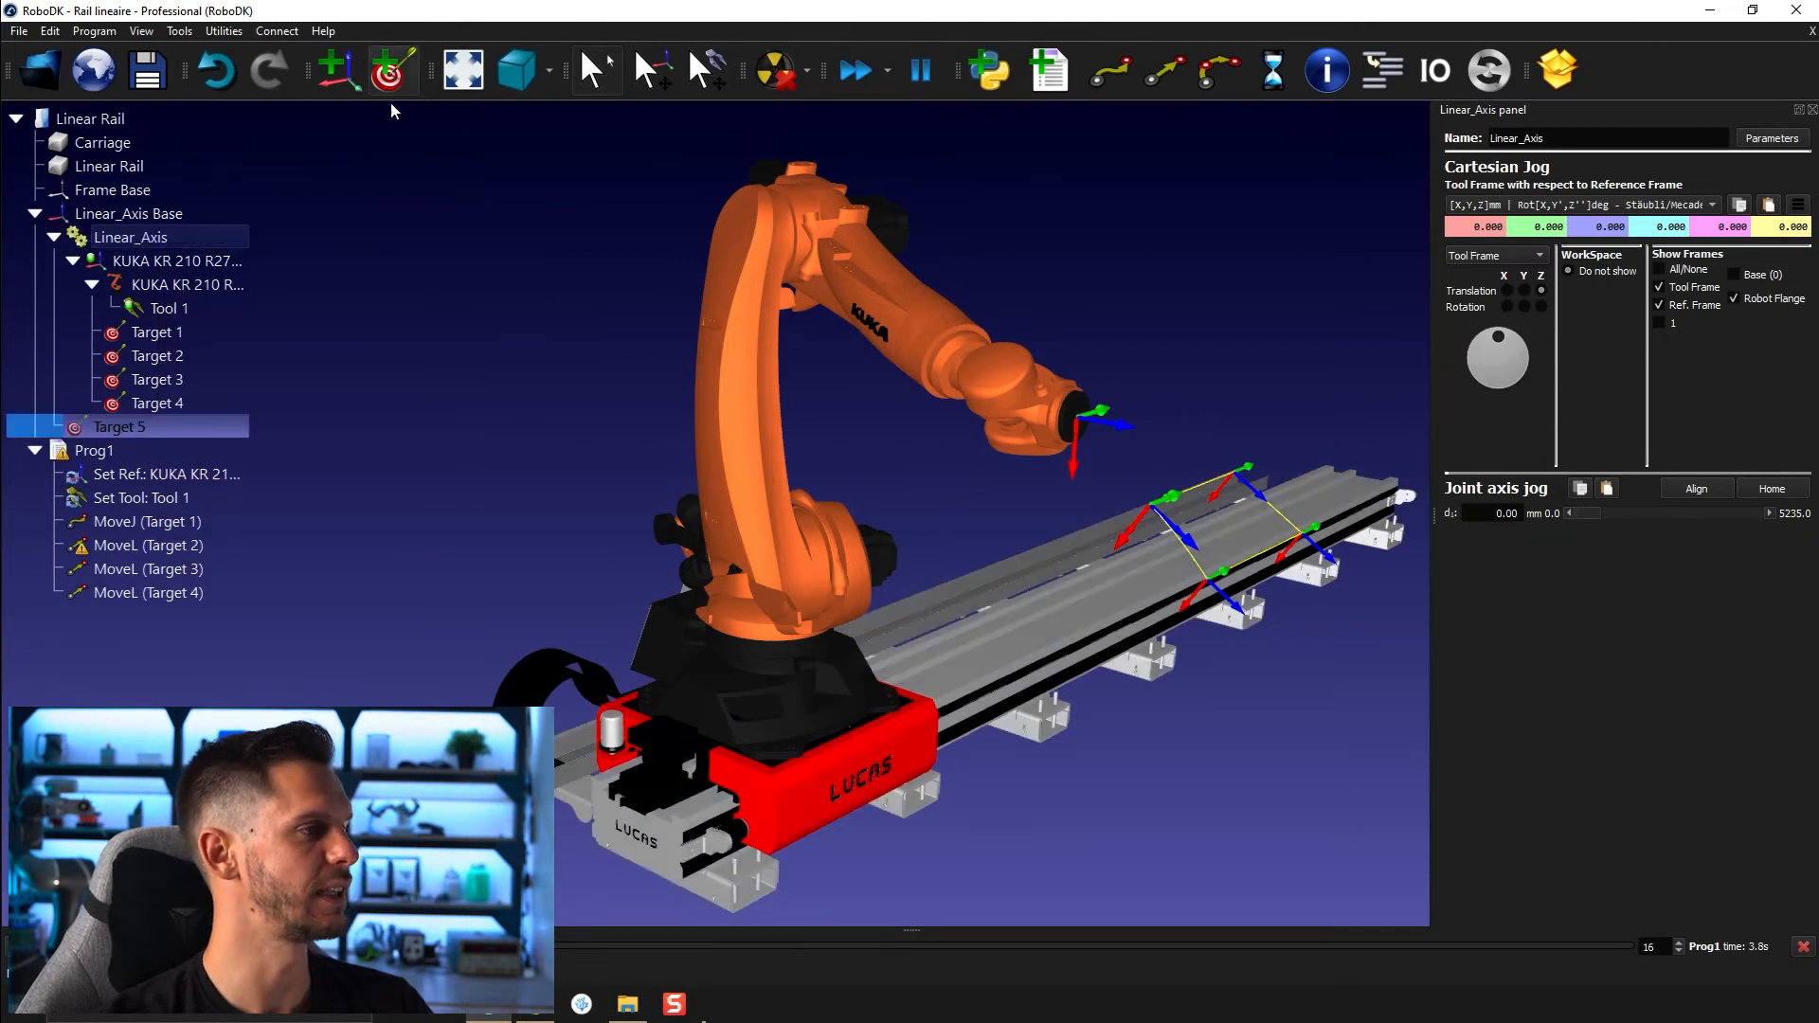
right_click(118, 427)
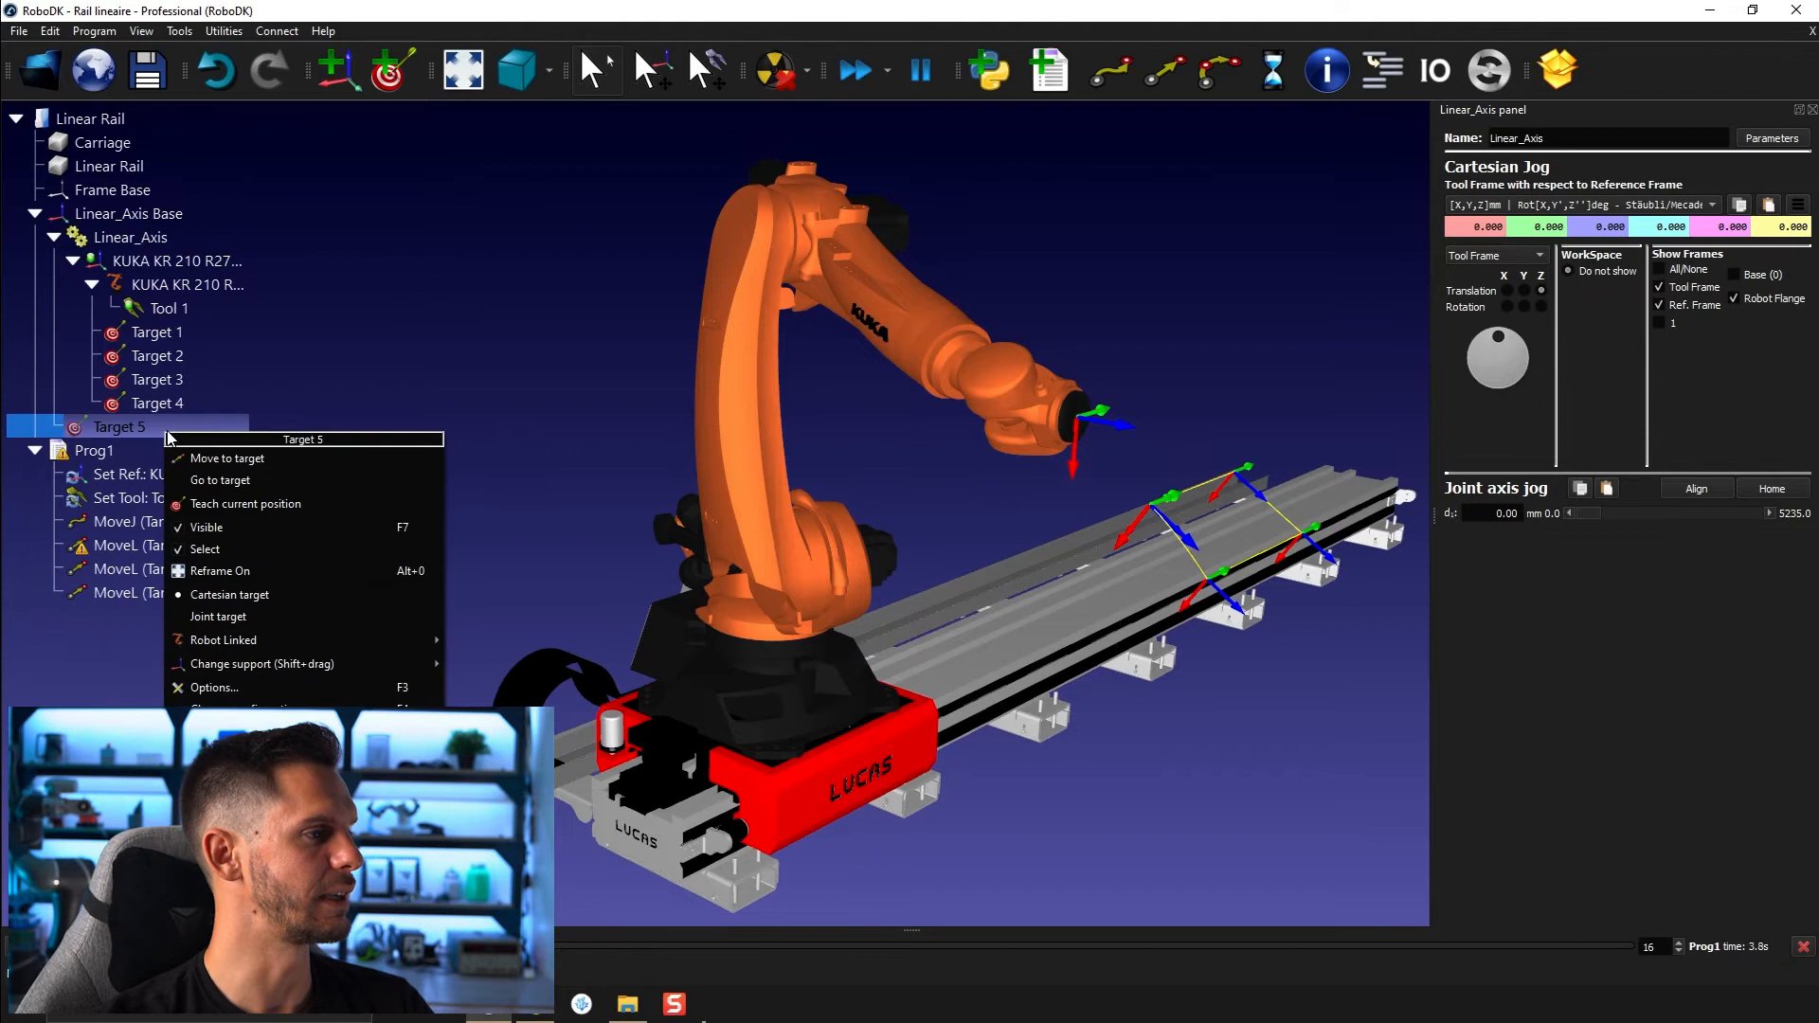
mouse_move(223, 639)
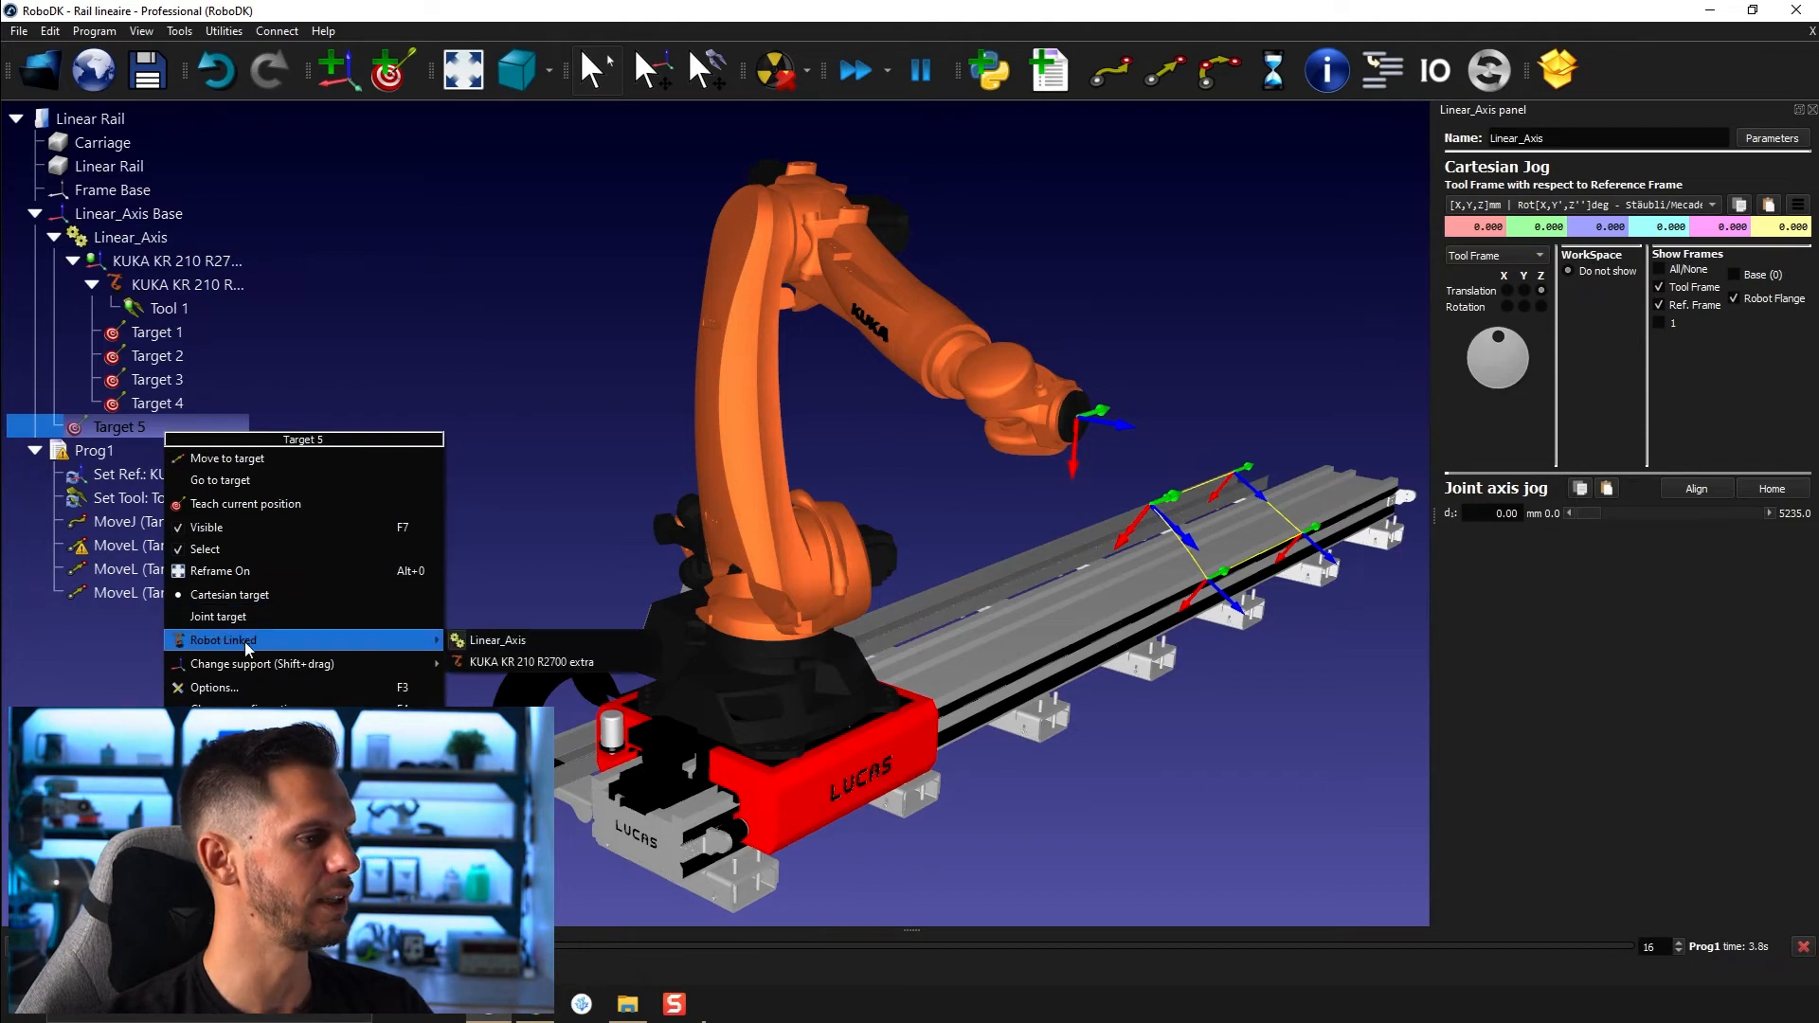
mouse_move(541, 641)
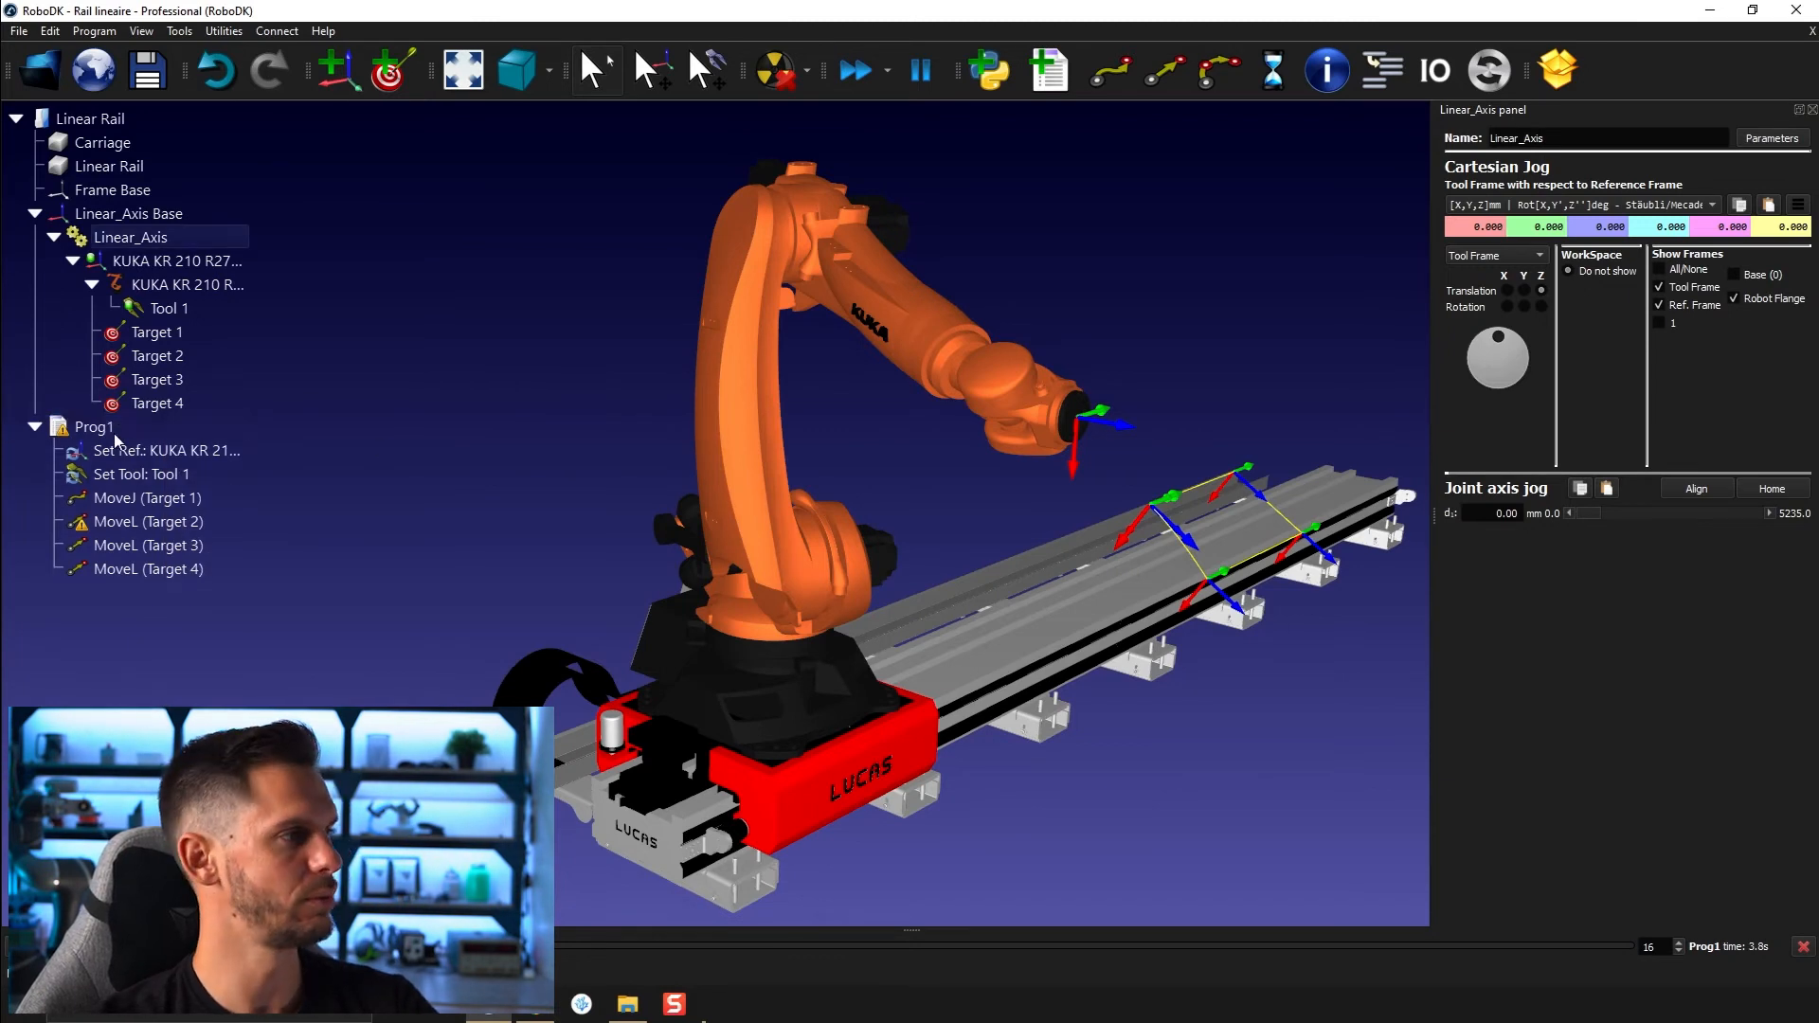
click(130, 235)
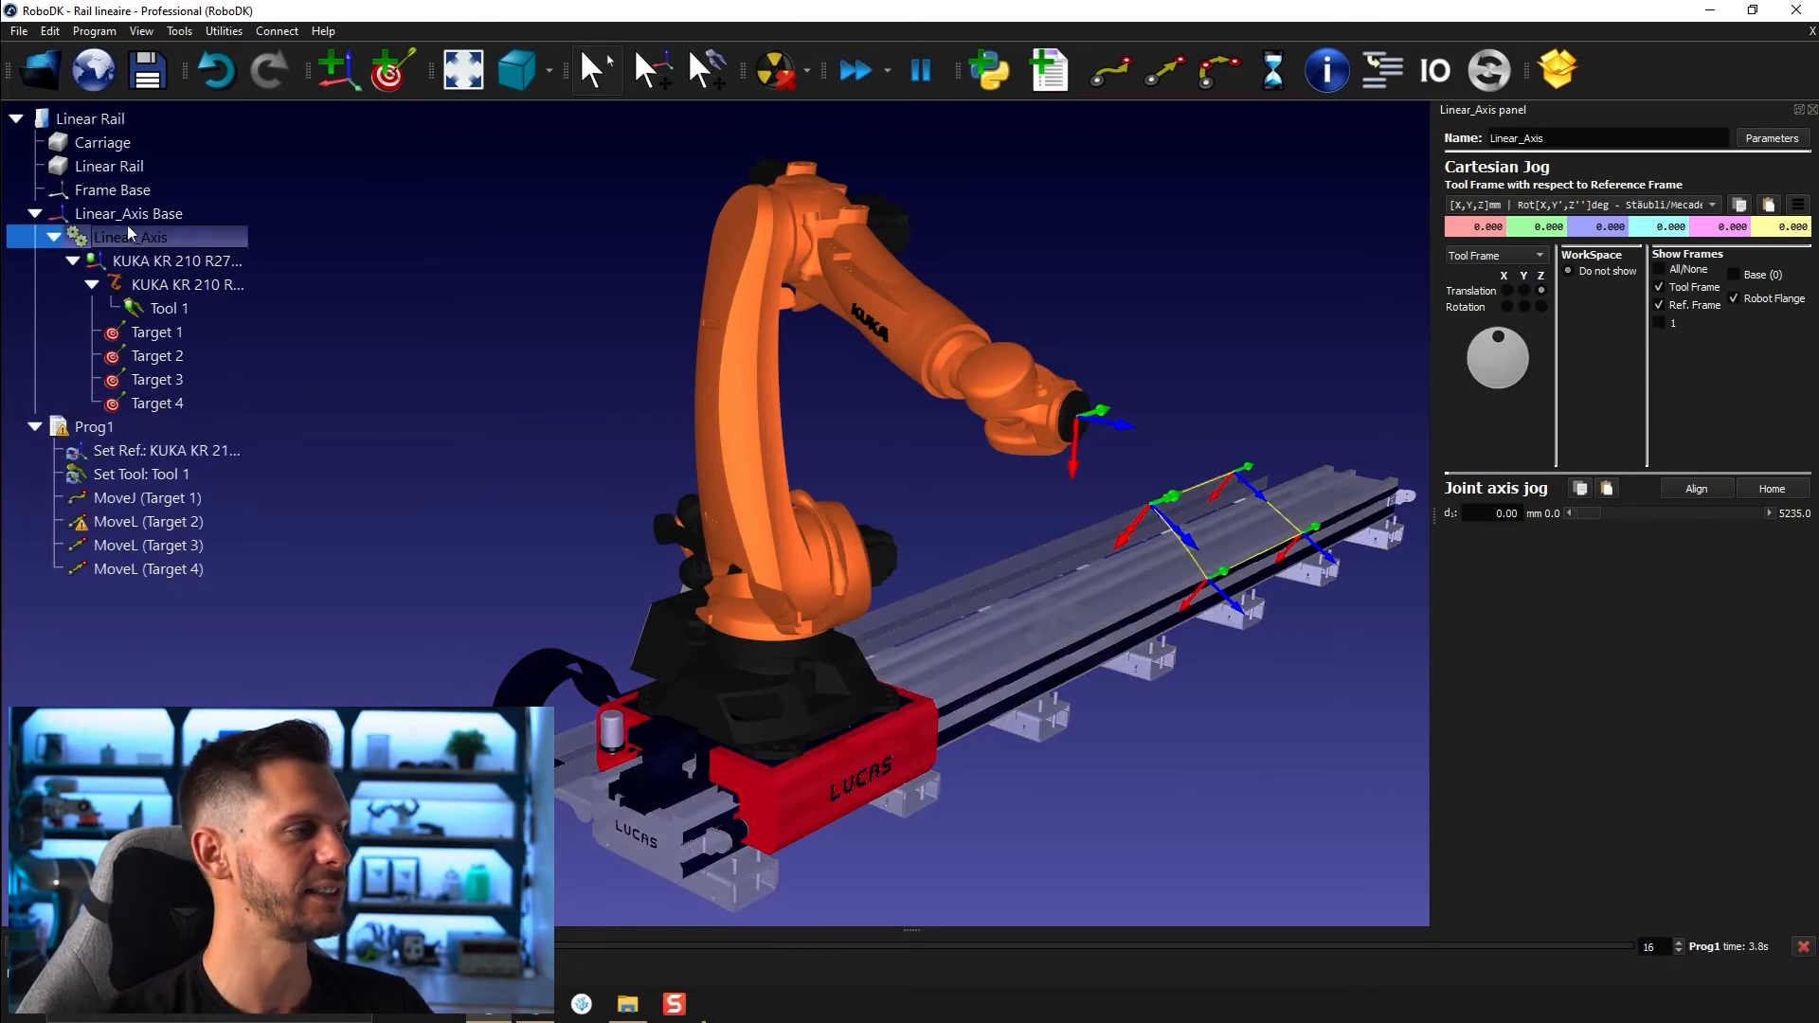
click(129, 213)
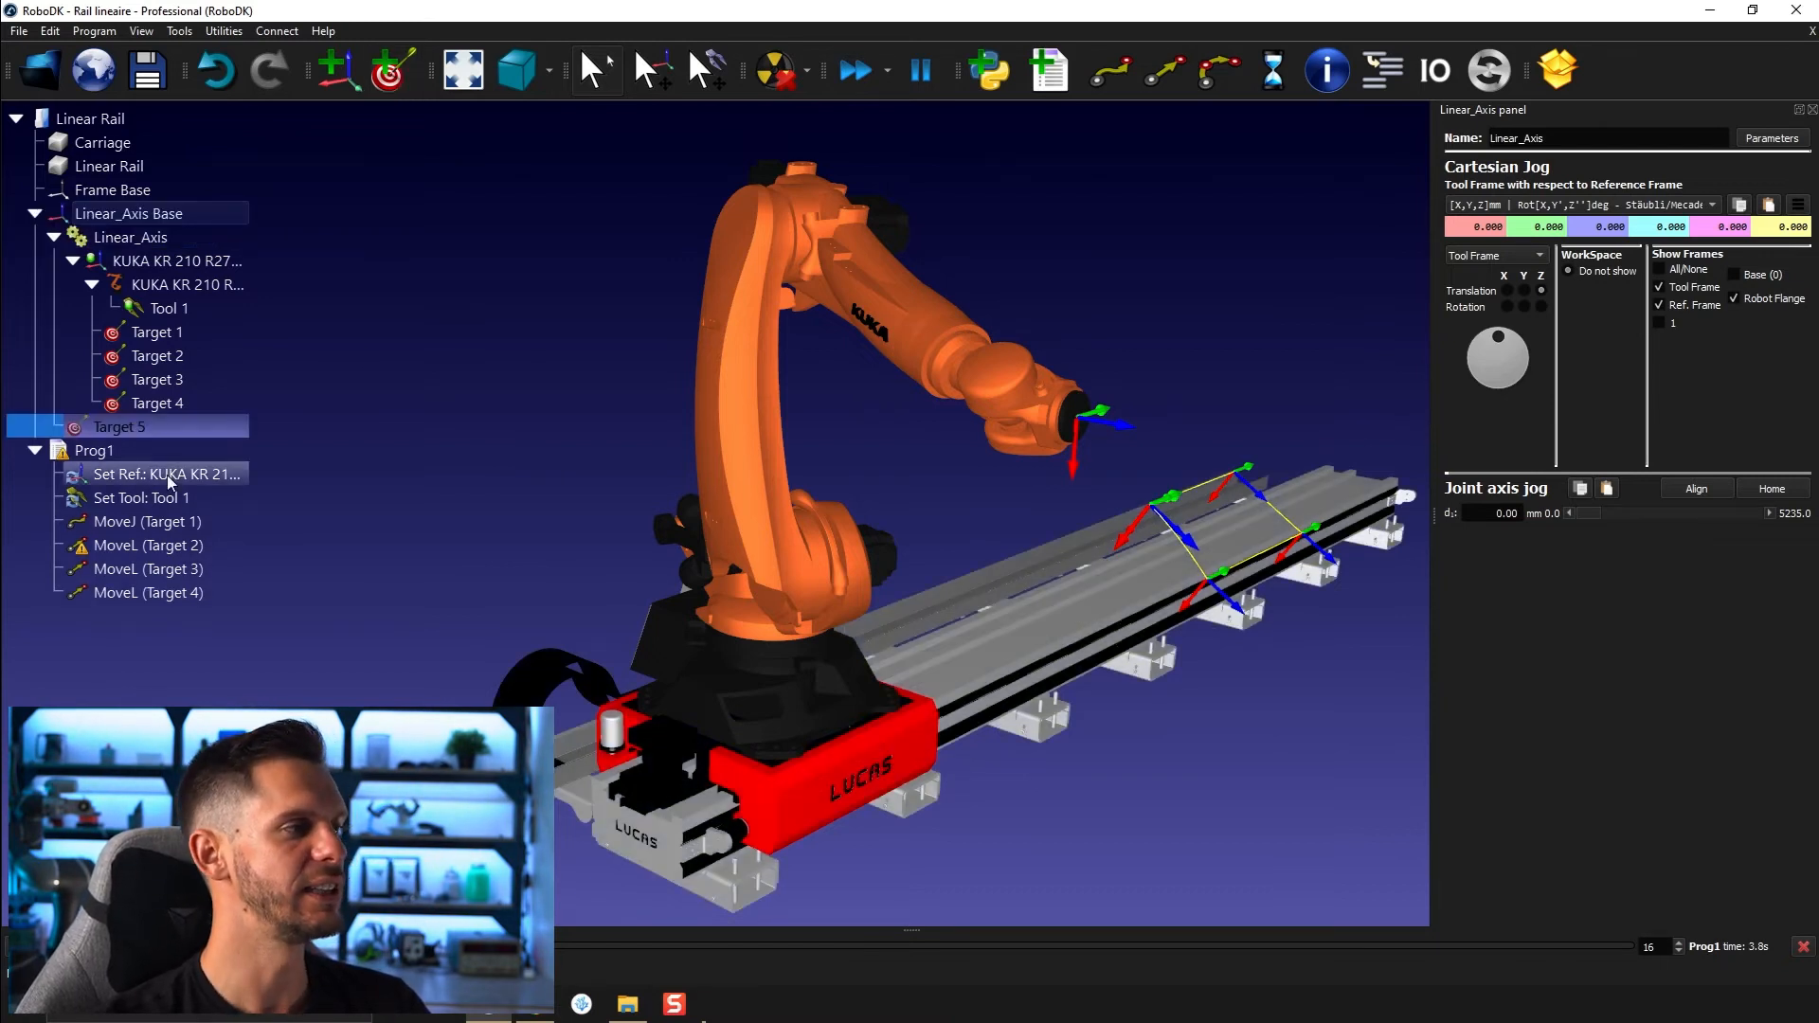
right_click(118, 426)
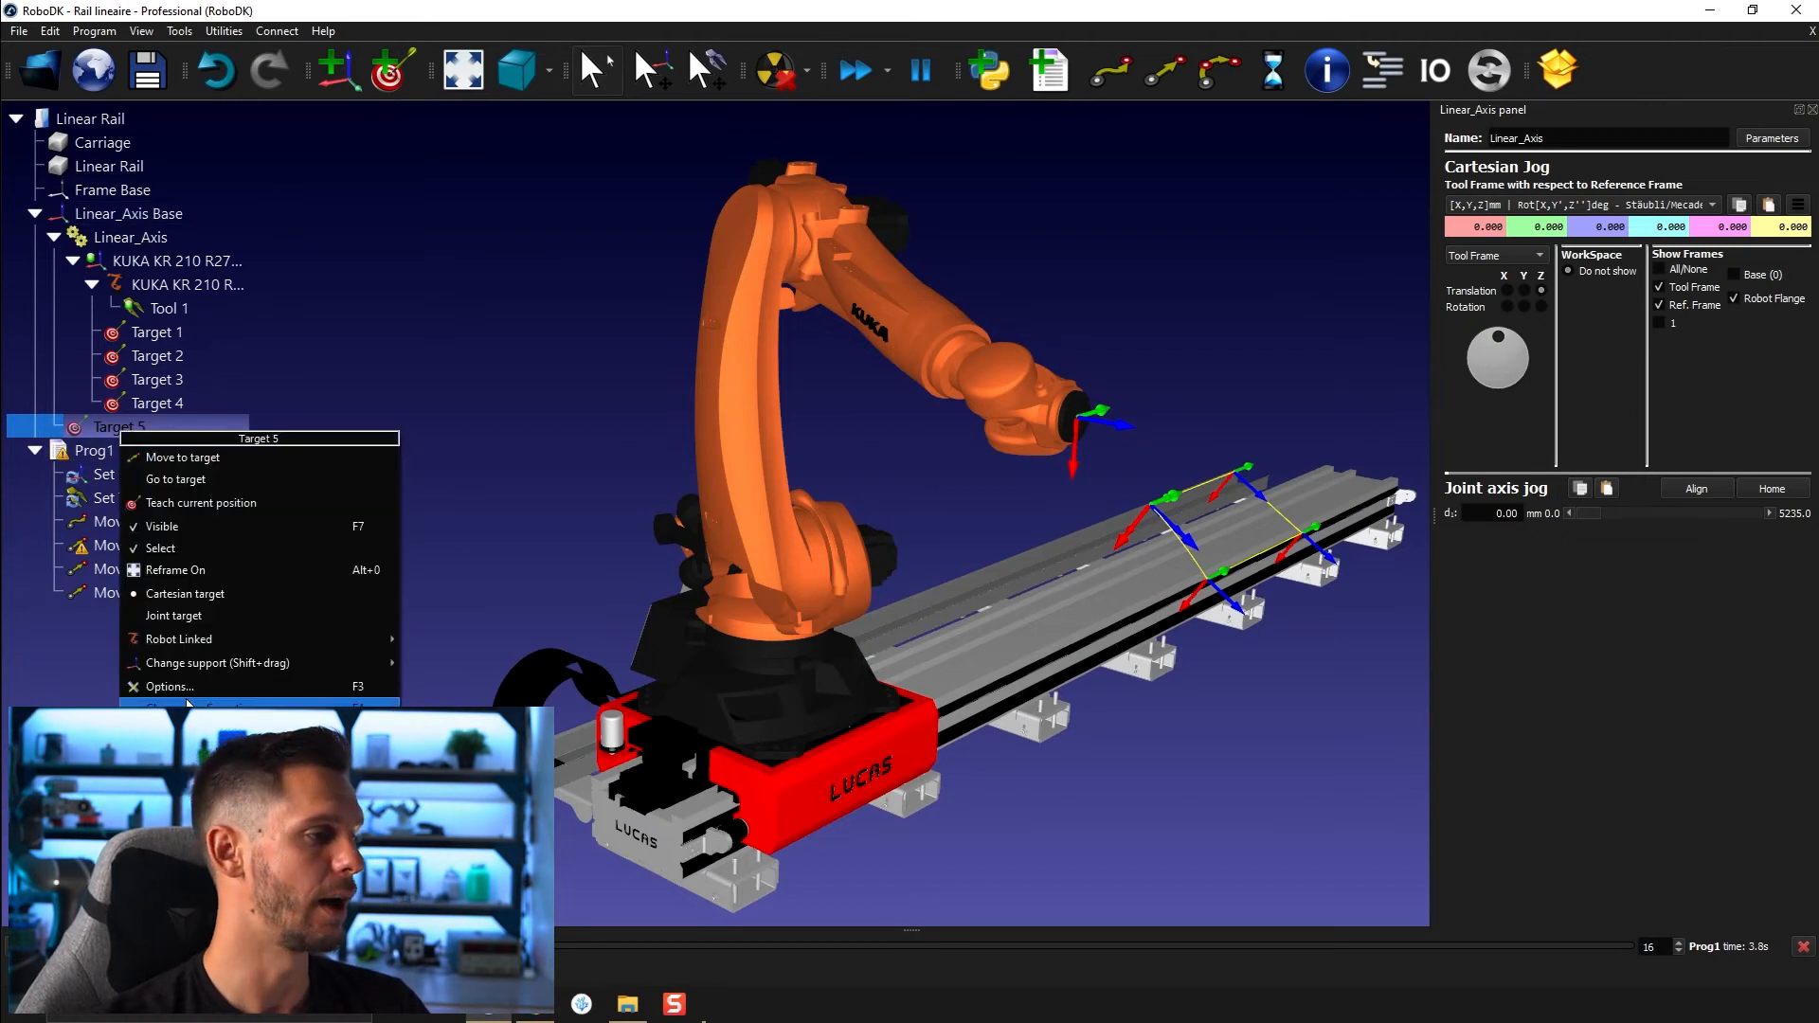
mouse_move(178, 638)
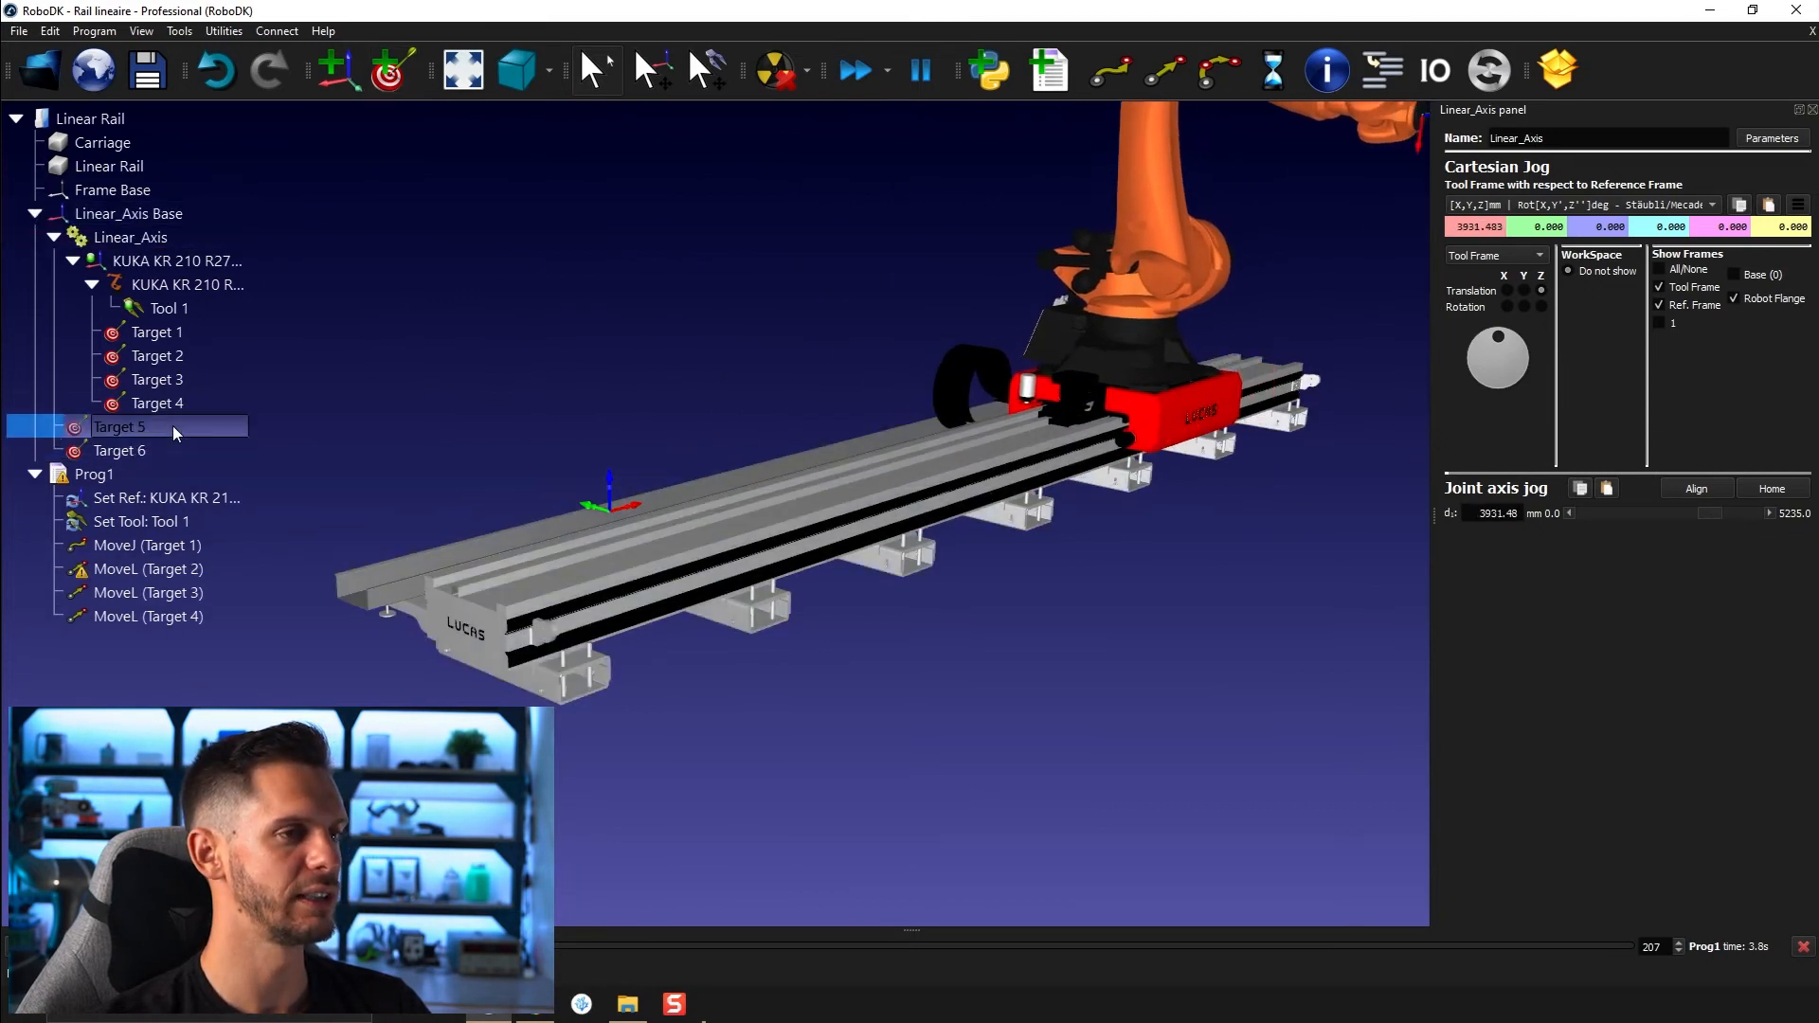
Create Prog2 from Targets 5 and 6 and set it to loop
click(120, 451)
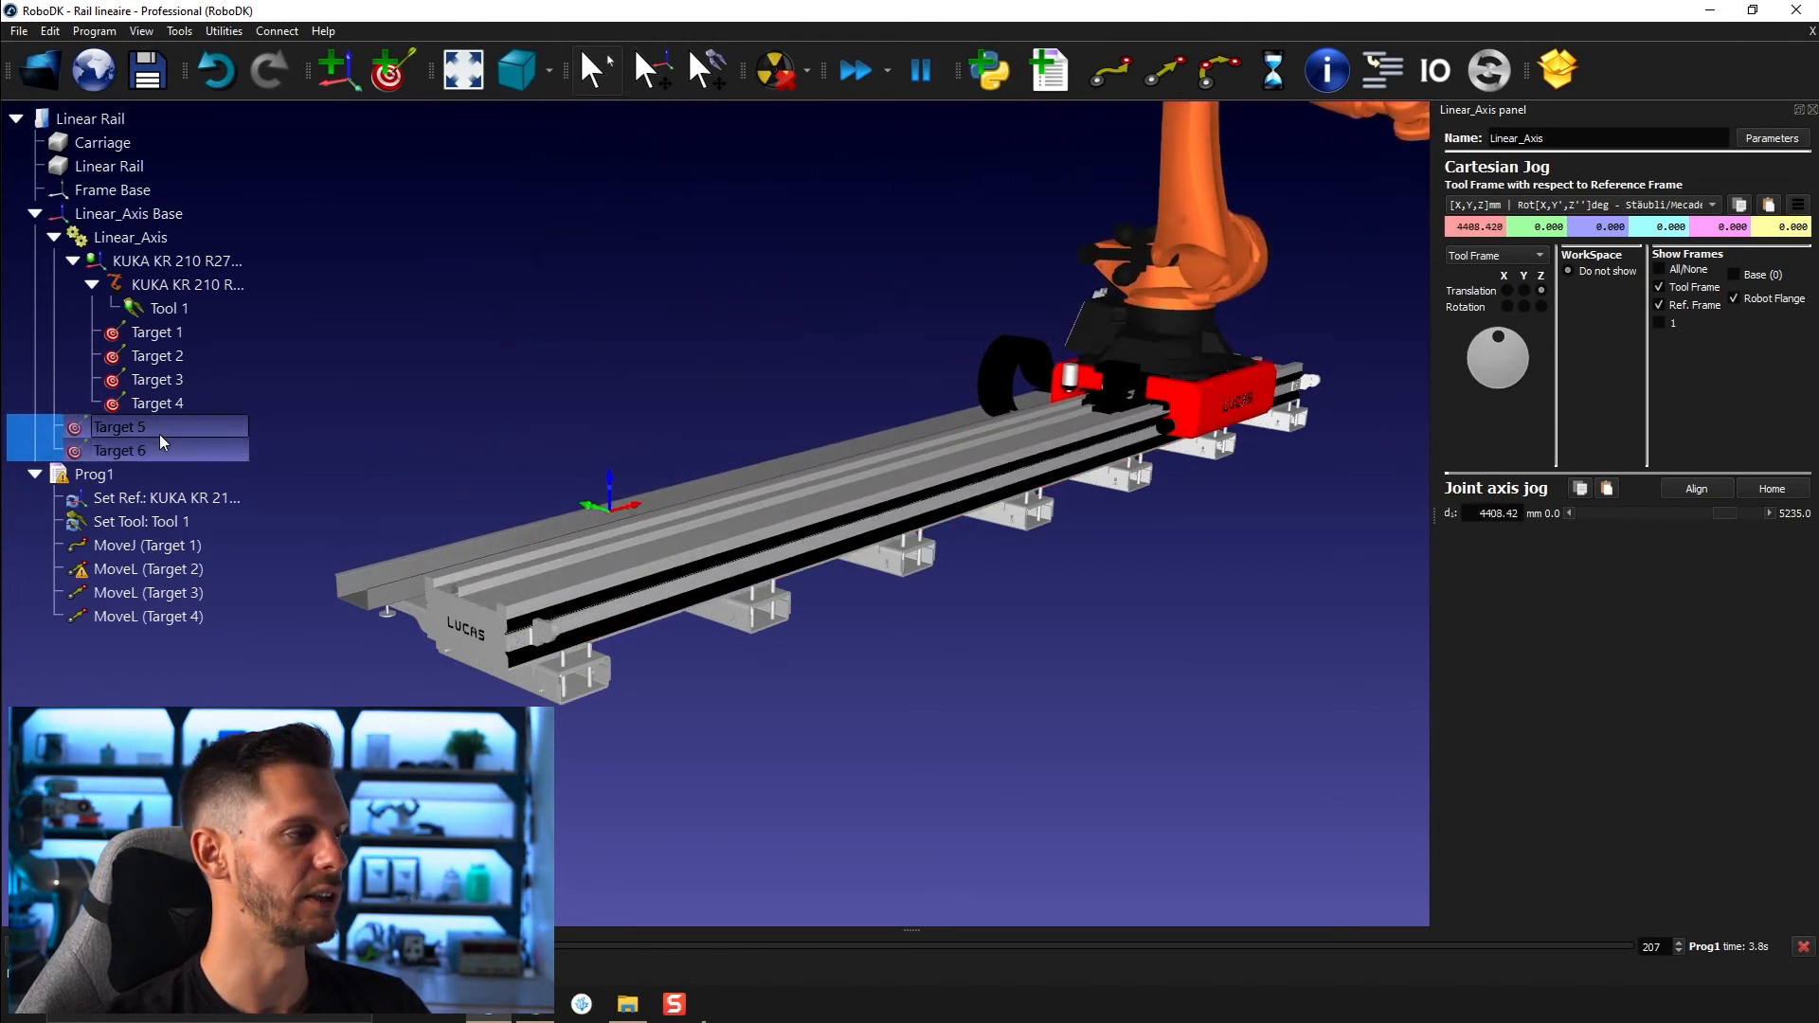
right_click(119, 427)
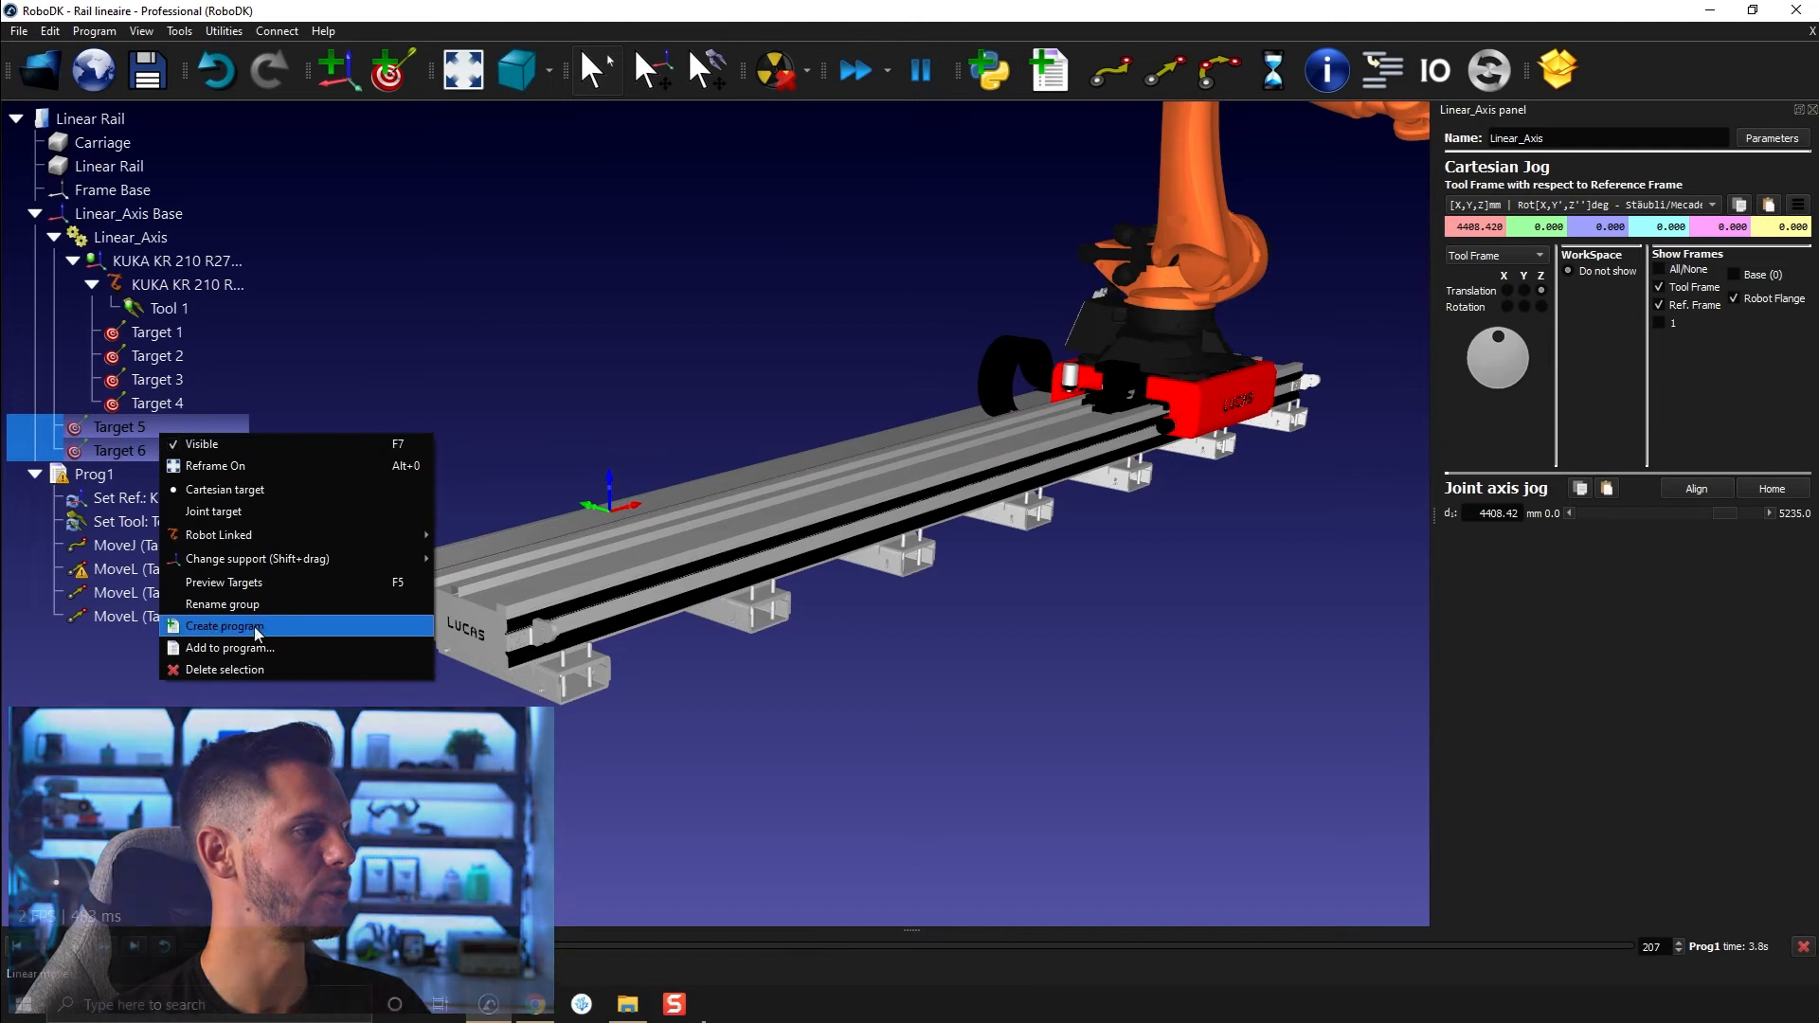
click(224, 626)
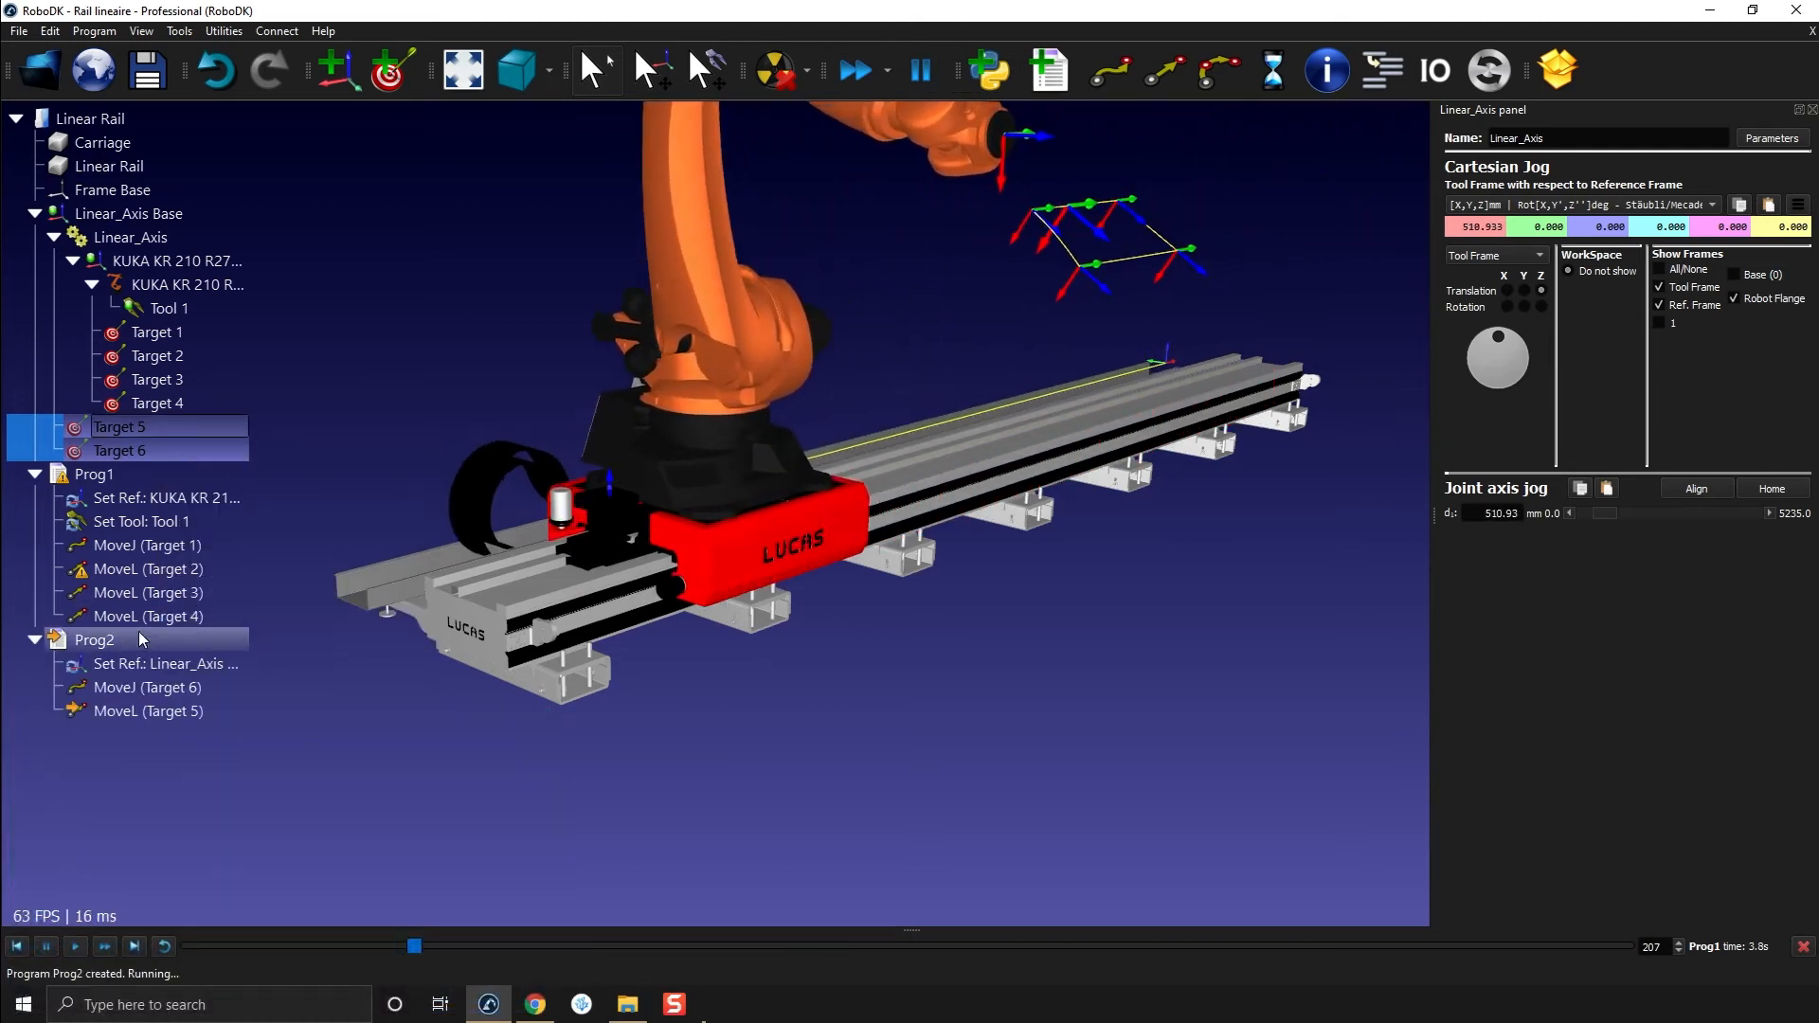
right_click(93, 640)
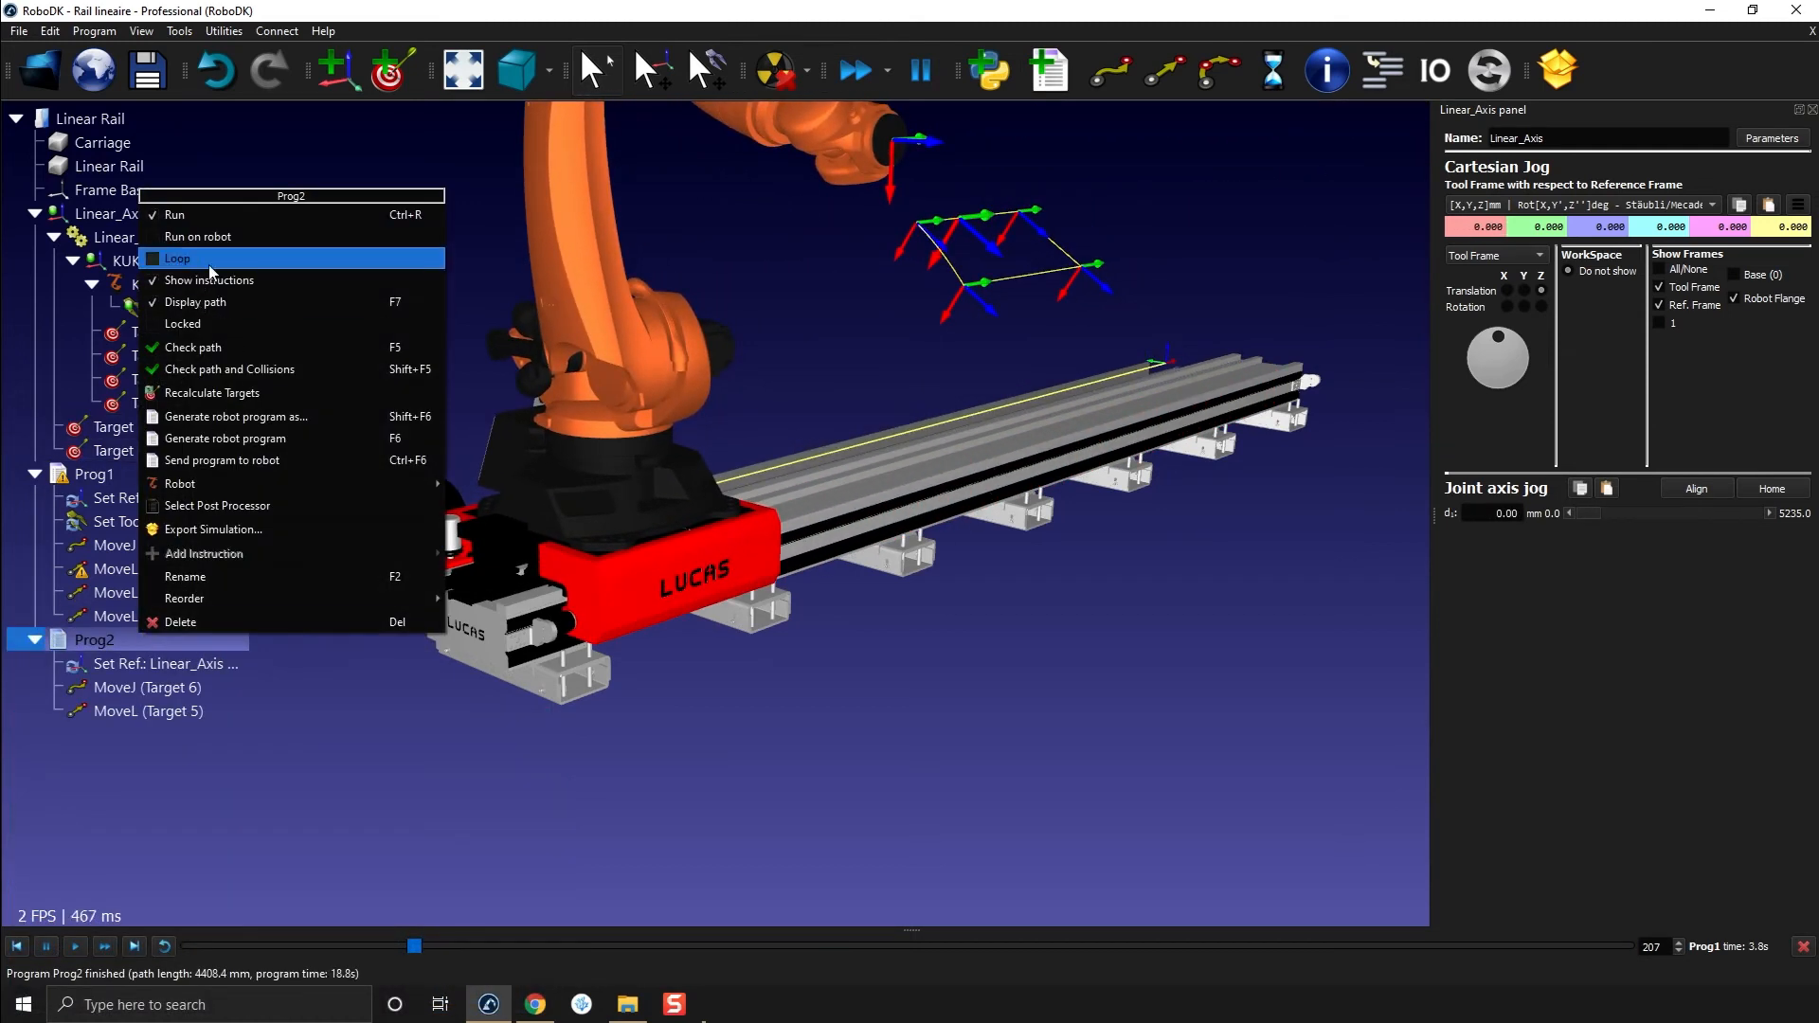
click(185, 576)
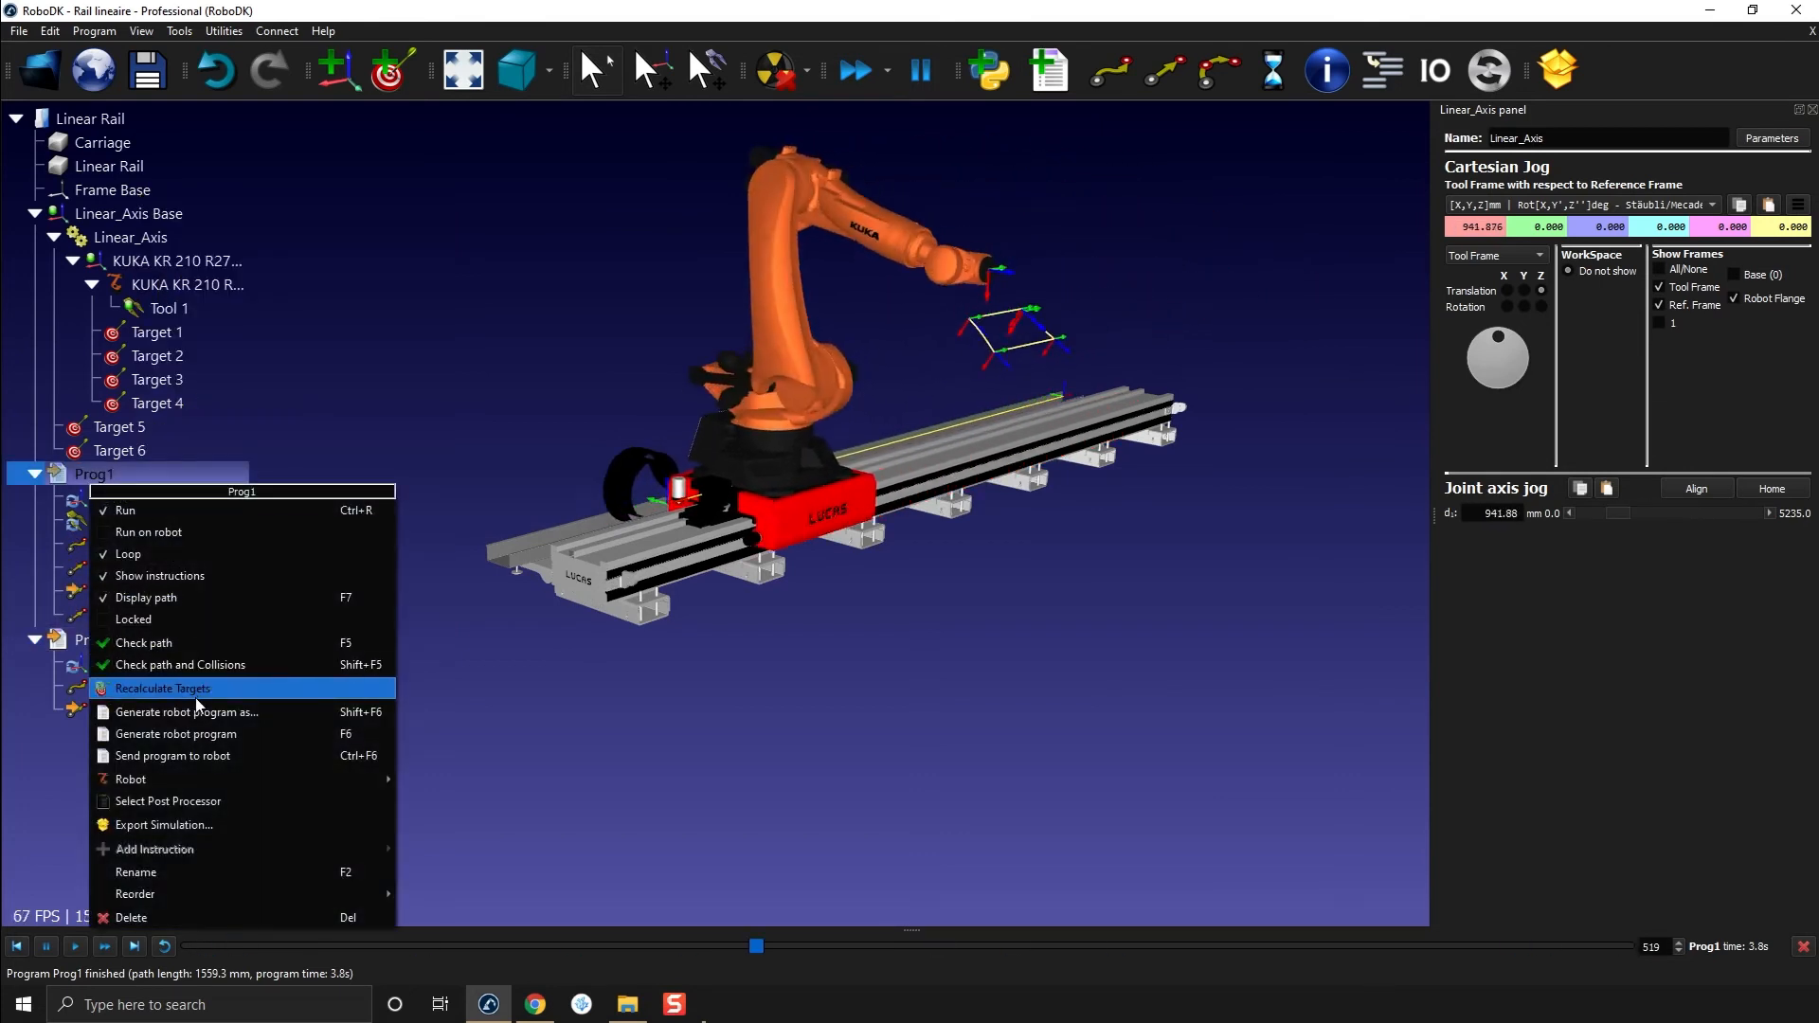
mouse_move(130, 779)
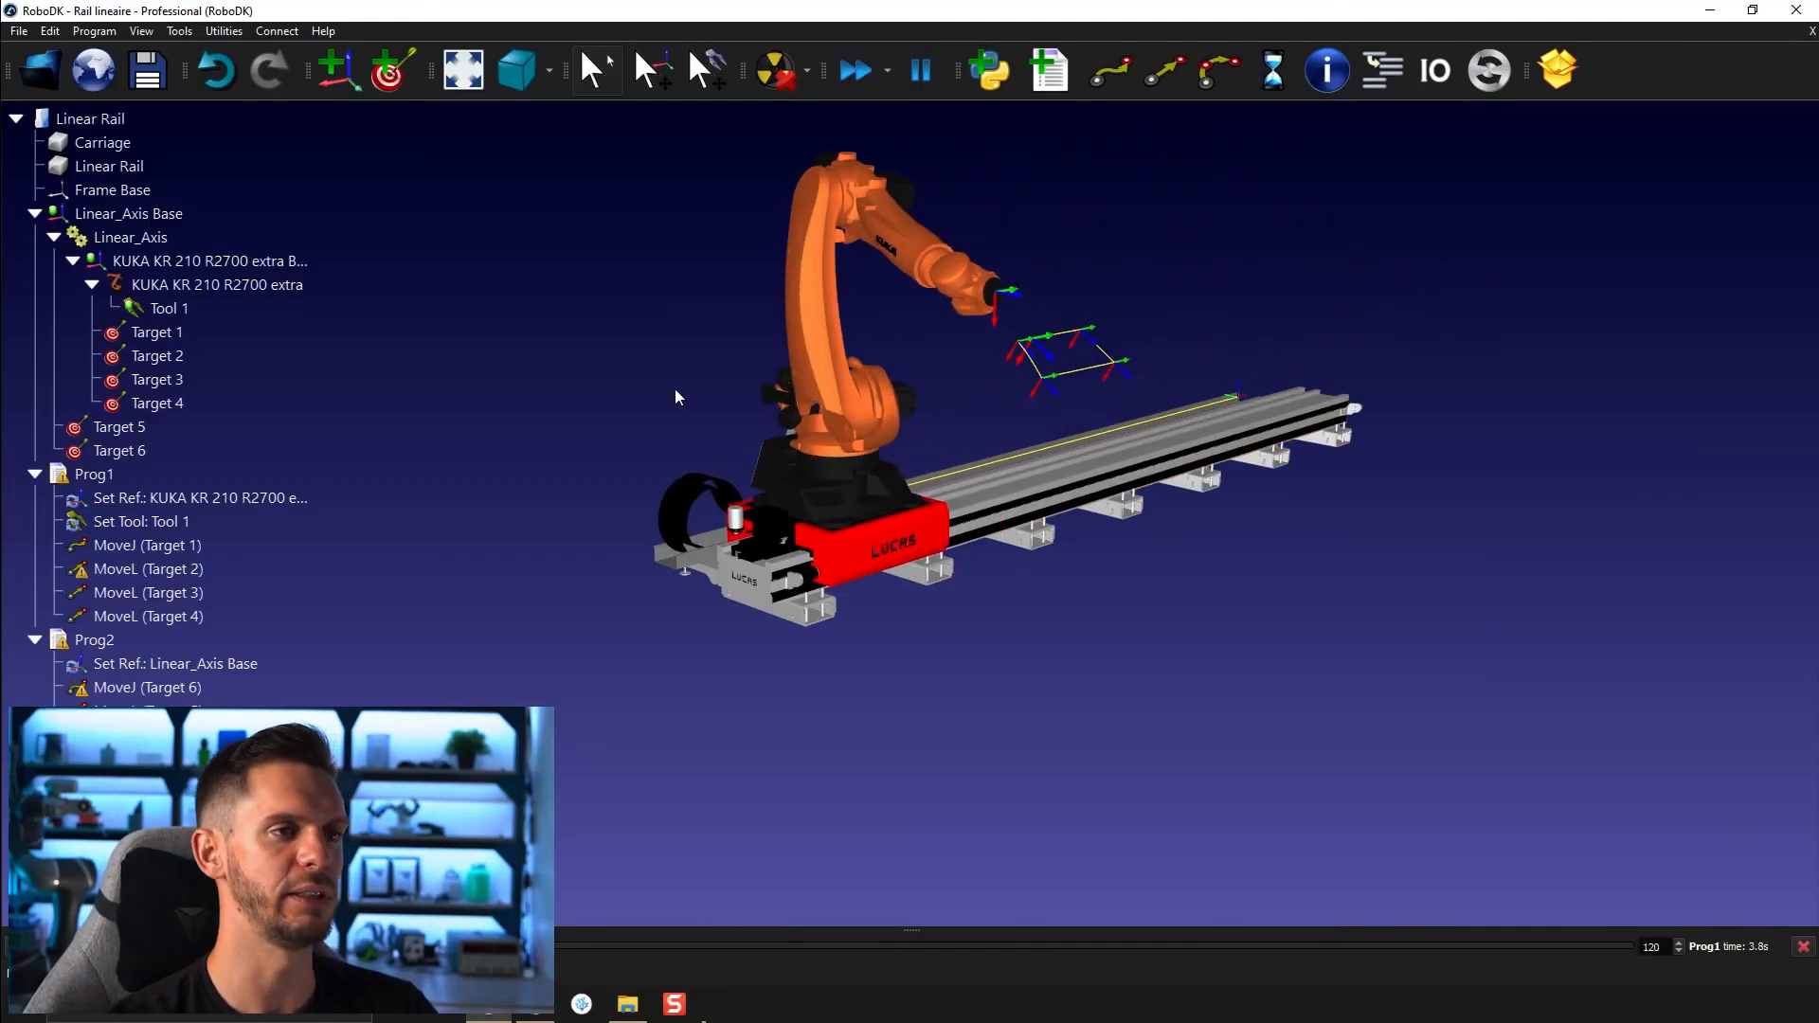
Delete Targets 1–6, Prog1 and Prog2 from the station tree
double_click(93, 474)
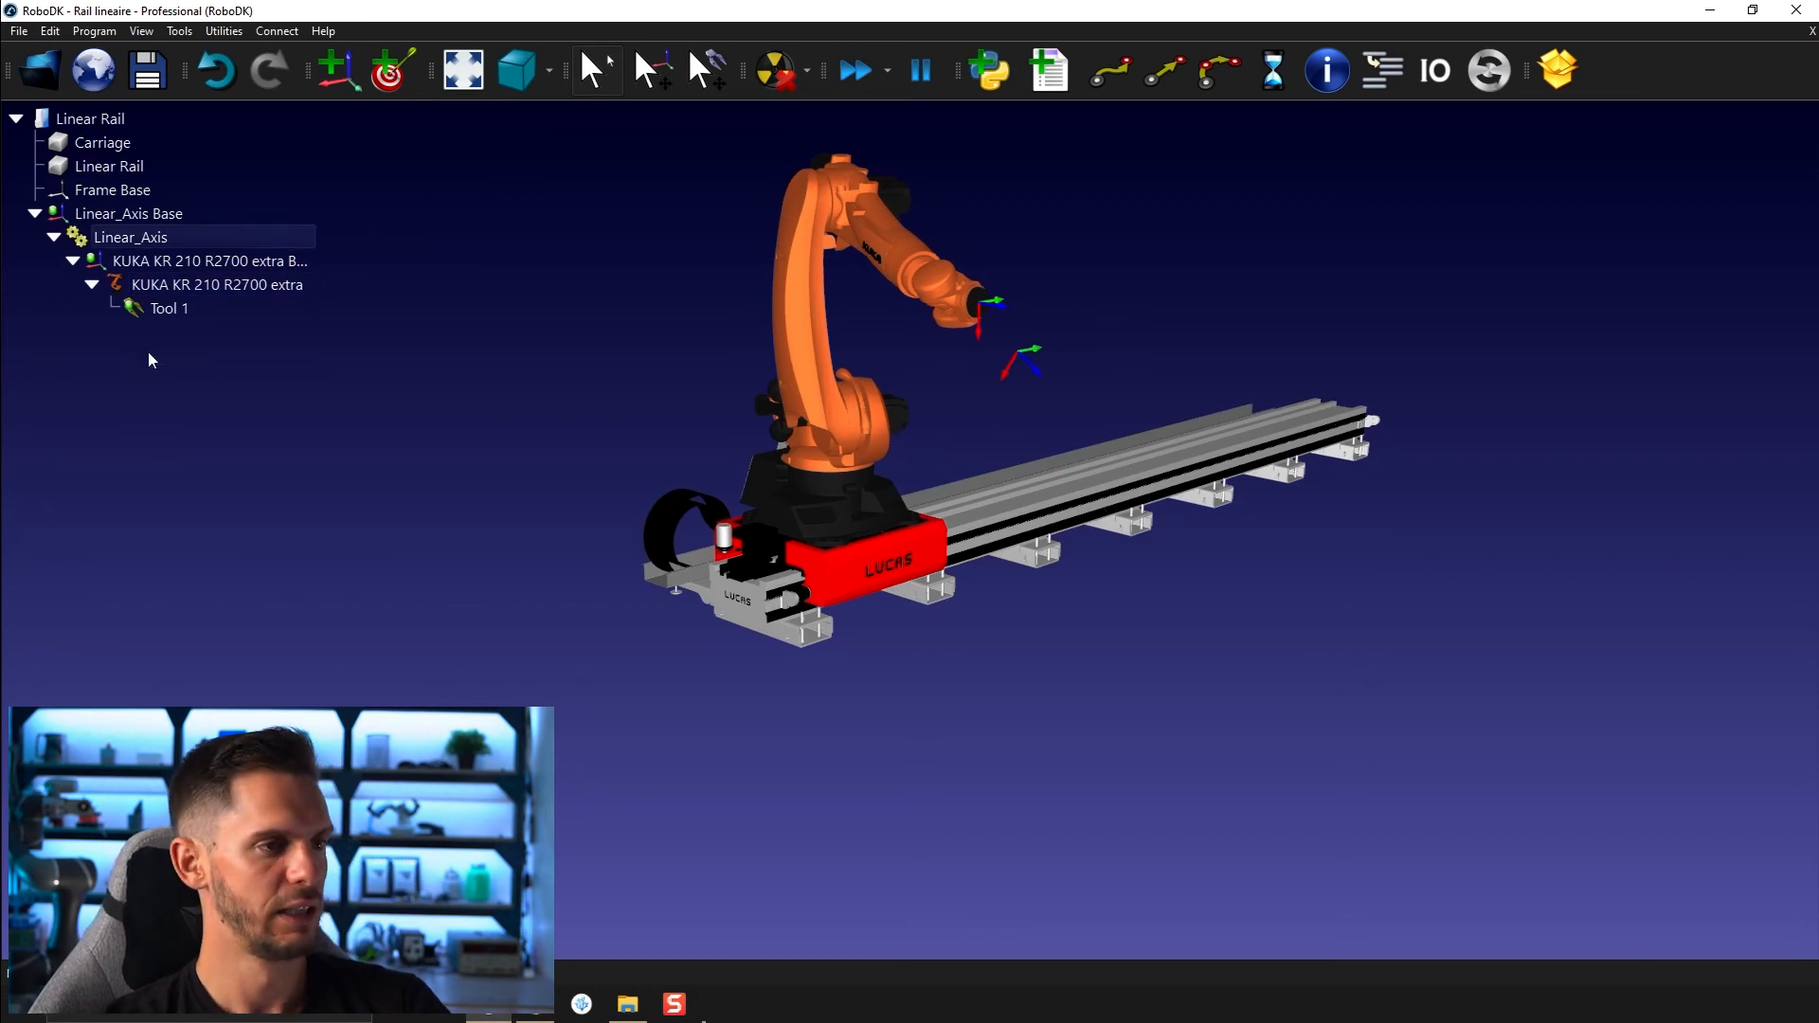
double_click(122, 237)
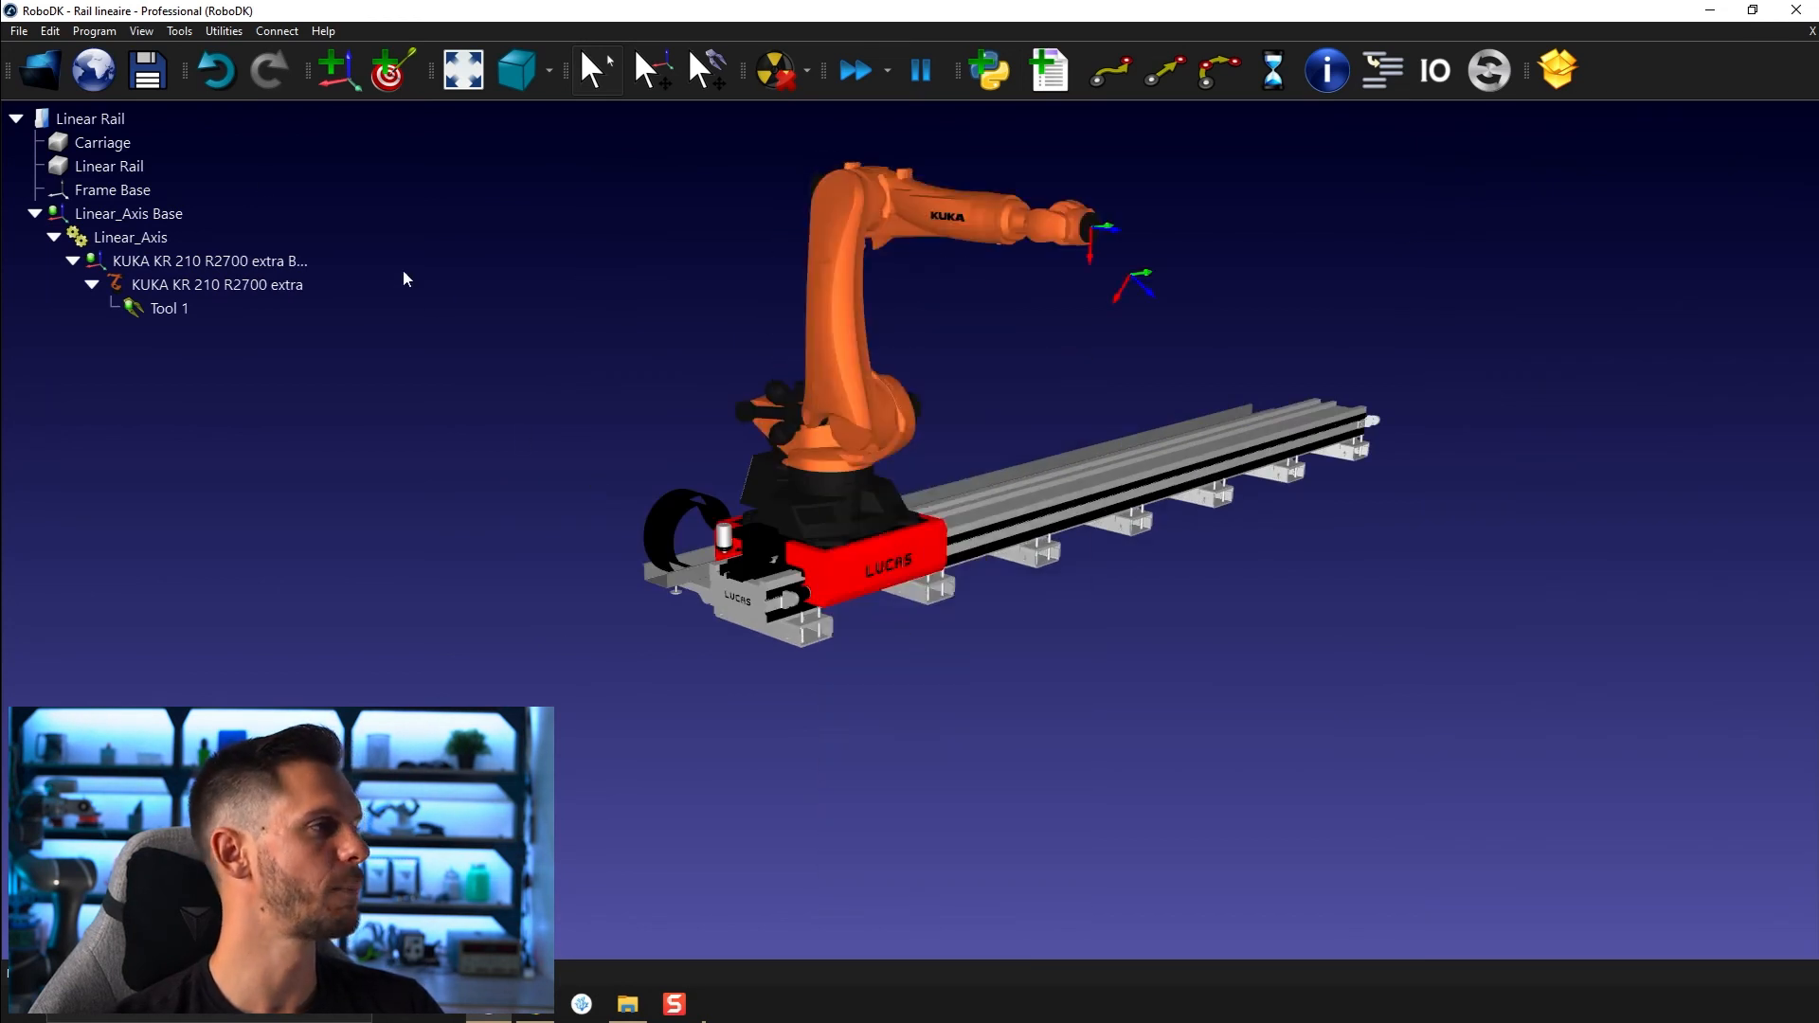
Synchronize the KUKA robot with the linear track as a seventh axis
right_click(216, 284)
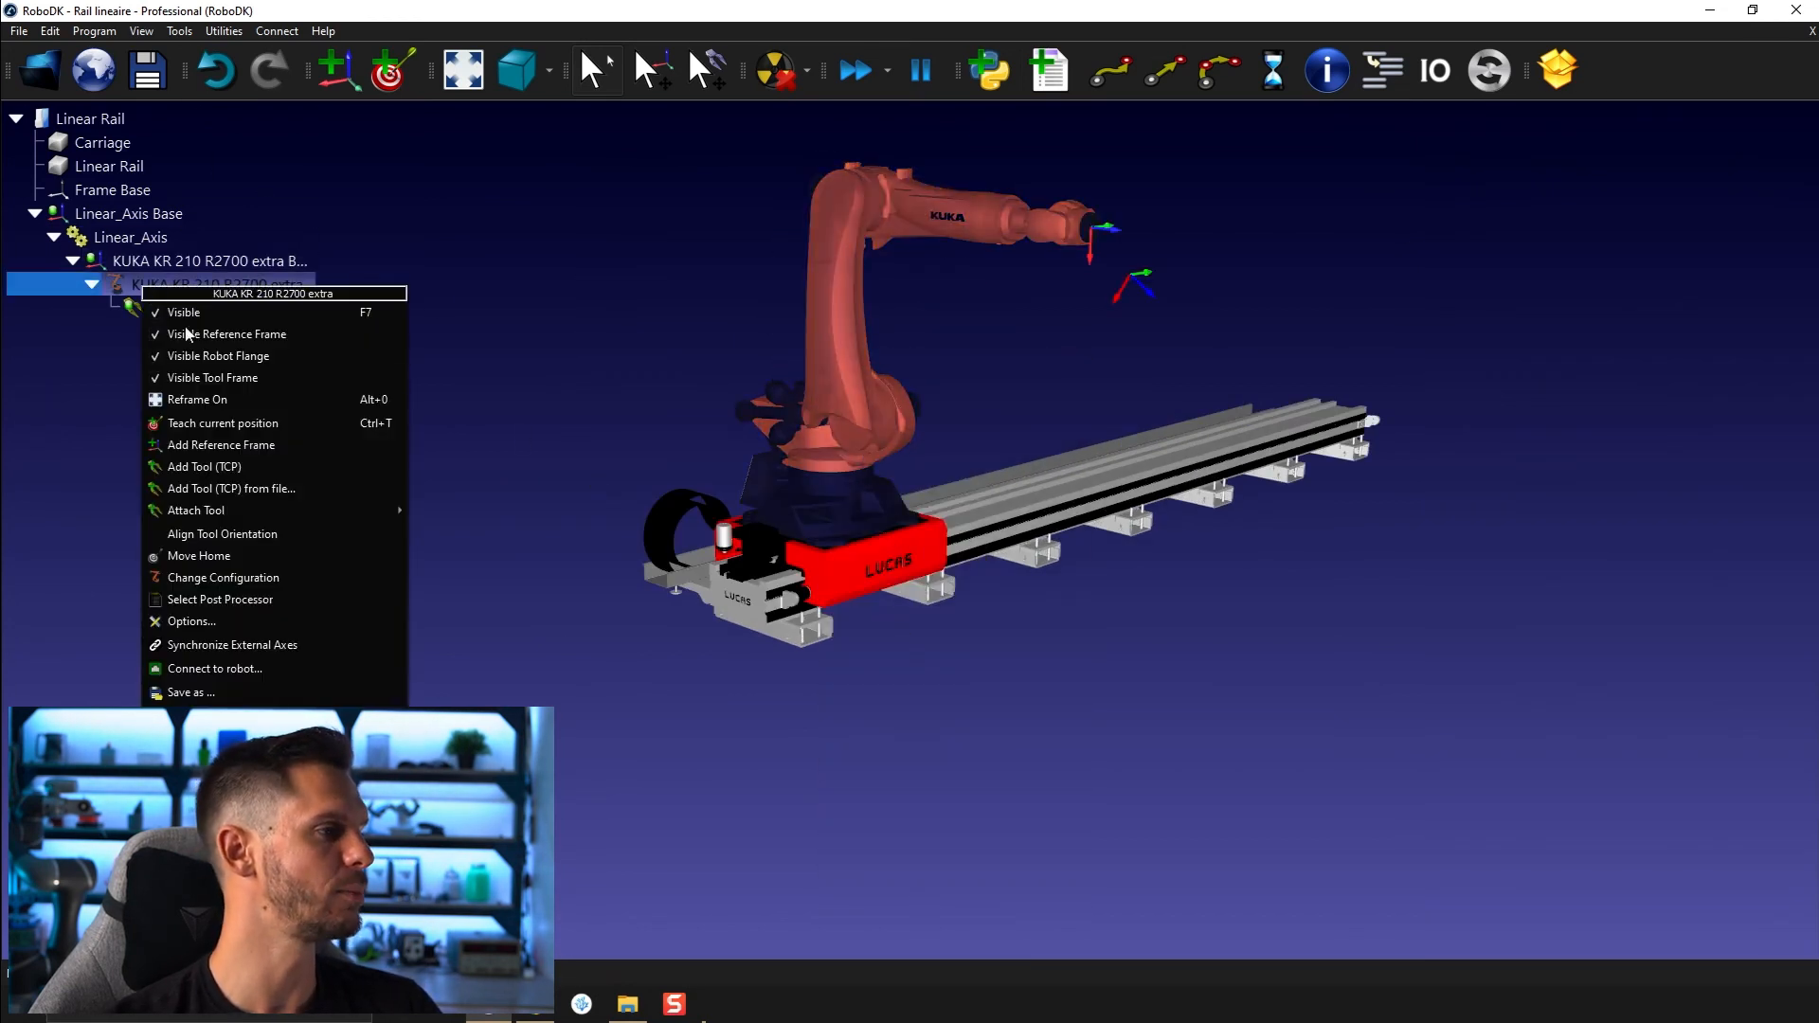
mouse_move(270, 645)
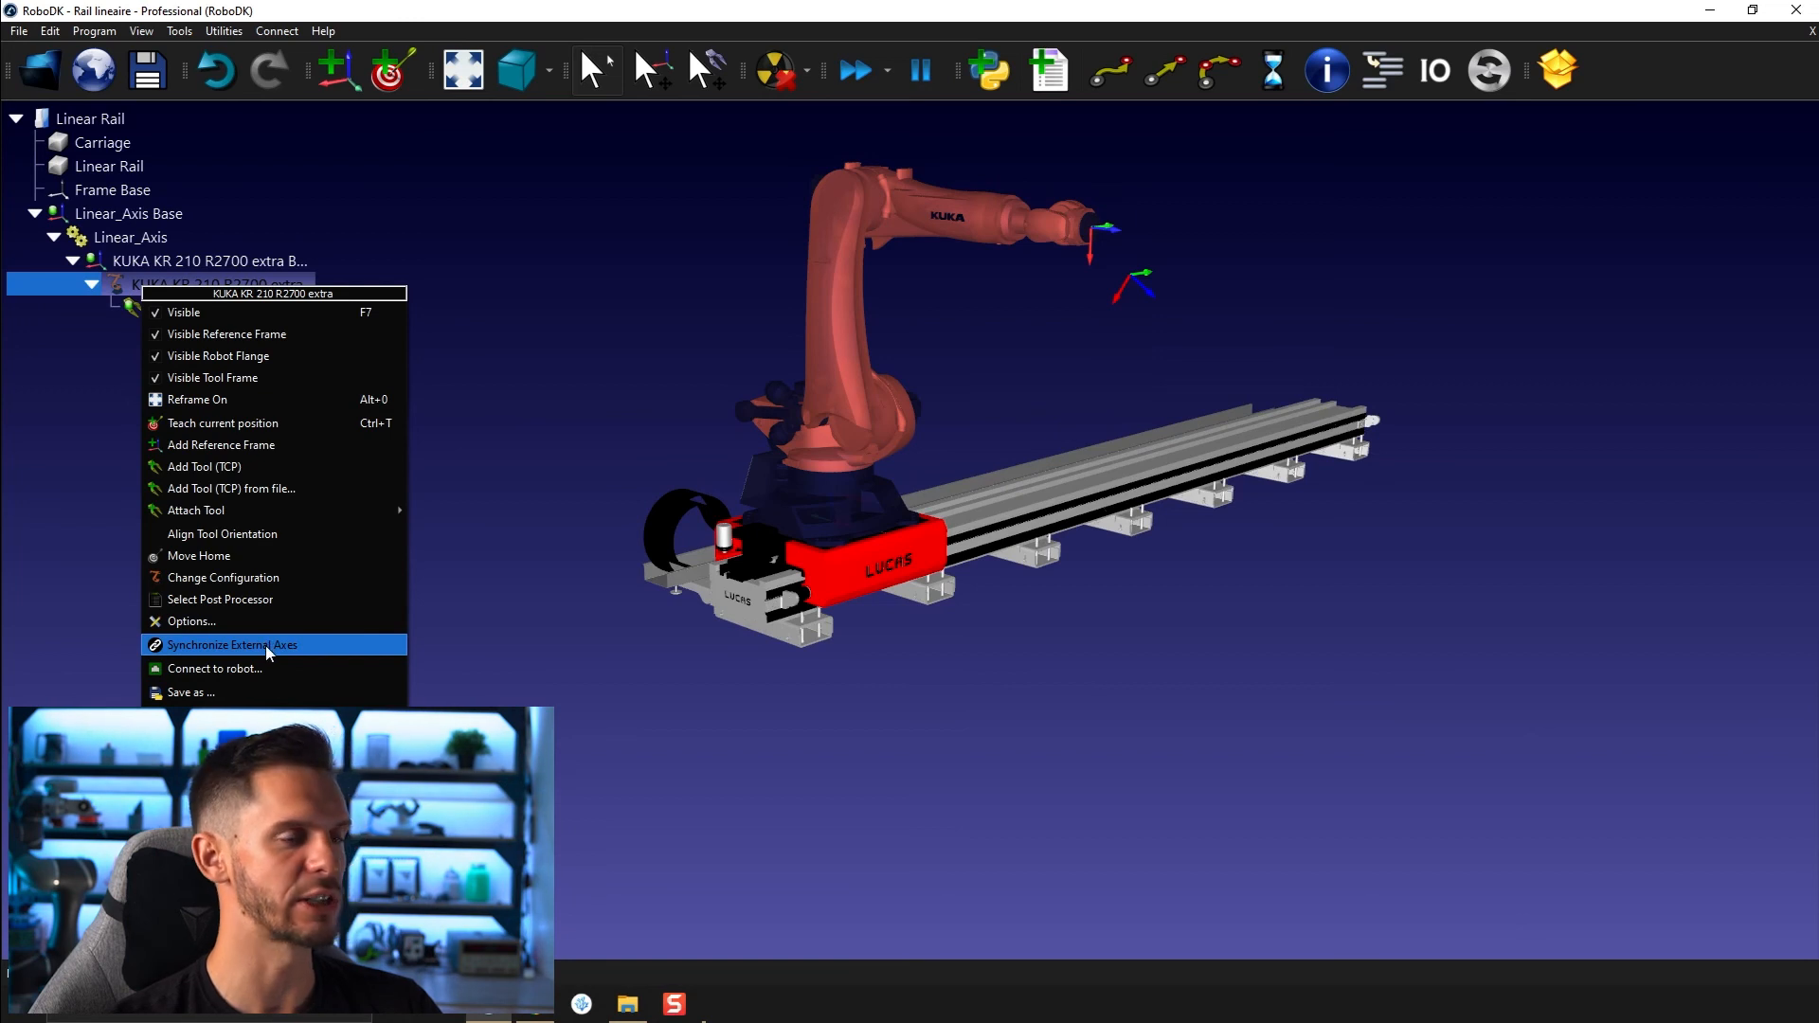
click(232, 644)
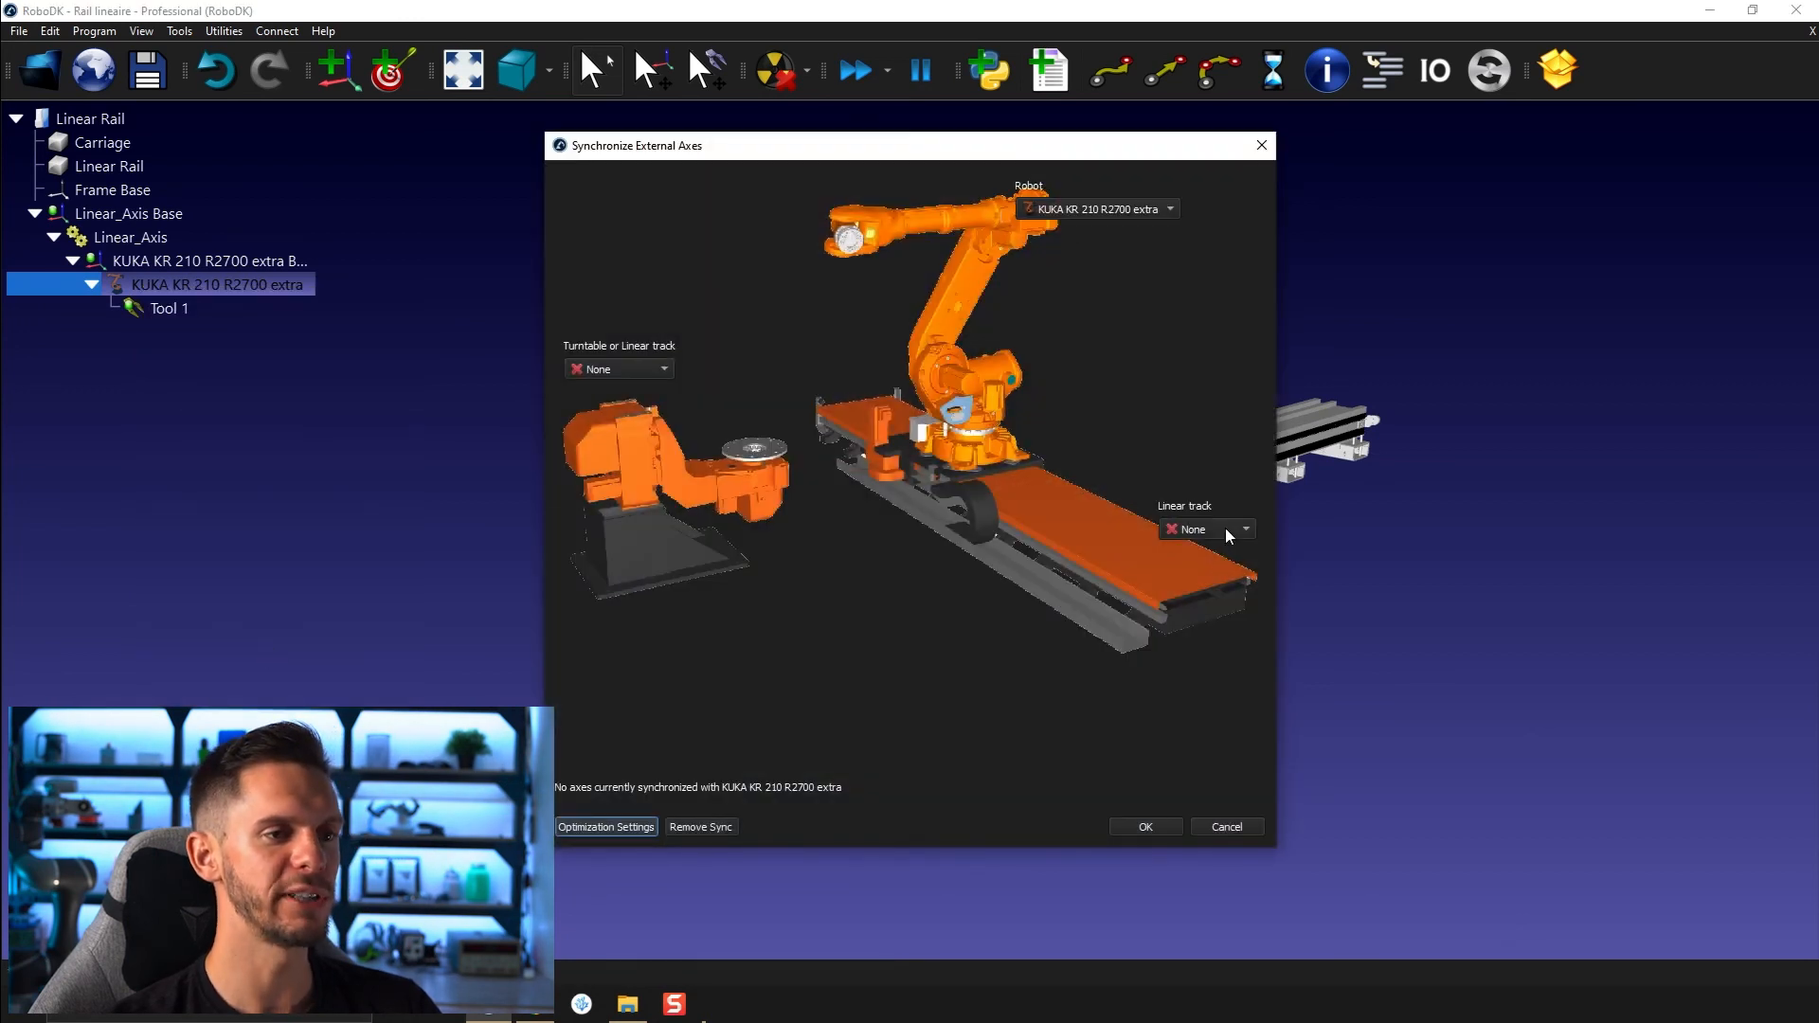
click(1244, 529)
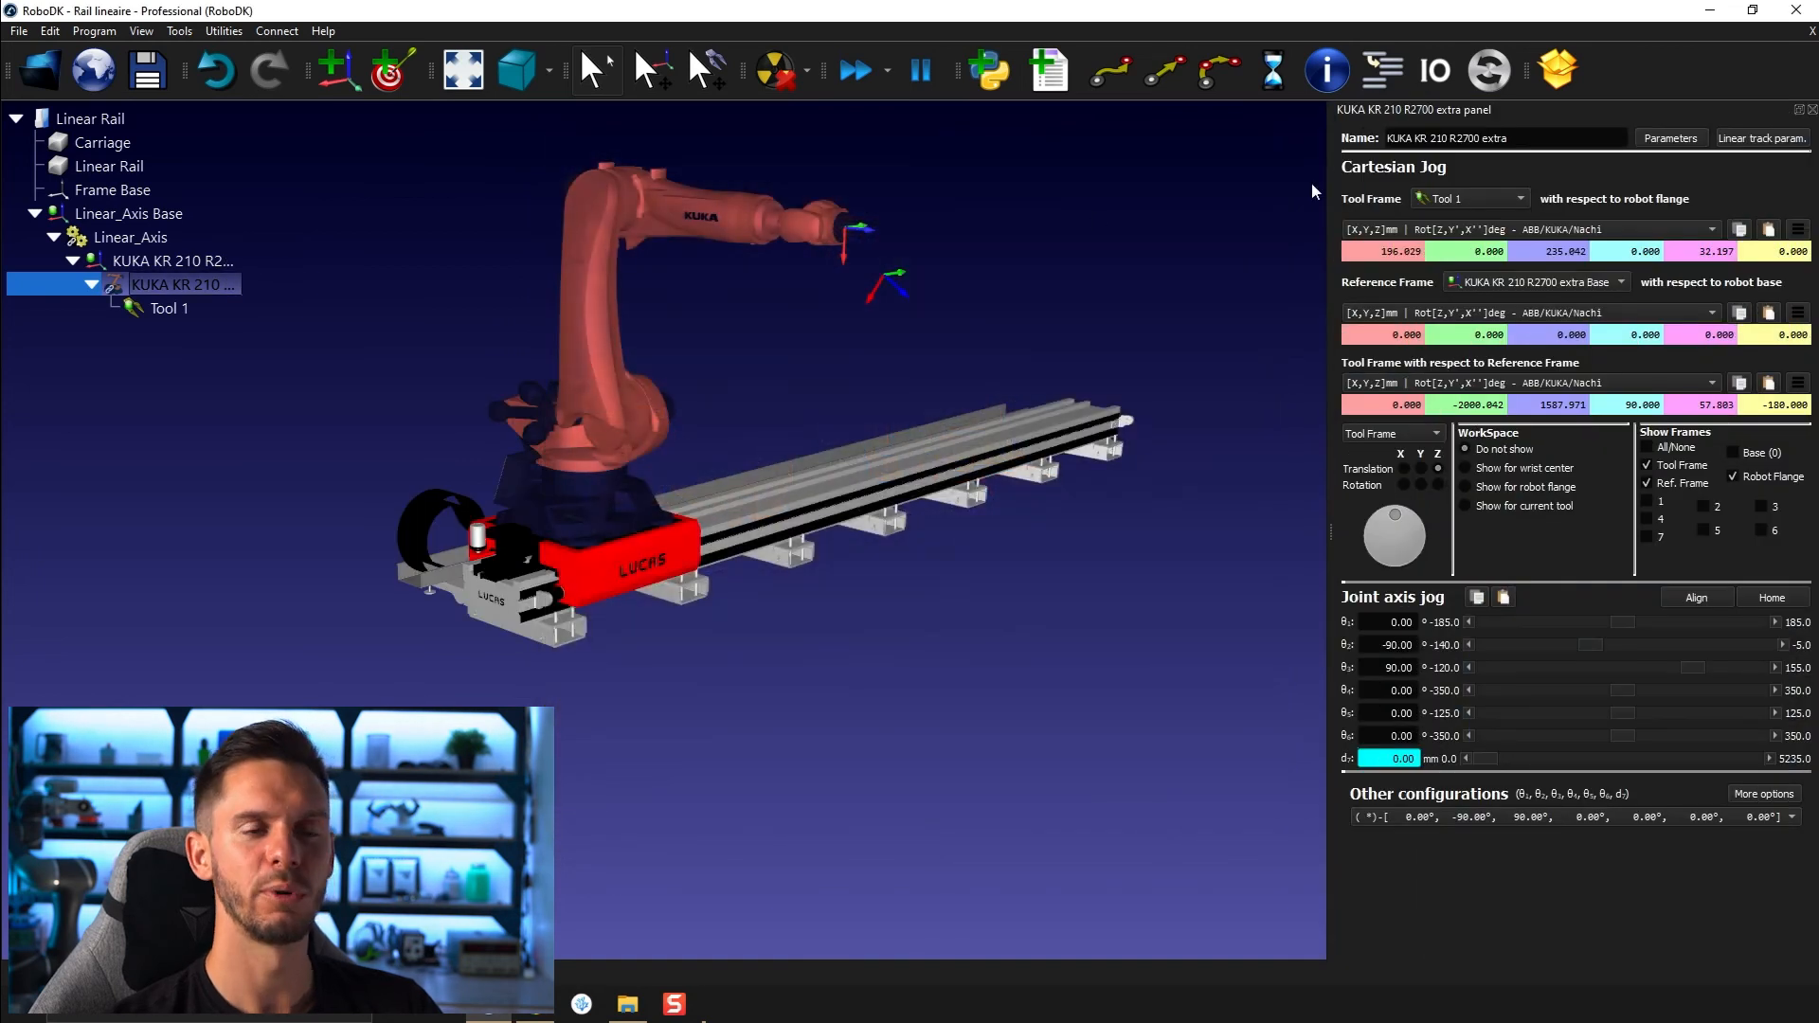
mouse_move(1366, 662)
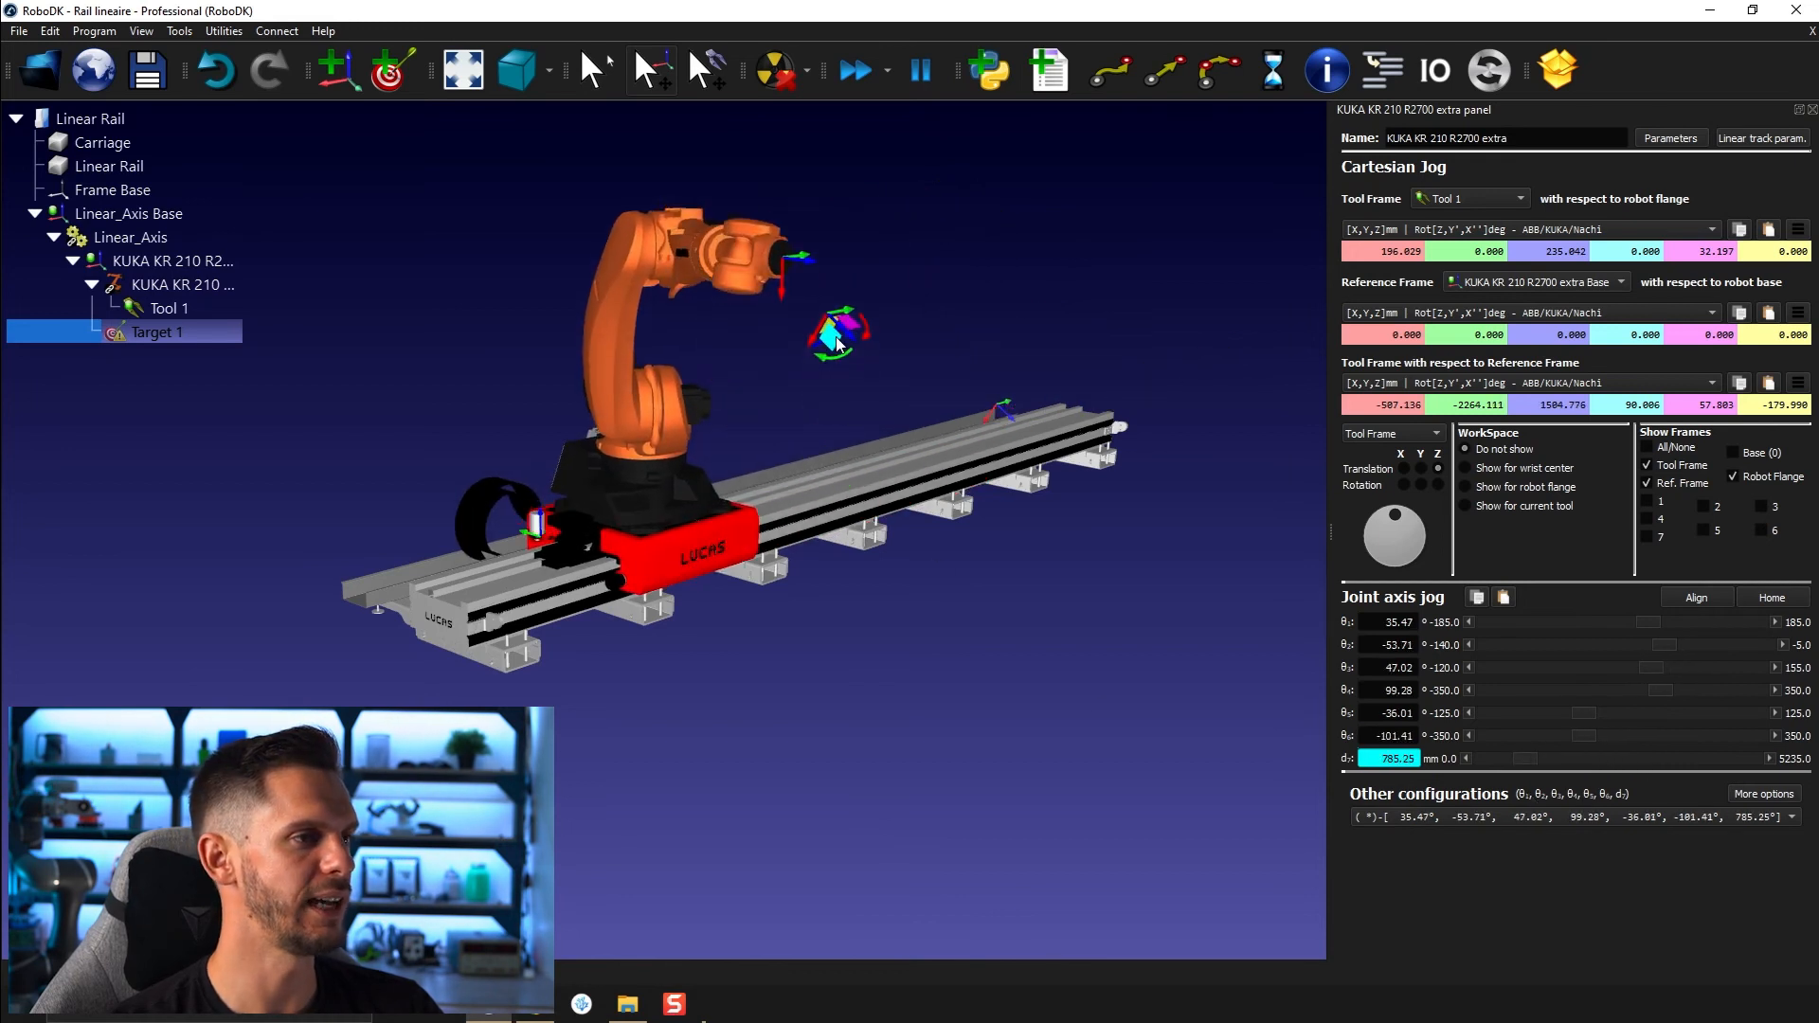
Teach two targets for the synchronized robot at different rail positions
click(128, 213)
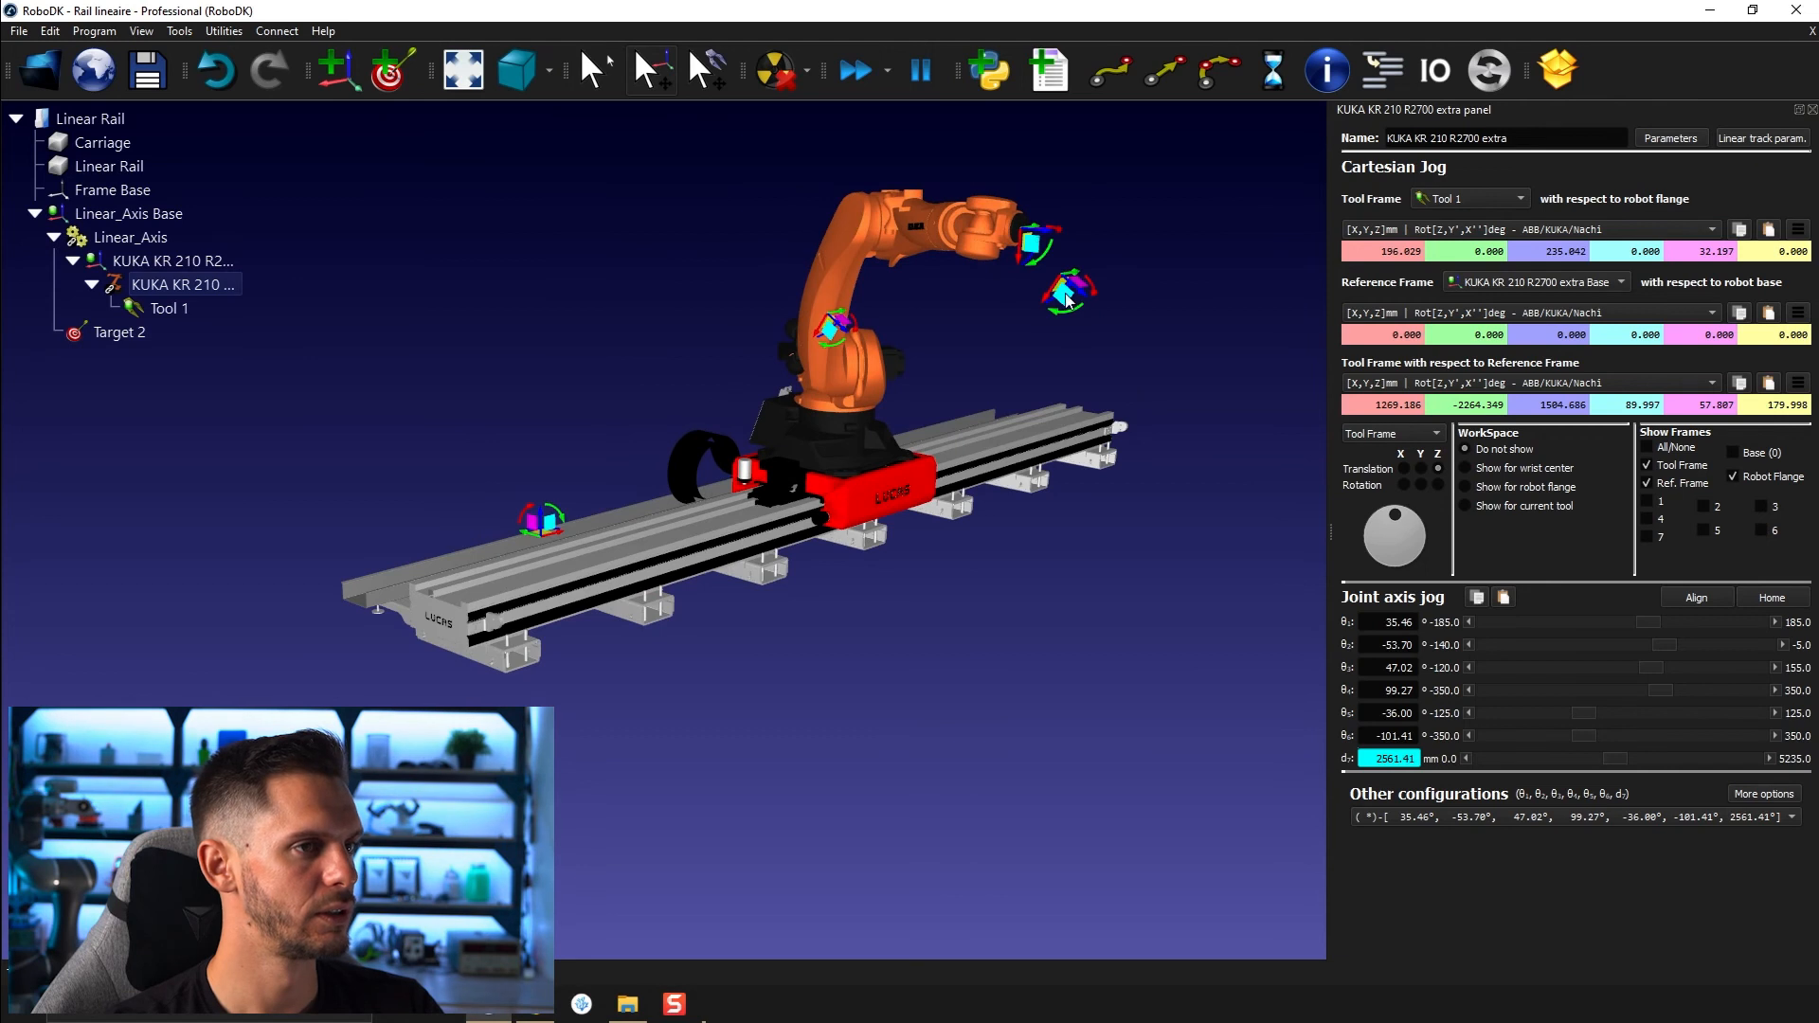
right_click(127, 213)
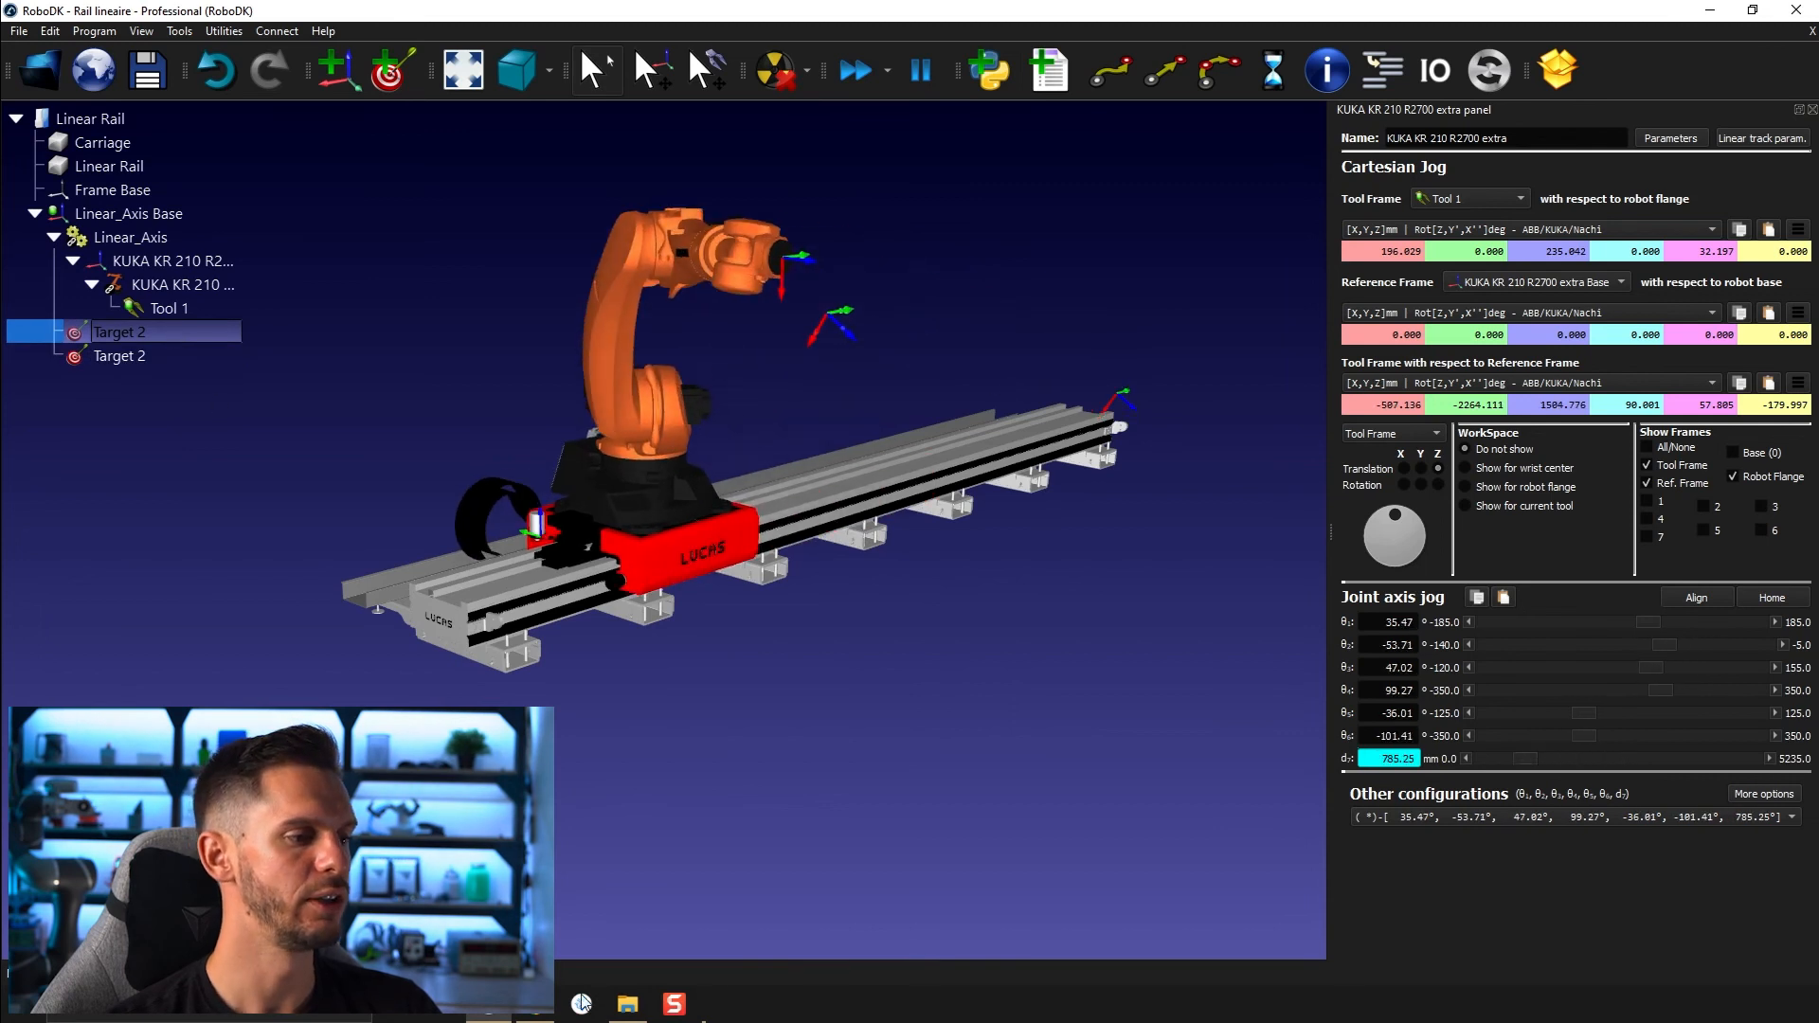
Load the Linear rail elevated station with the overhead Motoman UP50N robot
click(627, 1003)
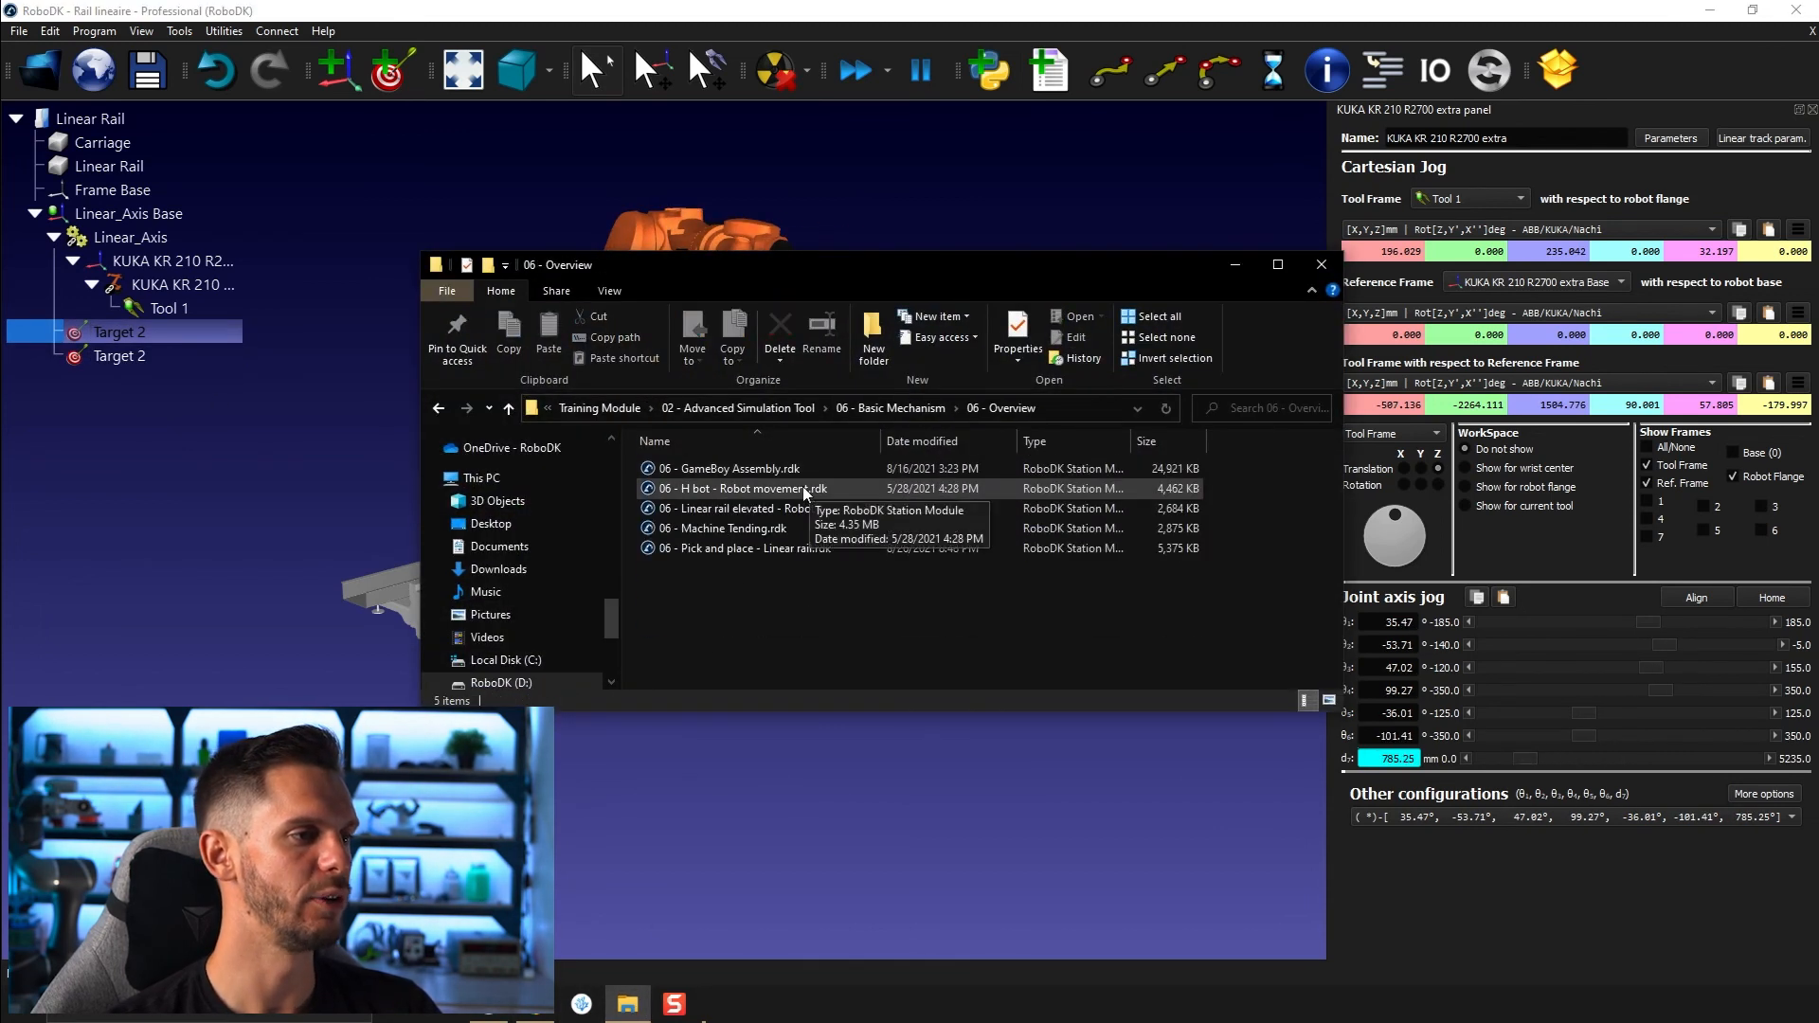
double_click(764, 507)
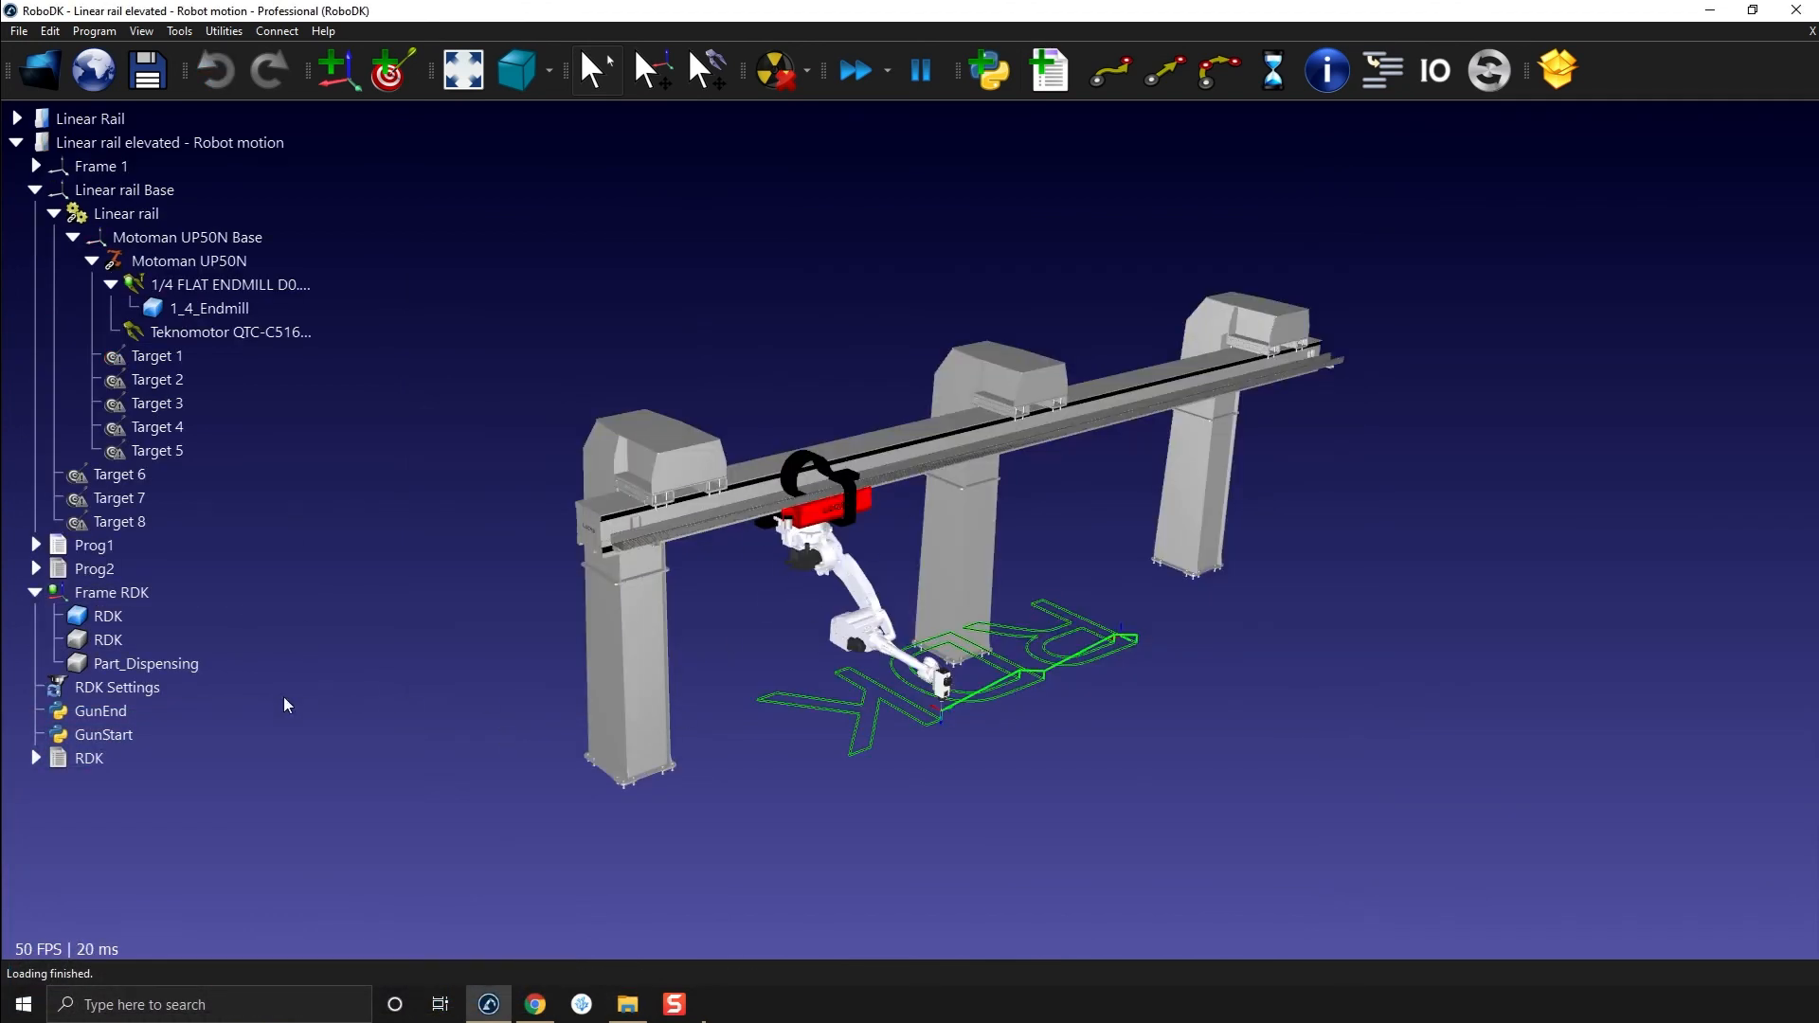
double_click(88, 758)
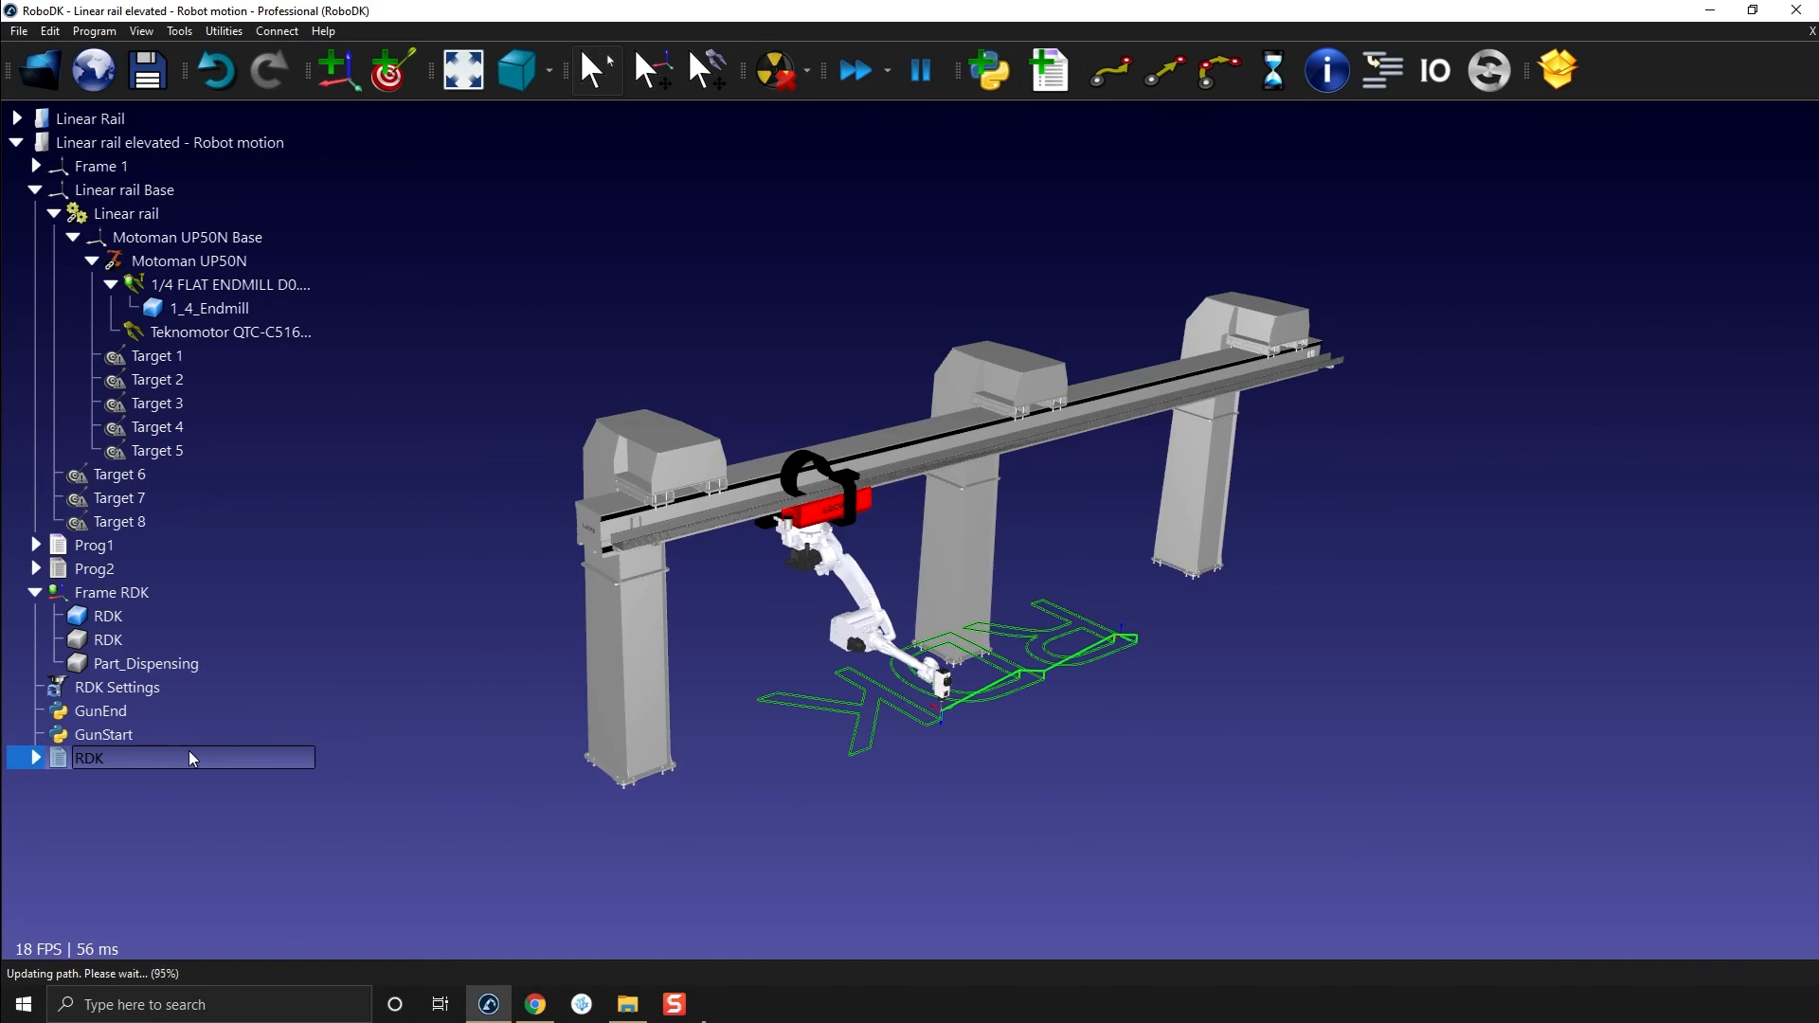